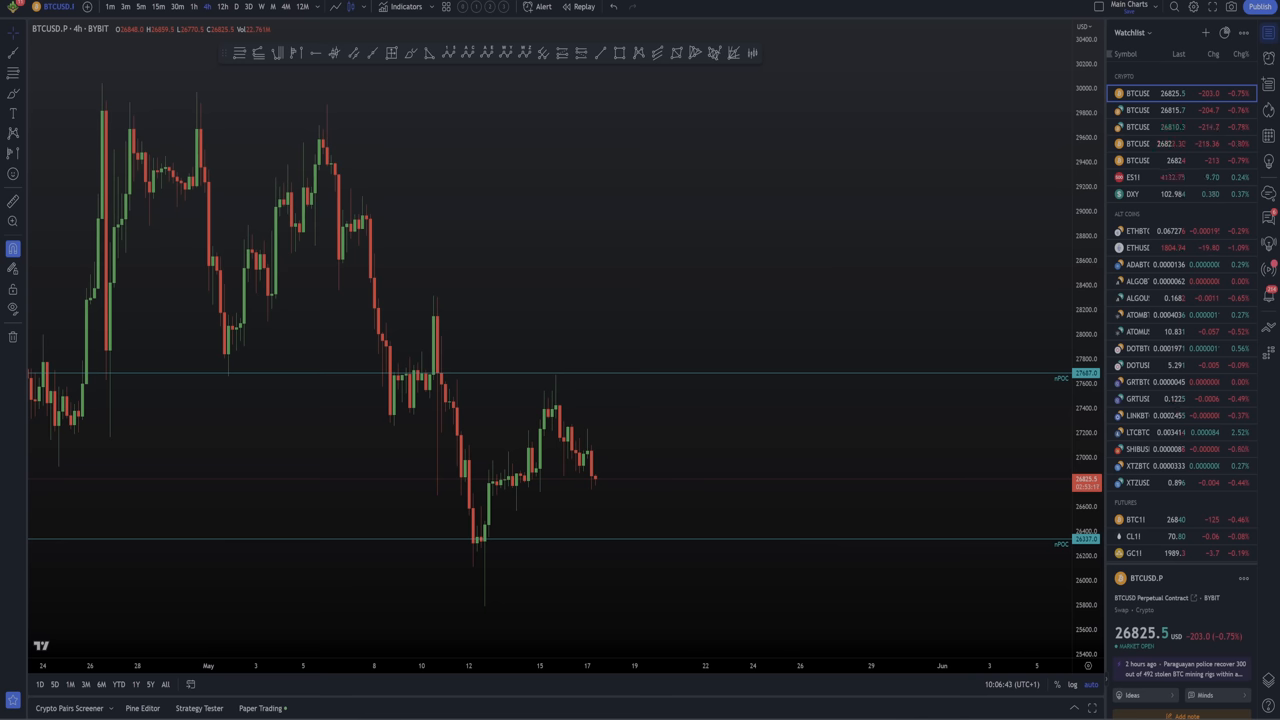
{"action": "mouse_move", "coordinate": [852, 296]}
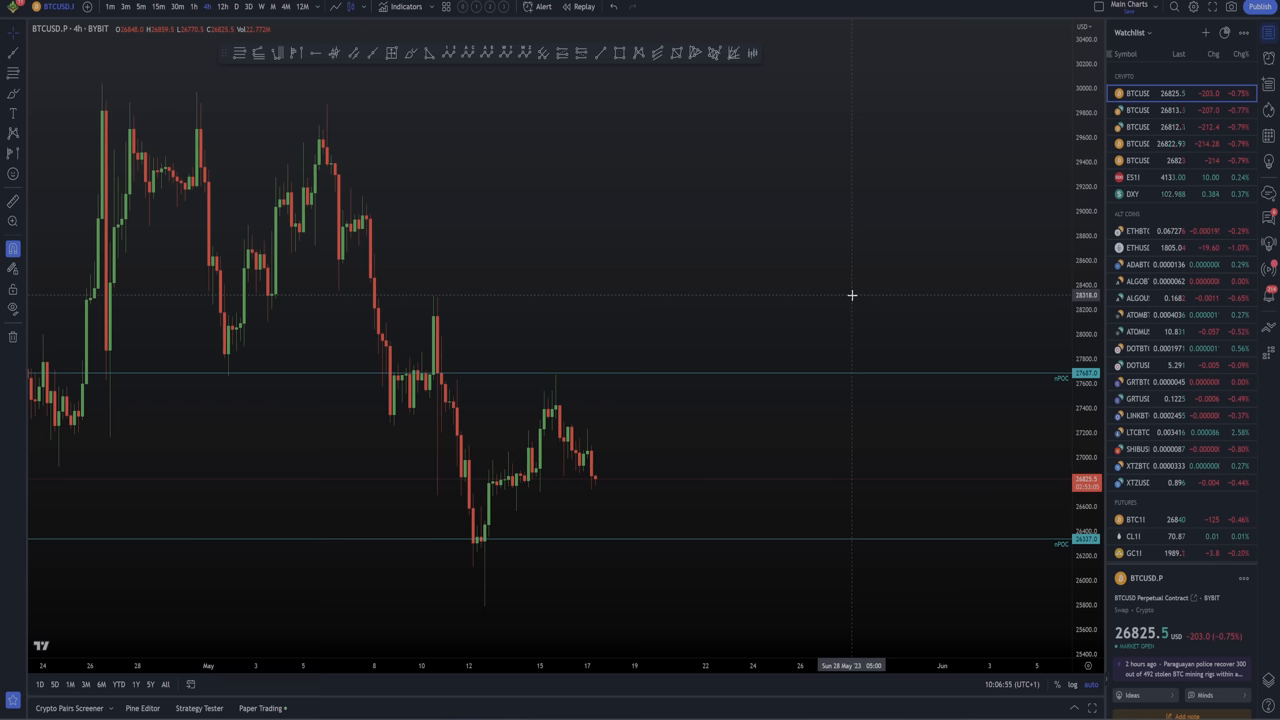
{"action": "mouse_move", "coordinate": [568, 216]}
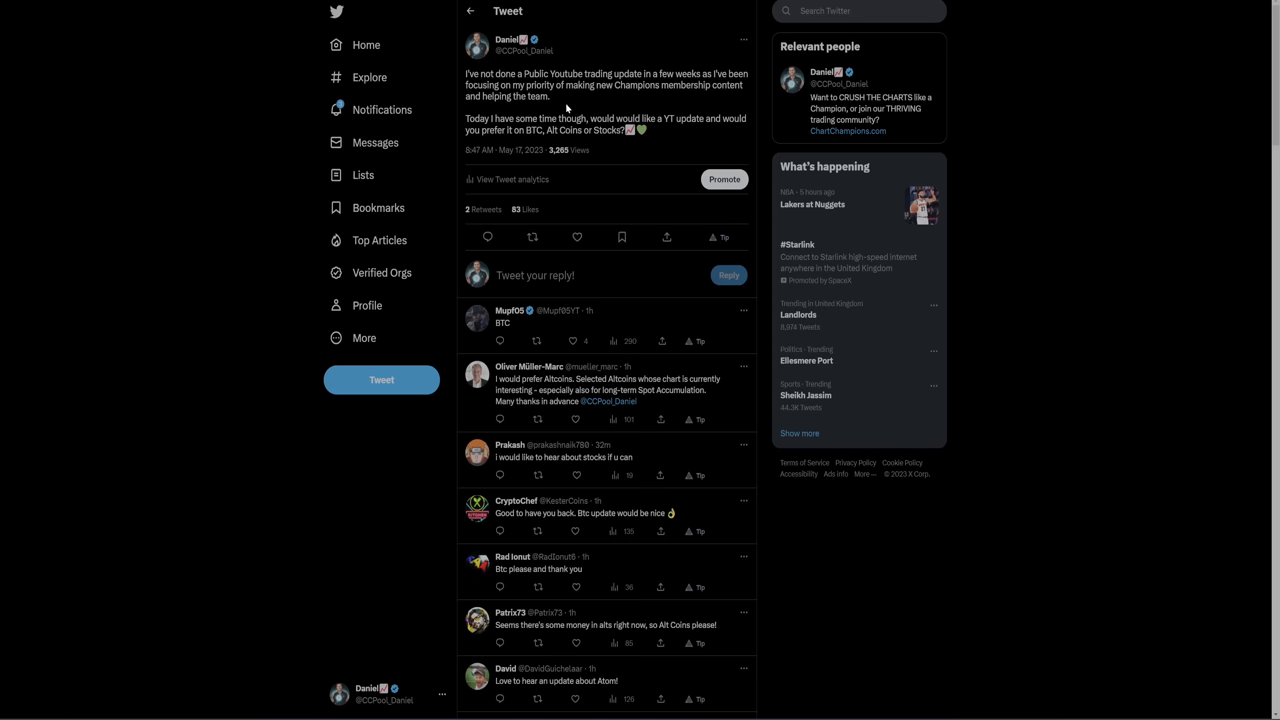
{"action": "mouse_move", "coordinate": [620, 112]}
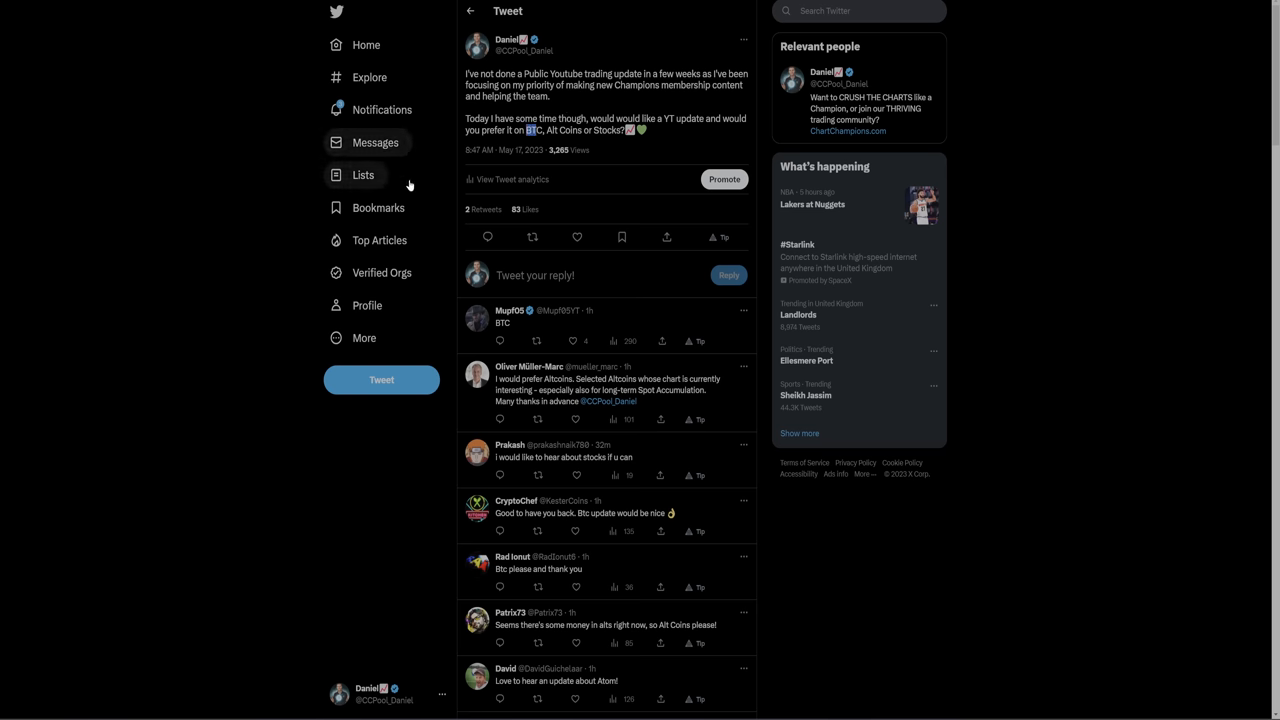
Draw a descending trendline from the April peak across the May swing highs on BTCUSD.
{"action": "scroll", "scroll_direction": "down", "scroll_amount": 3}
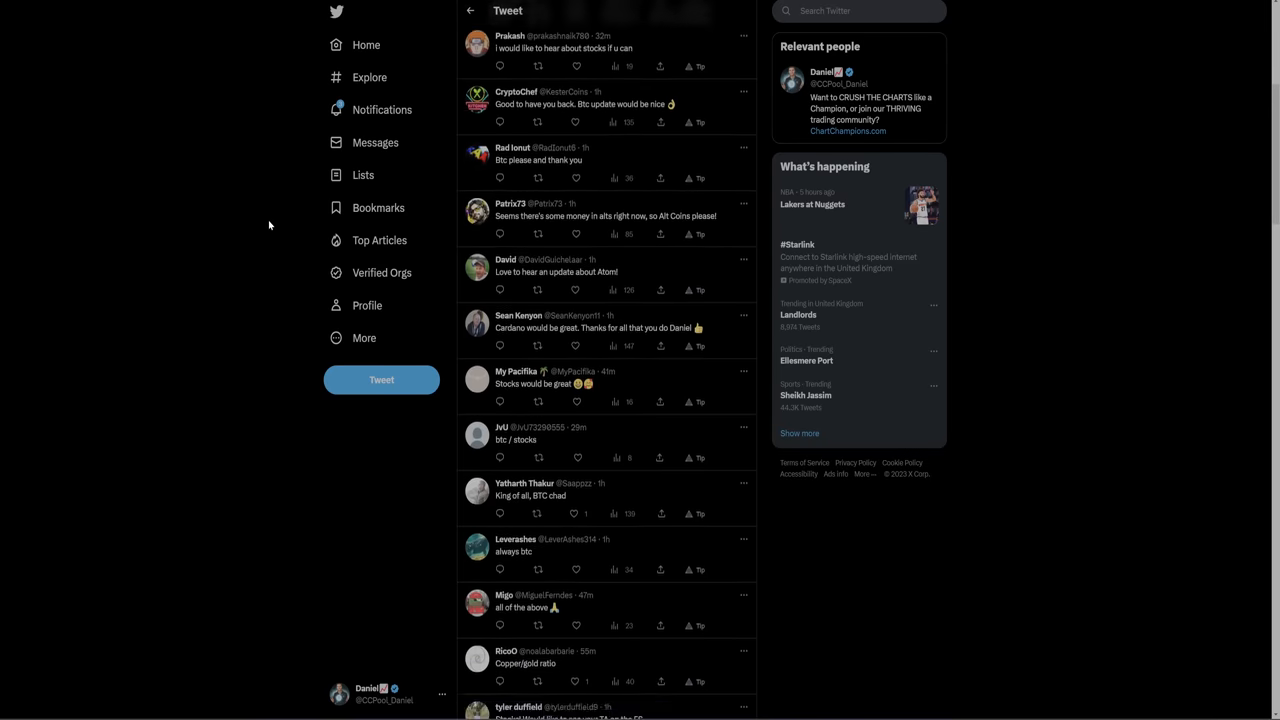
{"action": "scroll", "scroll_direction": "down", "scroll_amount": 3}
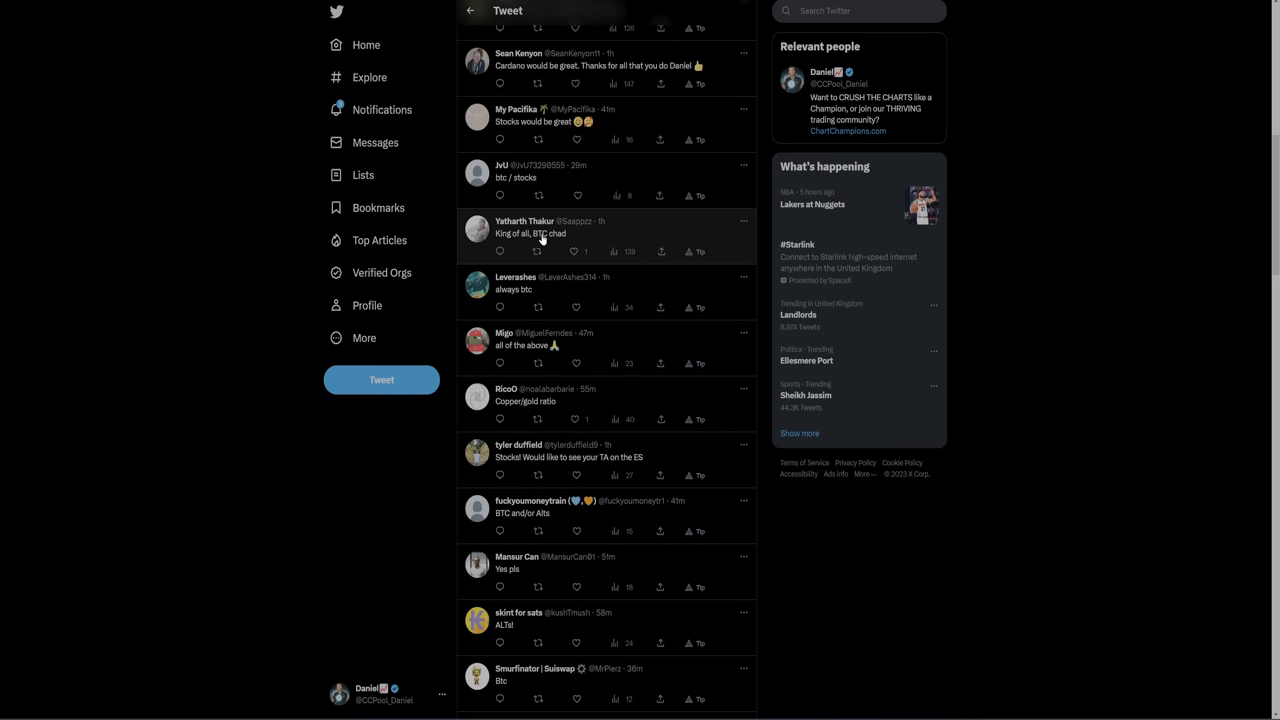
{"action": "scroll", "scroll_direction": "down", "scroll_amount": 3}
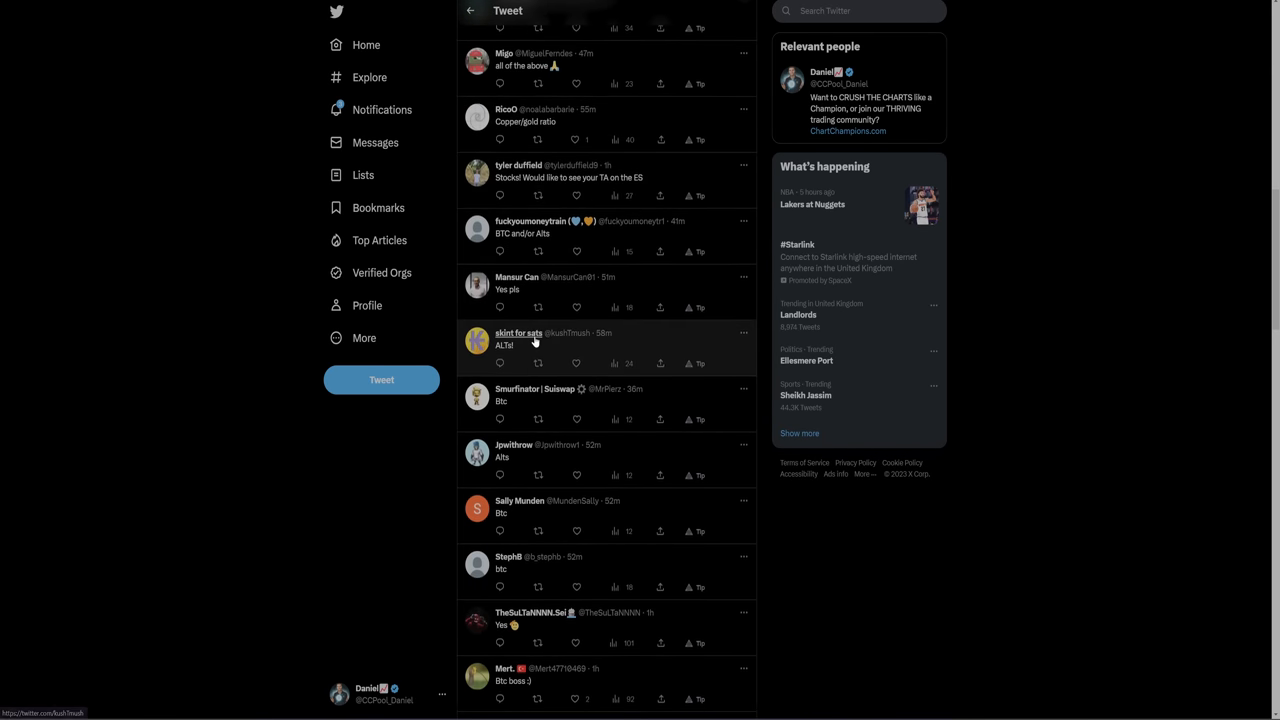
{"action": "scroll", "scroll_direction": "down", "scroll_amount": 3}
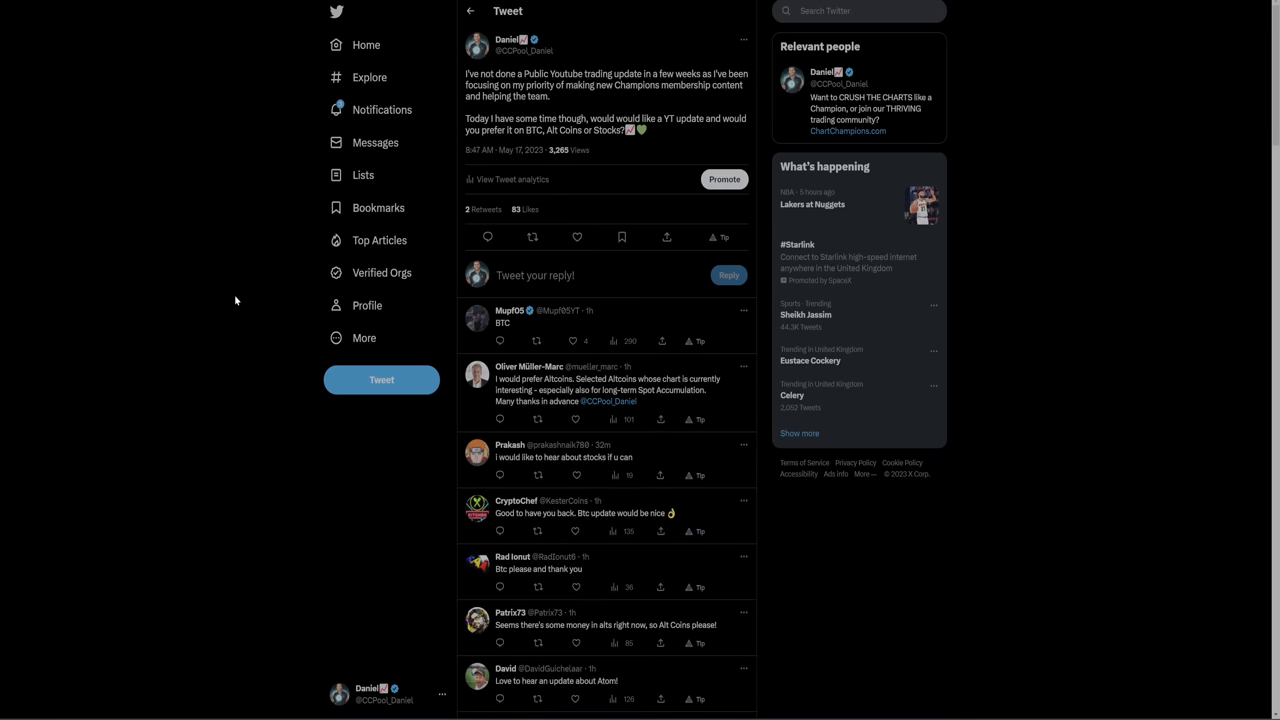
{"action": "mouse_move", "coordinate": [144, 258]}
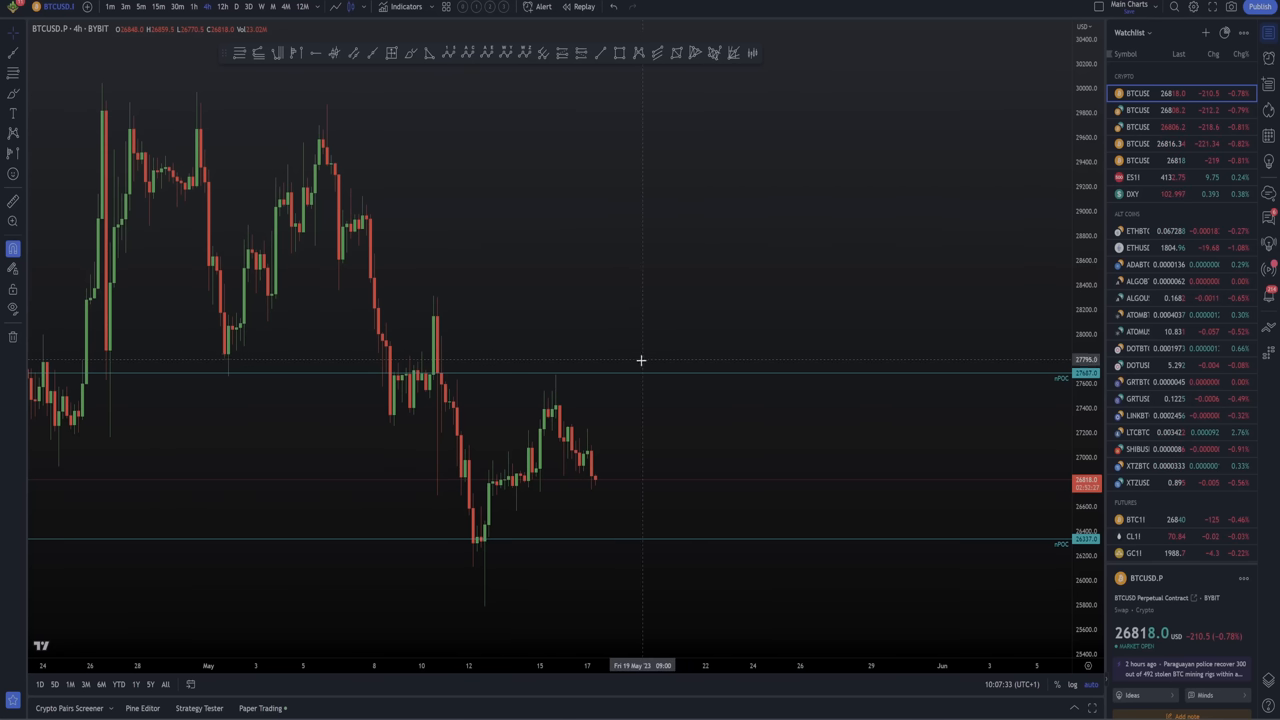
{"action": "mouse_move", "coordinate": [622, 360]}
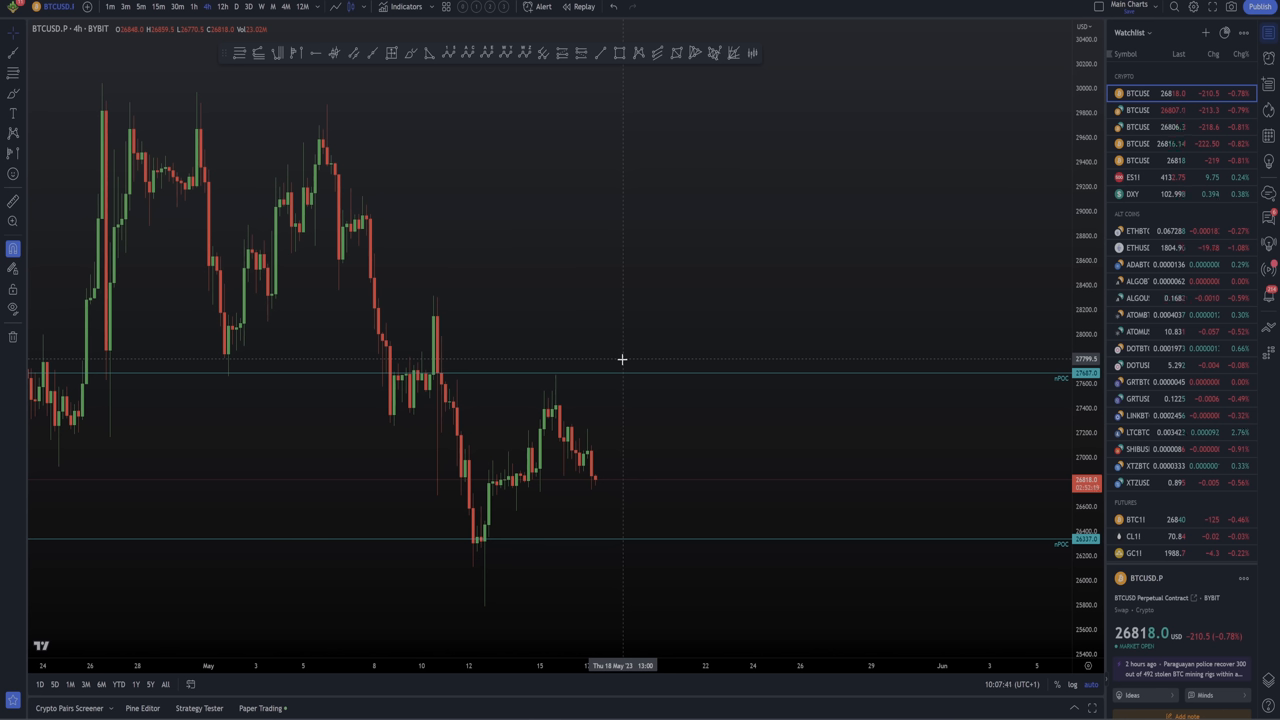
{"action": "mouse_move", "coordinate": [616, 306]}
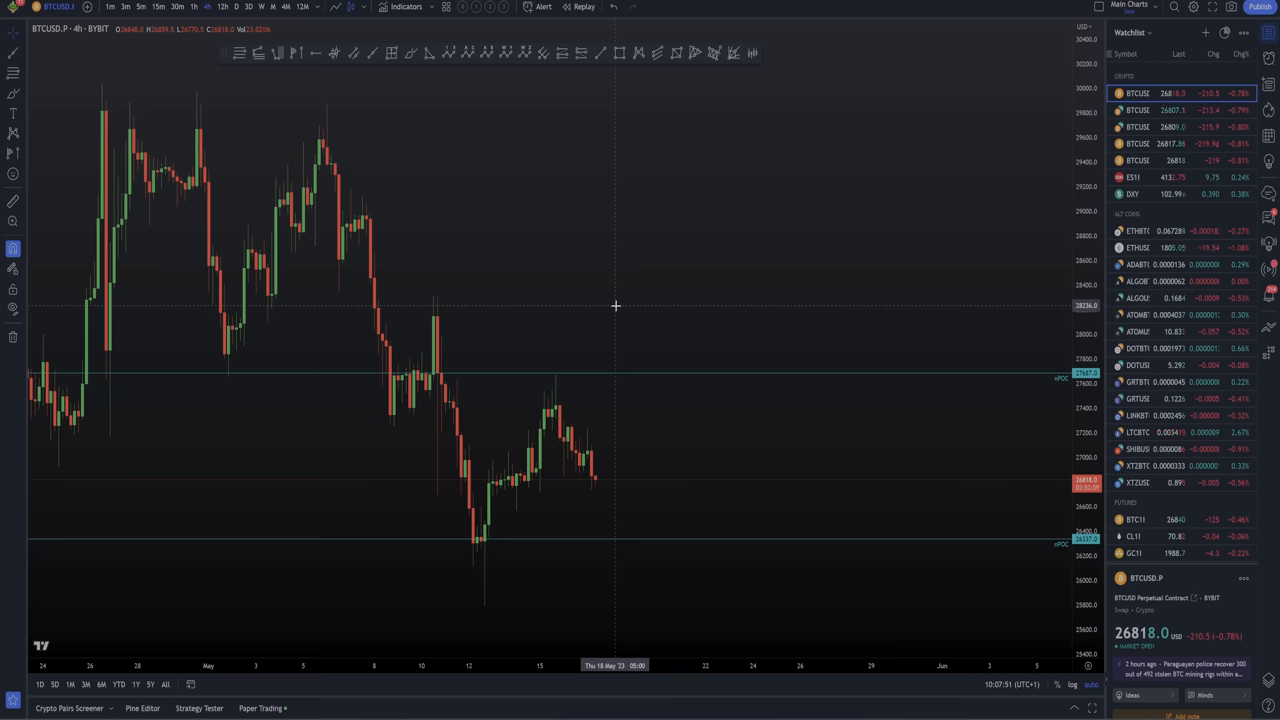
{"action": "mouse_move", "coordinate": [380, 218]}
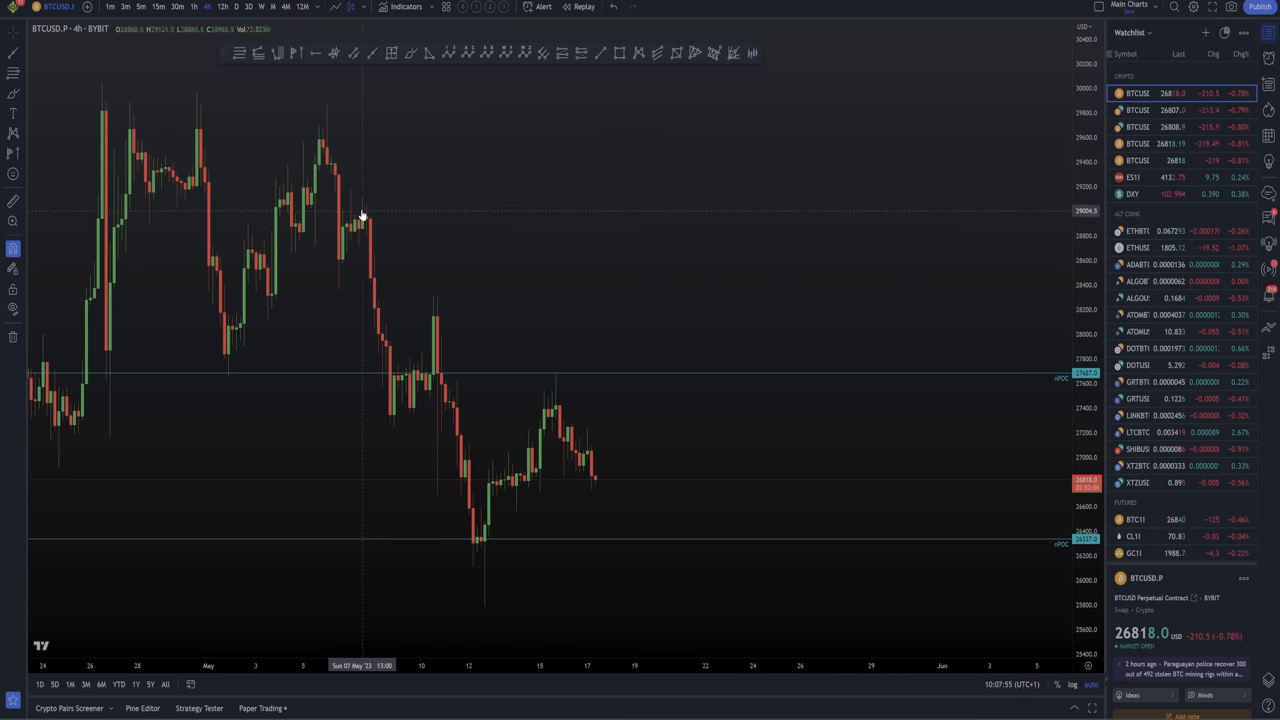
{"action": "mouse_move", "coordinate": [436, 368]}
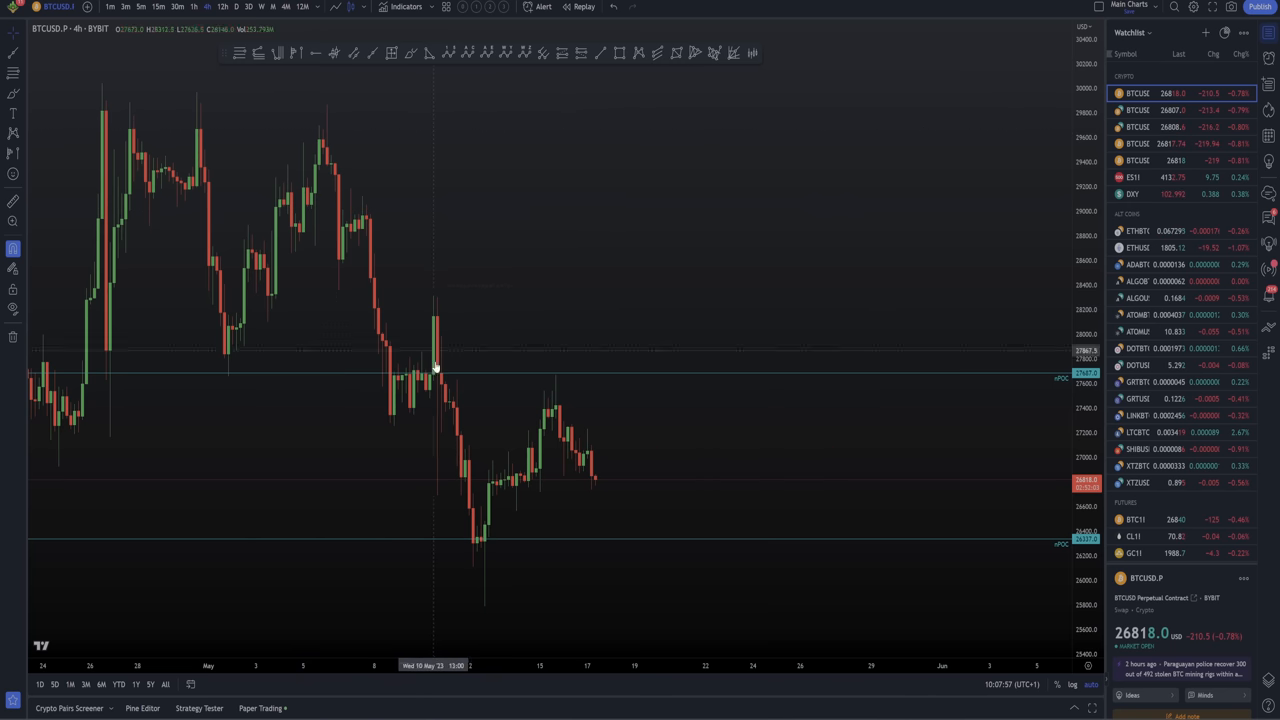
{"action": "mouse_move", "coordinate": [598, 490]}
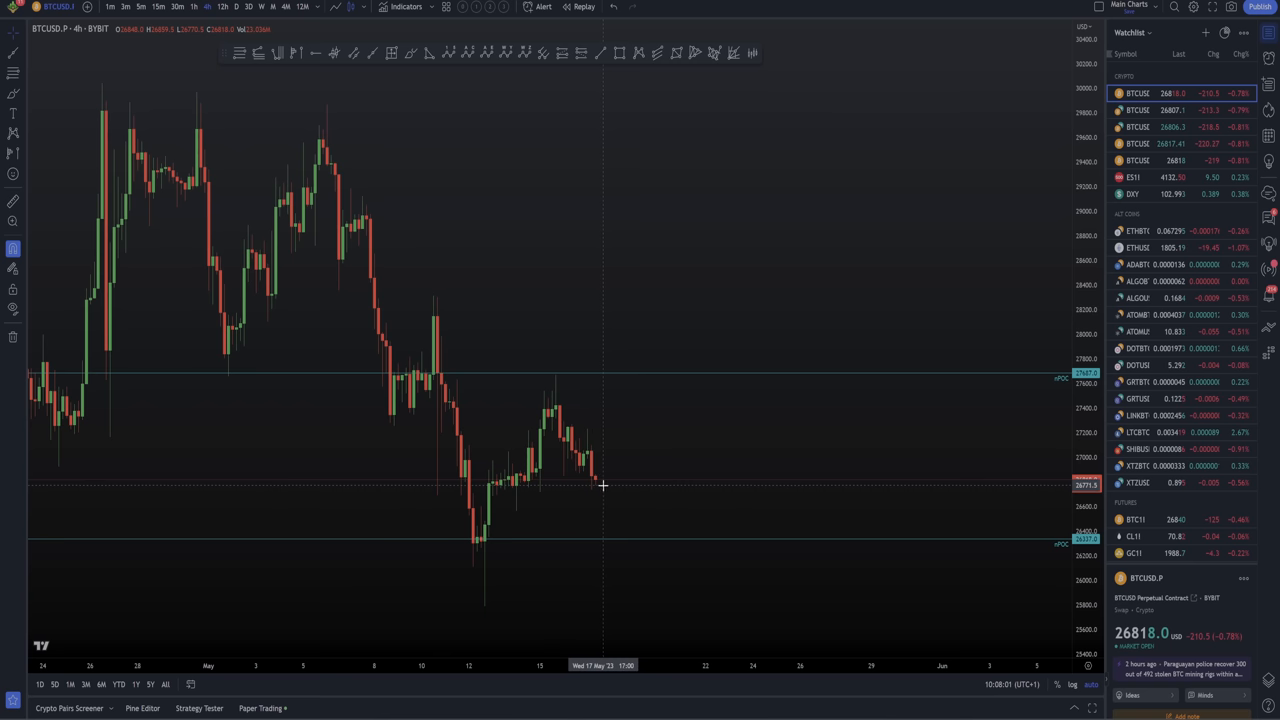
{"action": "mouse_move", "coordinate": [696, 368]}
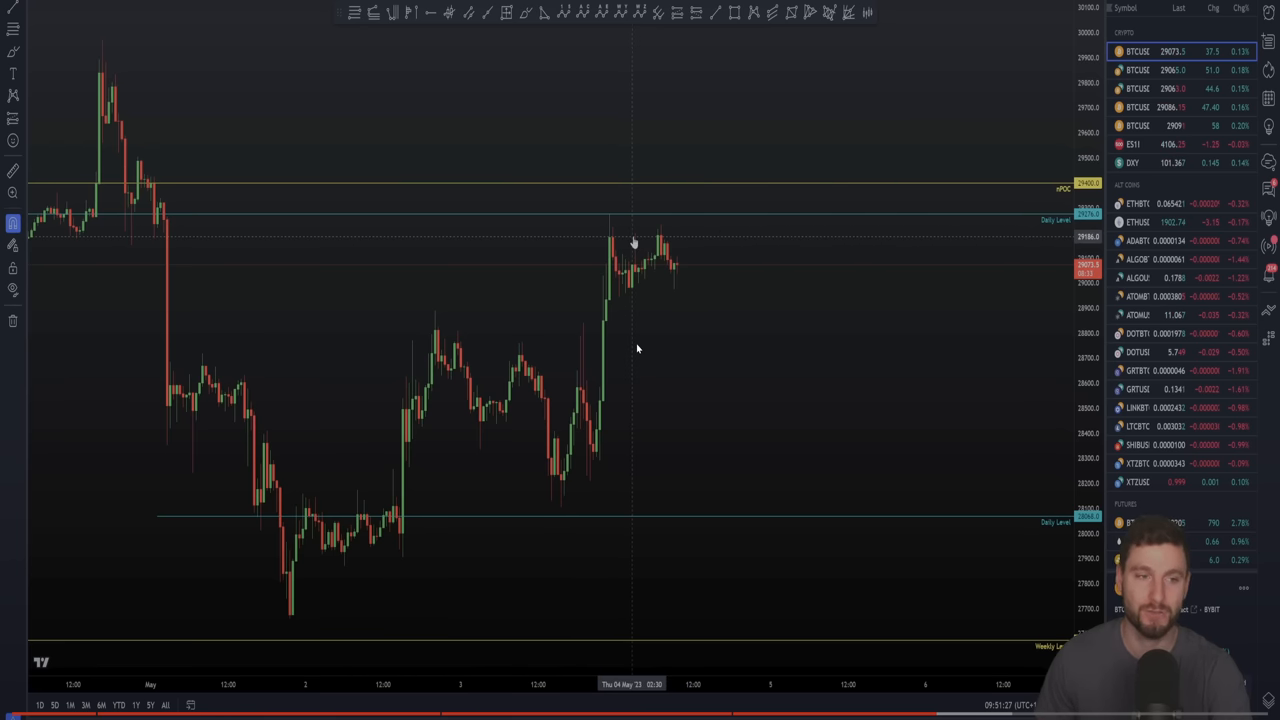
{"action": "mouse_move", "coordinate": [626, 248]}
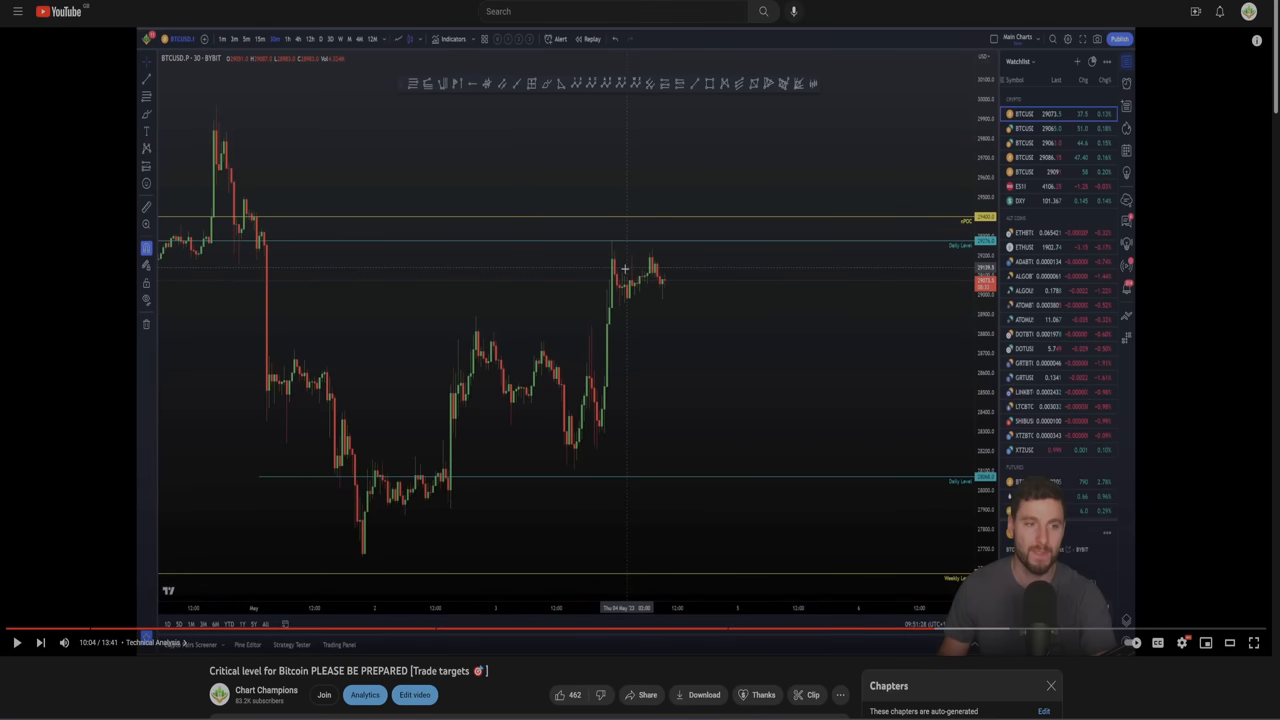
{"action": "mouse_move", "coordinate": [940, 212]}
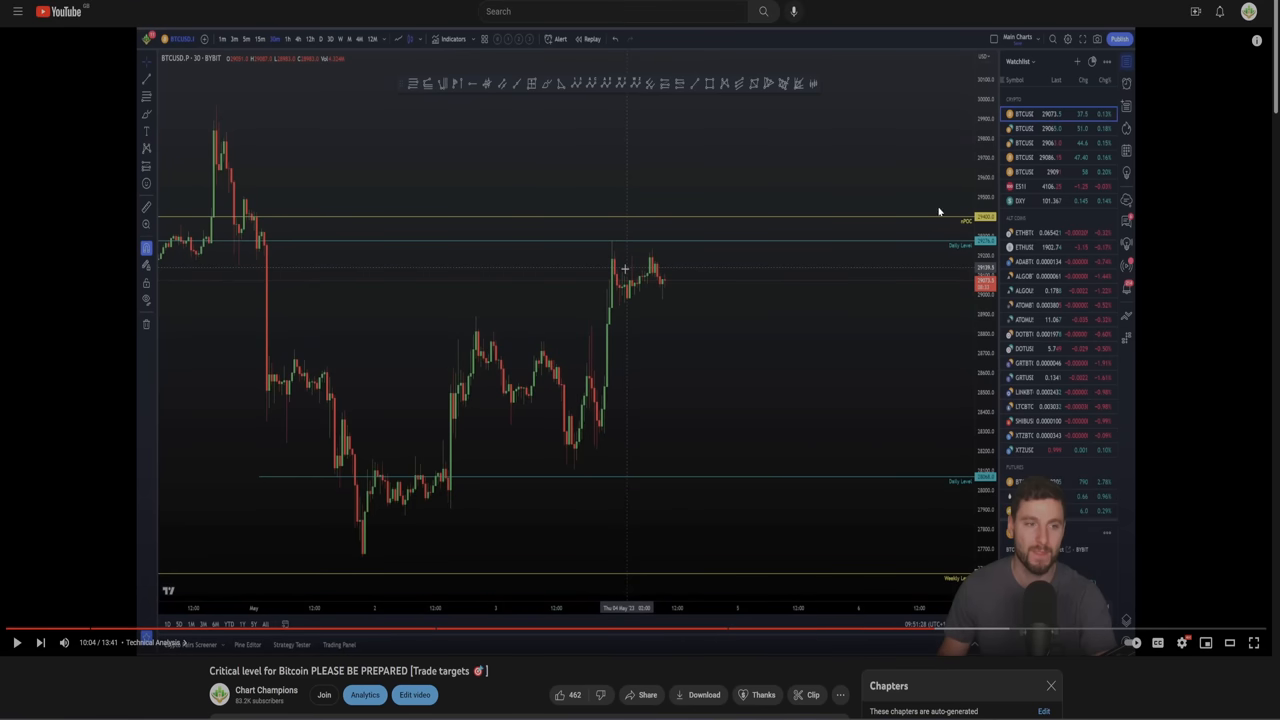
{"action": "mouse_move", "coordinate": [726, 282]}
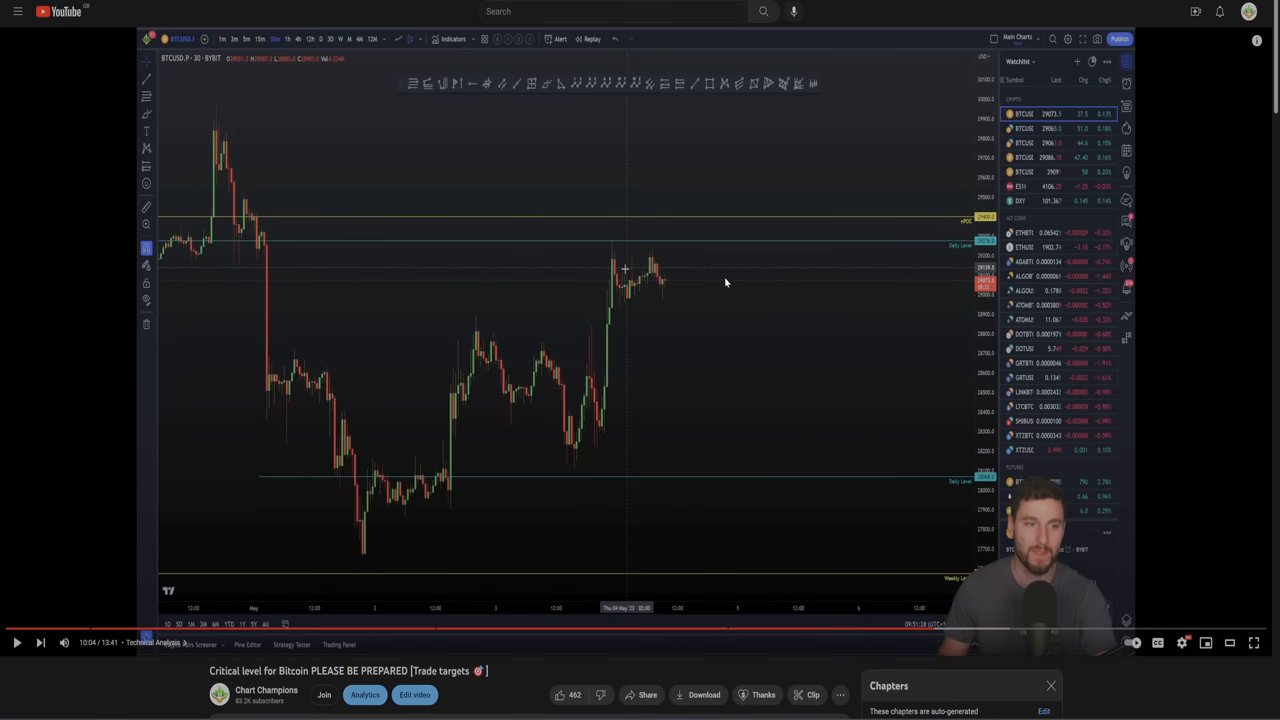
{"action": "mouse_move", "coordinate": [664, 324]}
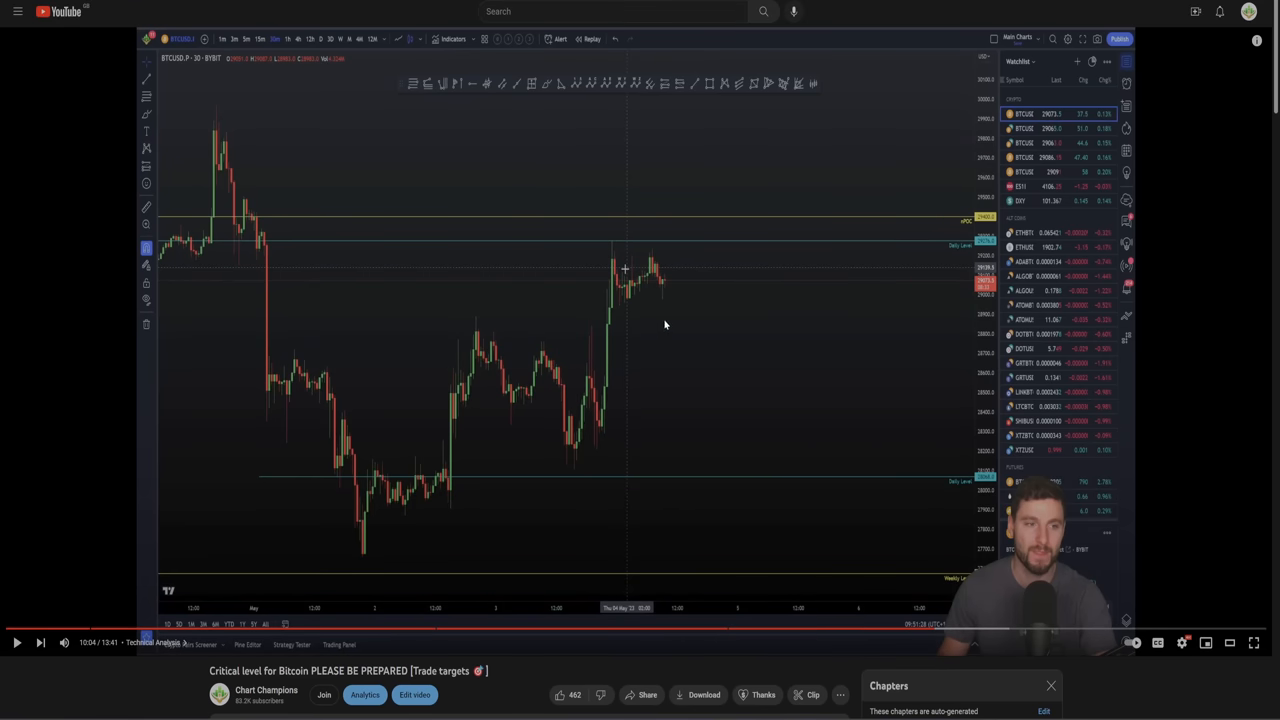
{"action": "mouse_move", "coordinate": [664, 252]}
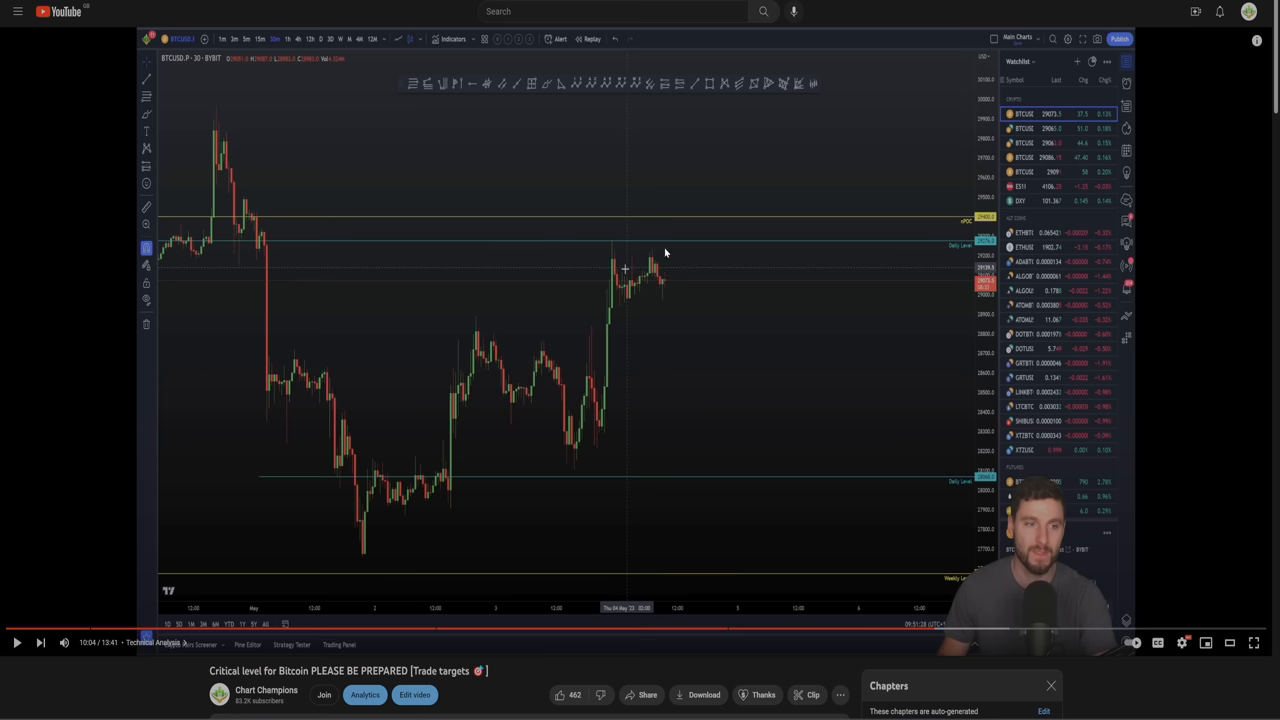
{"action": "mouse_move", "coordinate": [636, 252]}
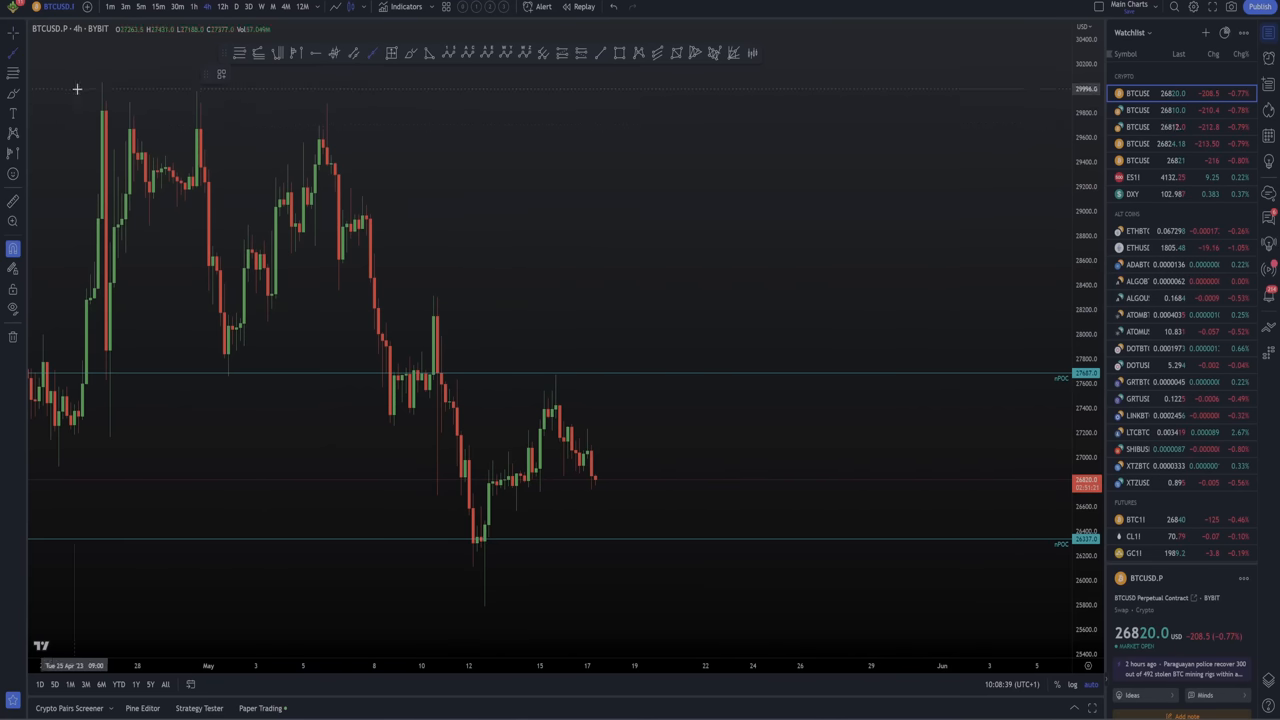
{"action": "mouse_move", "coordinate": [340, 96]}
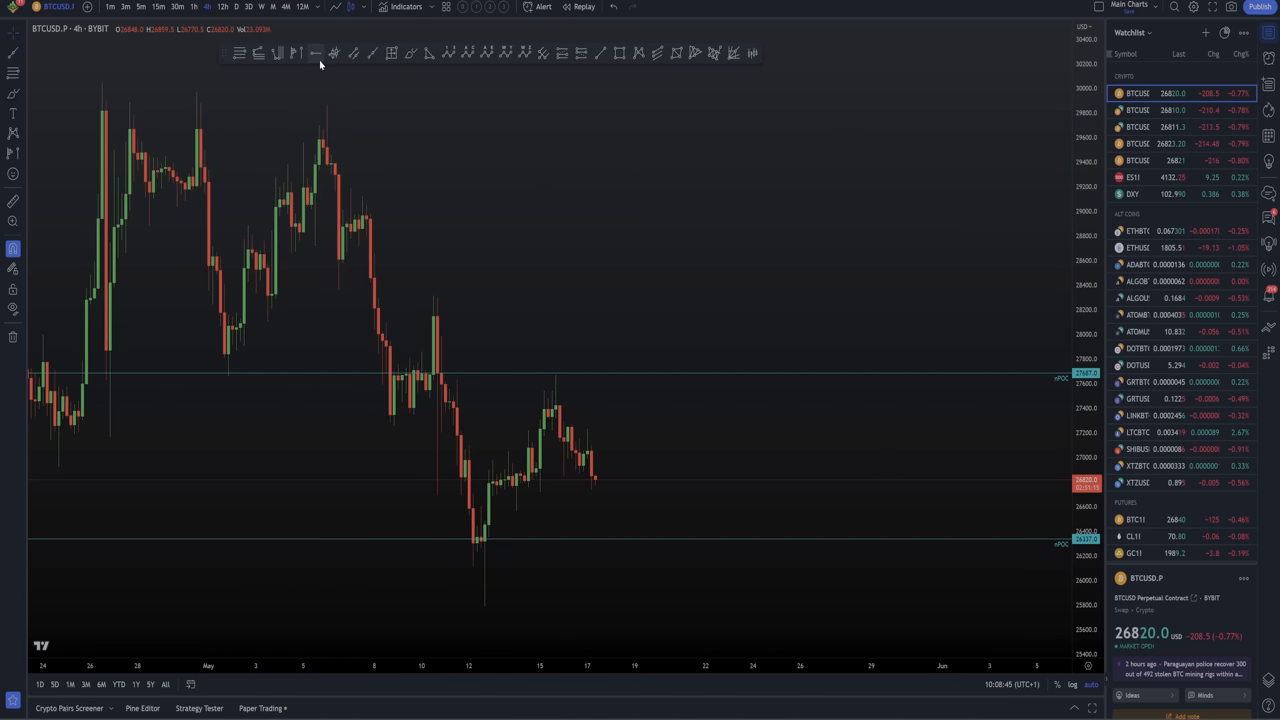
{"action": "left_click_drag", "start_coordinate": [102, 84], "coordinate": [1072, 330]}
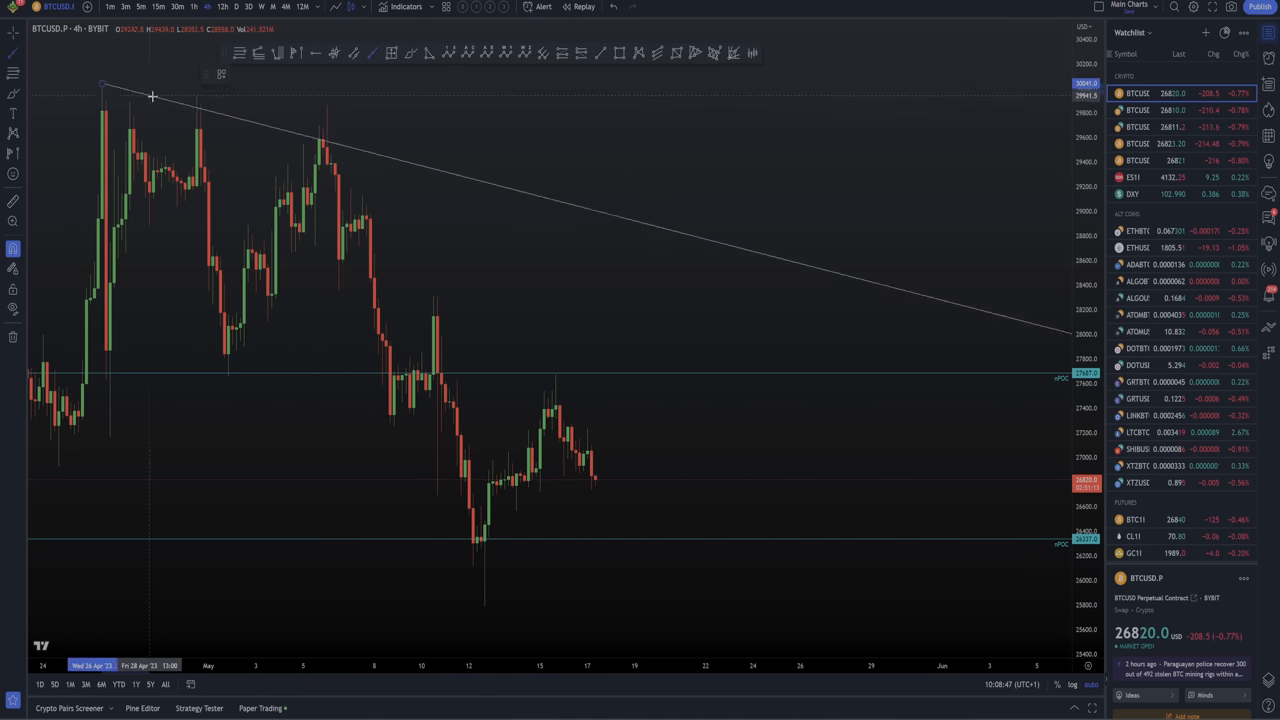
{"action": "left_click_drag", "start_coordinate": [152, 96], "coordinate": [324, 104]}
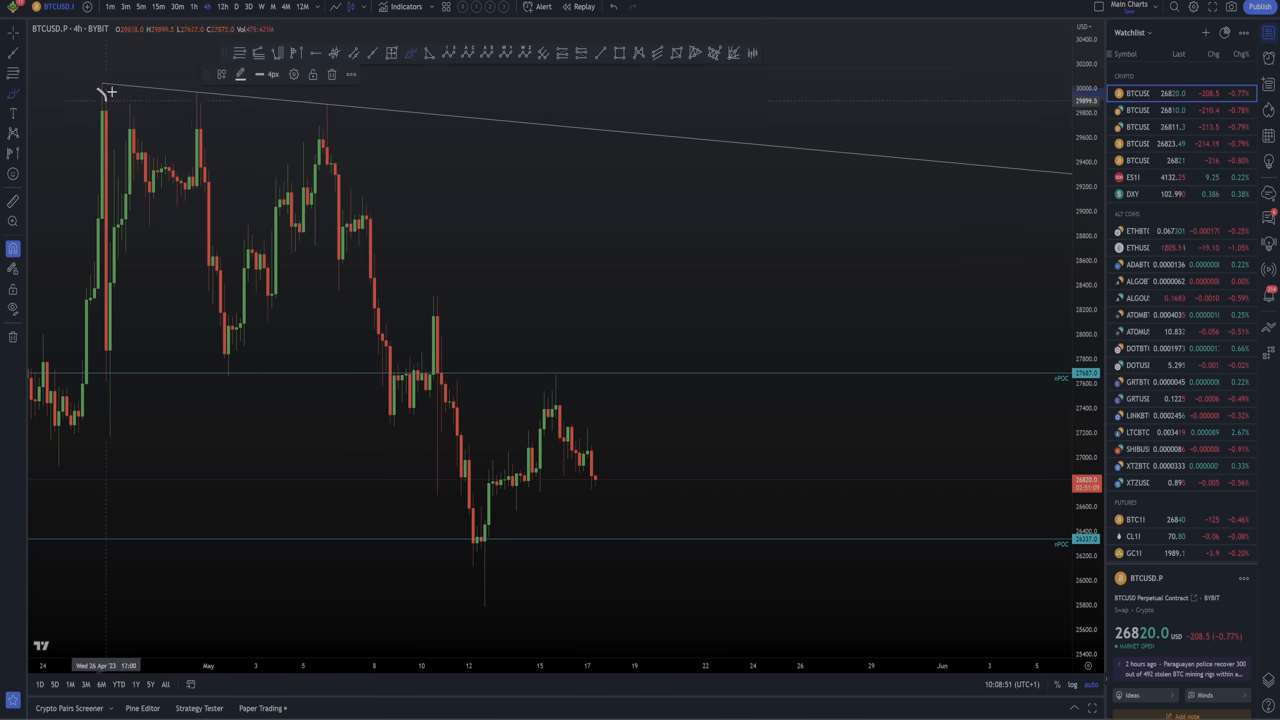
{"action": "left_click_drag", "start_coordinate": [84, 90], "coordinate": [310, 112]}
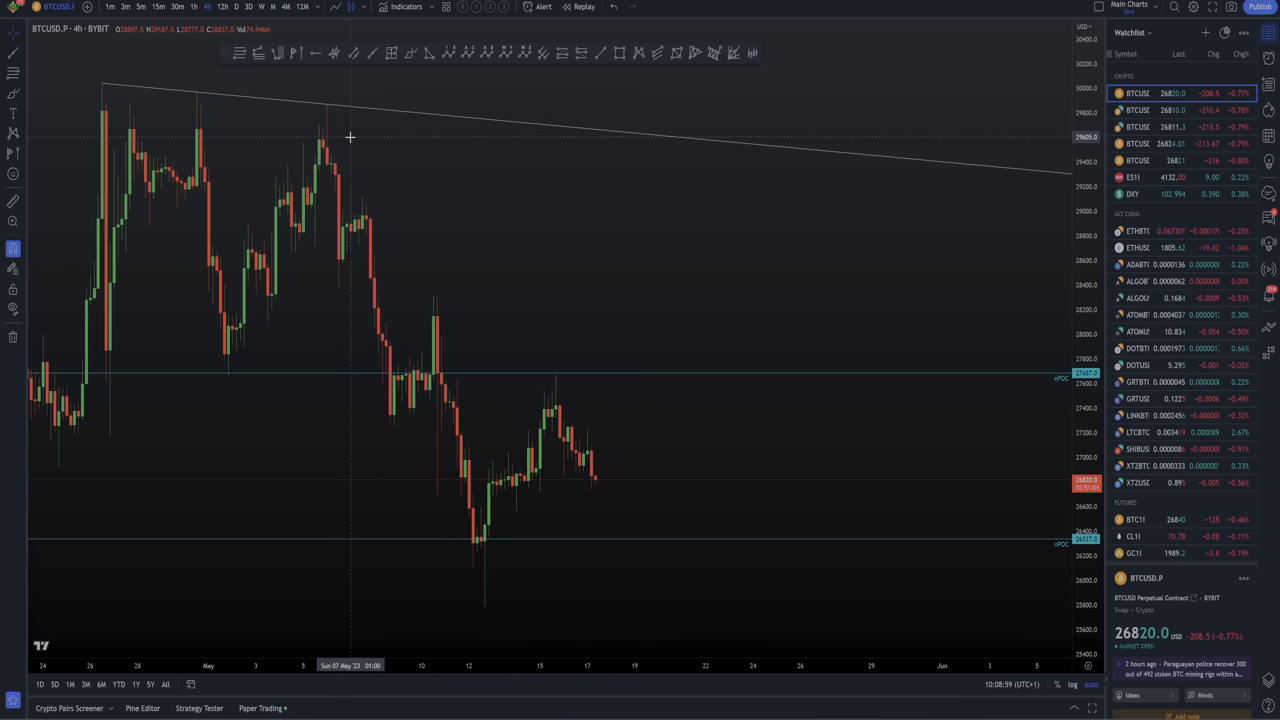
{"action": "mouse_move", "coordinate": [548, 236]}
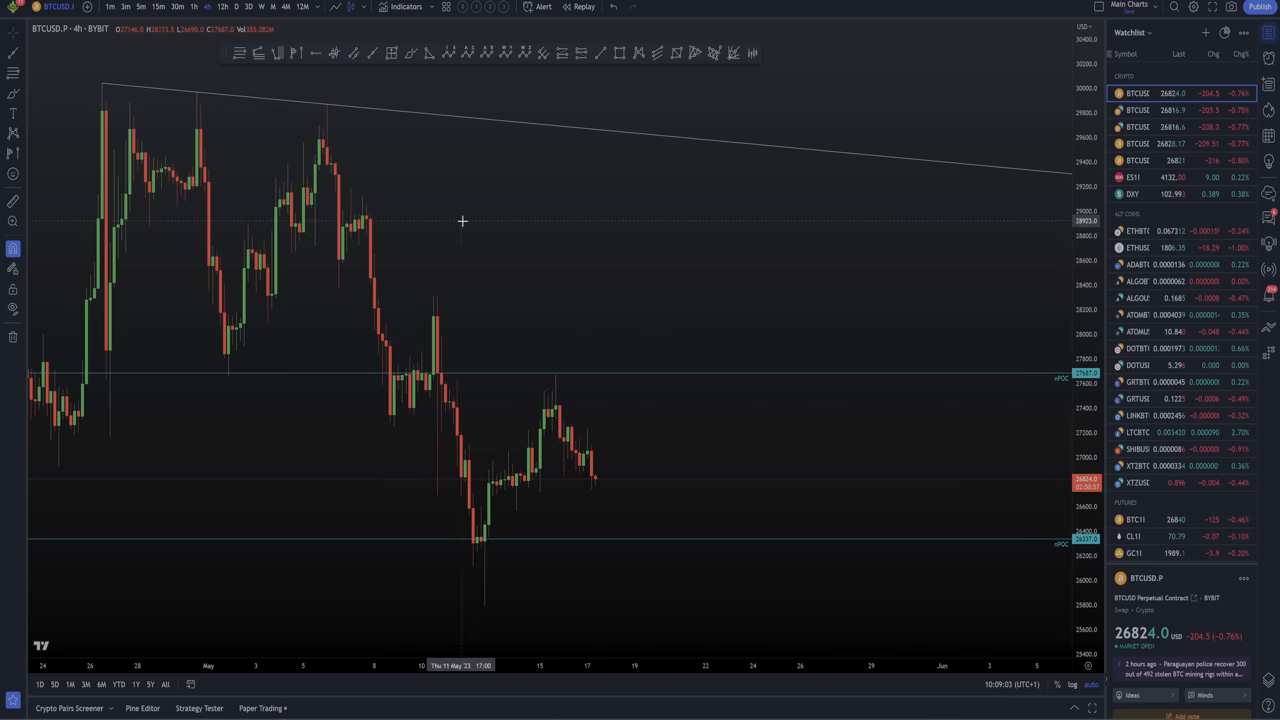
{"action": "mouse_move", "coordinate": [344, 134]}
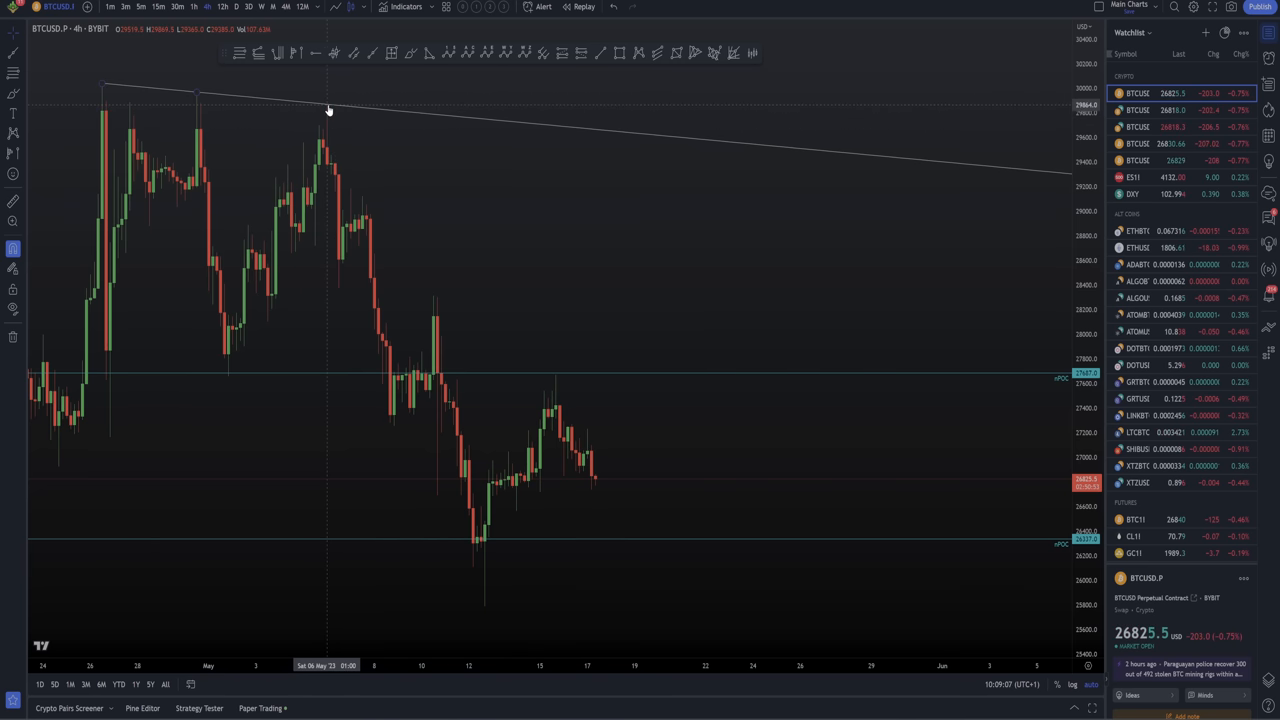
{"action": "mouse_move", "coordinate": [344, 136]}
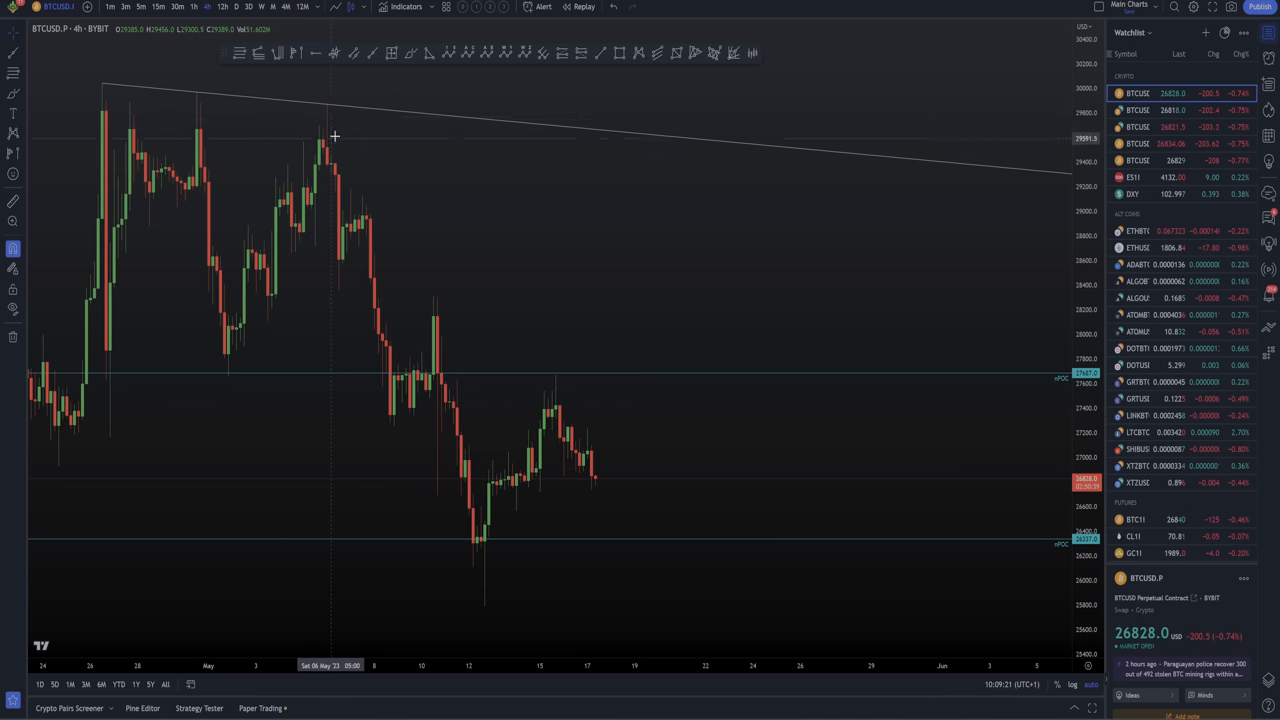
{"action": "mouse_move", "coordinate": [328, 104]}
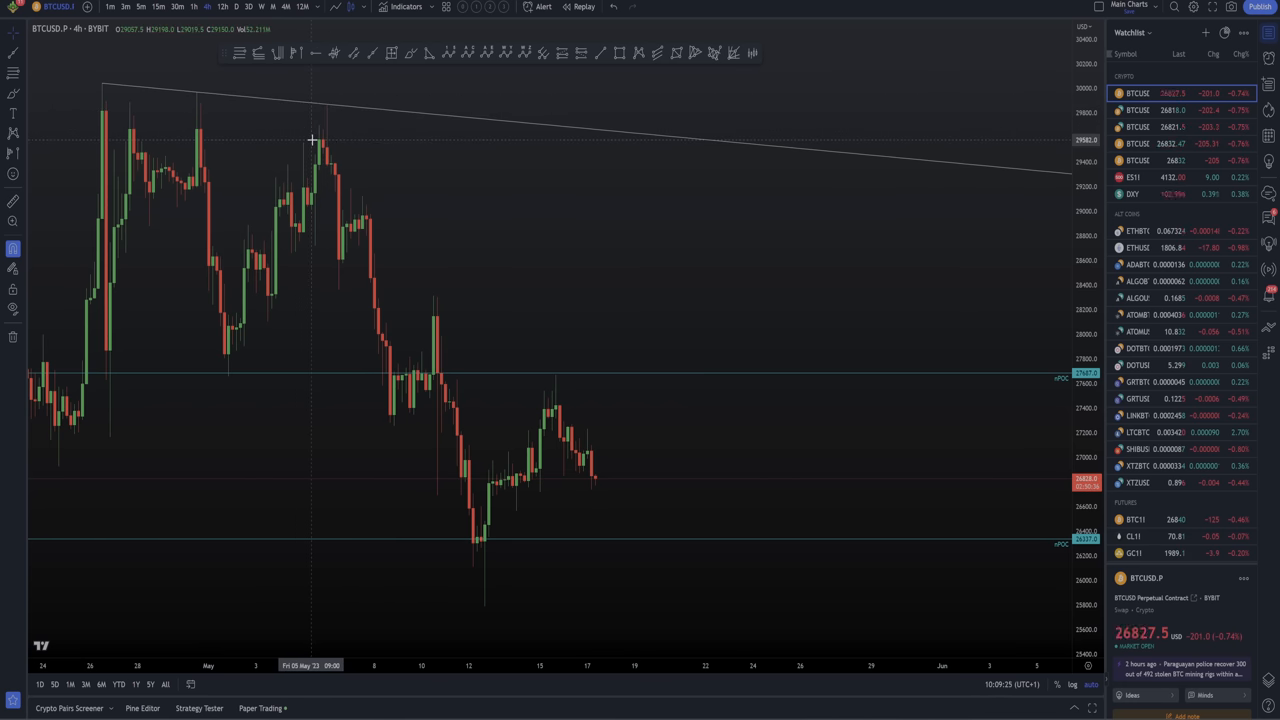
{"action": "mouse_move", "coordinate": [320, 144]}
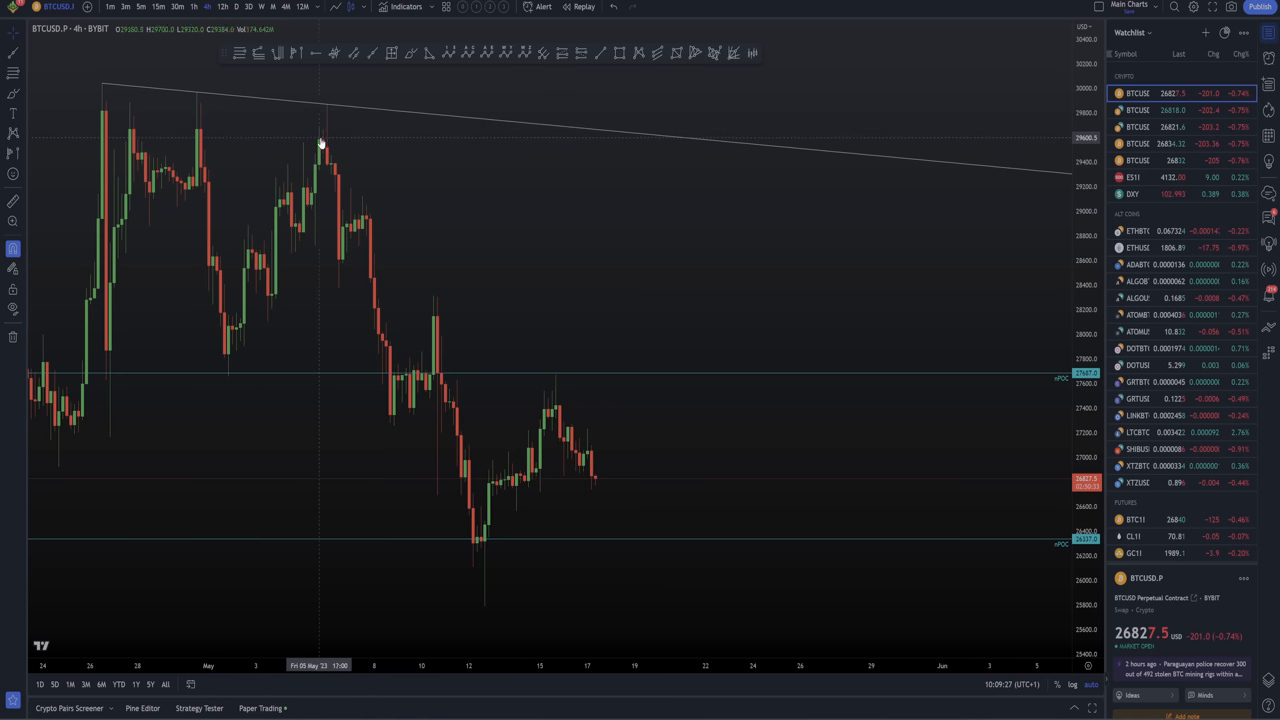
{"action": "mouse_move", "coordinate": [332, 108]}
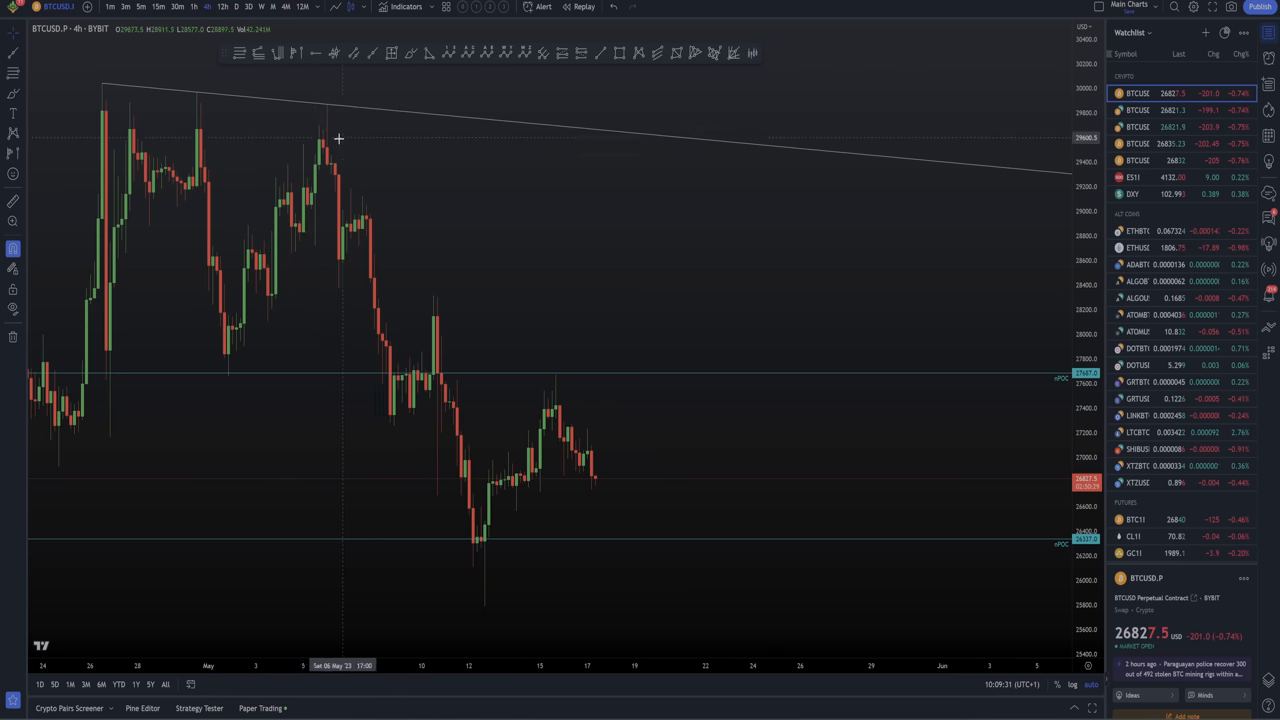
{"action": "mouse_move", "coordinate": [324, 132]}
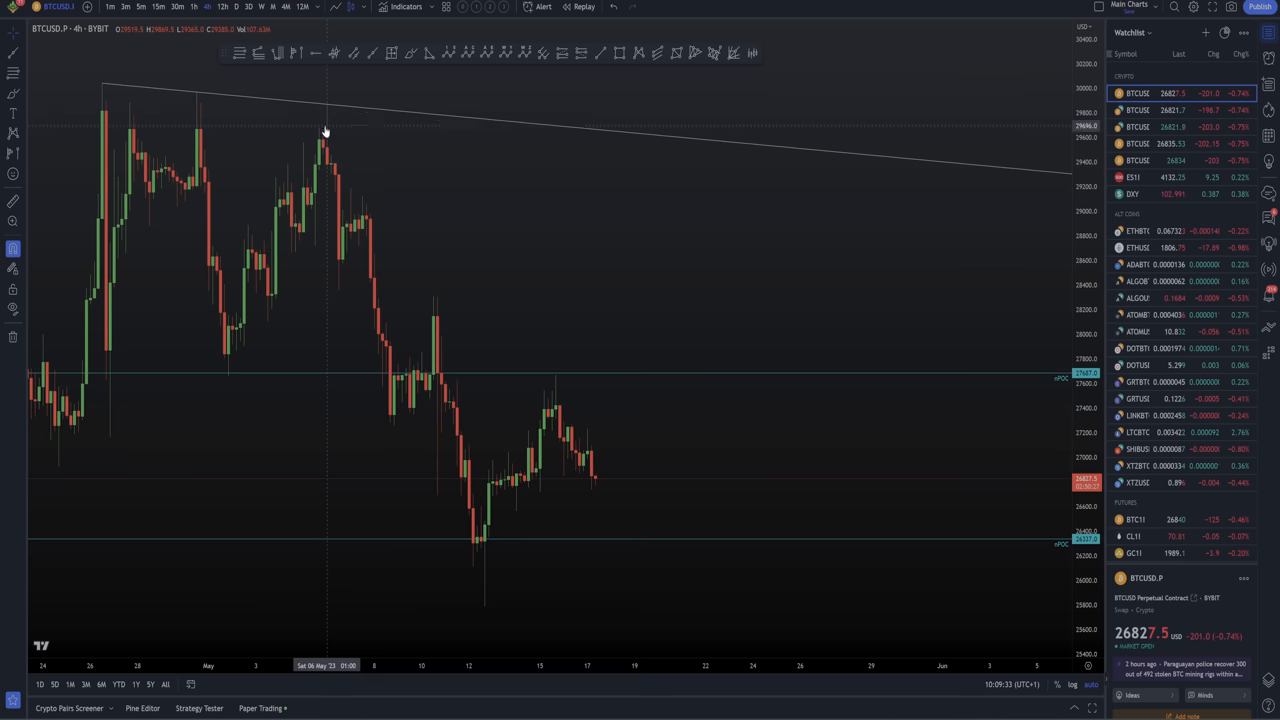
{"action": "mouse_move", "coordinate": [350, 118]}
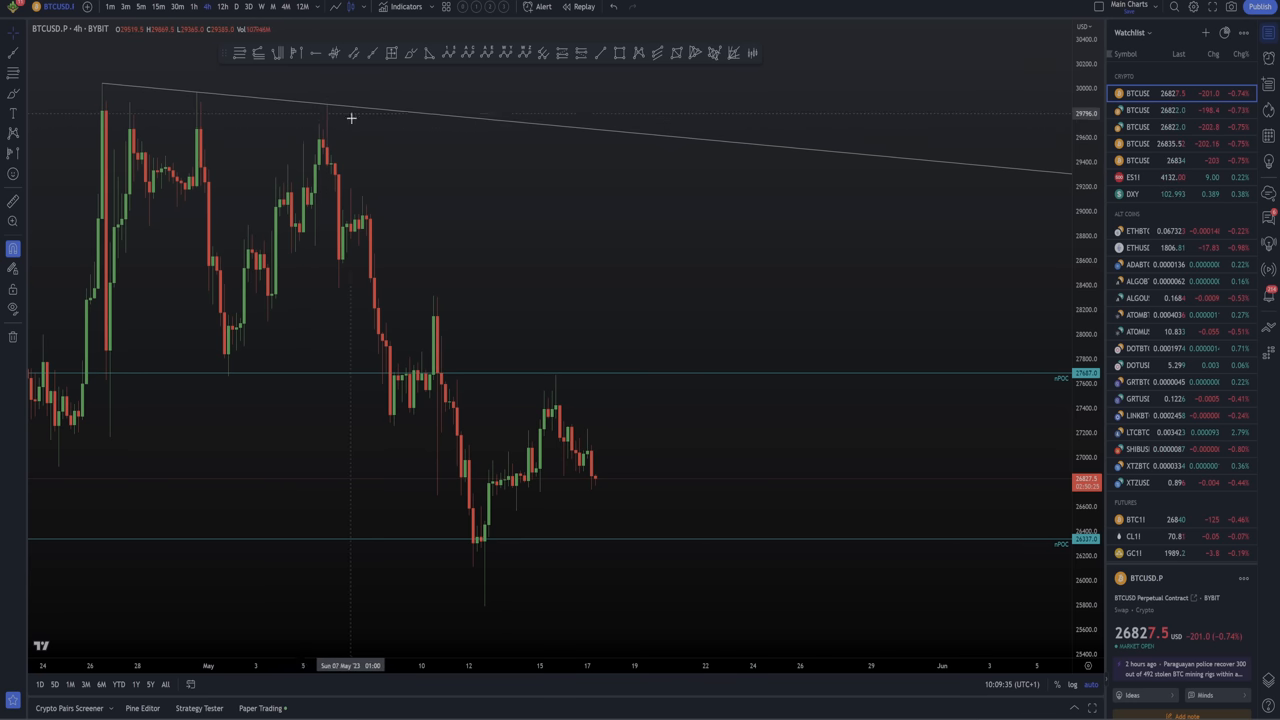
{"action": "mouse_move", "coordinate": [304, 148]}
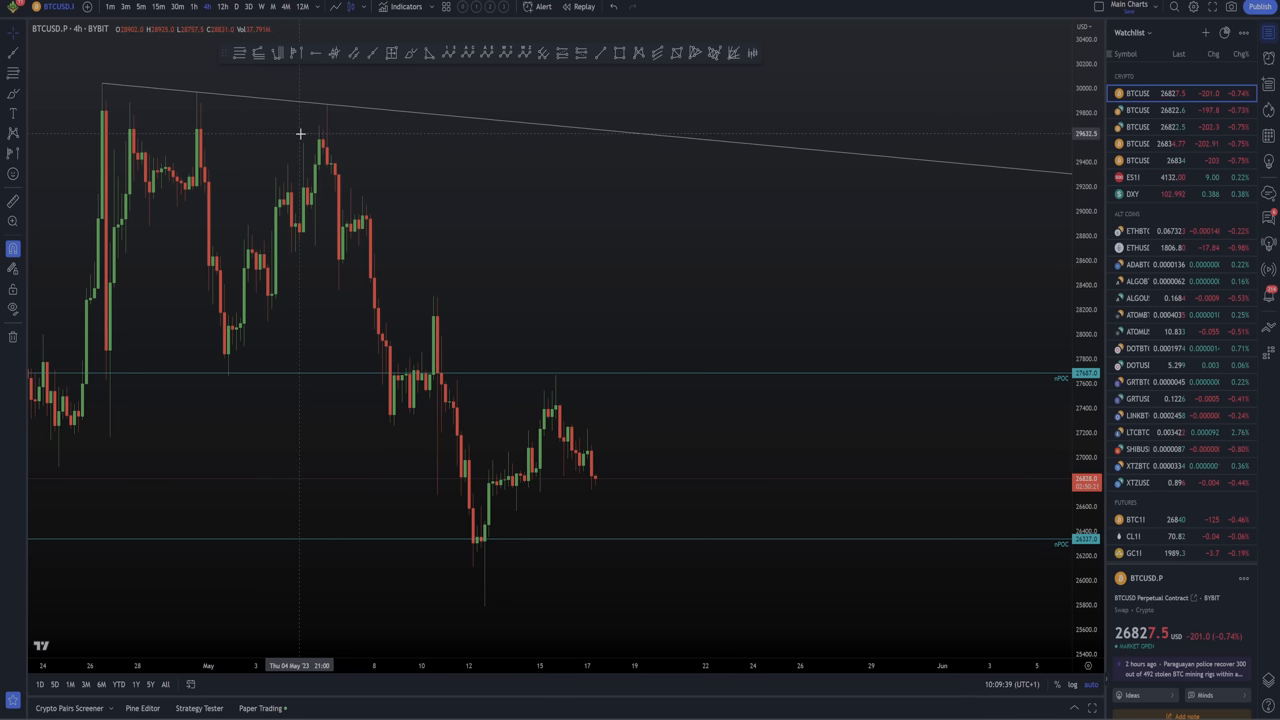
{"action": "mouse_move", "coordinate": [320, 144]}
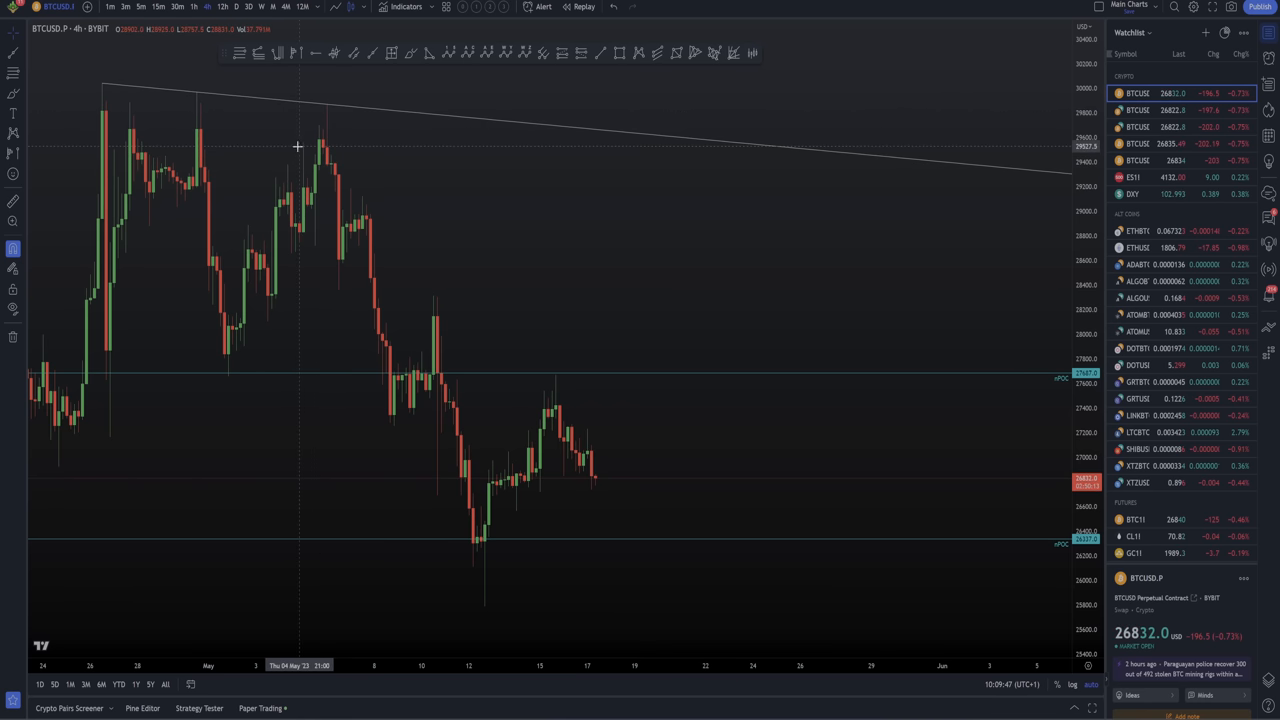
{"action": "mouse_move", "coordinate": [296, 148]}
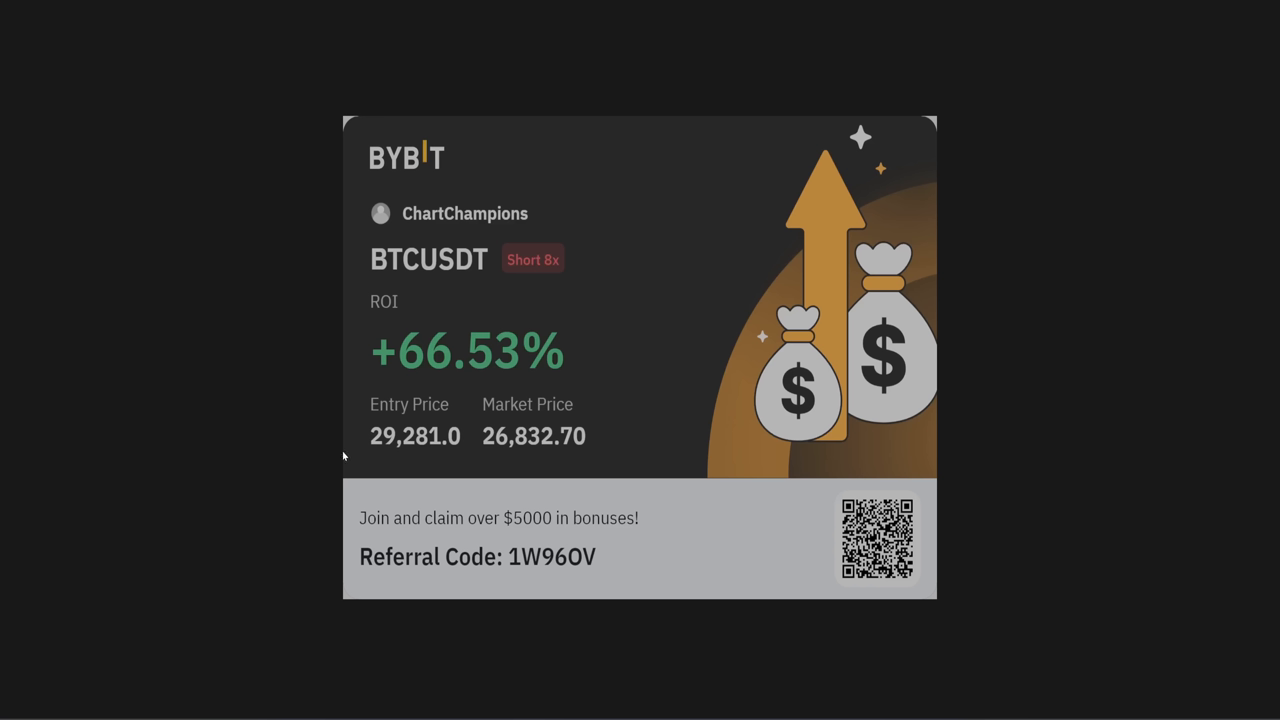
{"action": "mouse_move", "coordinate": [414, 356]}
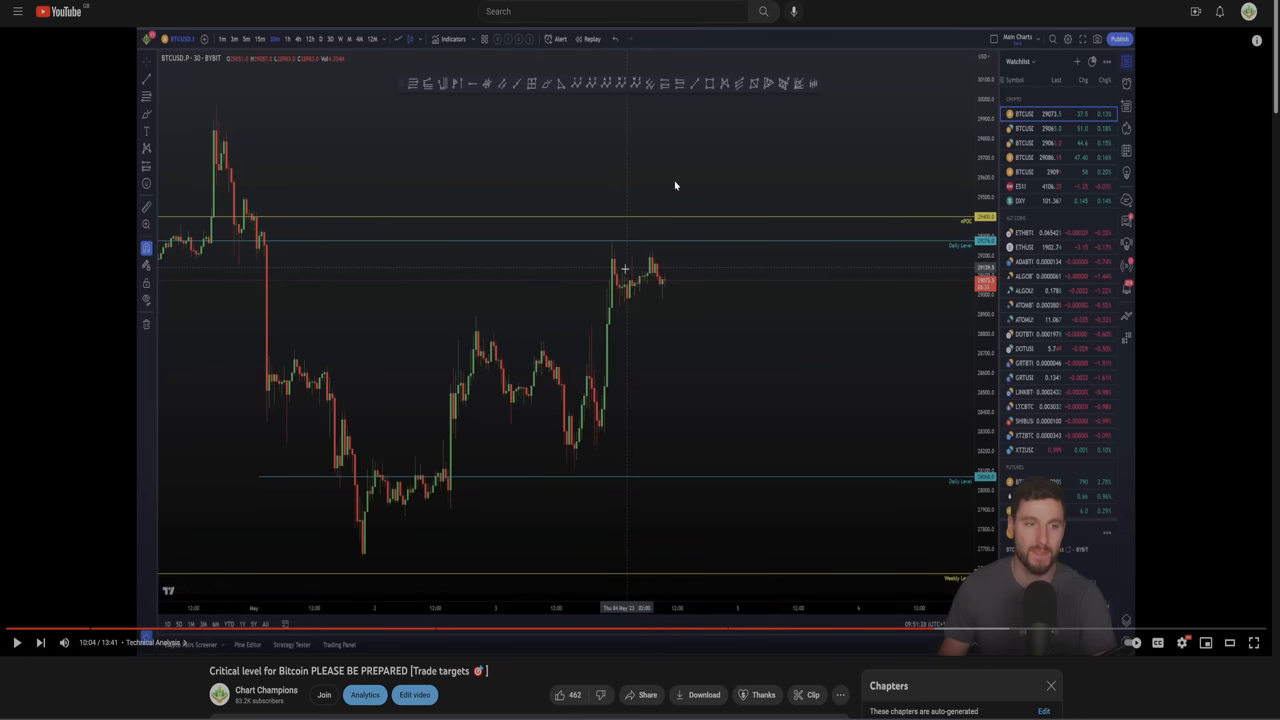
{"action": "mouse_move", "coordinate": [672, 212]}
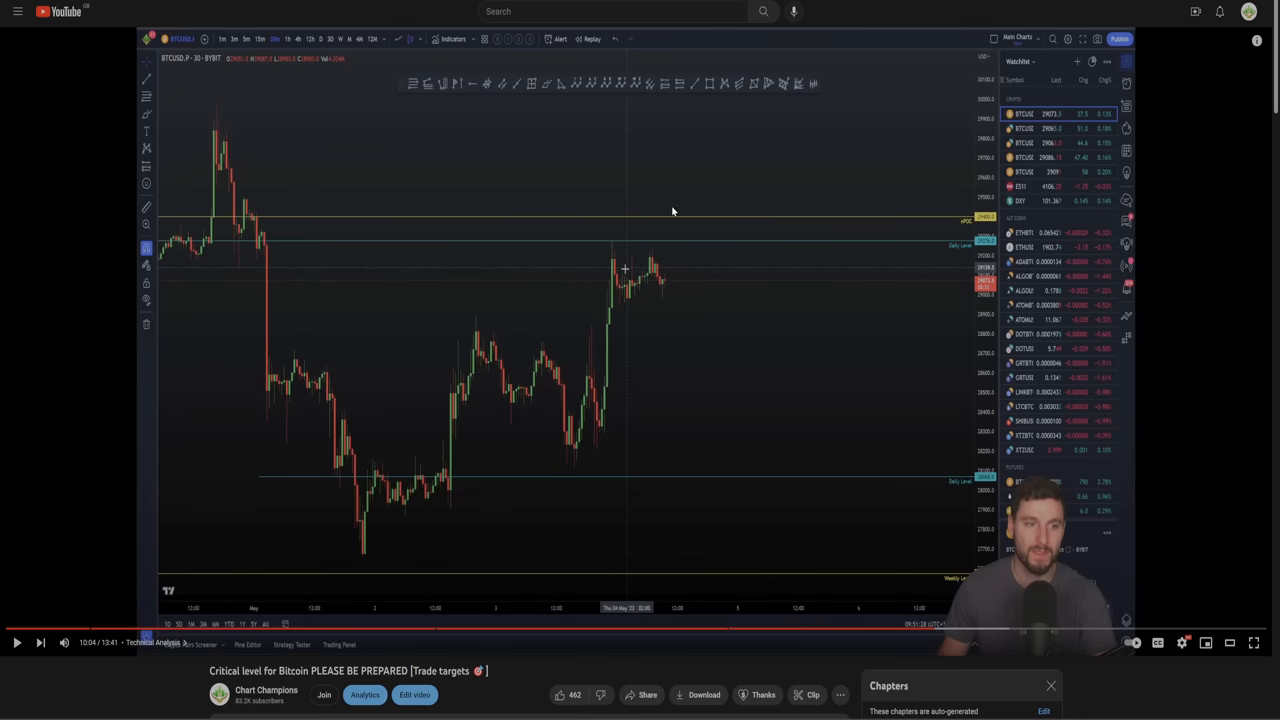
{"action": "mouse_move", "coordinate": [680, 260]}
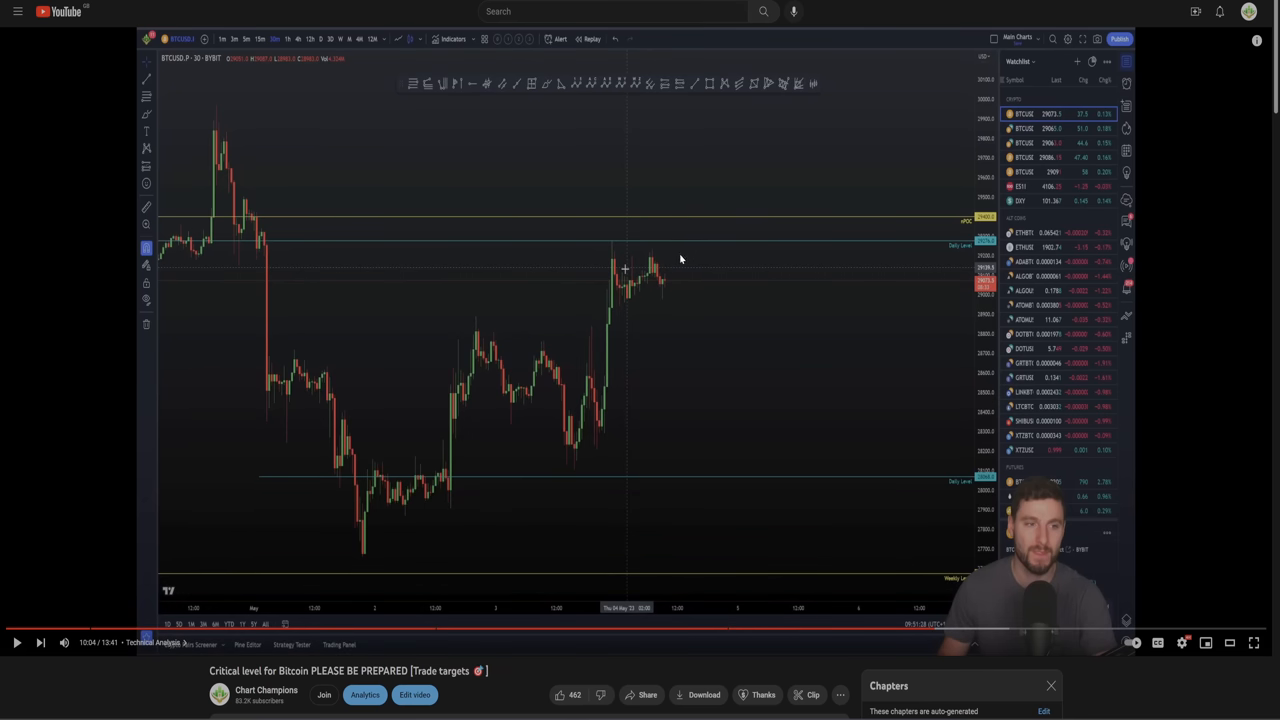
{"action": "mouse_move", "coordinate": [672, 248]}
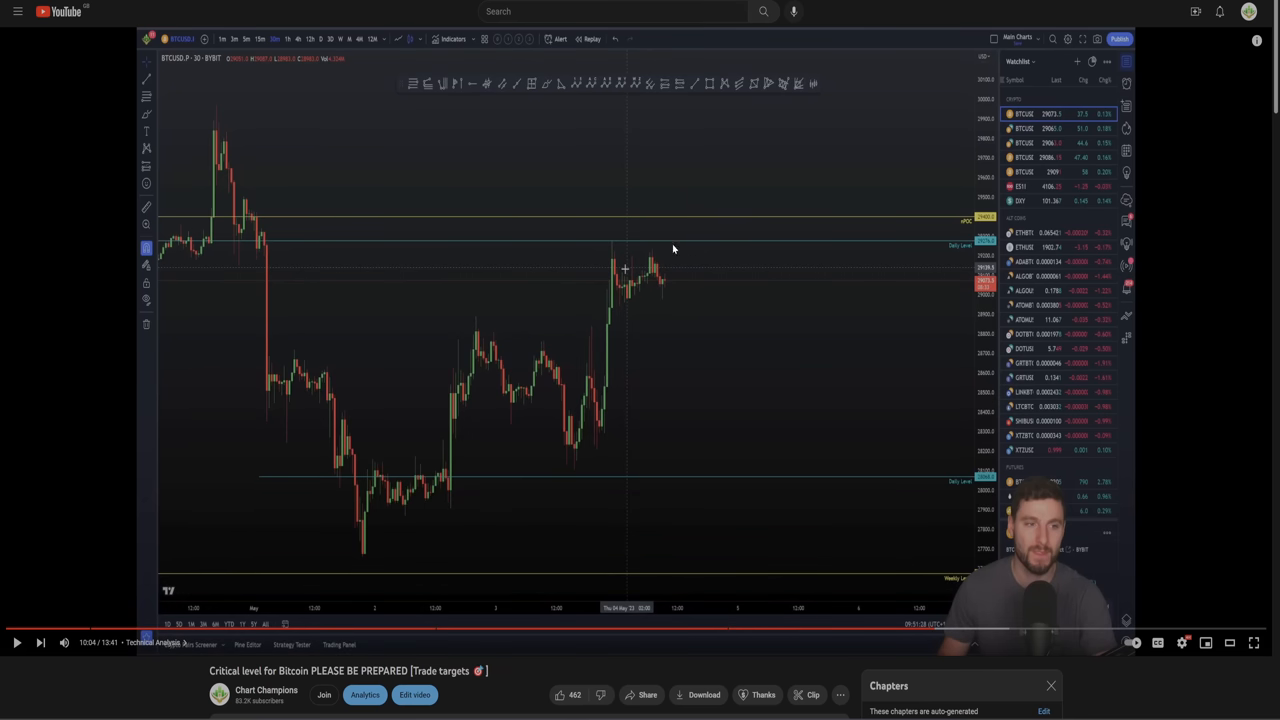
{"action": "mouse_move", "coordinate": [356, 190]}
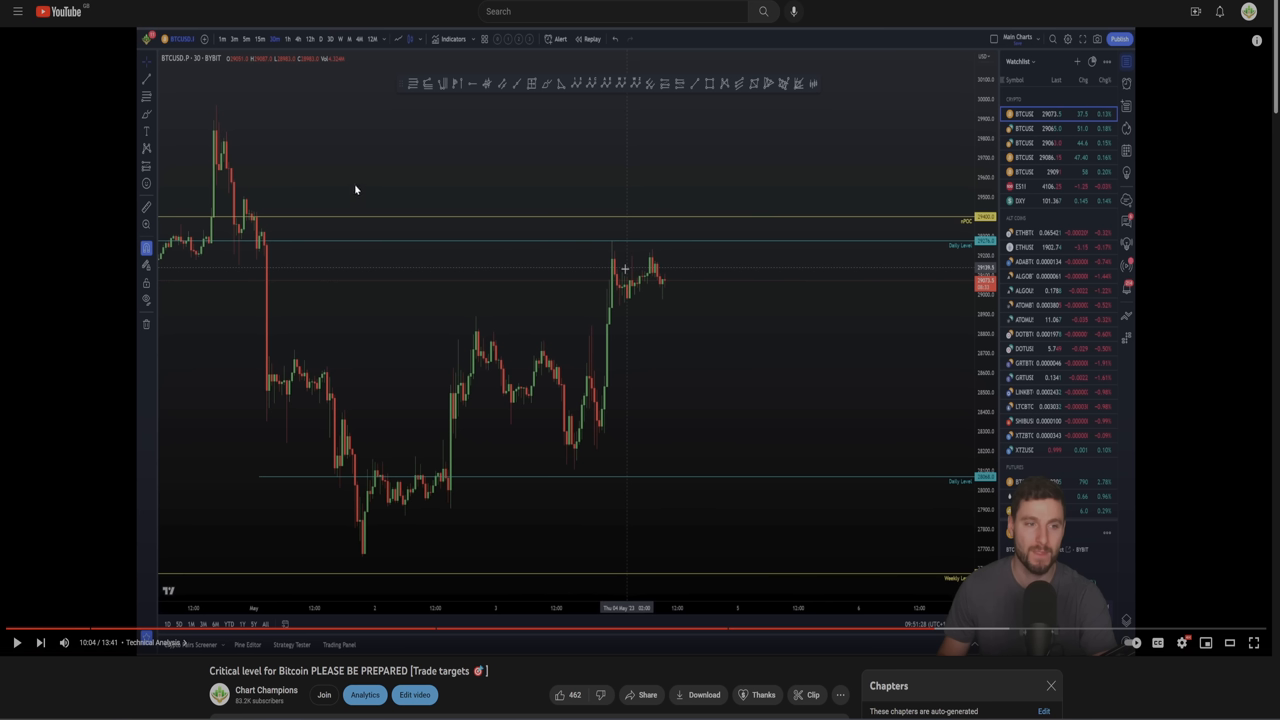
{"action": "mouse_move", "coordinate": [740, 396]}
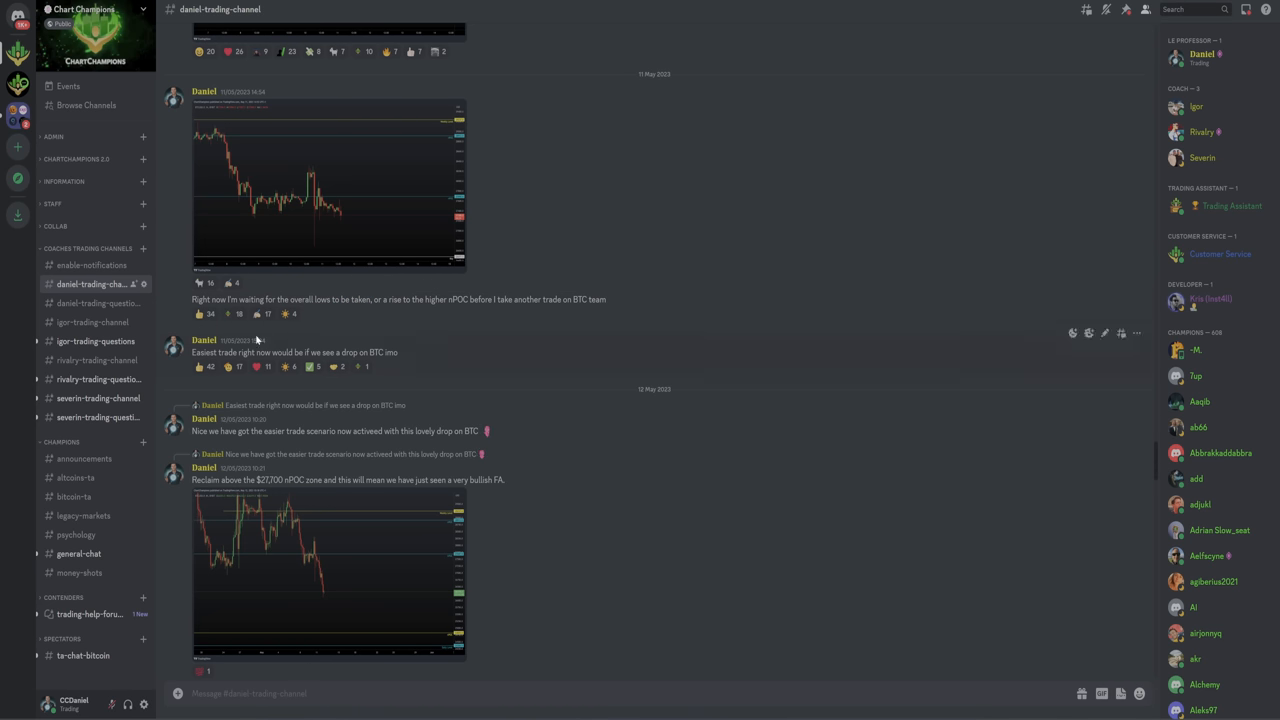
Enlarge Daniel's BTC chart screenshot in the trading channel, then close it and continue down the feed.
{"action": "double_click", "coordinate": [300, 300]}
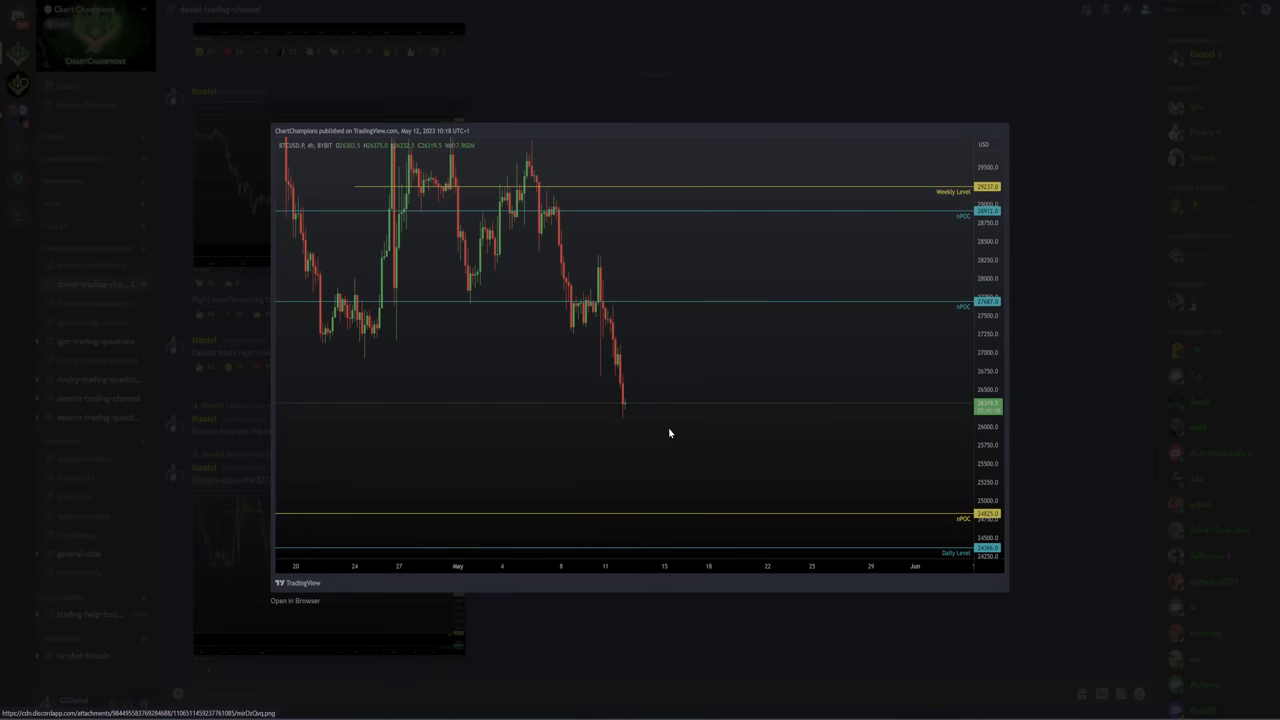
{"action": "mouse_move", "coordinate": [598, 420]}
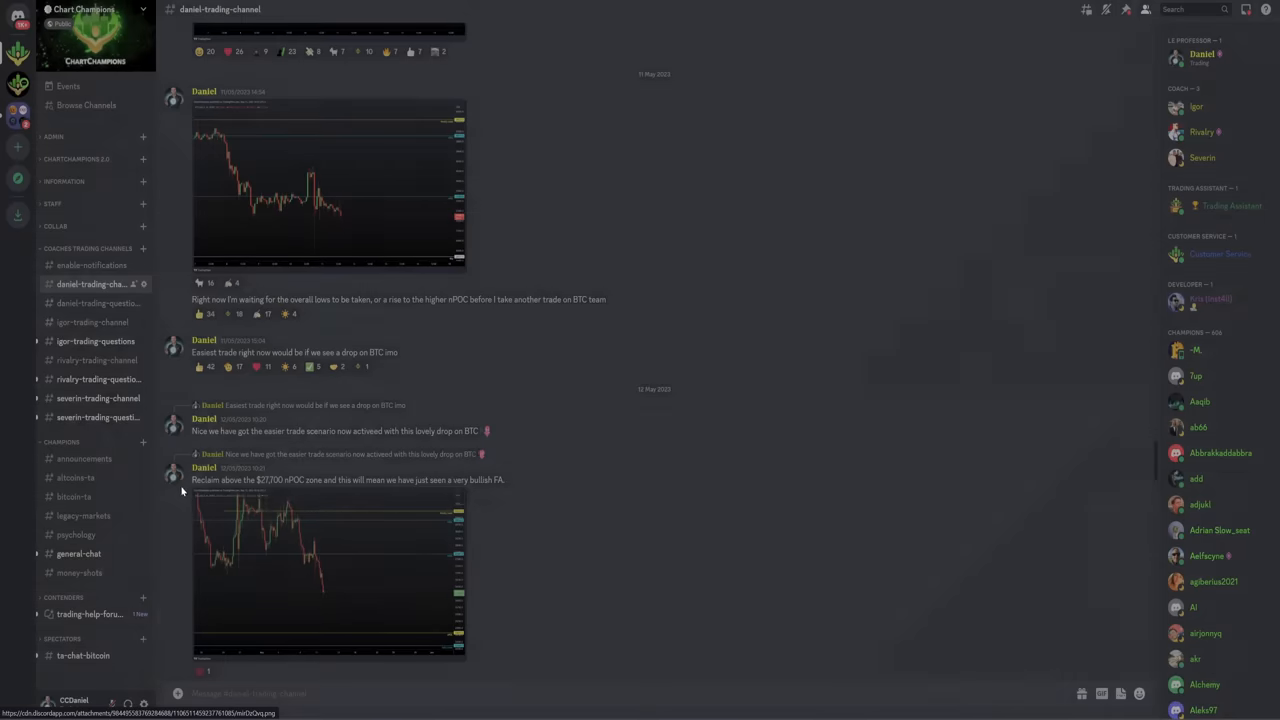
{"action": "double_click", "coordinate": [268, 480]}
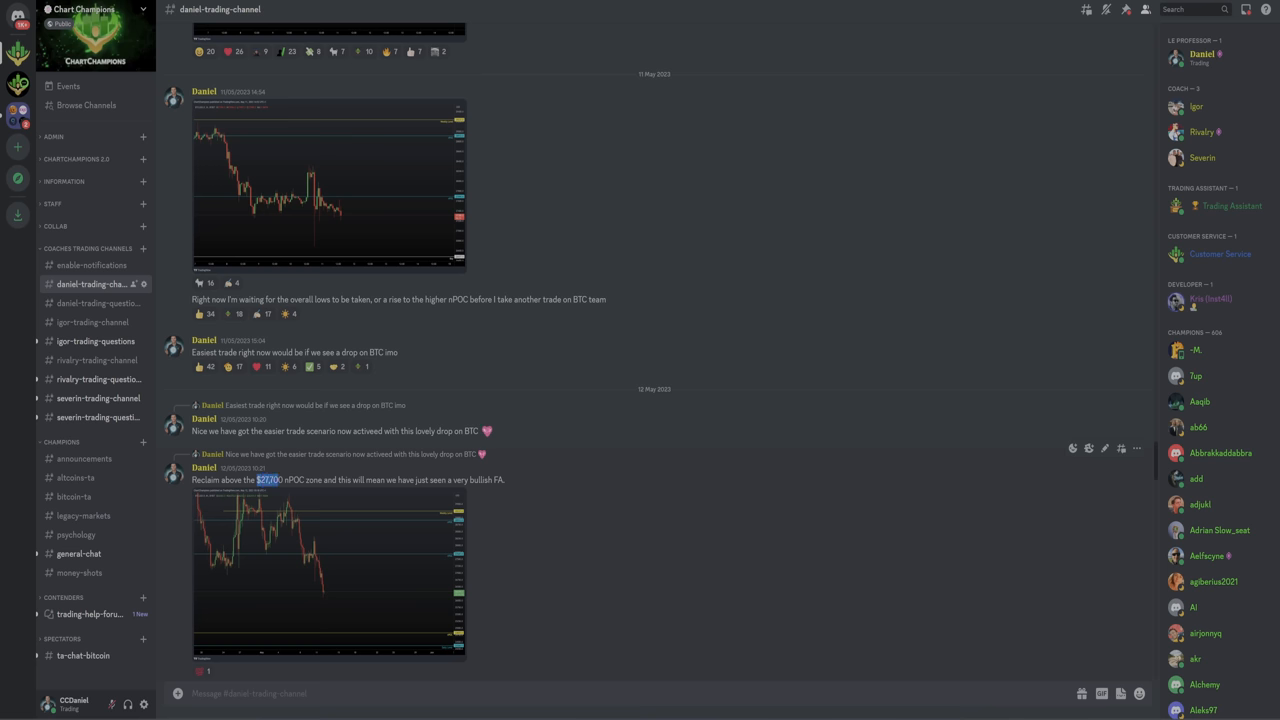
{"action": "mouse_move", "coordinate": [364, 556]}
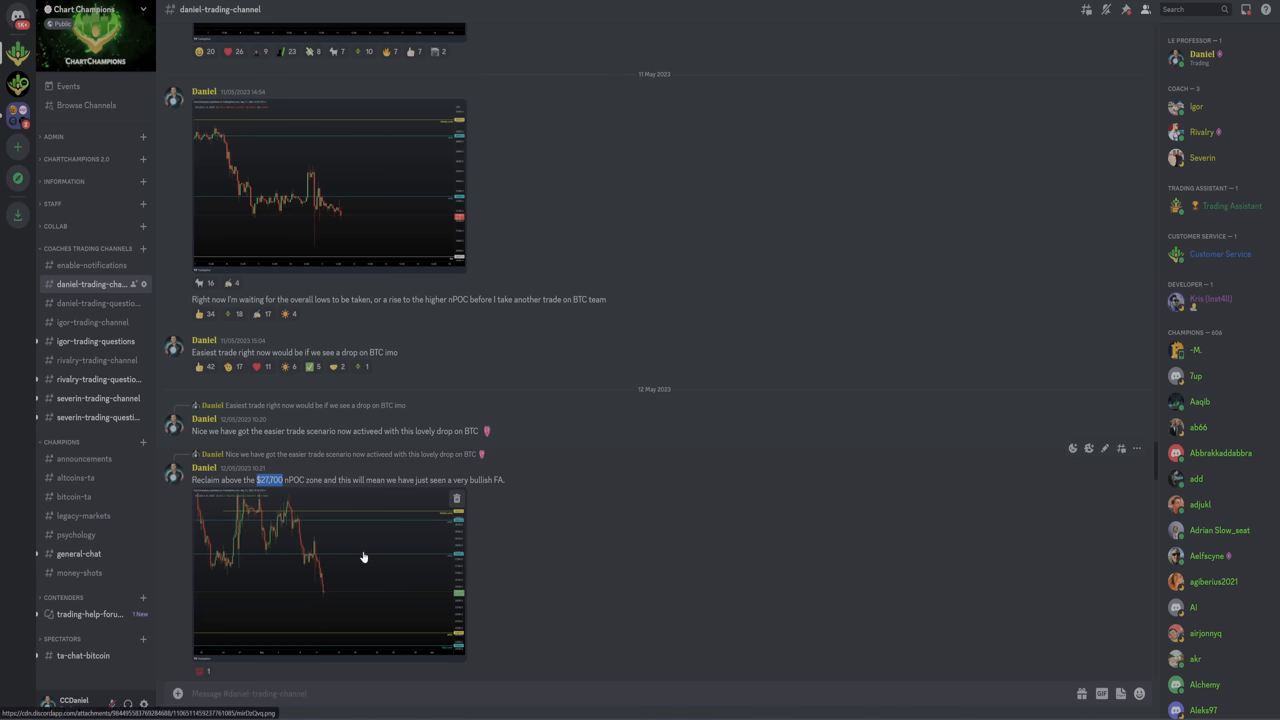
{"action": "left_click", "coordinate": [330, 576]}
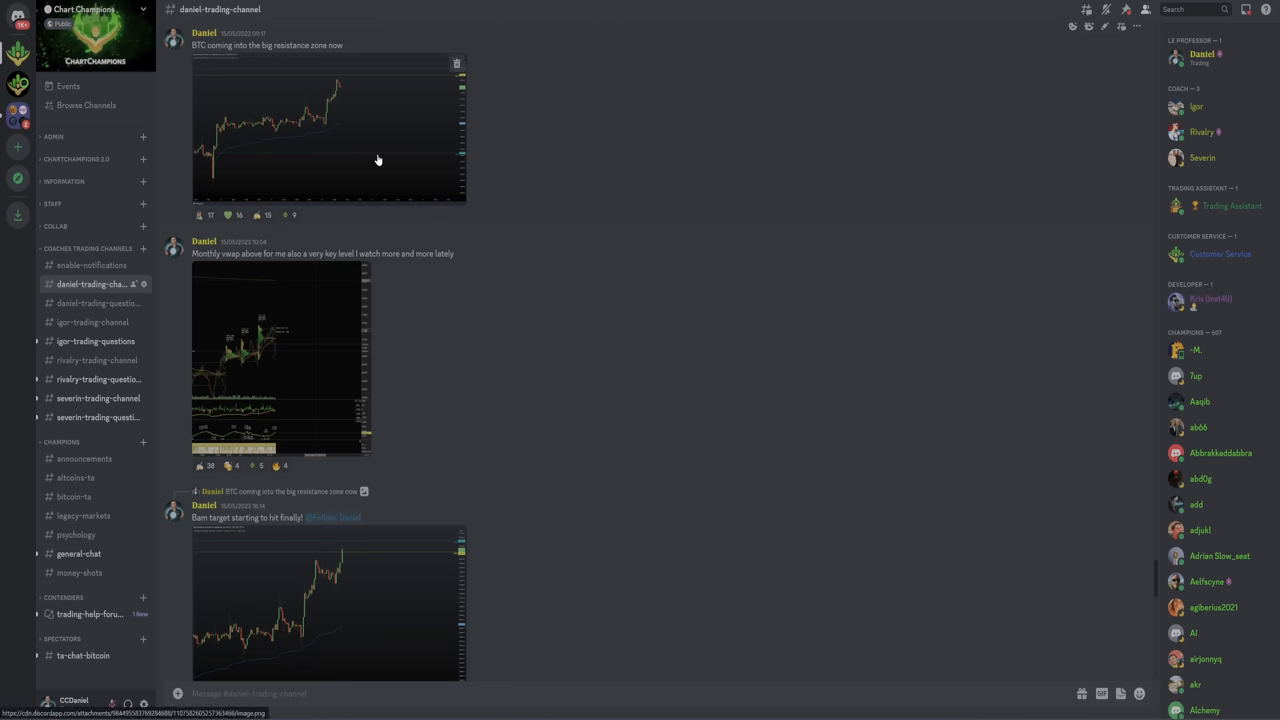
{"action": "left_click", "coordinate": [328, 128]}
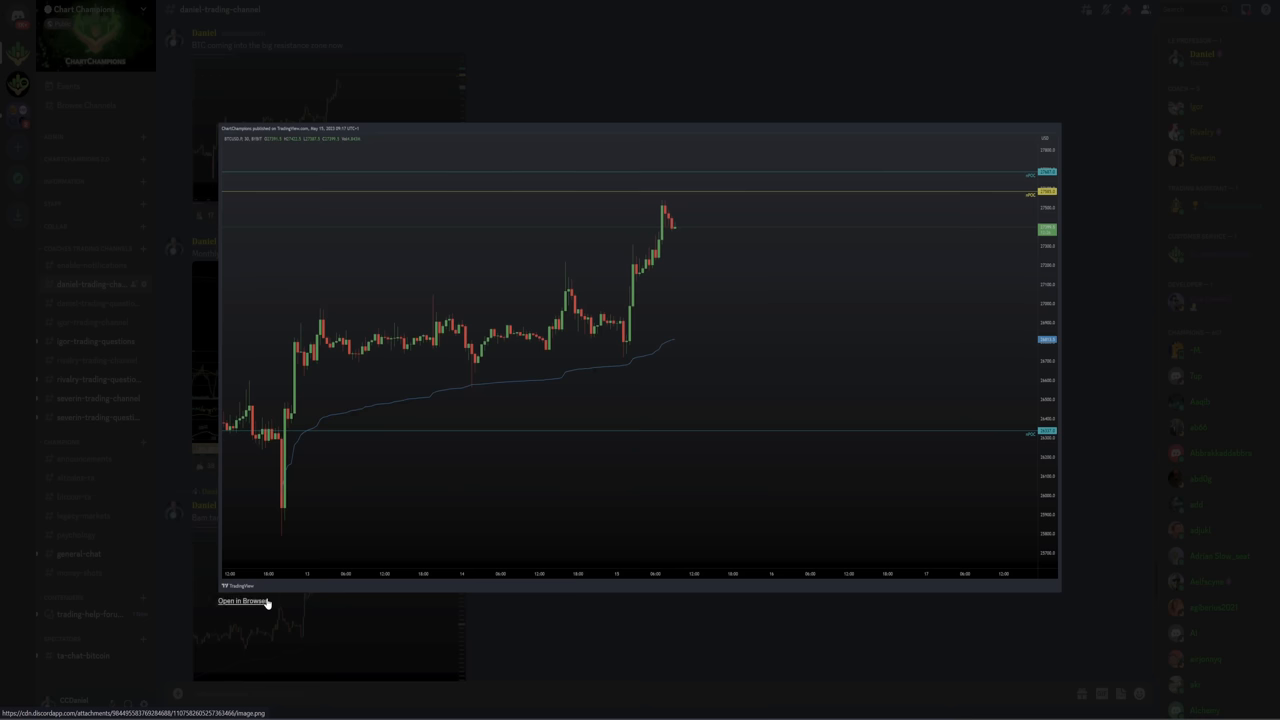
{"action": "mouse_move", "coordinate": [726, 170]}
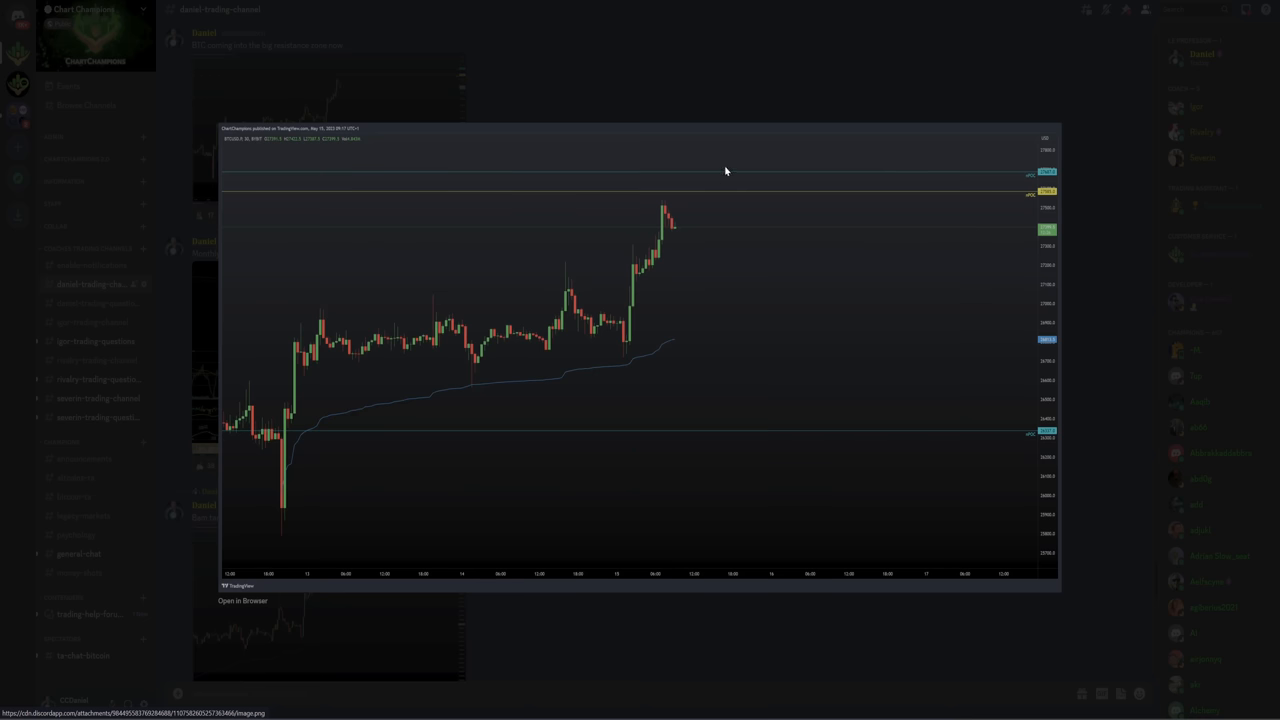
{"action": "mouse_move", "coordinate": [672, 108]}
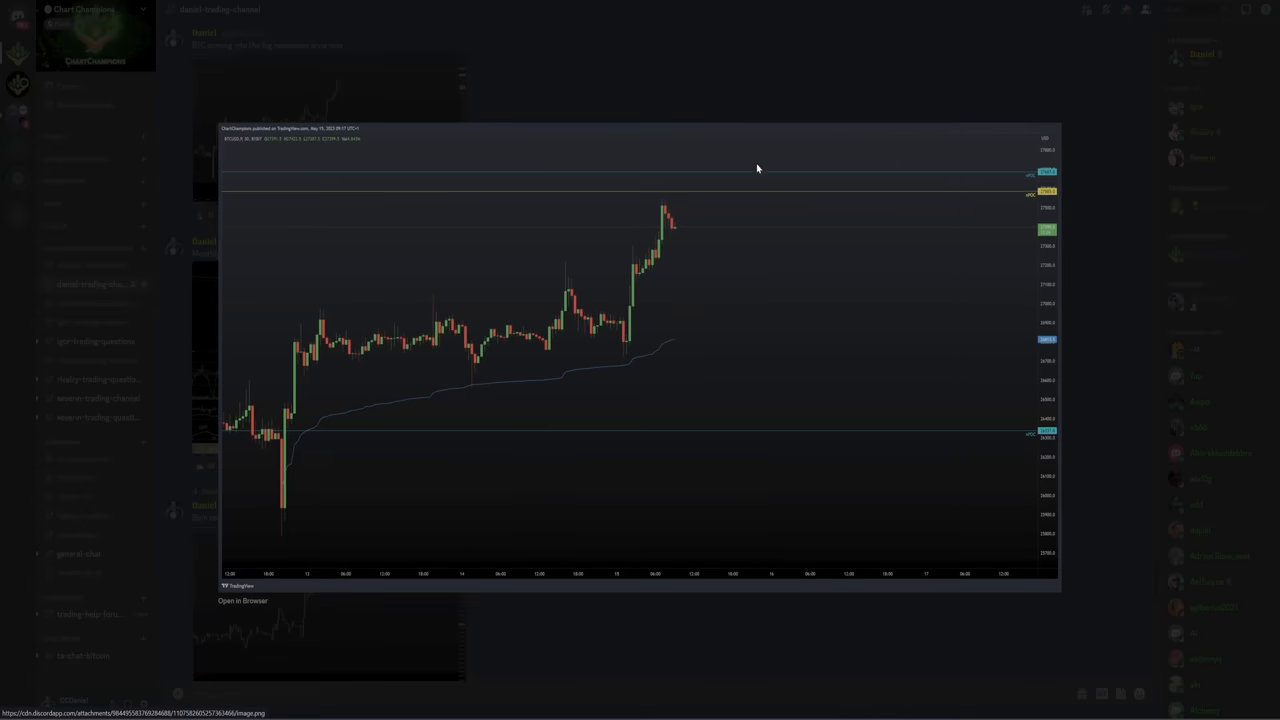
{"action": "mouse_move", "coordinate": [694, 172]}
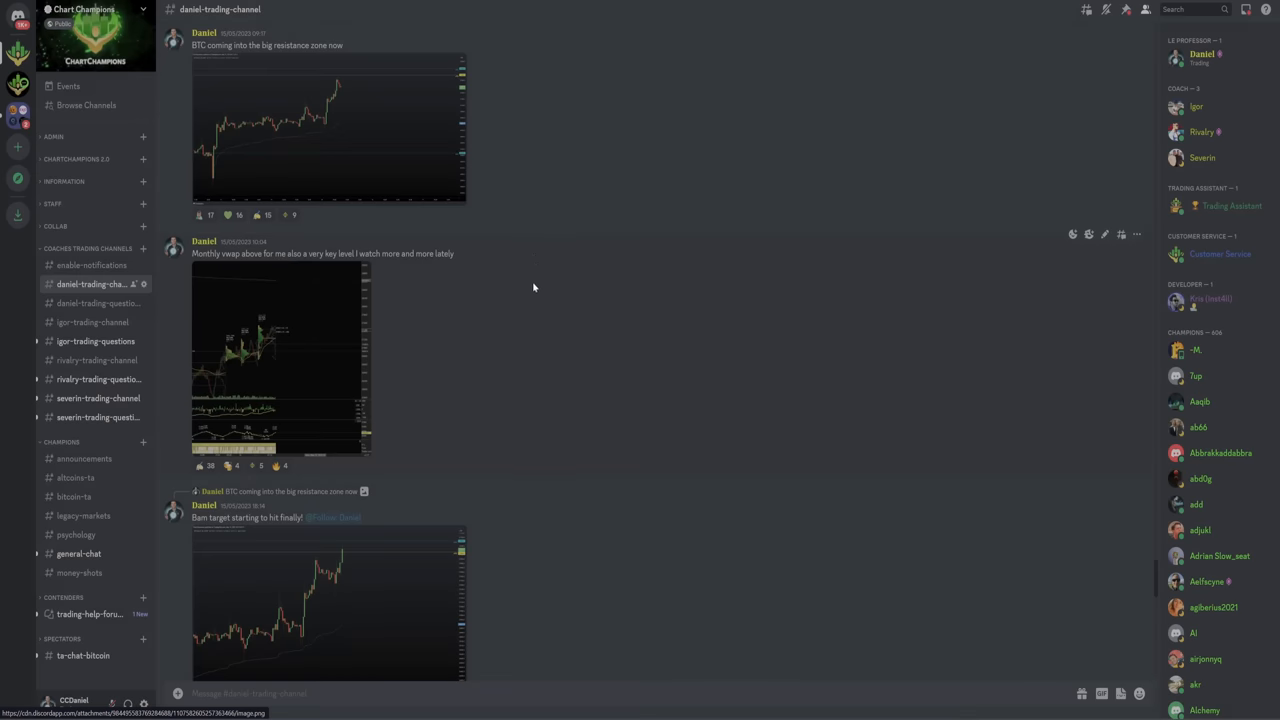
{"action": "mouse_move", "coordinate": [512, 300]}
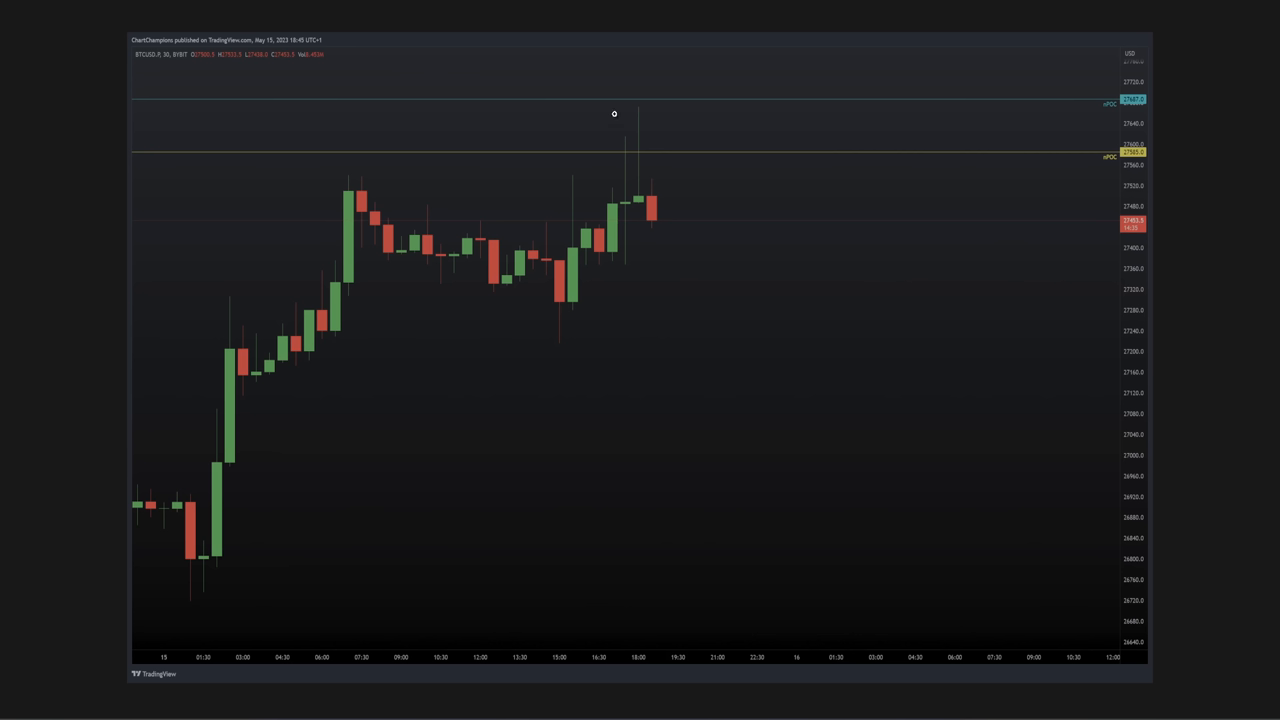
{"action": "mouse_move", "coordinate": [636, 200]}
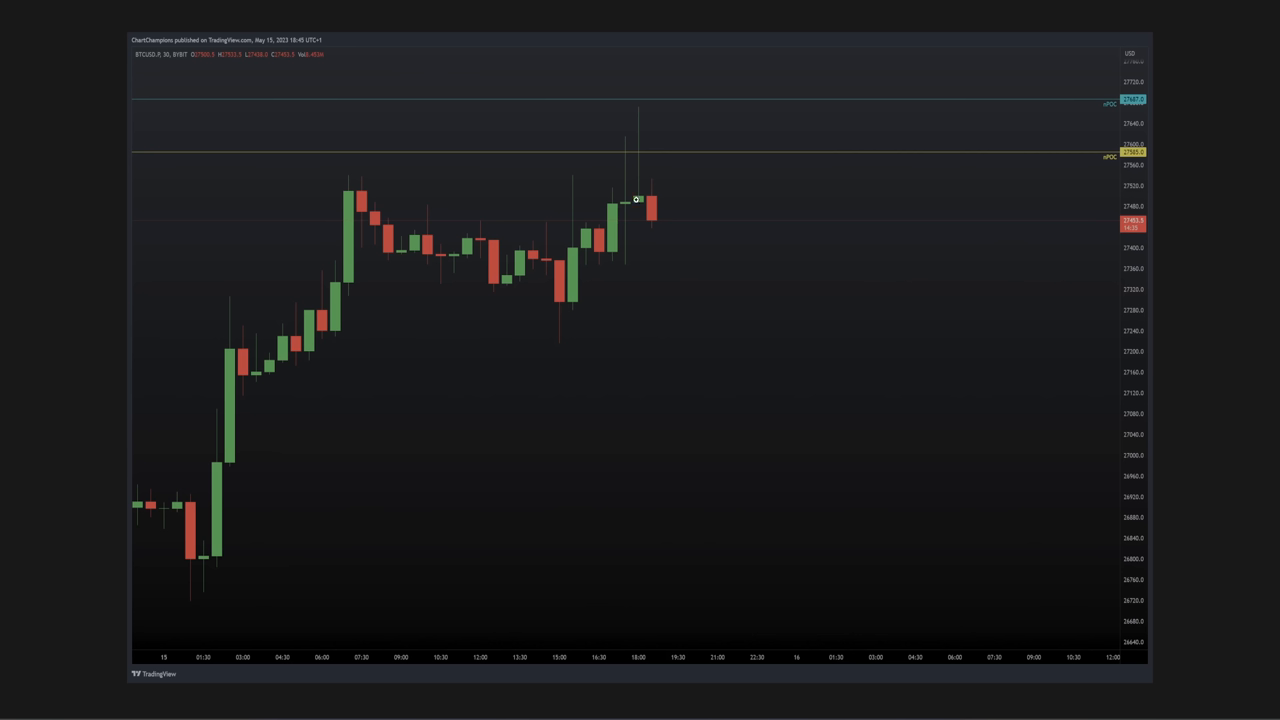
{"action": "mouse_move", "coordinate": [632, 176]}
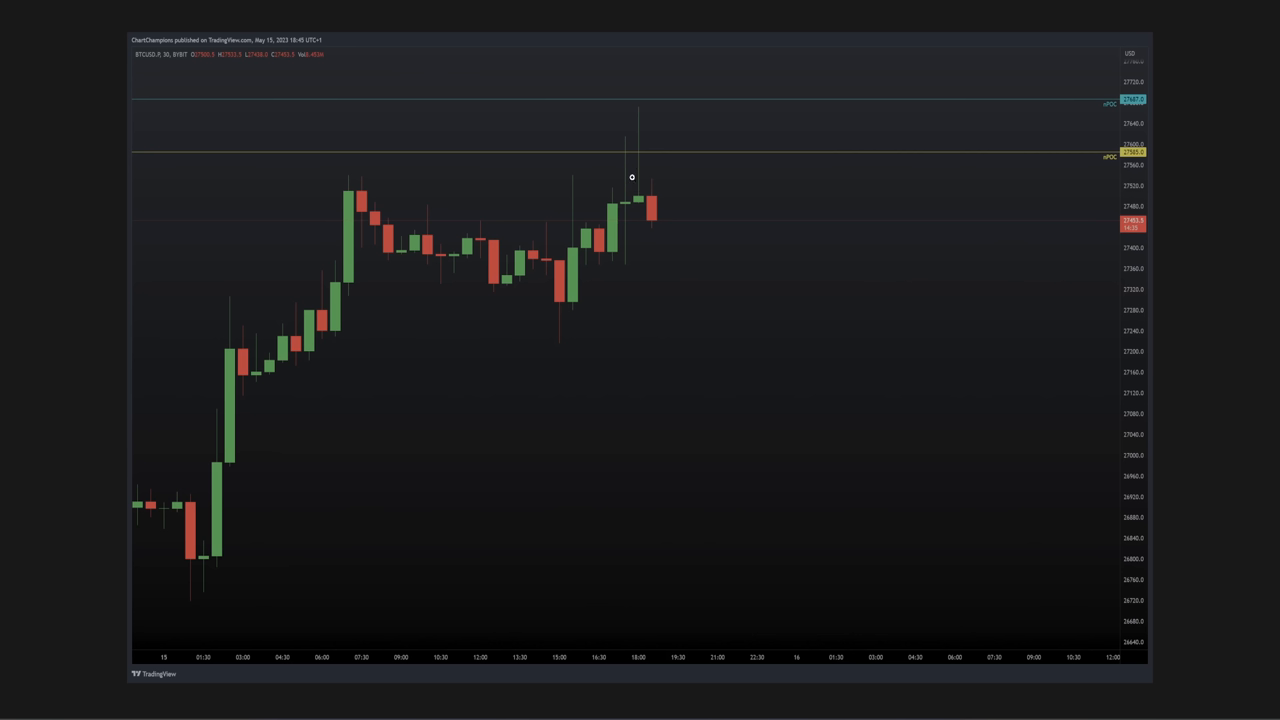
{"action": "mouse_move", "coordinate": [636, 198]}
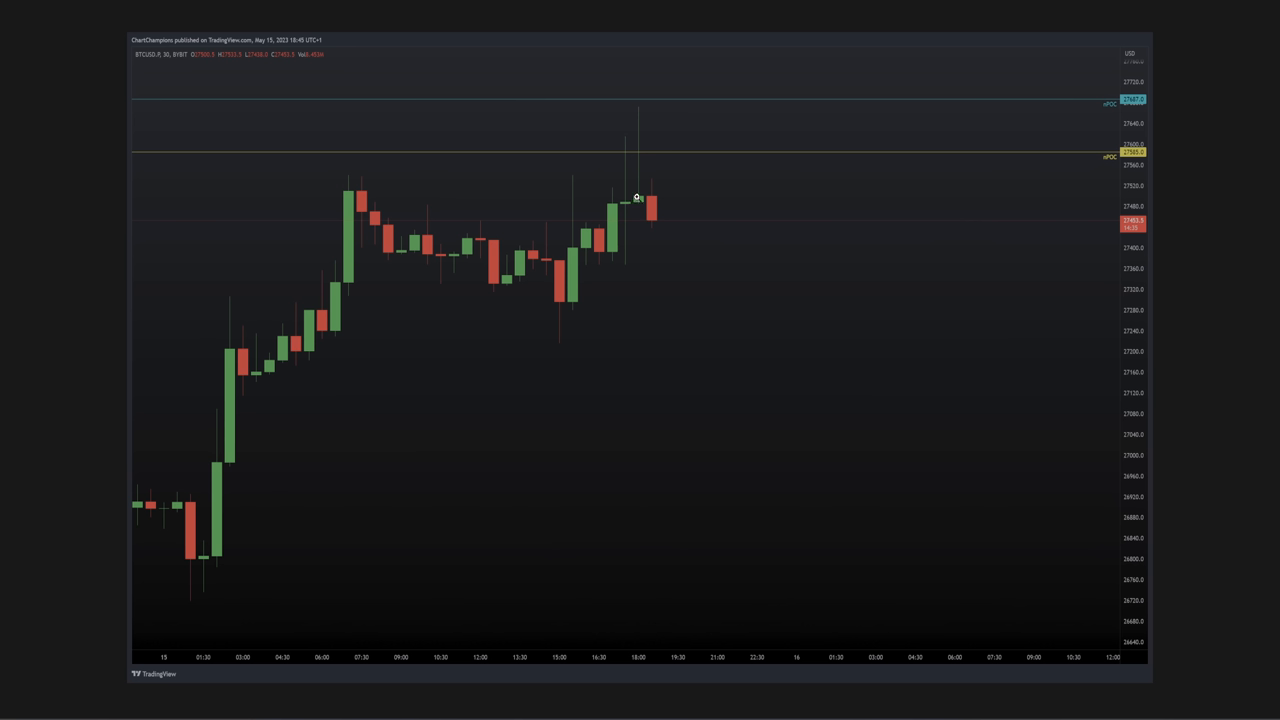
{"action": "mouse_move", "coordinate": [620, 214]}
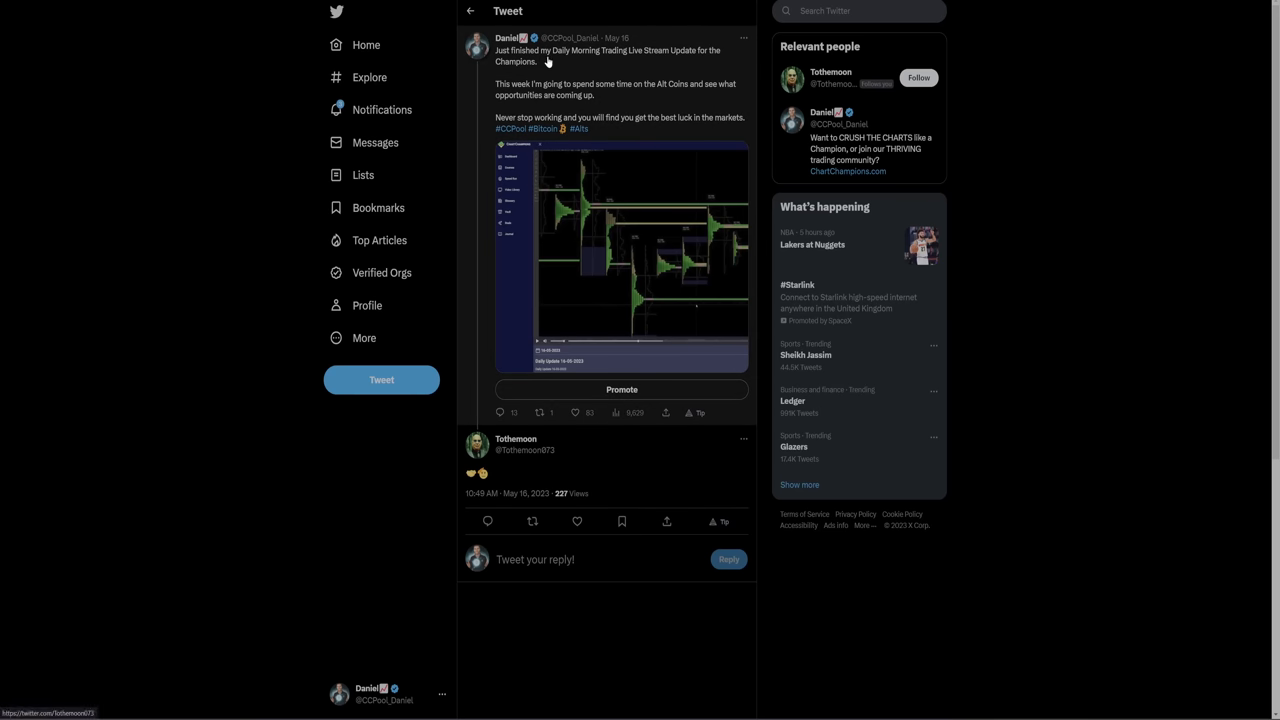
{"action": "mouse_move", "coordinate": [590, 72]}
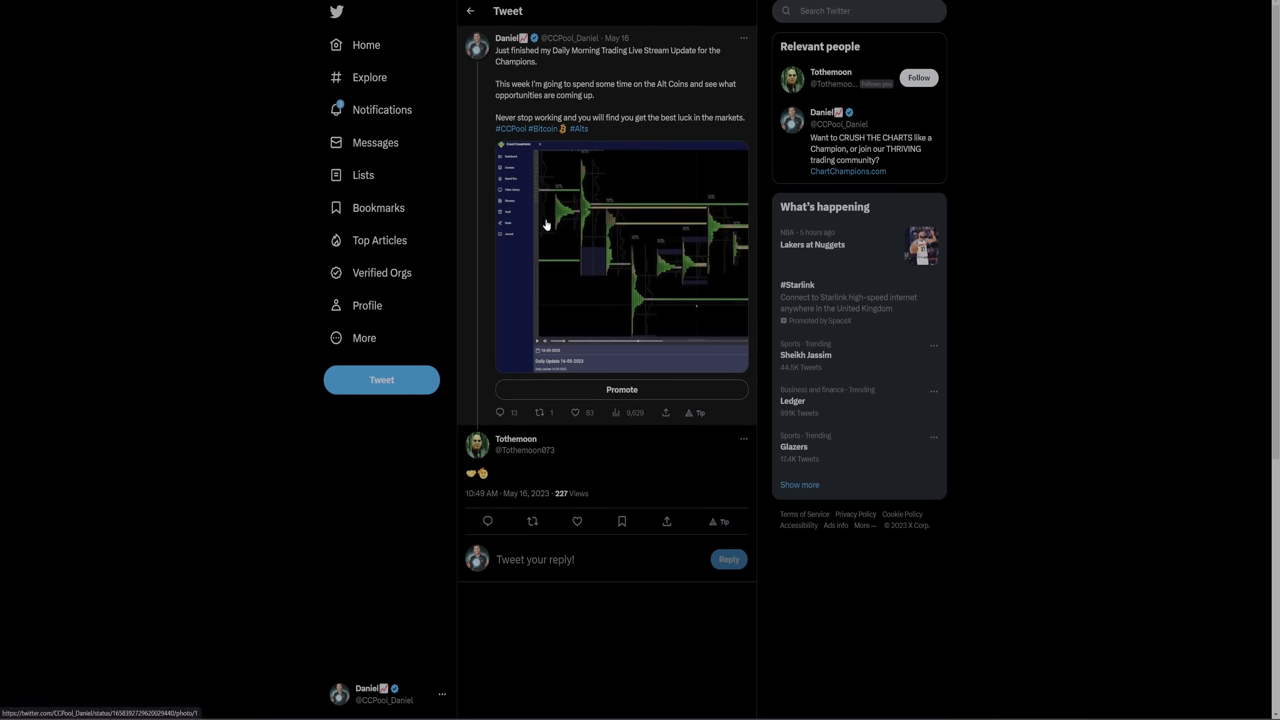
View the Daily Morning Trading Live Stream tweet with its attached BTCUSD chart image.
{"action": "left_click", "coordinate": [620, 250]}
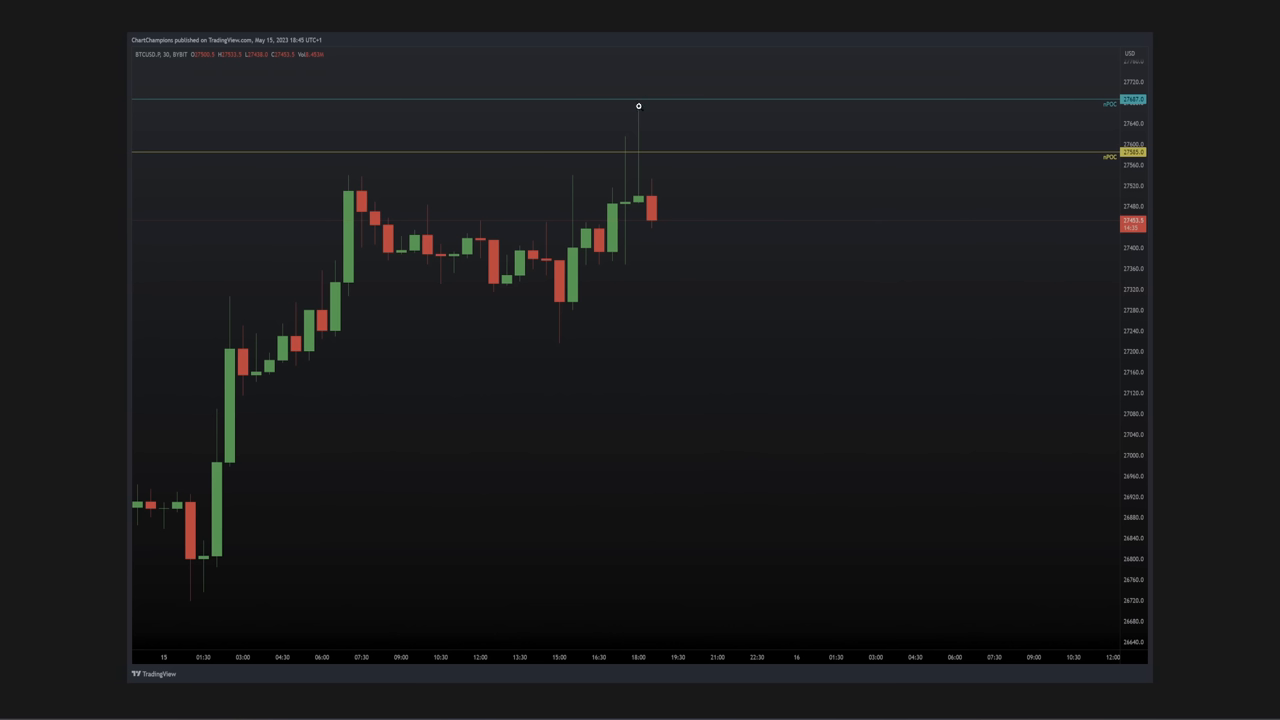
{"action": "mouse_move", "coordinate": [700, 156]}
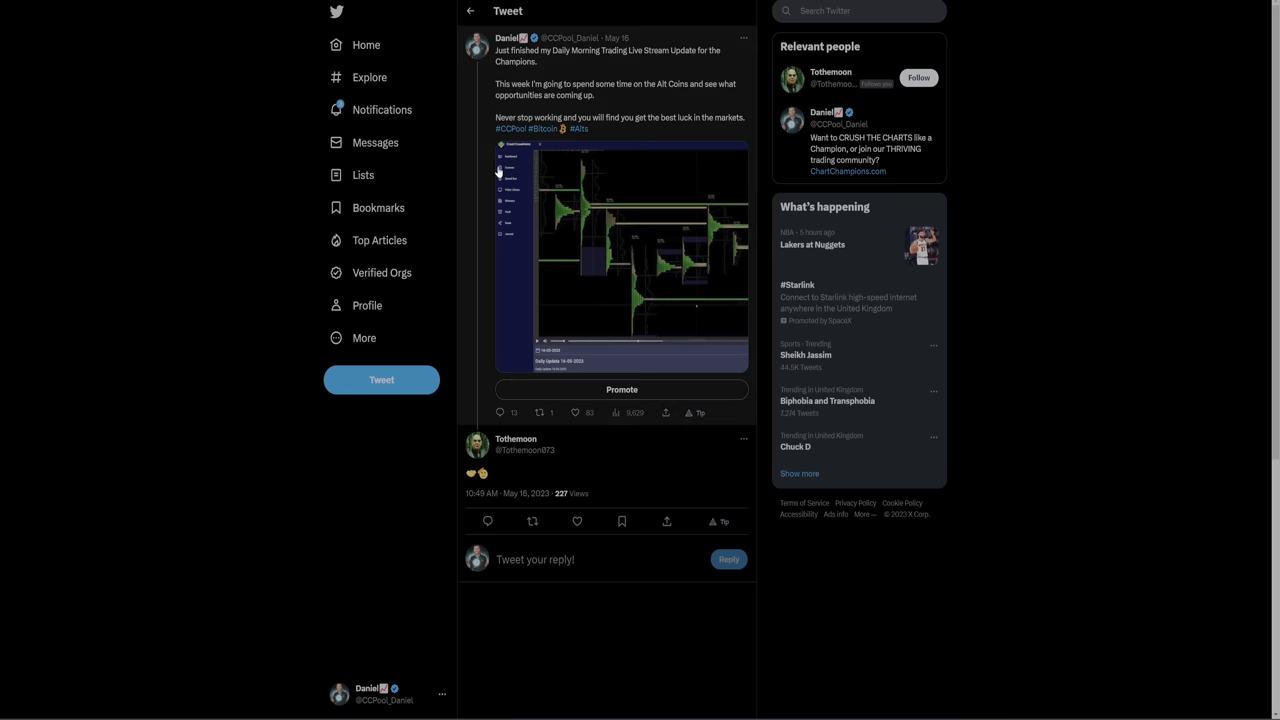
{"action": "mouse_move", "coordinate": [556, 124]}
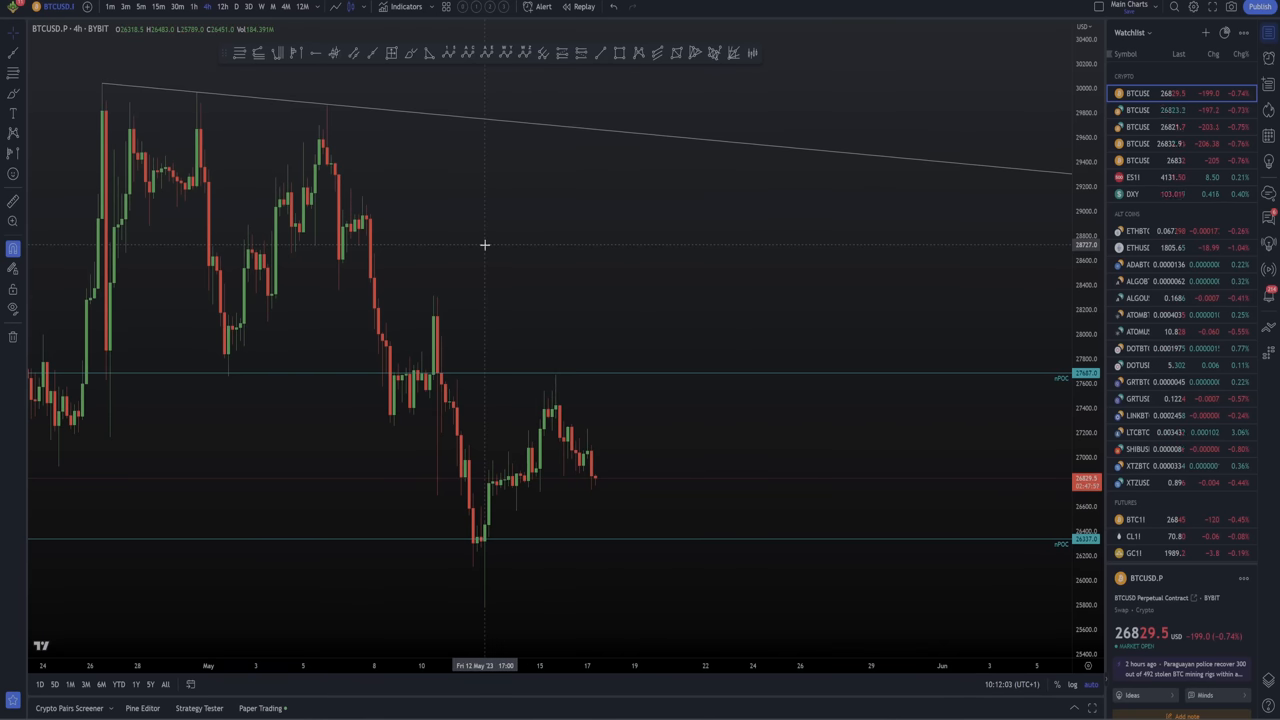
{"action": "mouse_move", "coordinate": [672, 246]}
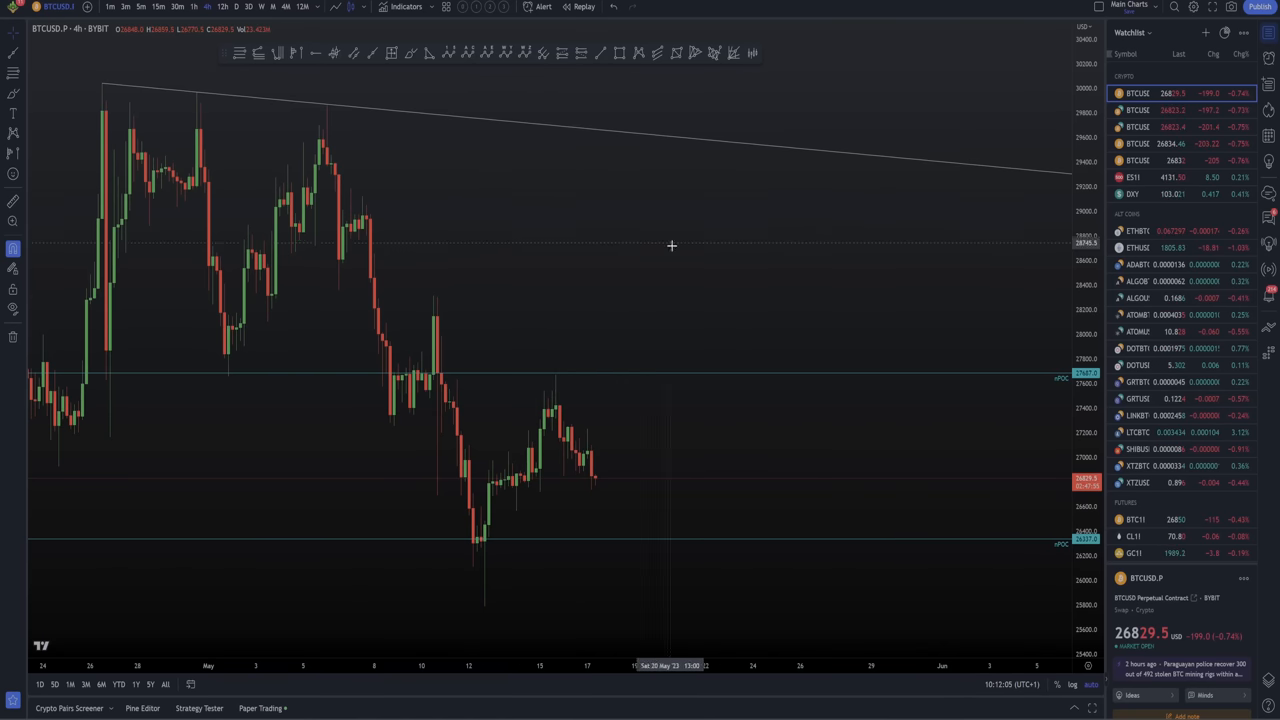
{"action": "mouse_move", "coordinate": [402, 190]}
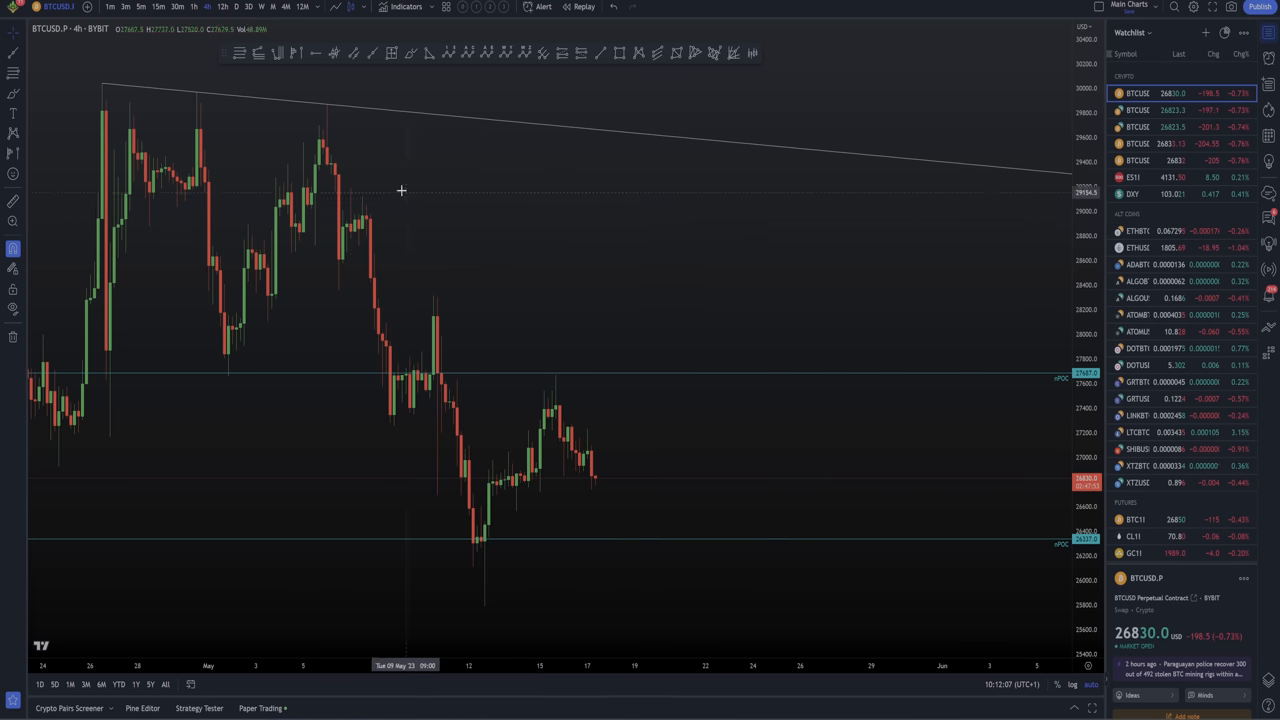
{"action": "mouse_move", "coordinate": [592, 476]}
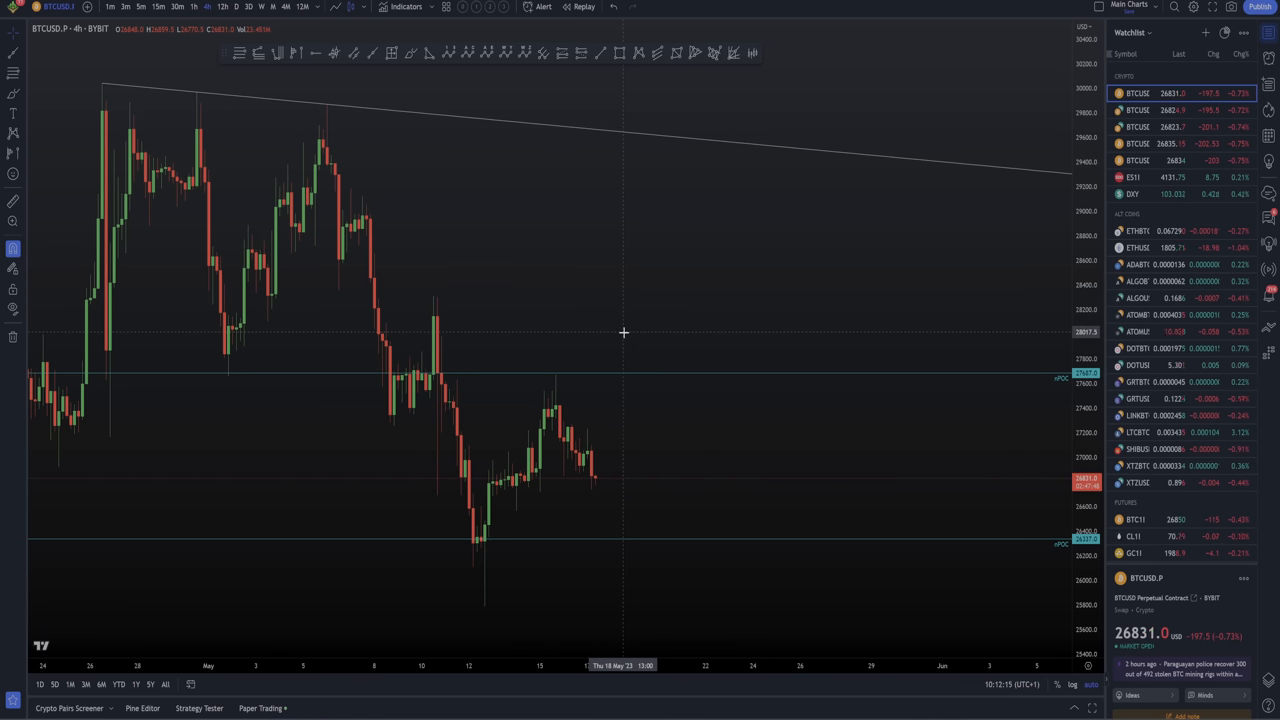
{"action": "mouse_move", "coordinate": [530, 332]}
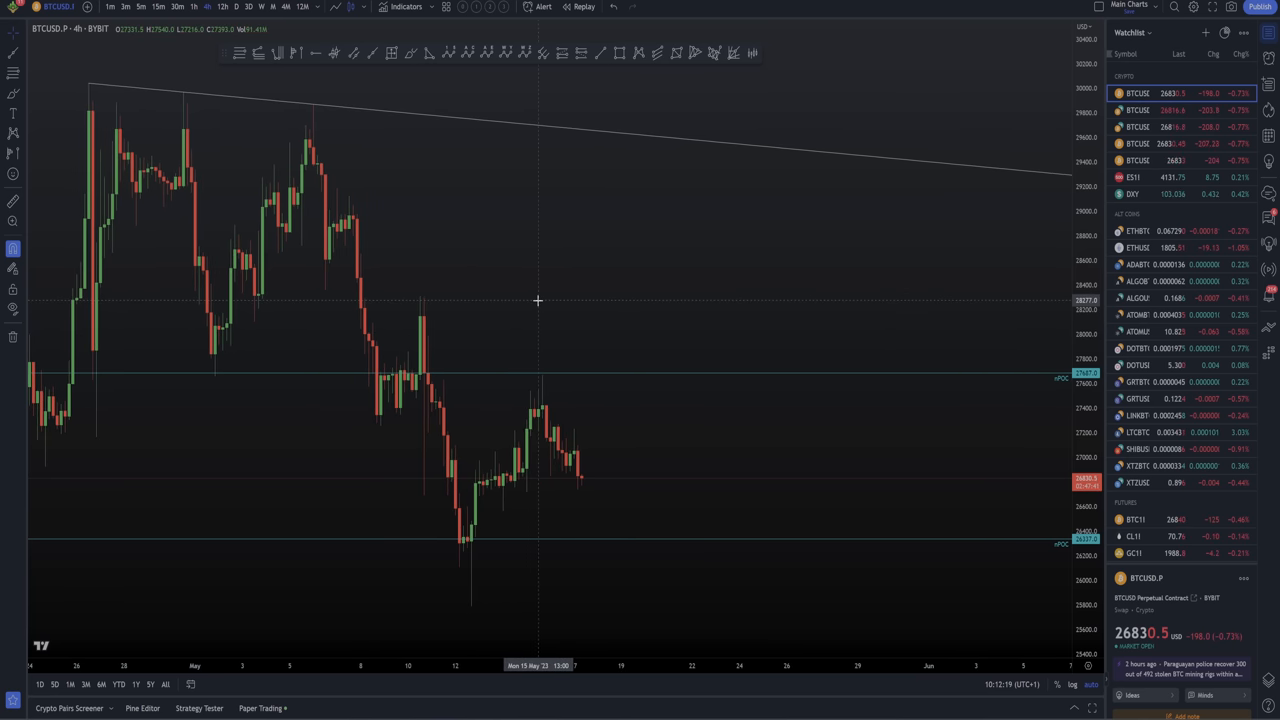
{"action": "mouse_move", "coordinate": [320, 134]}
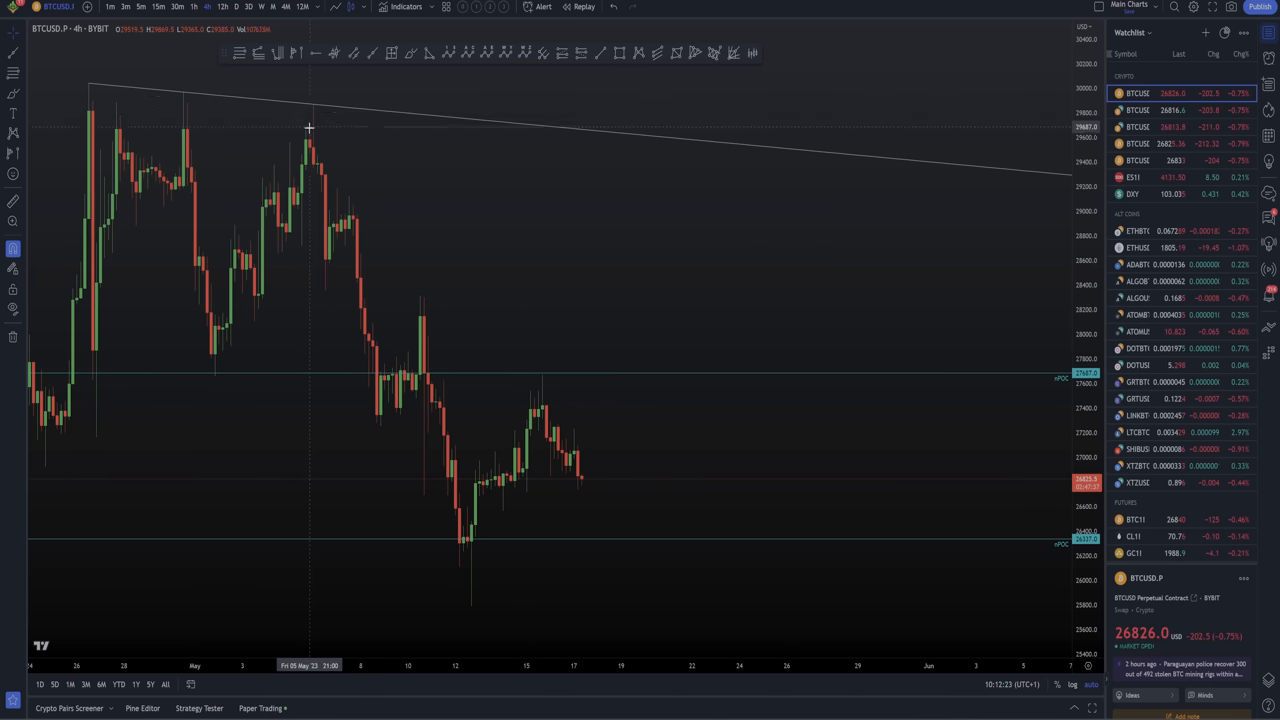
{"action": "mouse_move", "coordinate": [318, 140]}
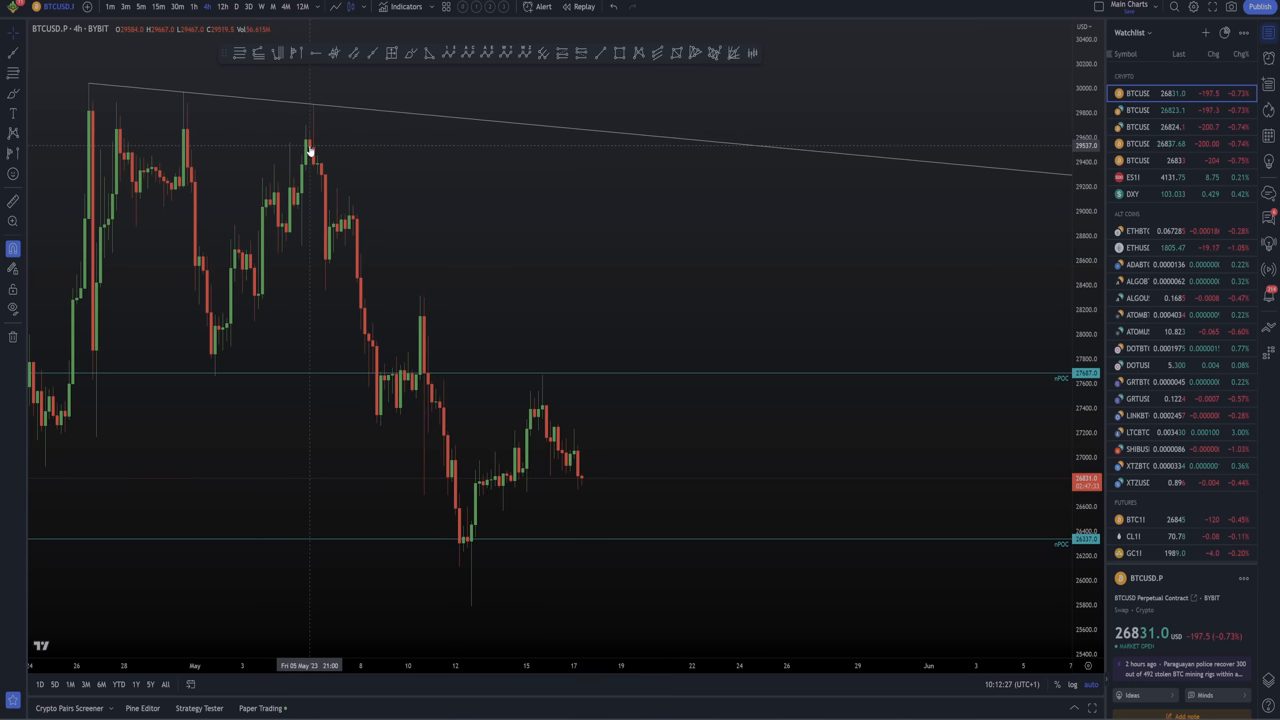
{"action": "mouse_move", "coordinate": [306, 132]}
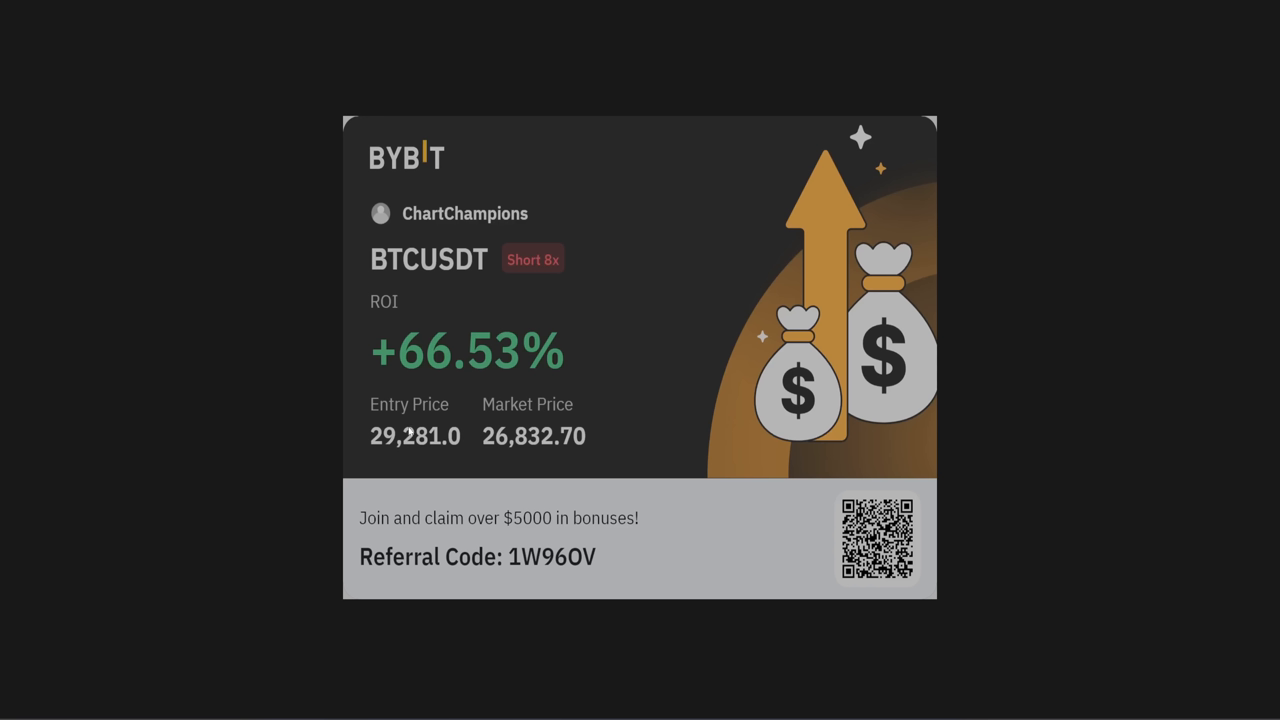
{"action": "mouse_move", "coordinate": [404, 428]}
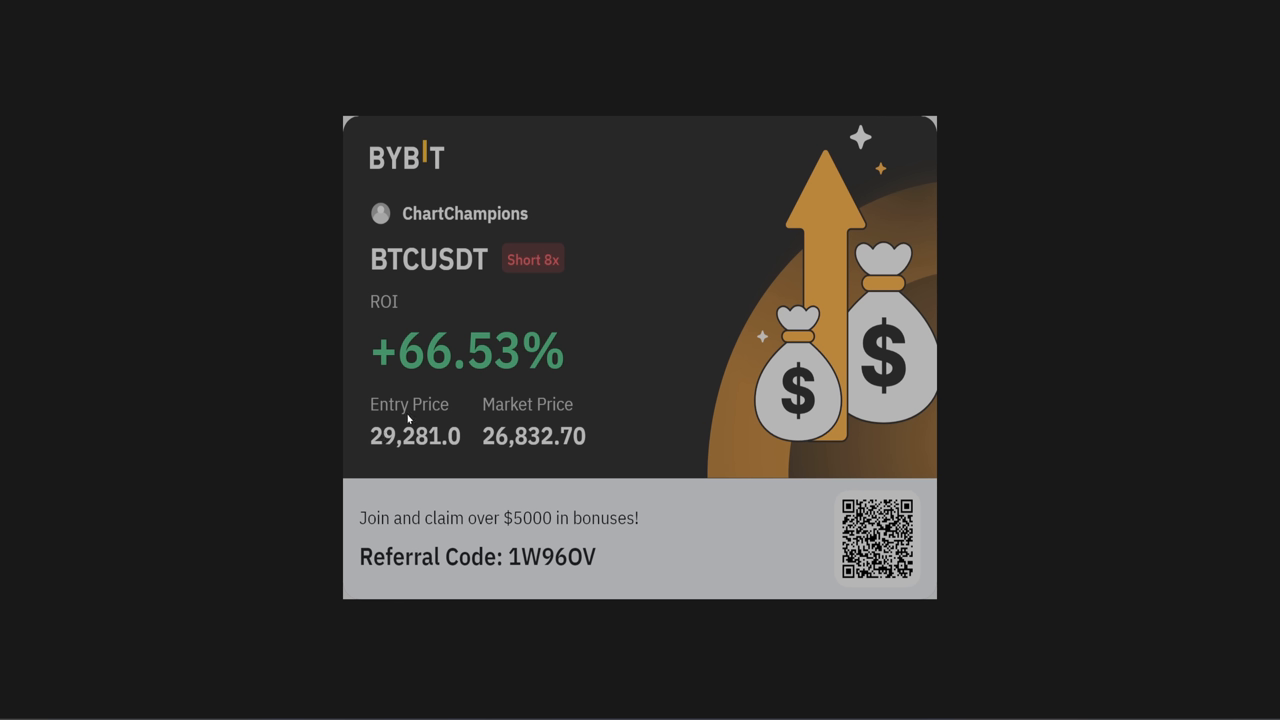
{"action": "mouse_move", "coordinate": [424, 374]}
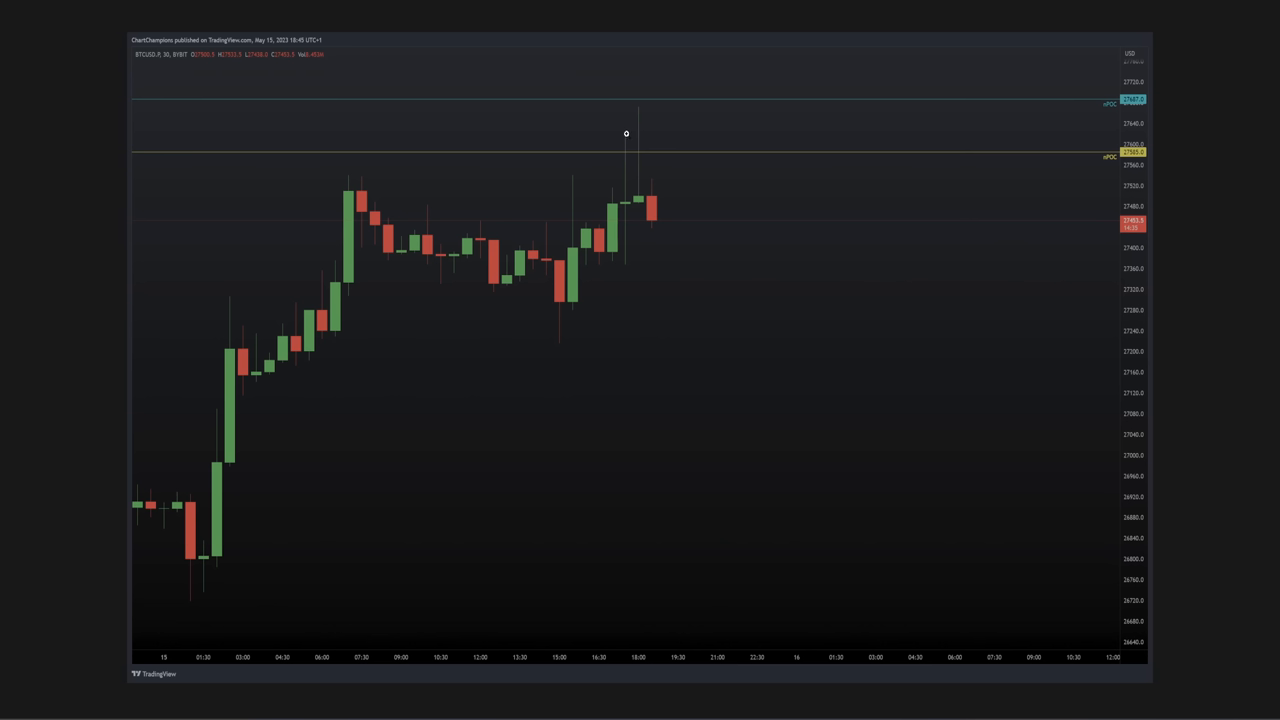
{"action": "mouse_move", "coordinate": [656, 144]}
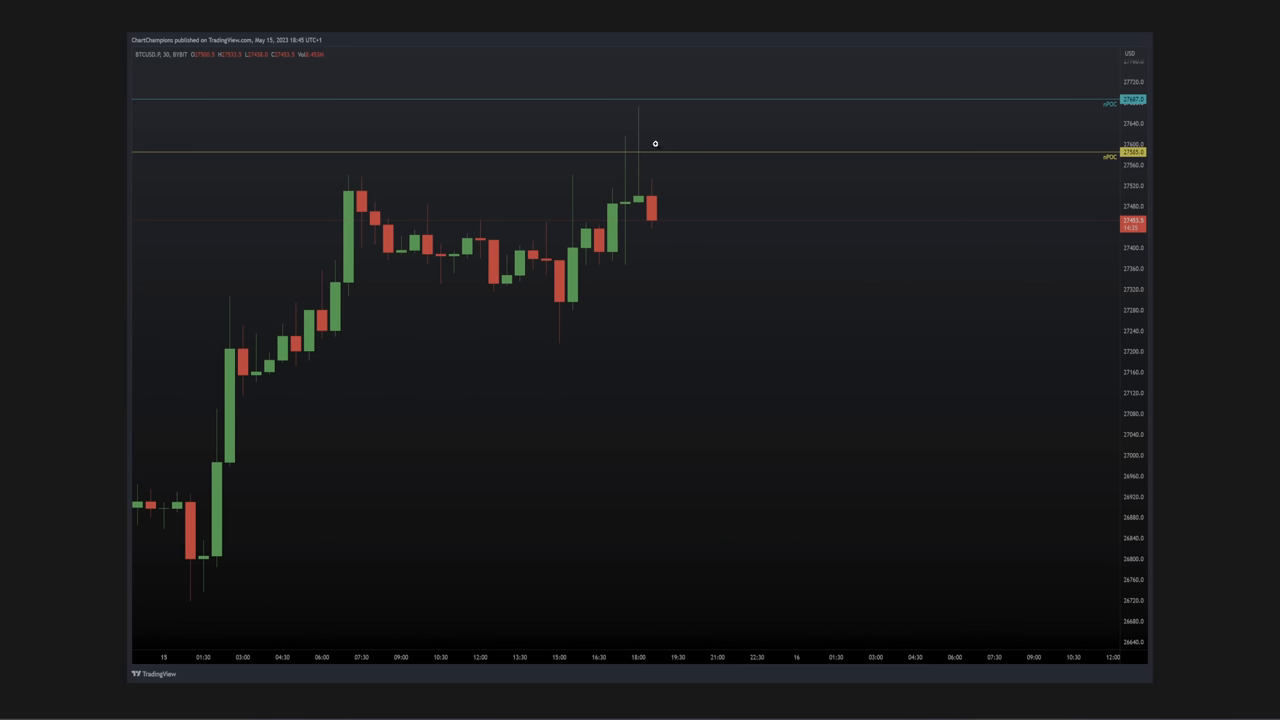
{"action": "mouse_move", "coordinate": [648, 160]}
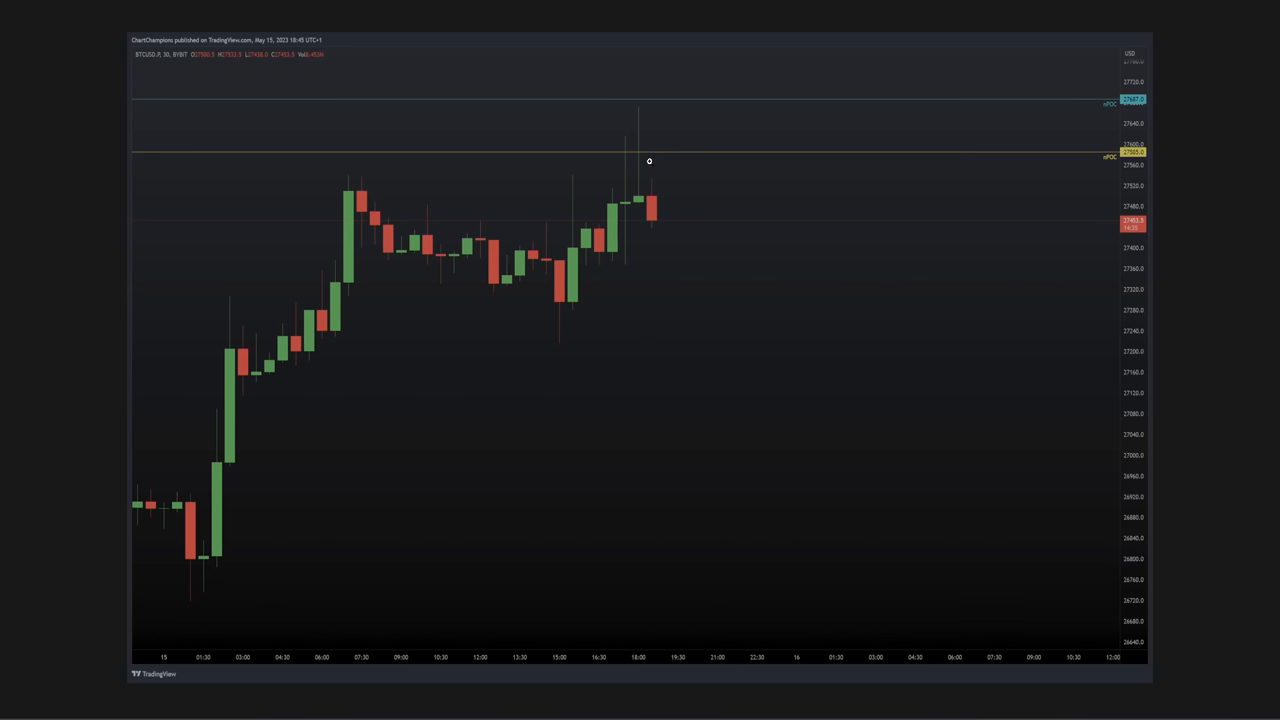
{"action": "mouse_move", "coordinate": [640, 200]}
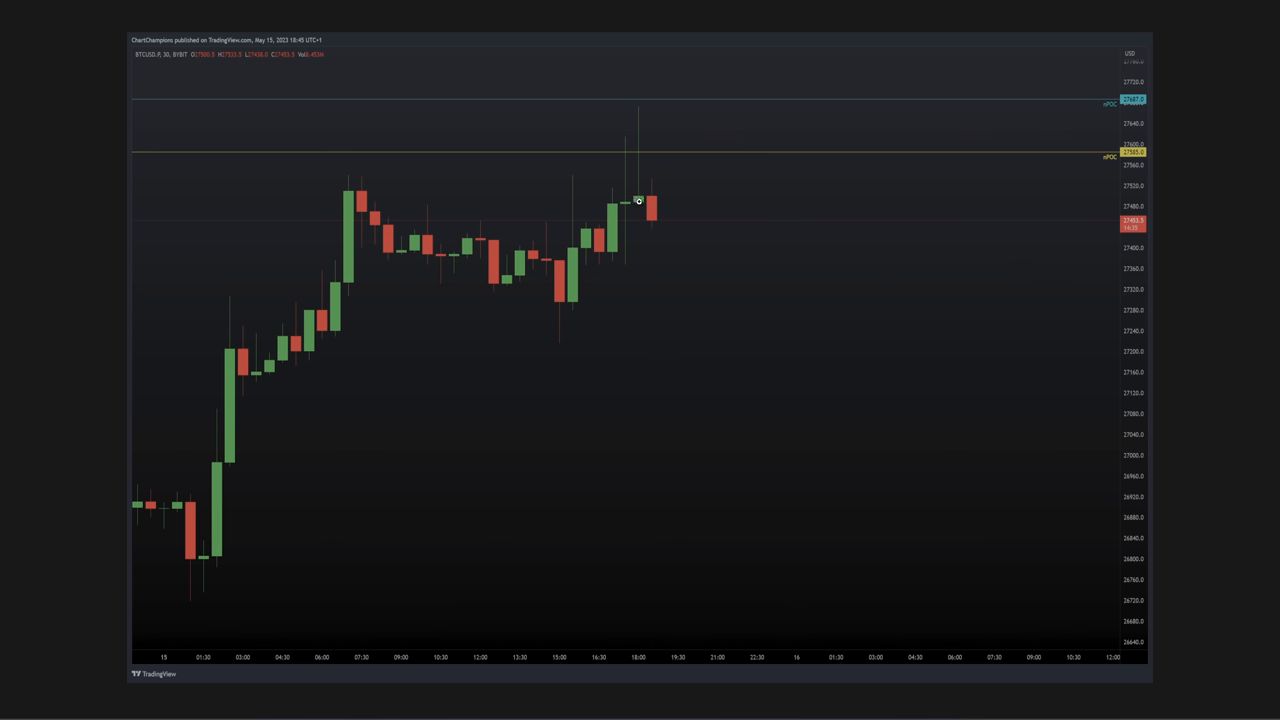
{"action": "mouse_move", "coordinate": [672, 108]}
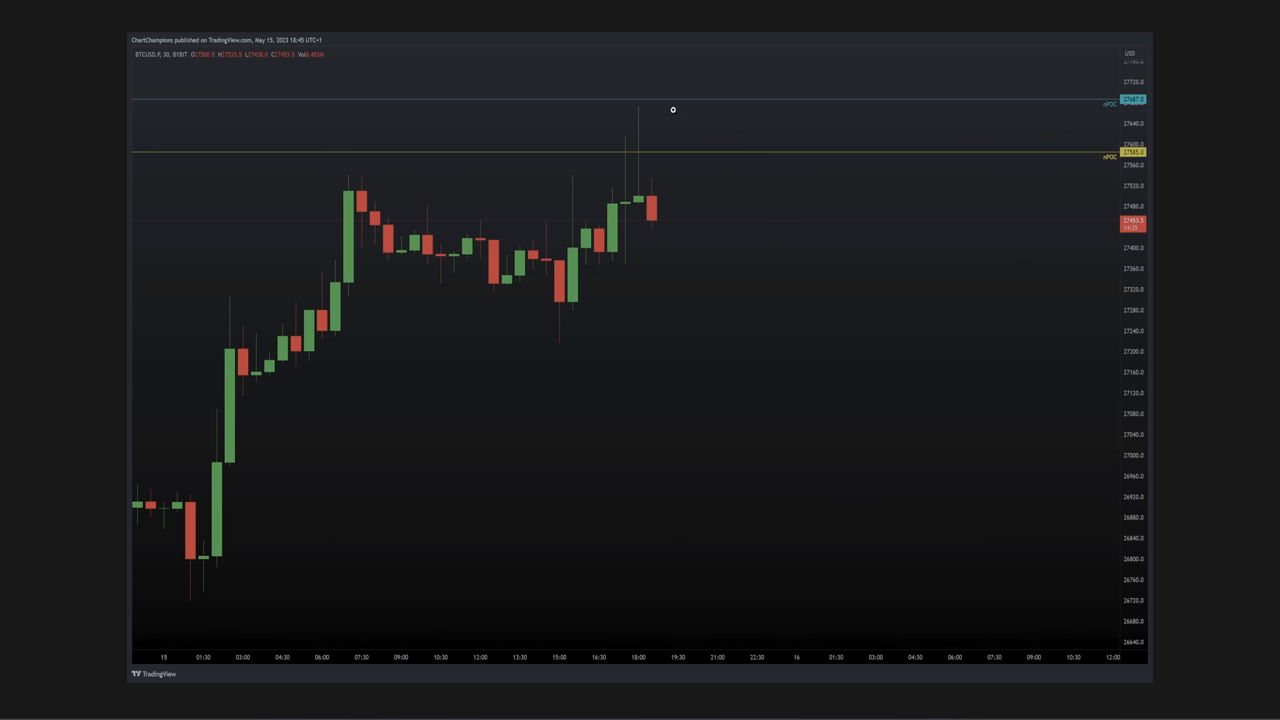
{"action": "mouse_move", "coordinate": [632, 114]}
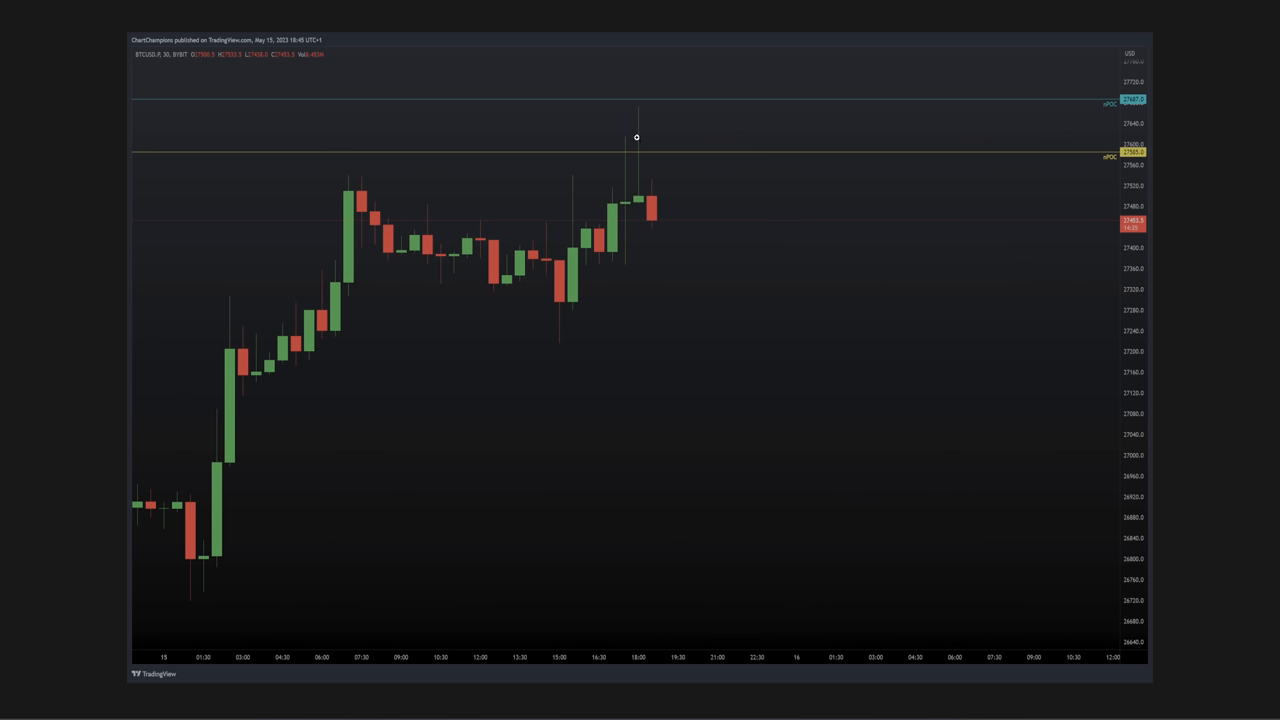
{"action": "mouse_move", "coordinate": [648, 114]}
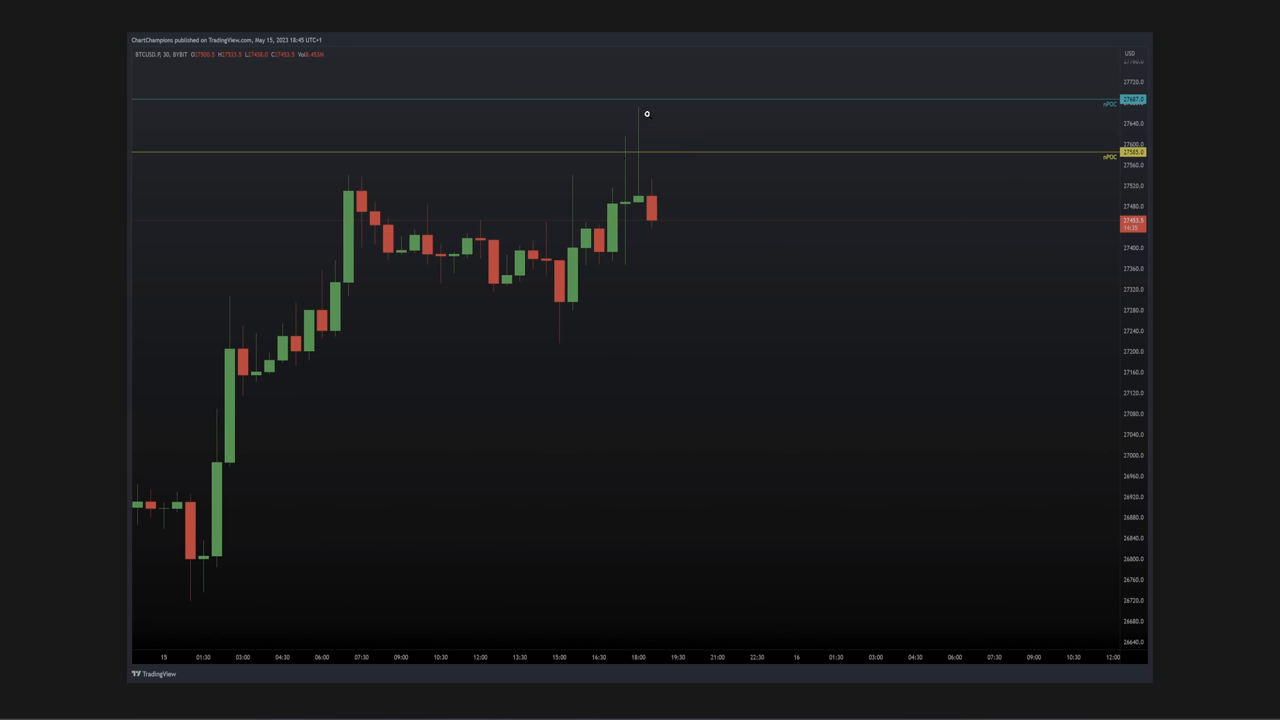
{"action": "mouse_move", "coordinate": [648, 88]}
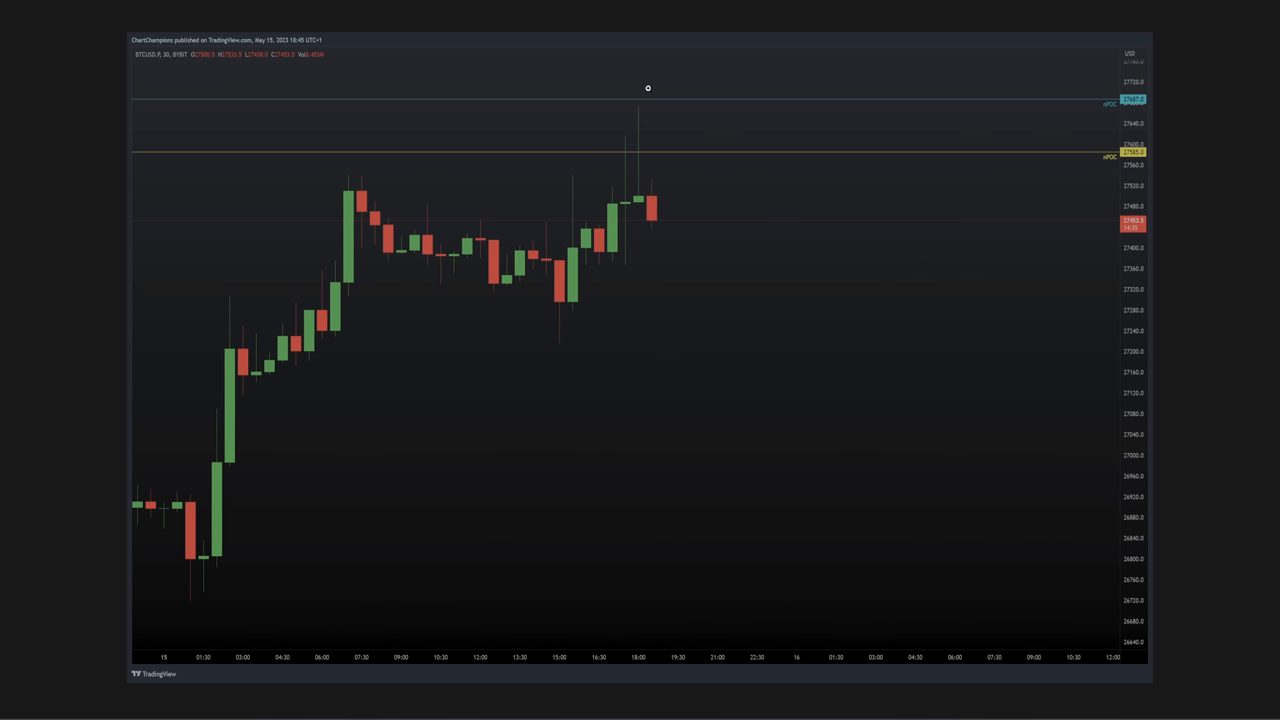
{"action": "mouse_move", "coordinate": [618, 108]}
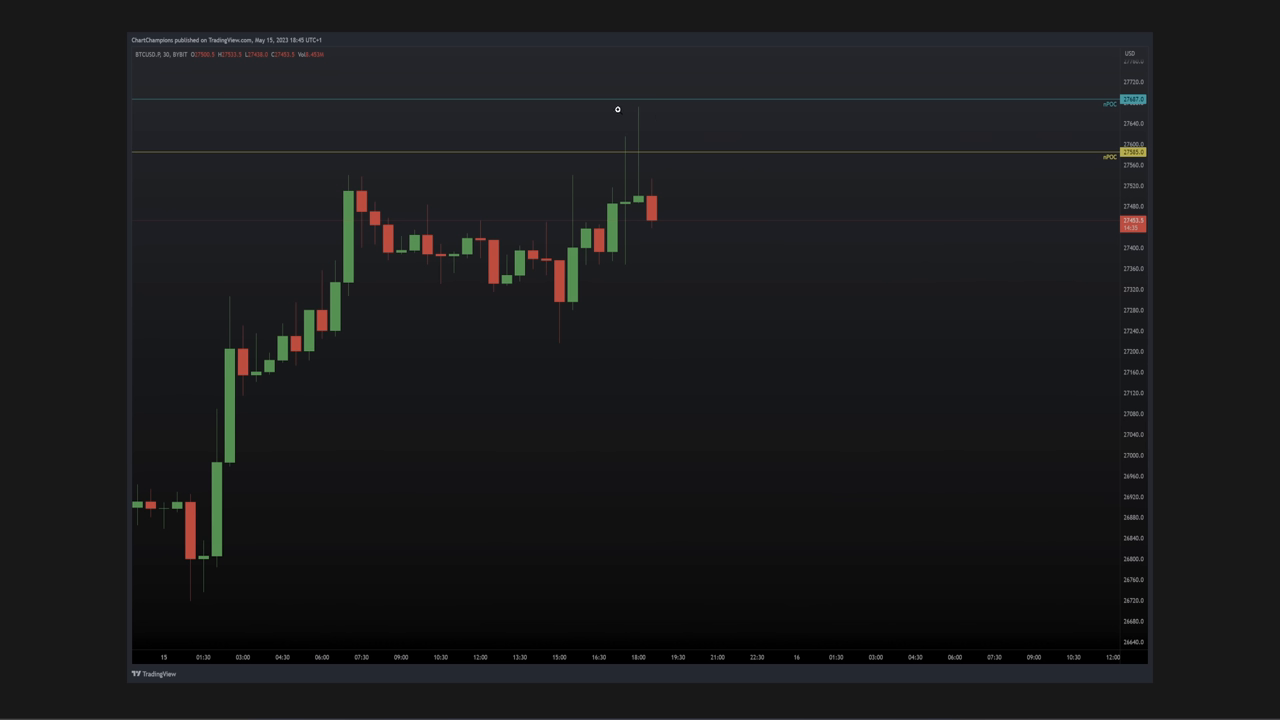
{"action": "mouse_move", "coordinate": [242, 24]}
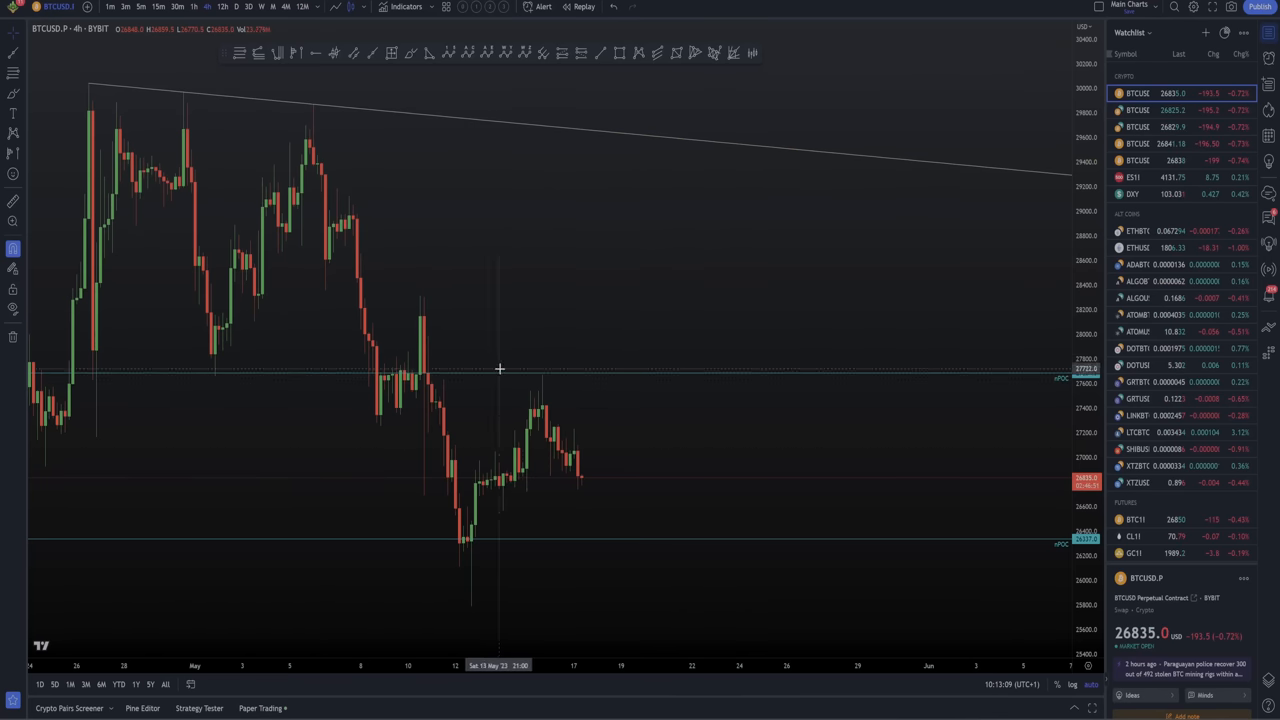
{"action": "mouse_move", "coordinate": [554, 384]}
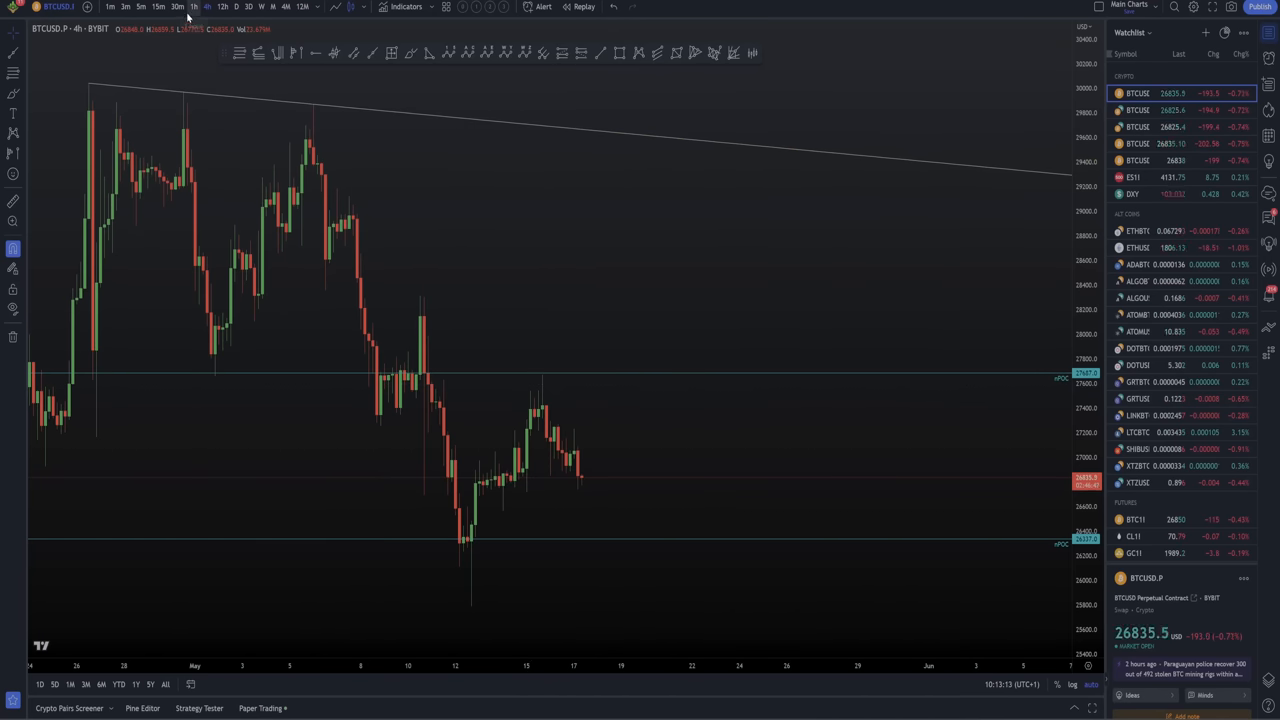
{"action": "mouse_move", "coordinate": [178, 8]}
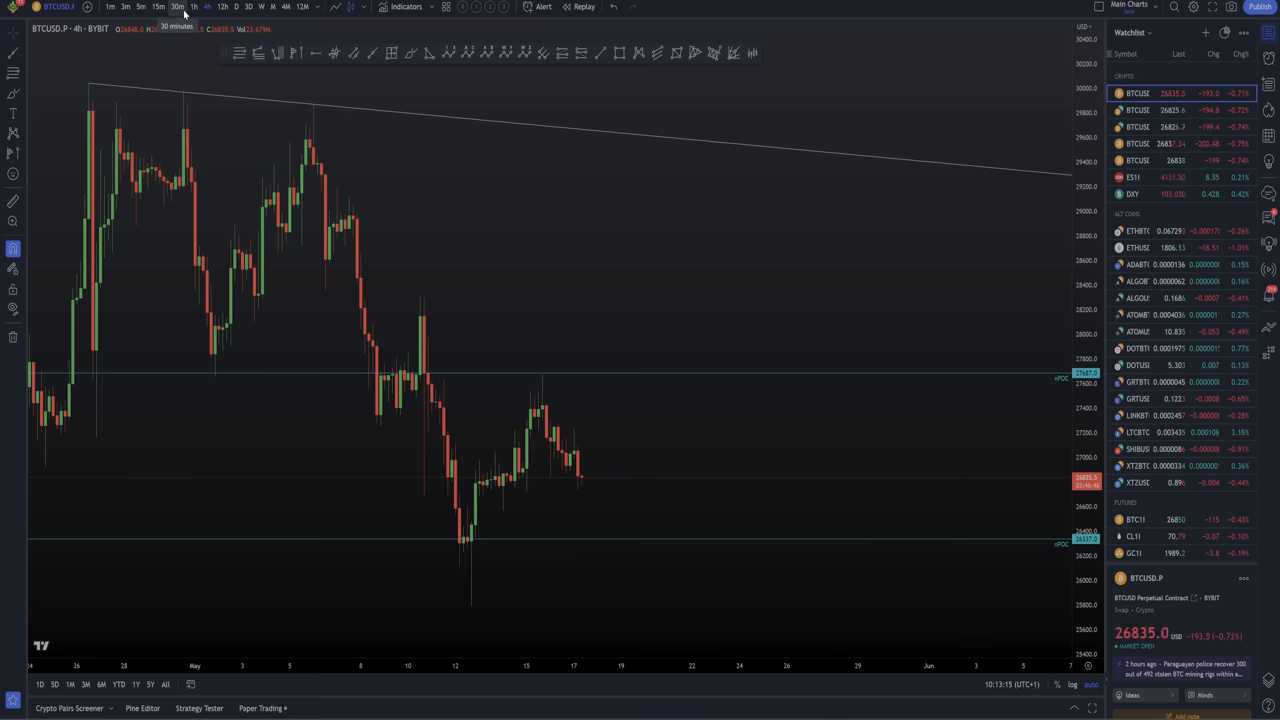
{"action": "left_click", "coordinate": [176, 8]}
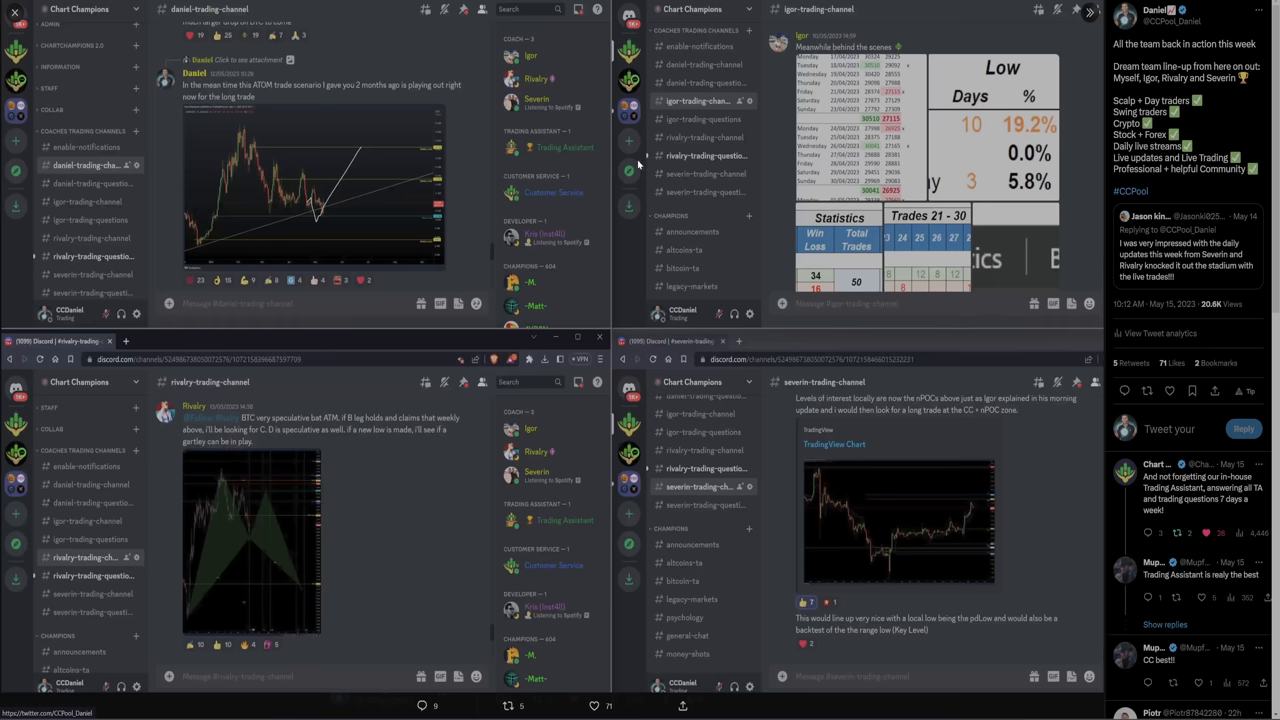
{"action": "mouse_move", "coordinate": [256, 114]}
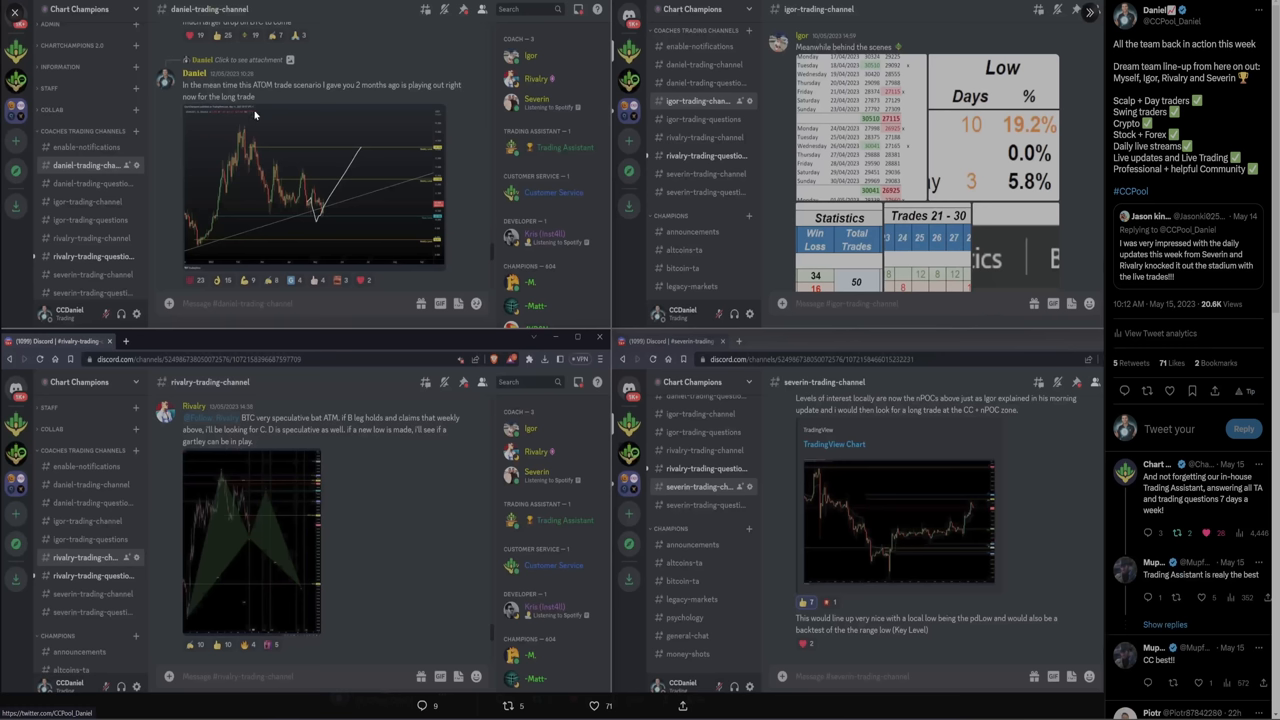
{"action": "mouse_move", "coordinate": [656, 148]}
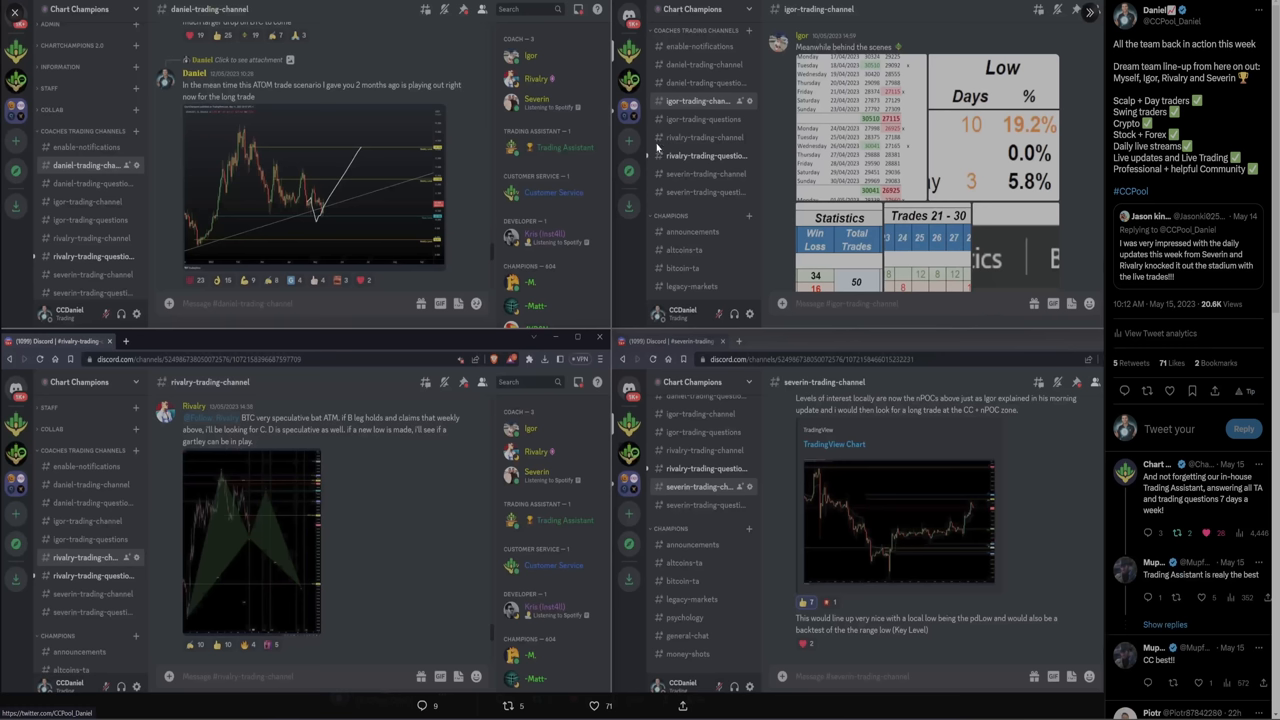
{"action": "mouse_move", "coordinate": [740, 400]}
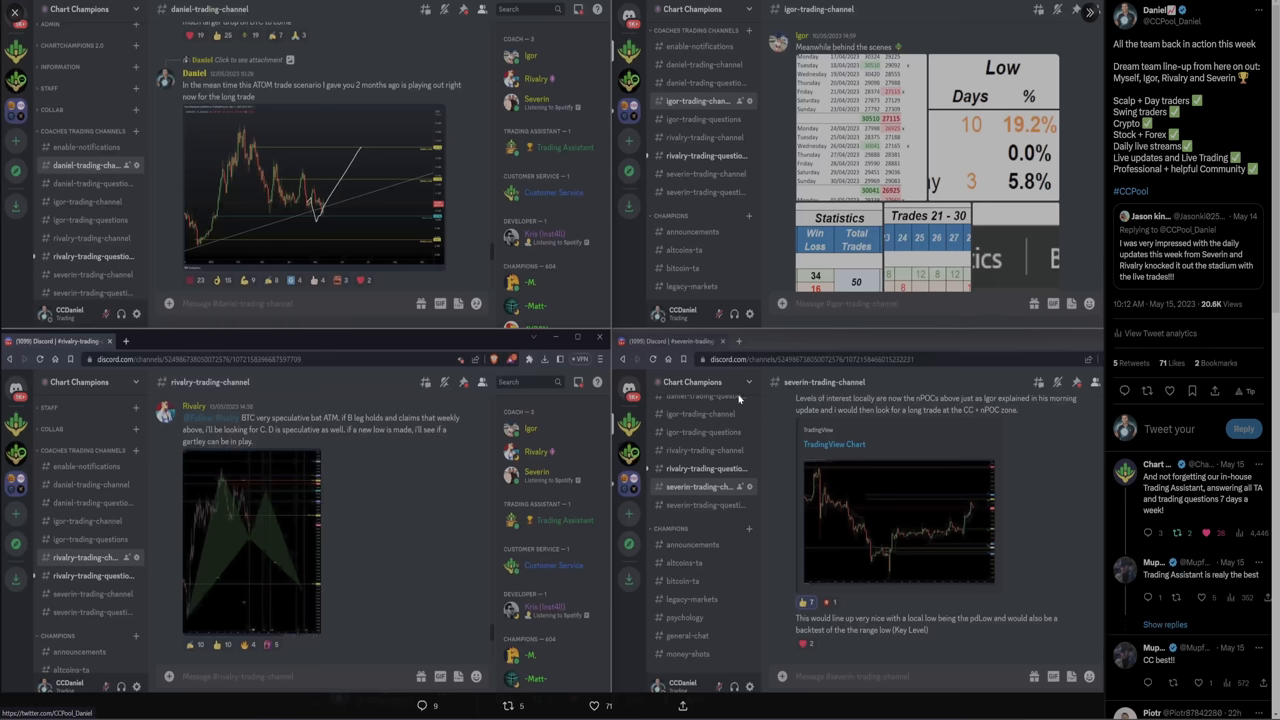
{"action": "mouse_move", "coordinate": [752, 424]}
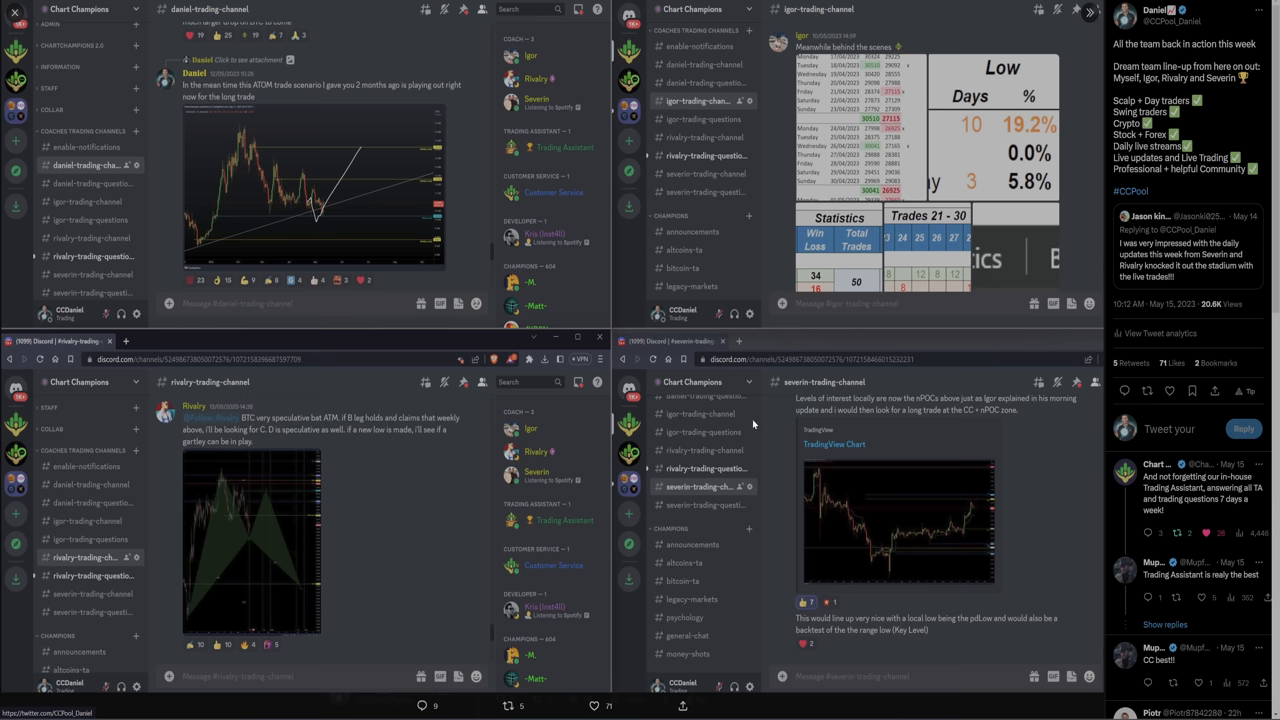
{"action": "mouse_move", "coordinate": [300, 390]}
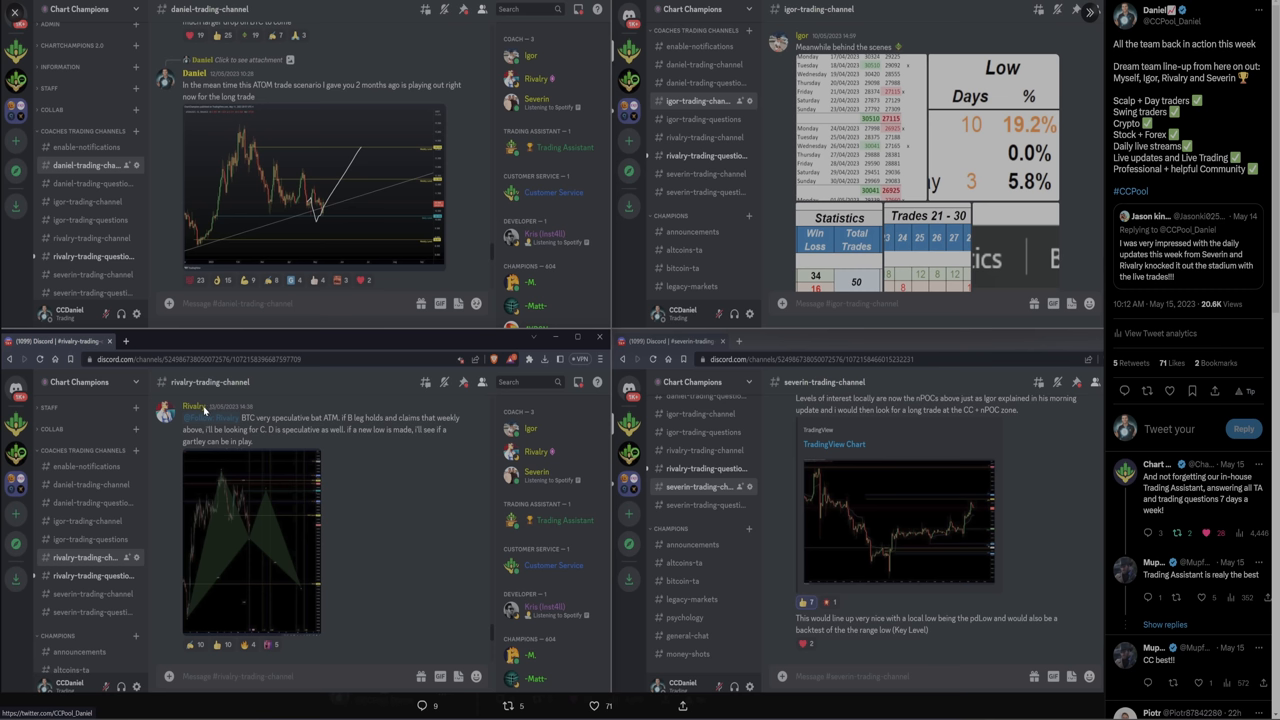
{"action": "mouse_move", "coordinate": [800, 392]}
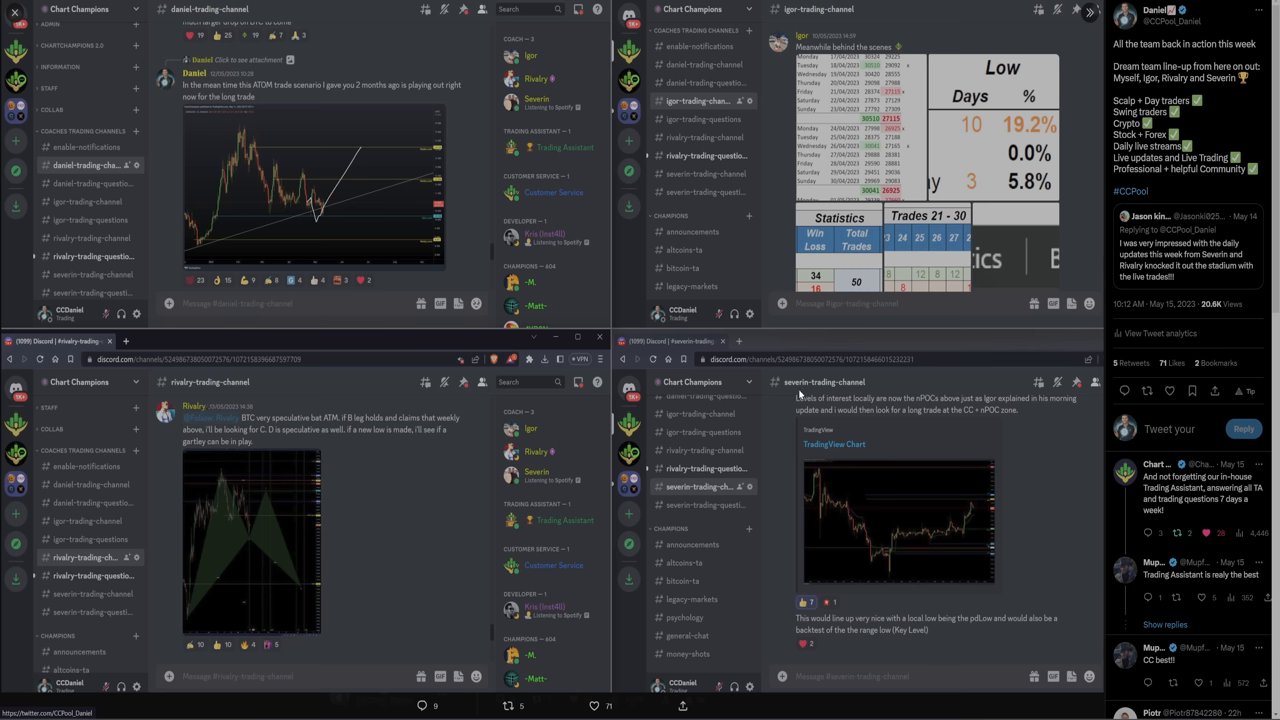
{"action": "mouse_move", "coordinate": [816, 390]}
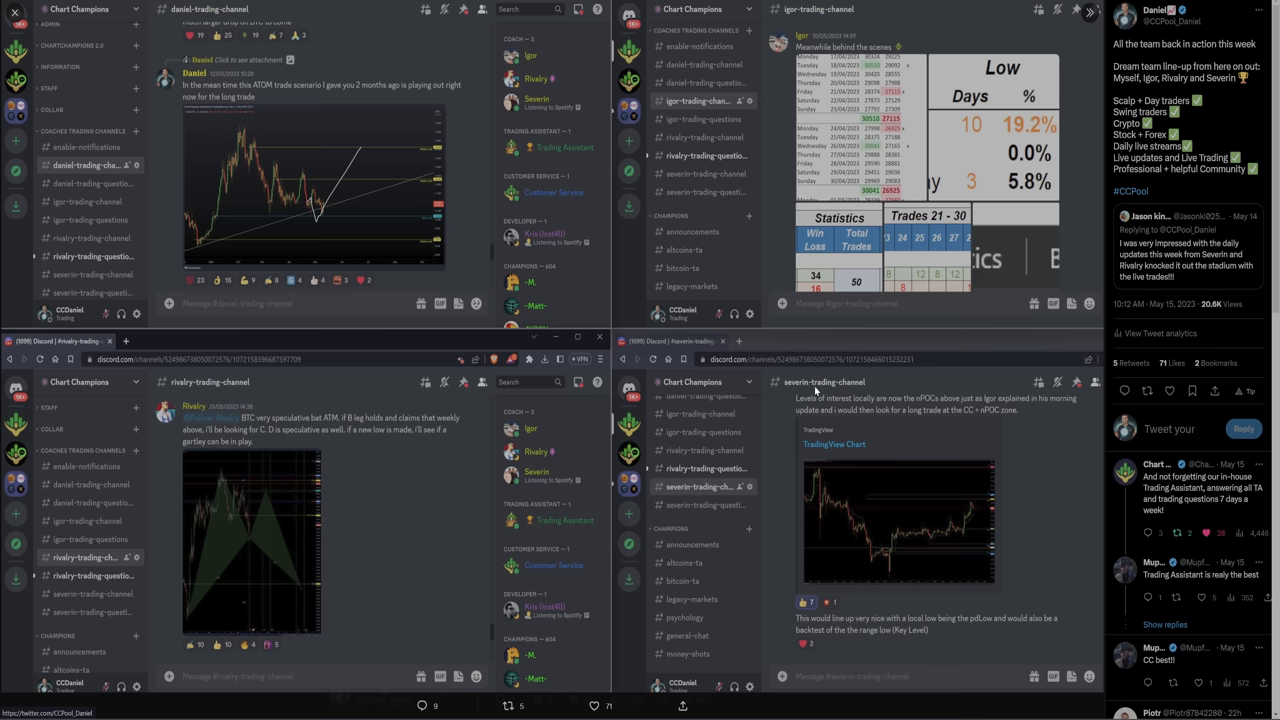
{"action": "mouse_move", "coordinate": [804, 400]}
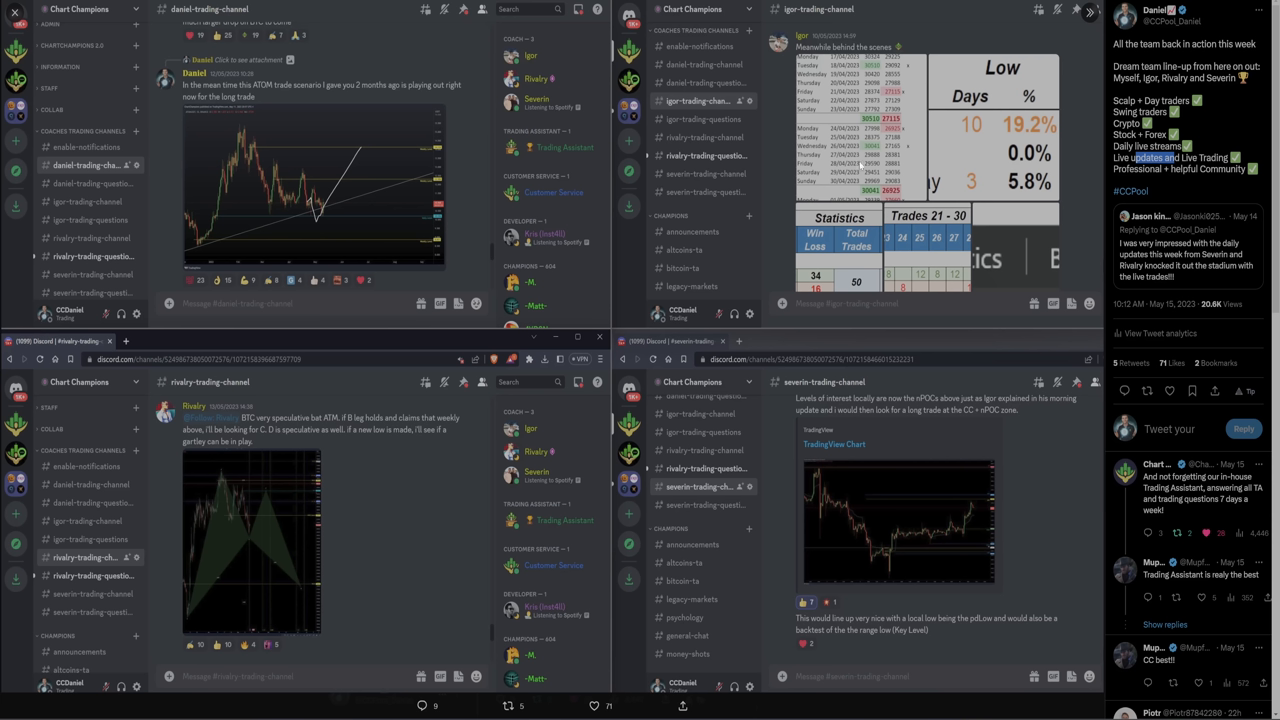
{"action": "mouse_move", "coordinate": [792, 138]}
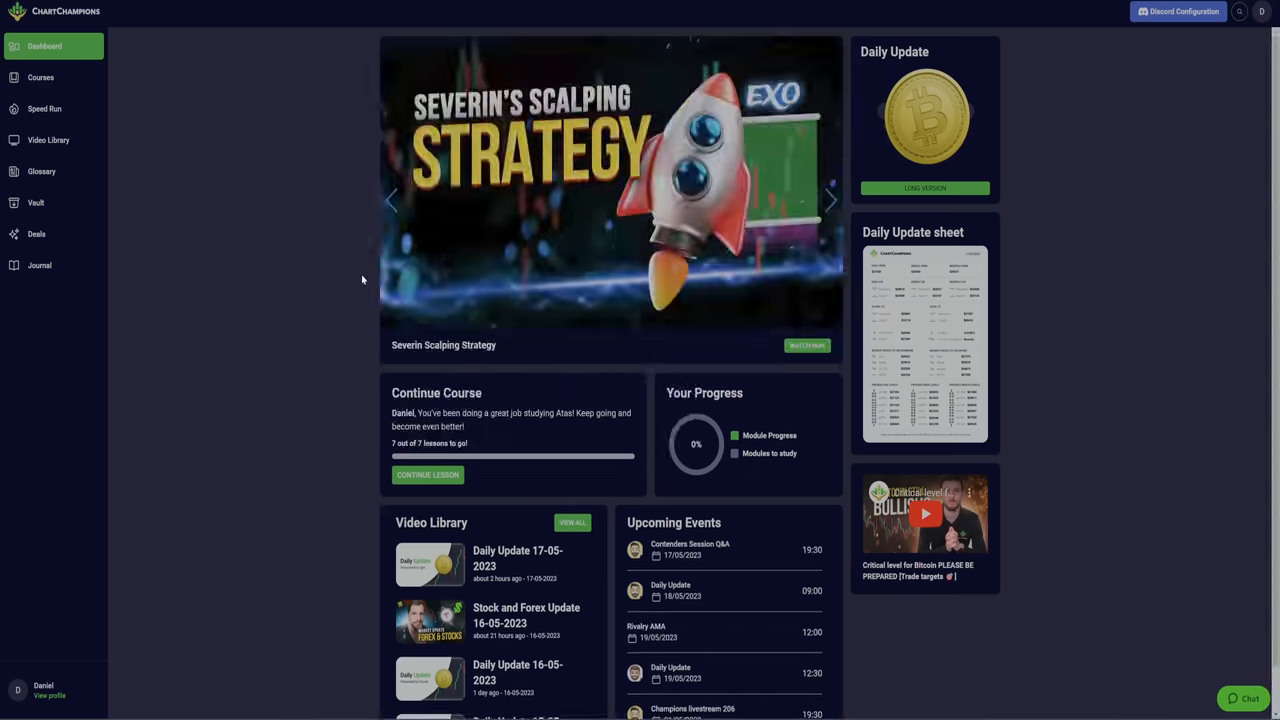
{"action": "left_click", "coordinate": [830, 200]}
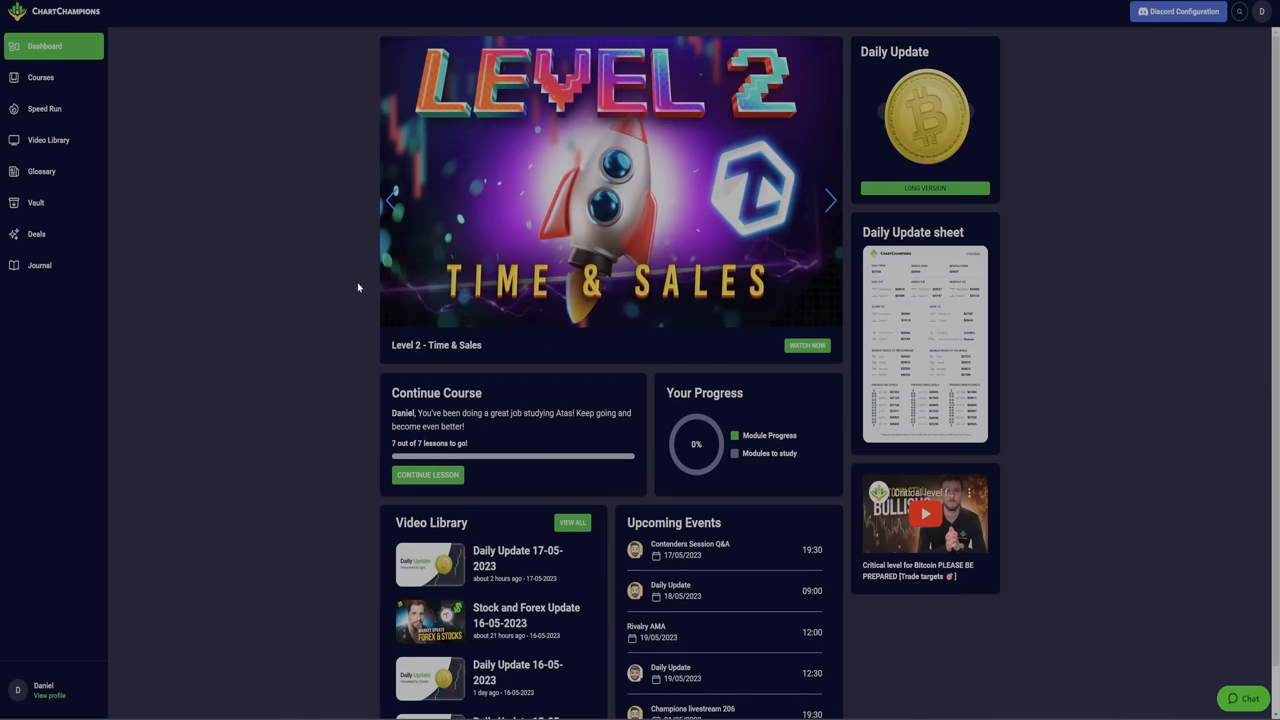
{"action": "mouse_move", "coordinate": [632, 136]}
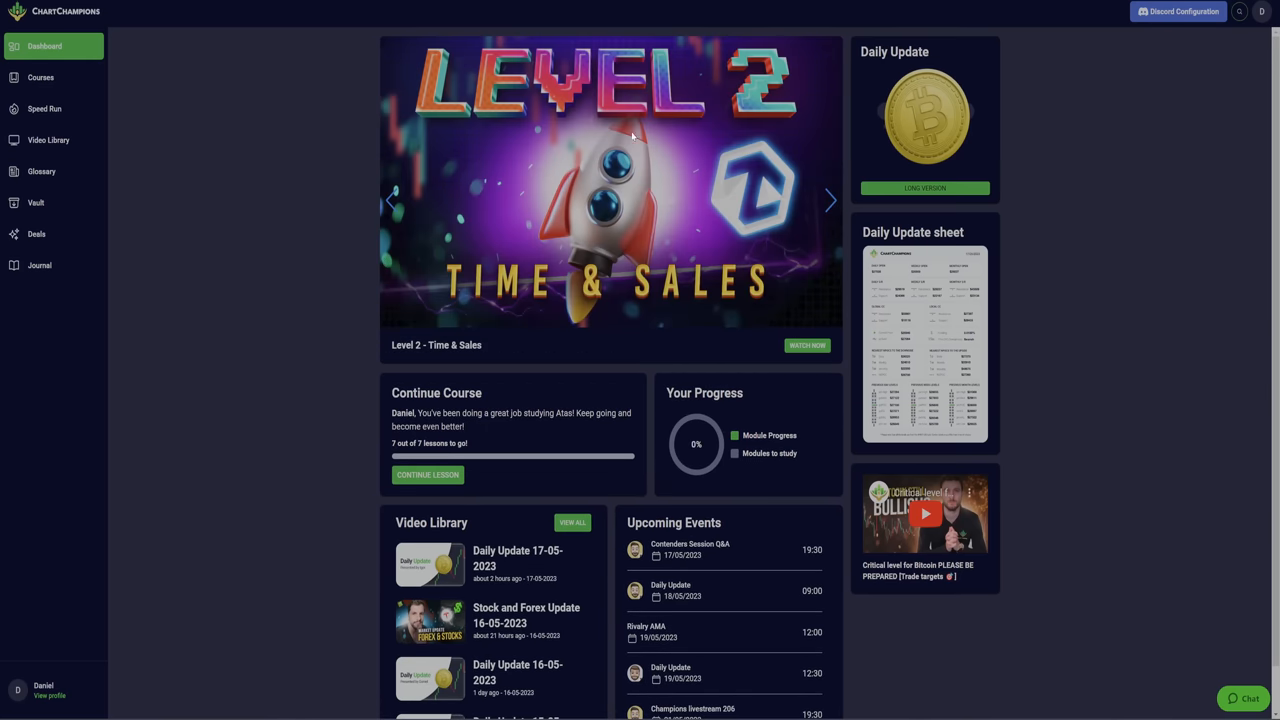
{"action": "left_click", "coordinate": [830, 200]}
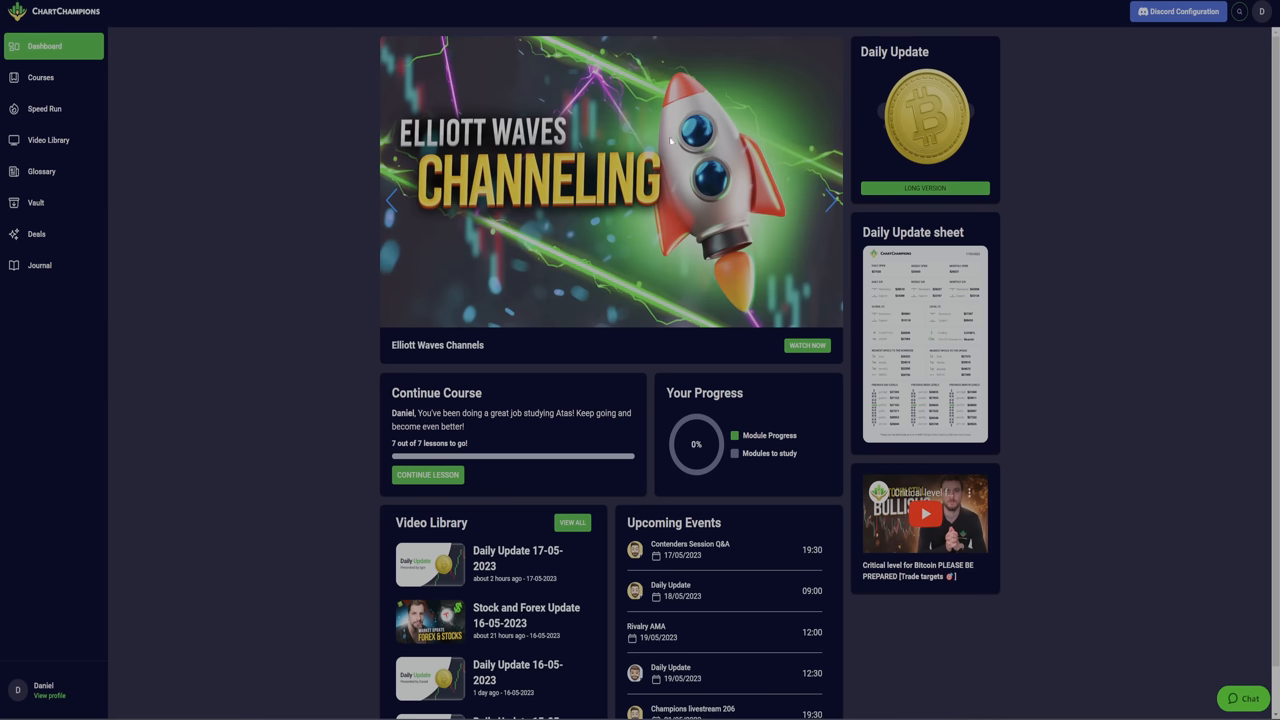
{"action": "mouse_move", "coordinate": [578, 214]}
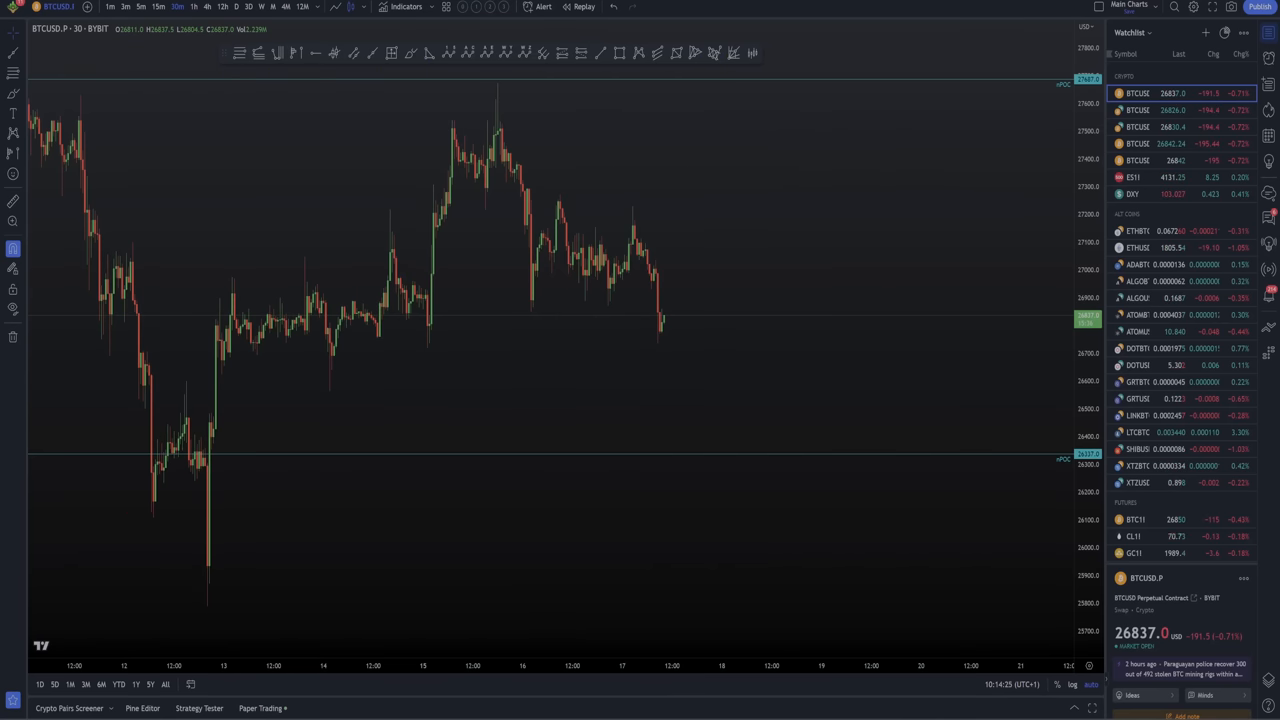
{"action": "mouse_move", "coordinate": [716, 196]}
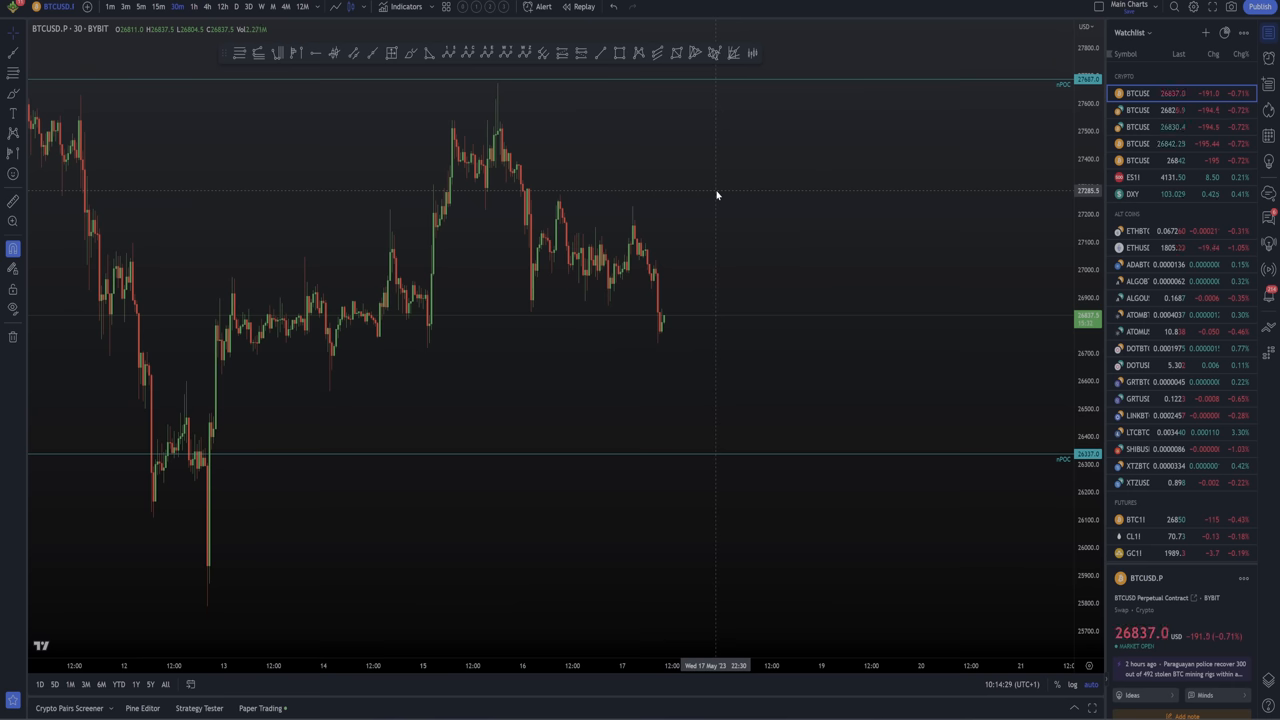
{"action": "mouse_move", "coordinate": [664, 184]}
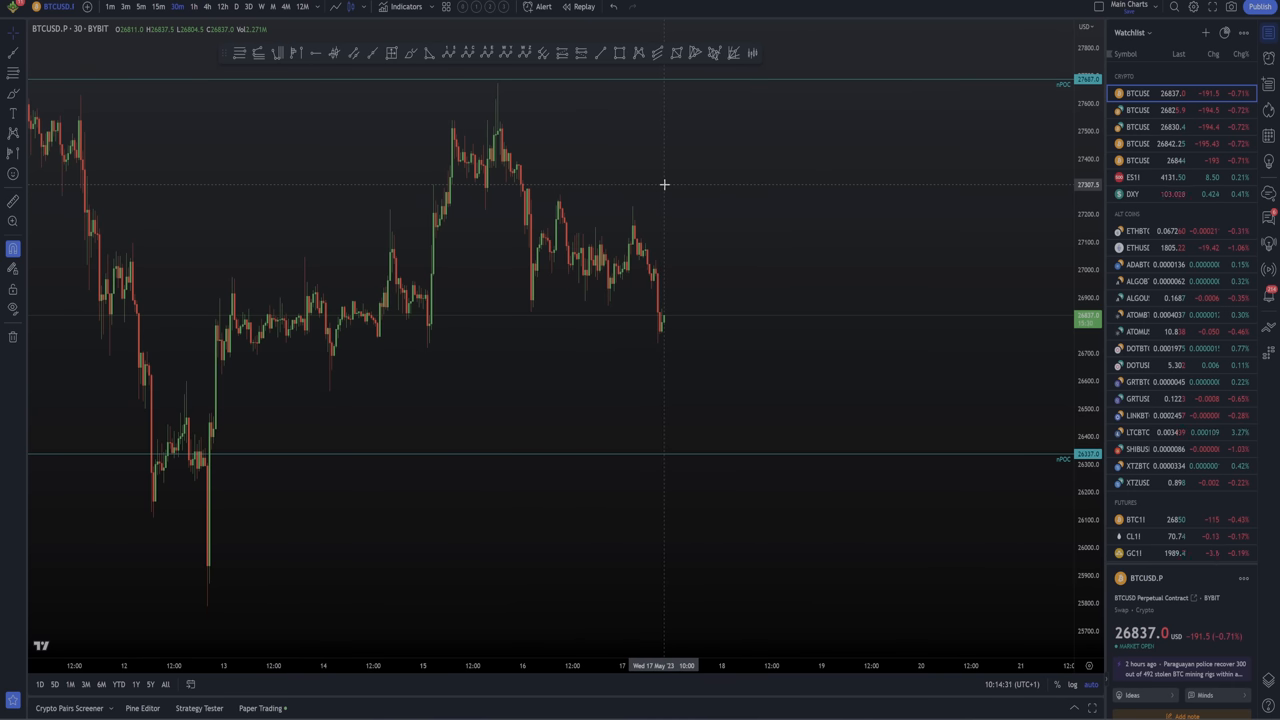
{"action": "mouse_move", "coordinate": [652, 208]}
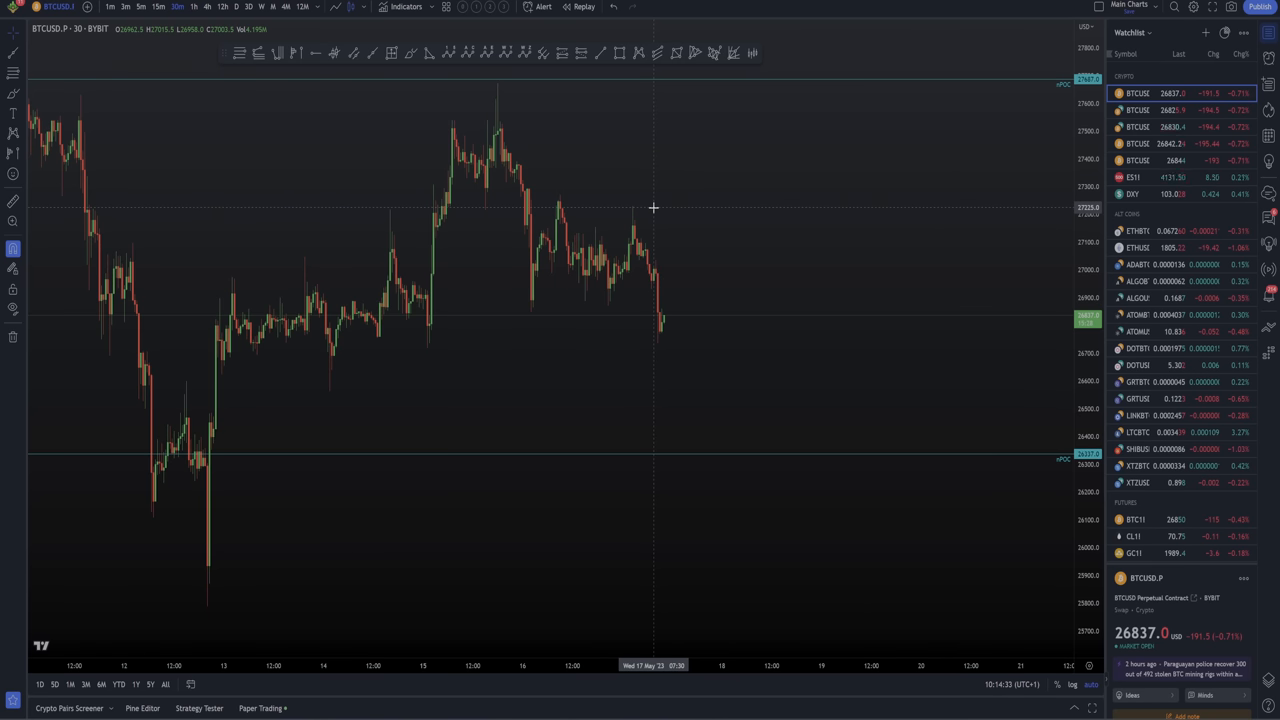
{"action": "mouse_move", "coordinate": [636, 216]}
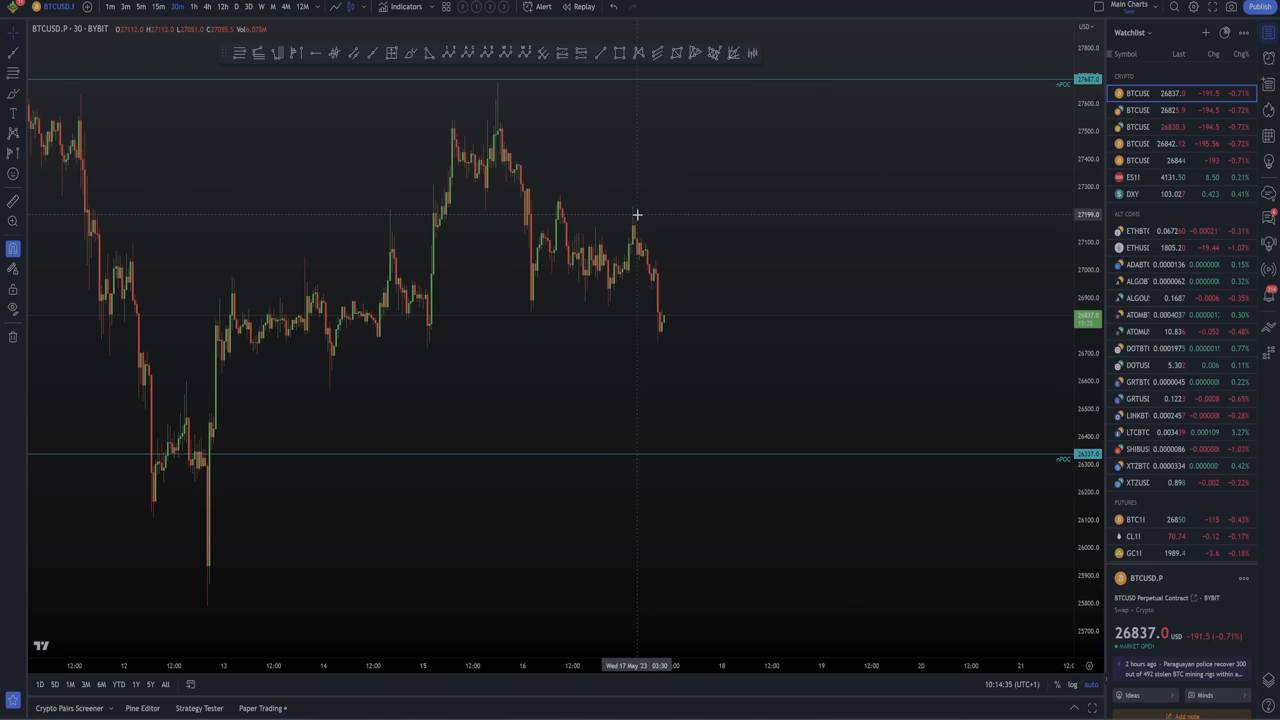
{"action": "mouse_move", "coordinate": [602, 214]}
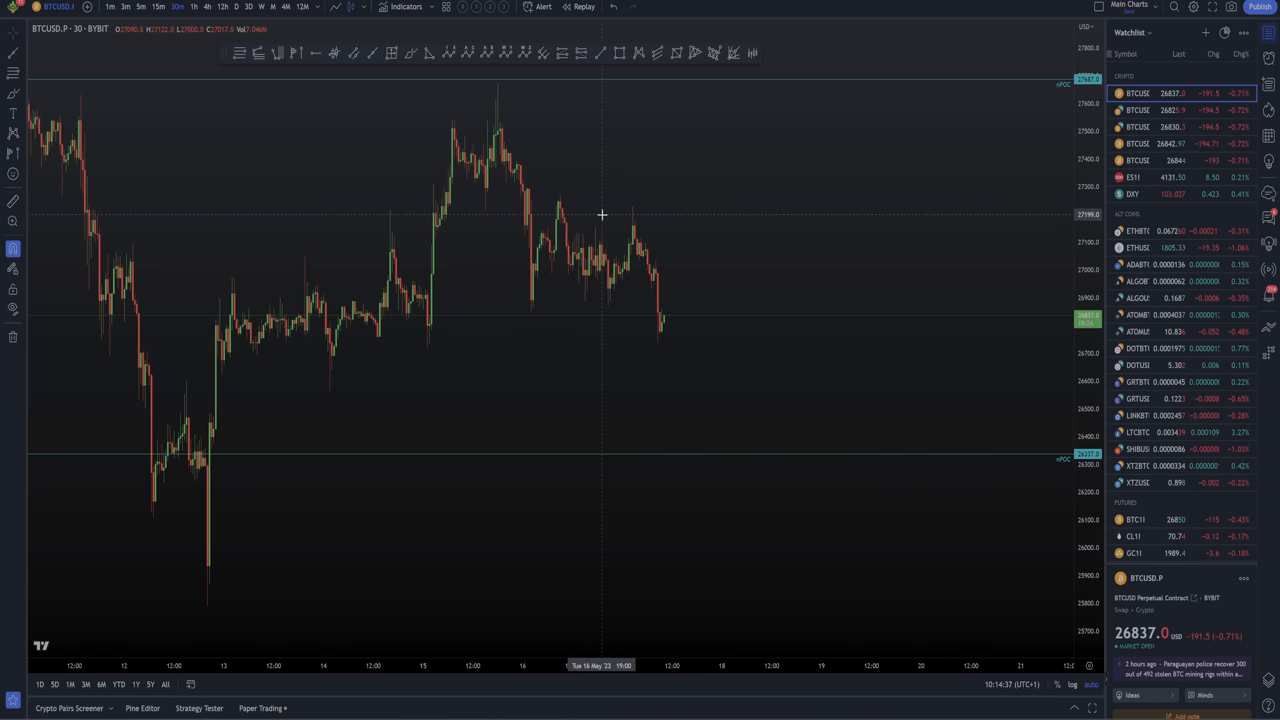
{"action": "mouse_move", "coordinate": [582, 224]}
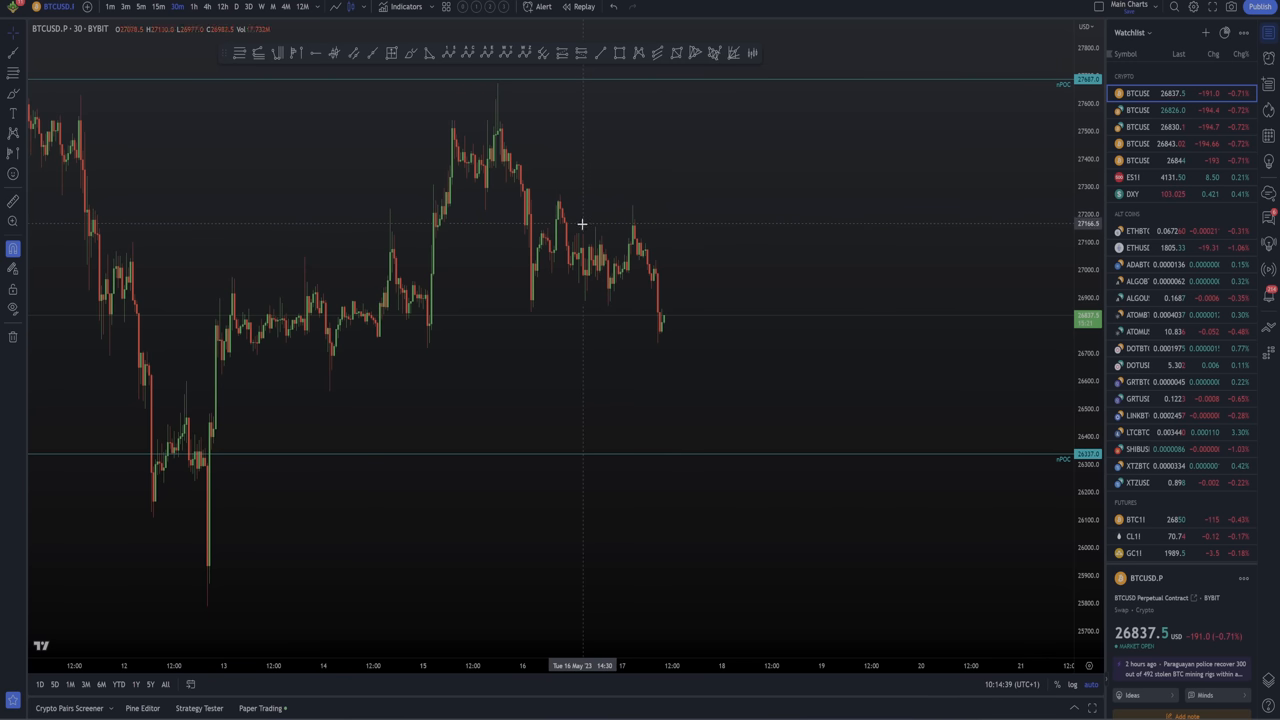
{"action": "mouse_move", "coordinate": [568, 236]}
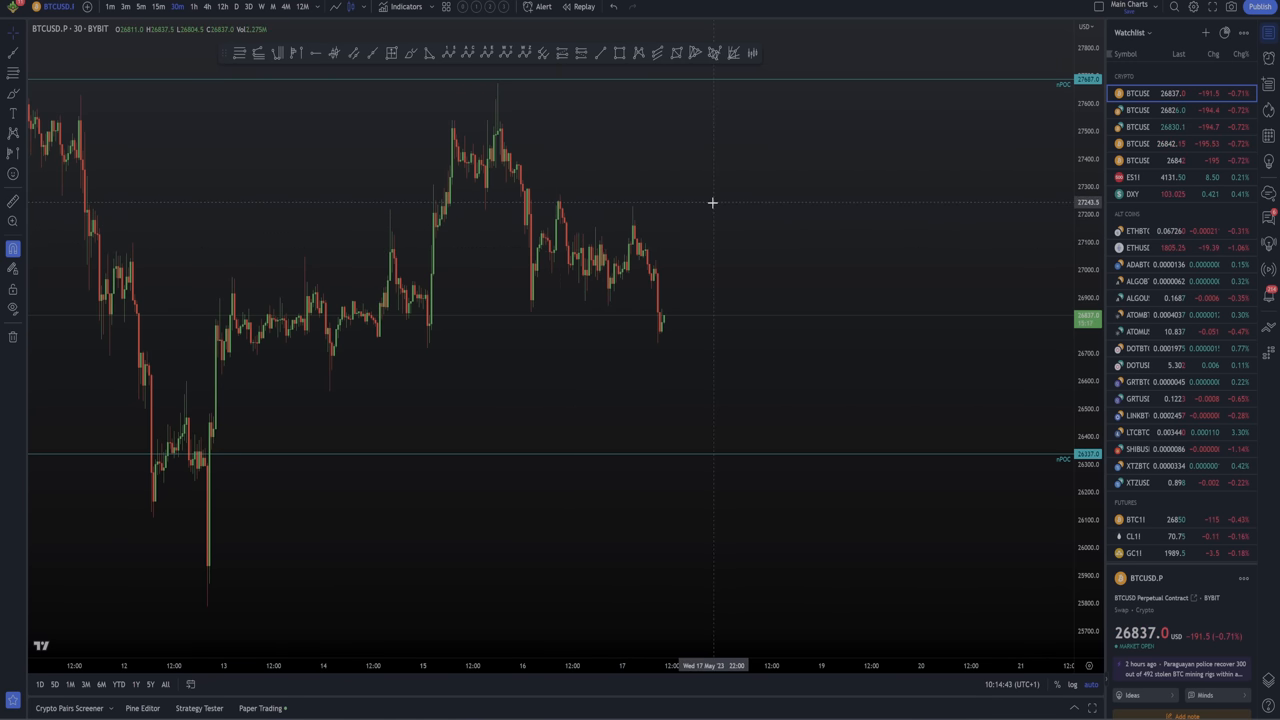
{"action": "mouse_move", "coordinate": [704, 202]}
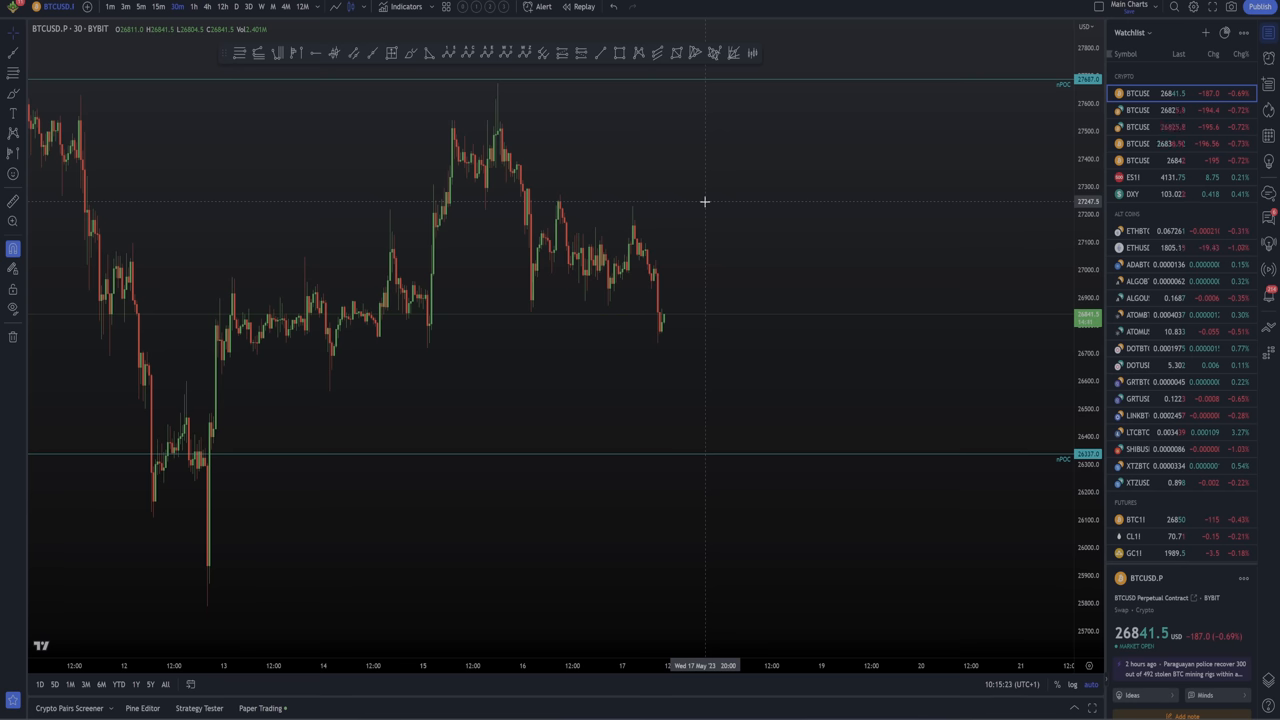
{"action": "mouse_move", "coordinate": [788, 202]}
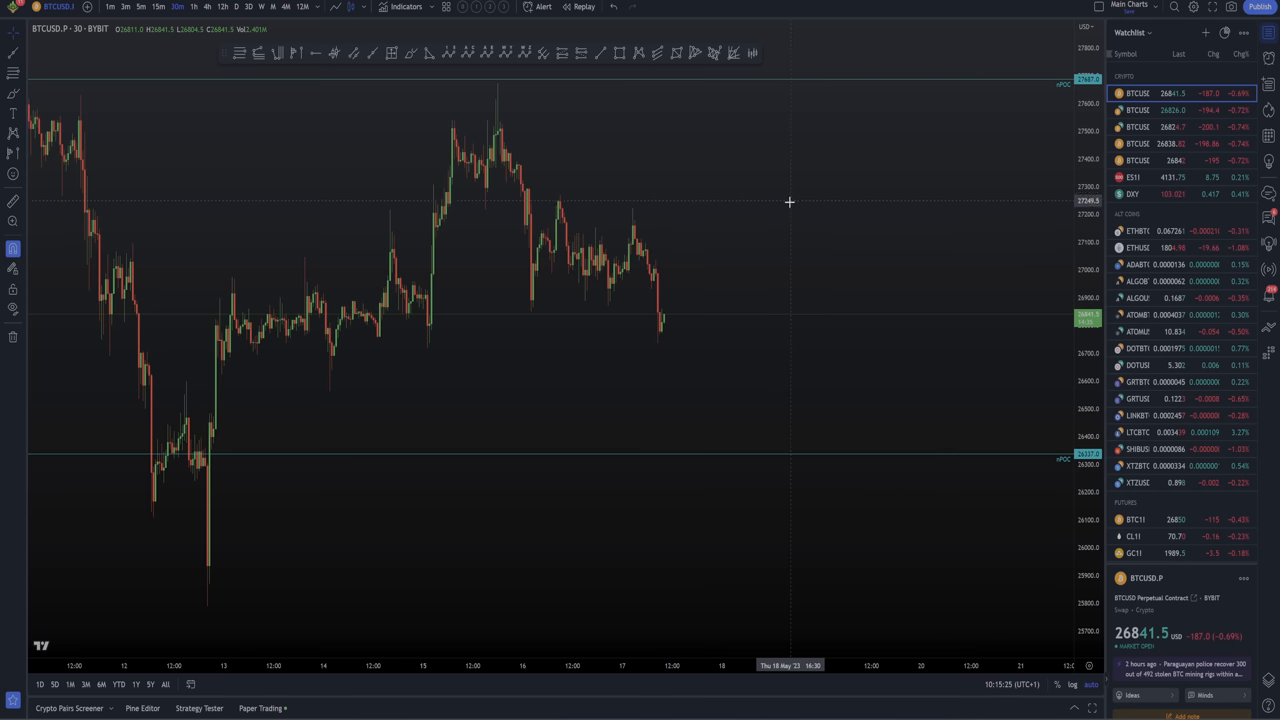
{"action": "mouse_move", "coordinate": [792, 228]}
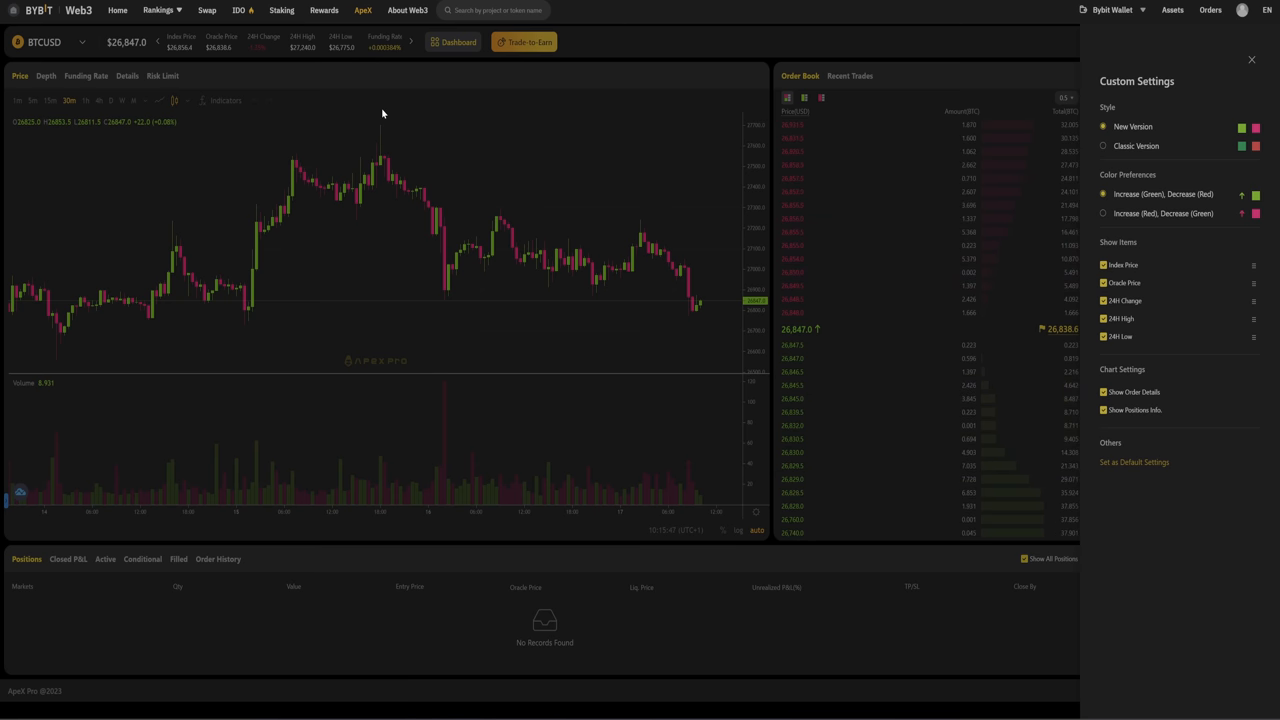
{"action": "mouse_move", "coordinate": [60, 134]}
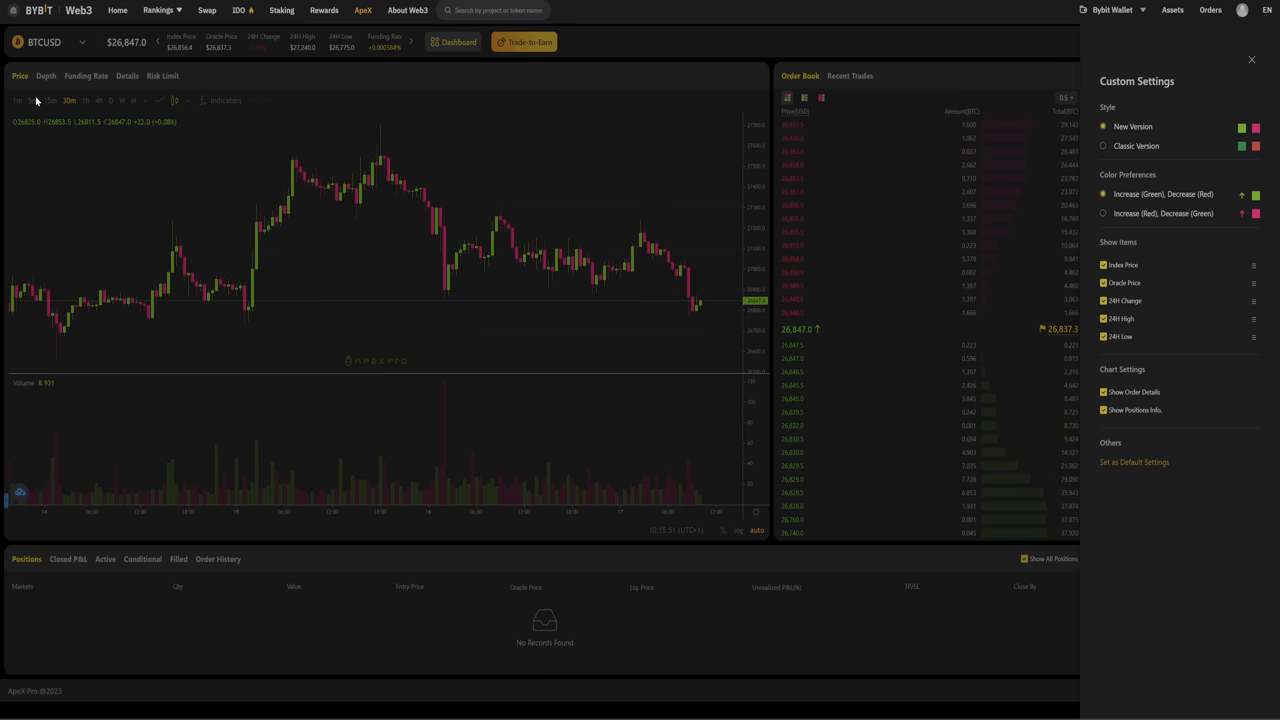
{"action": "mouse_move", "coordinate": [364, 58]}
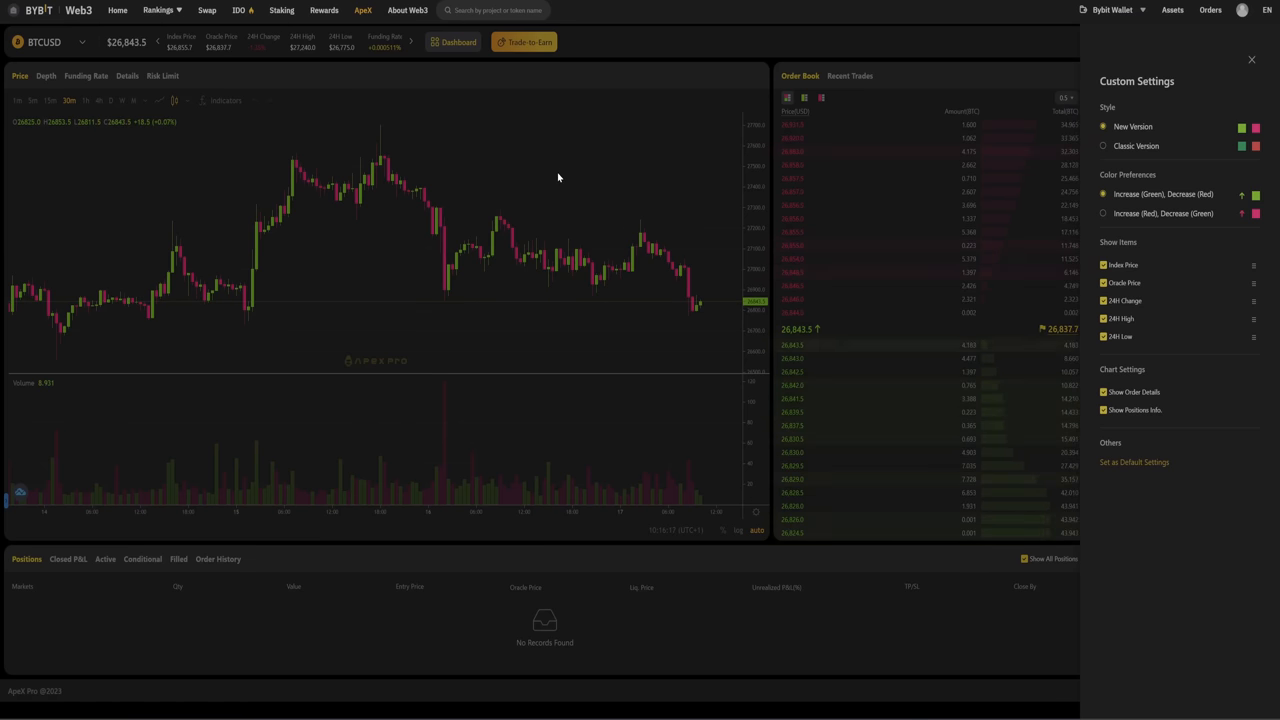
{"action": "mouse_move", "coordinate": [560, 244]}
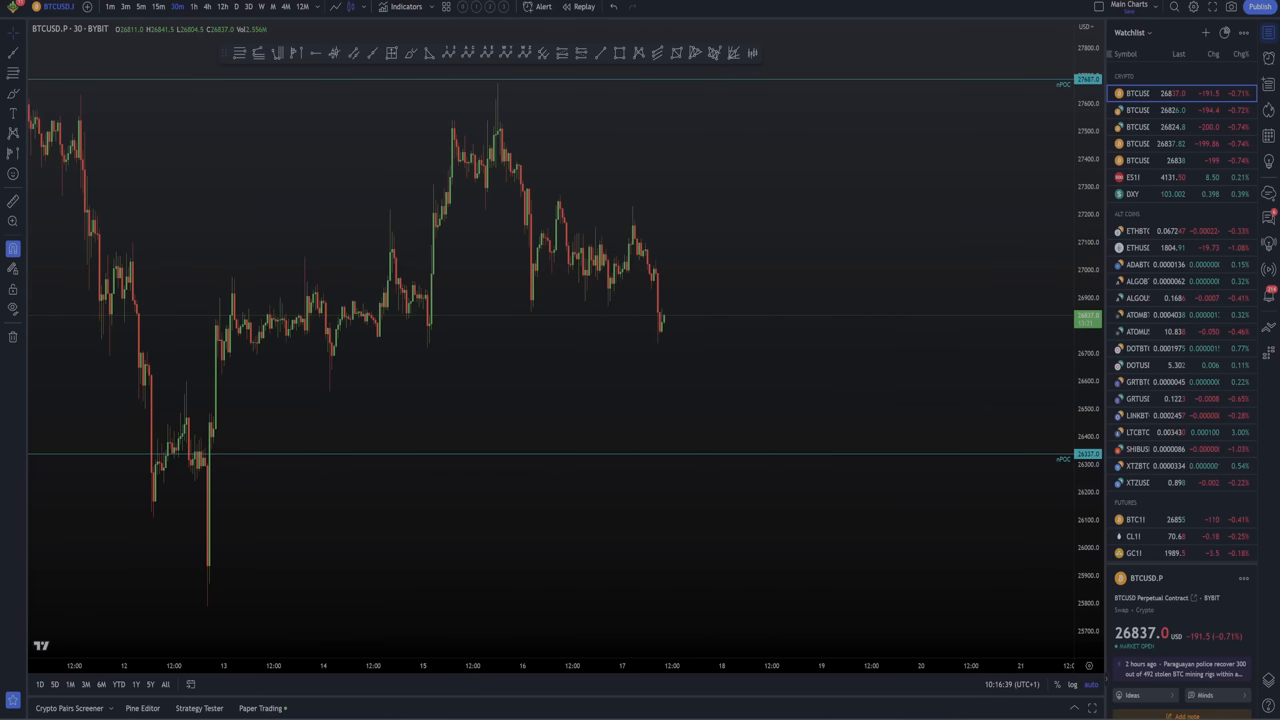
{"action": "mouse_move", "coordinate": [688, 184]}
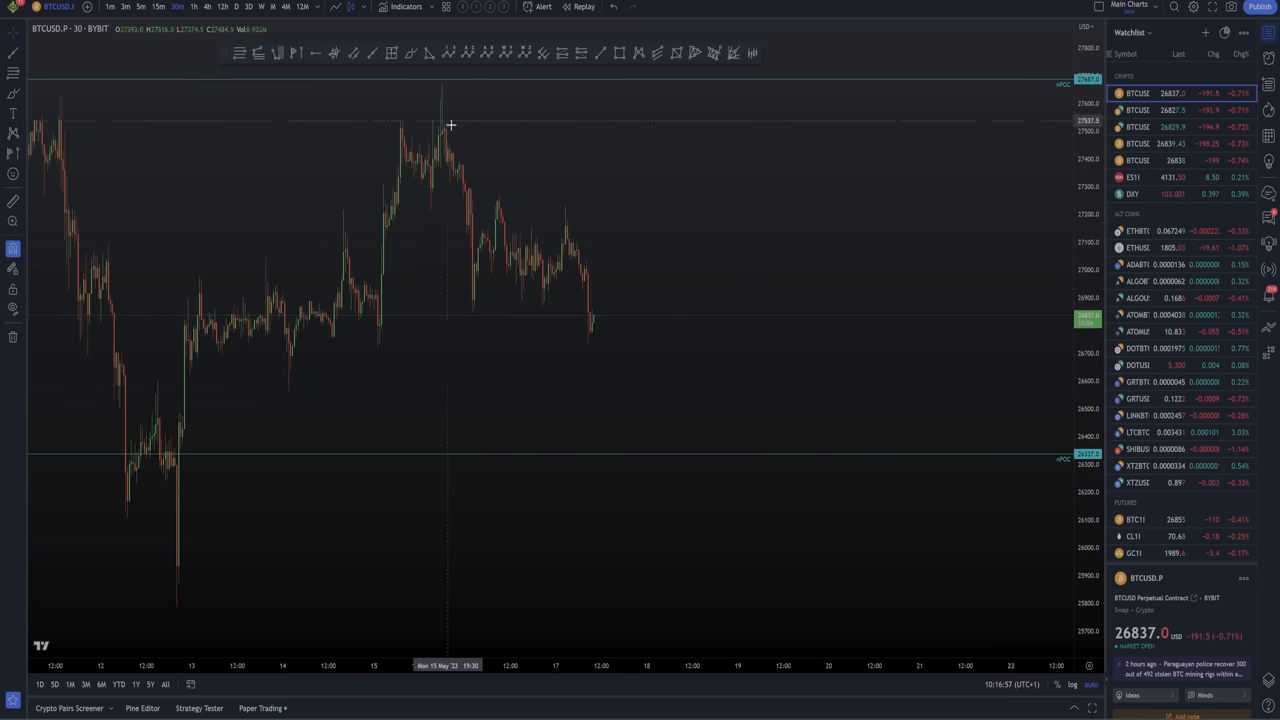
Pan the BTCUSD perpetual chart back toward the mid-May highs.
{"action": "left_click_drag", "start_coordinate": [450, 124], "coordinate": [740, 296]}
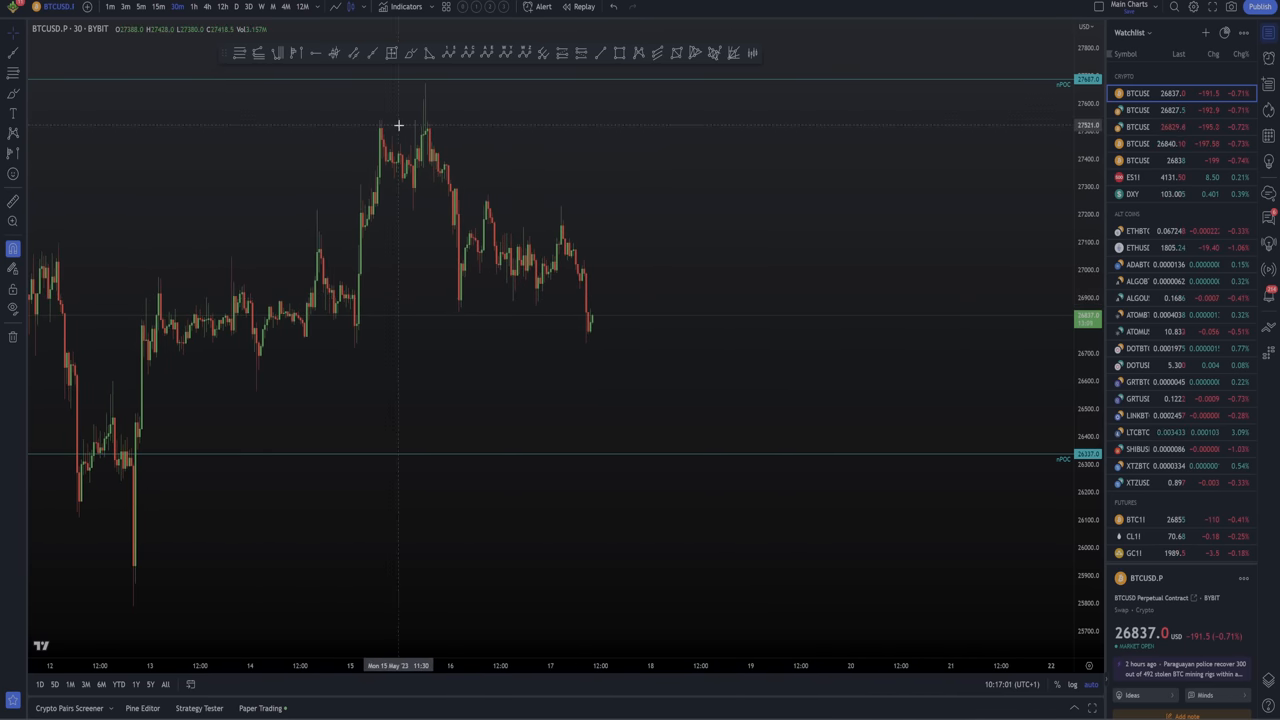
{"action": "mouse_move", "coordinate": [548, 296]}
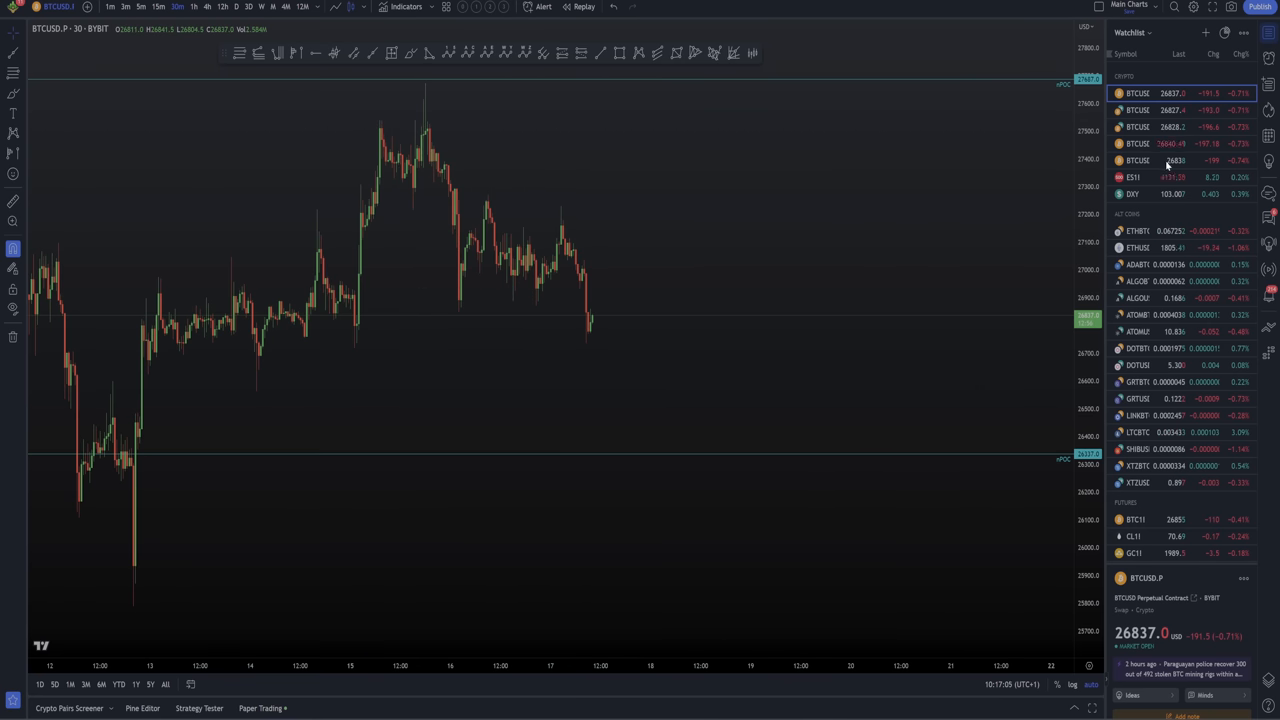
{"action": "mouse_move", "coordinate": [864, 254]}
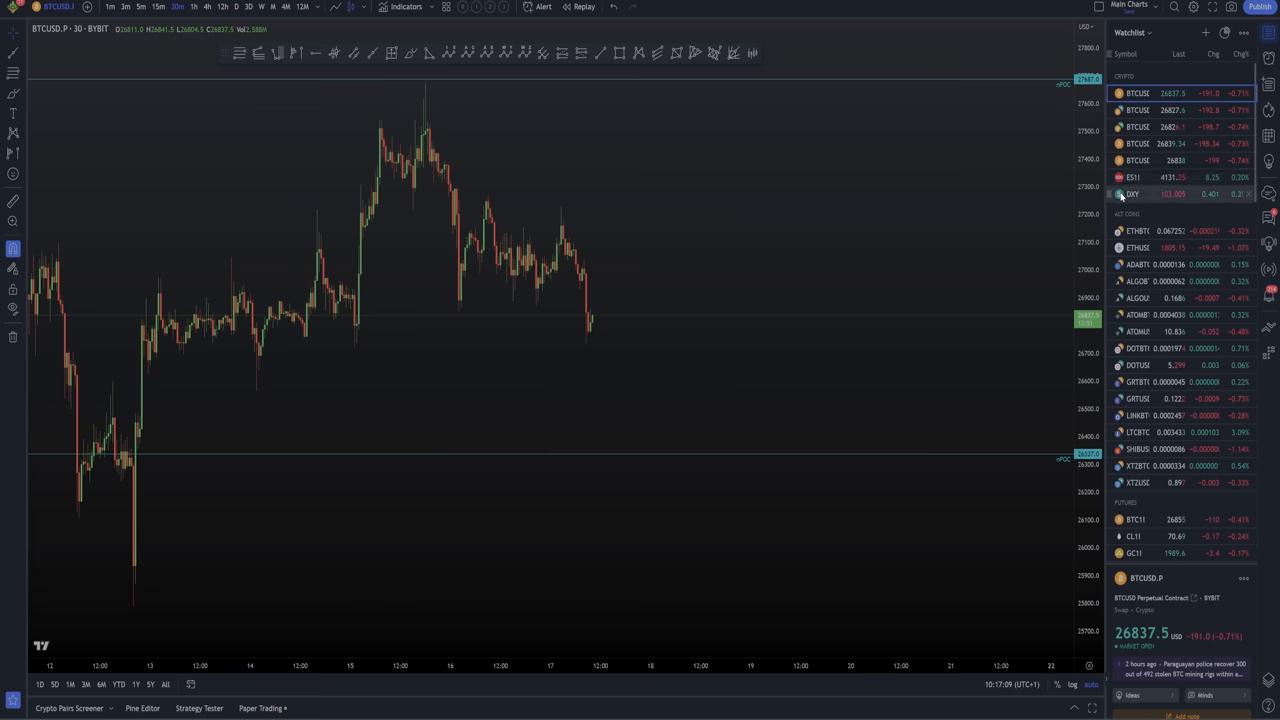
{"action": "mouse_move", "coordinate": [900, 260]}
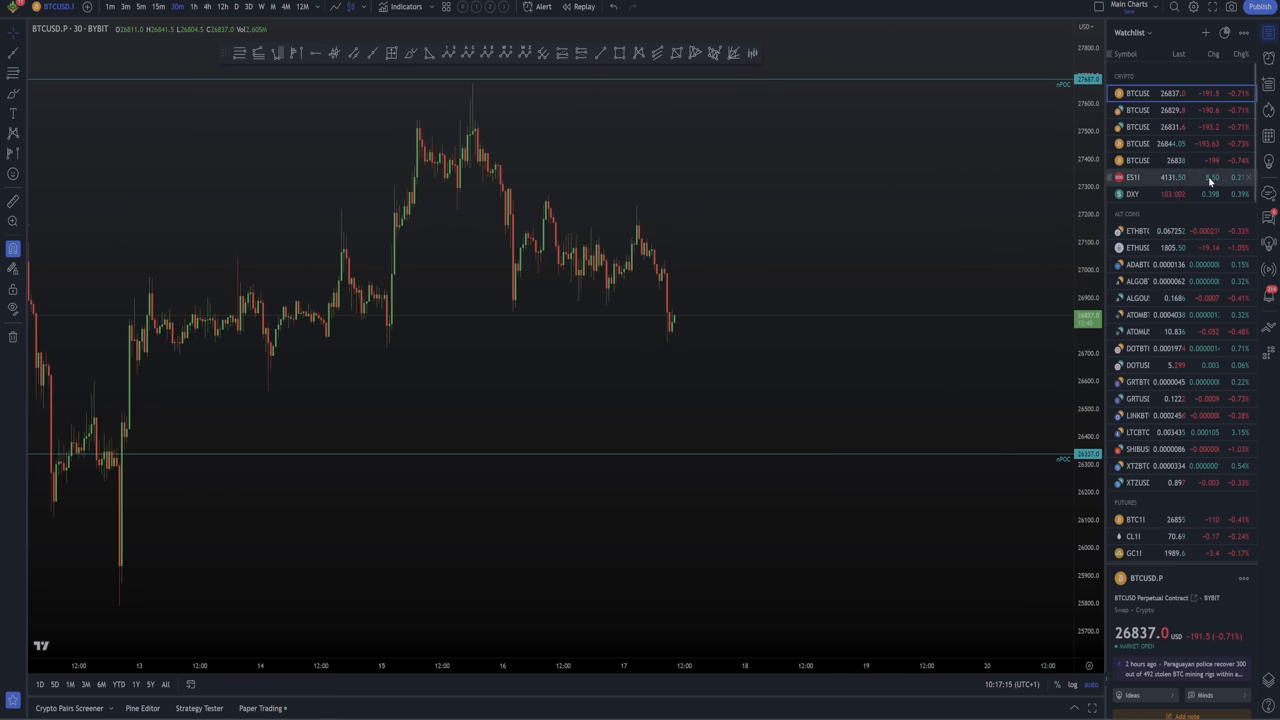
{"action": "mouse_move", "coordinate": [964, 224]}
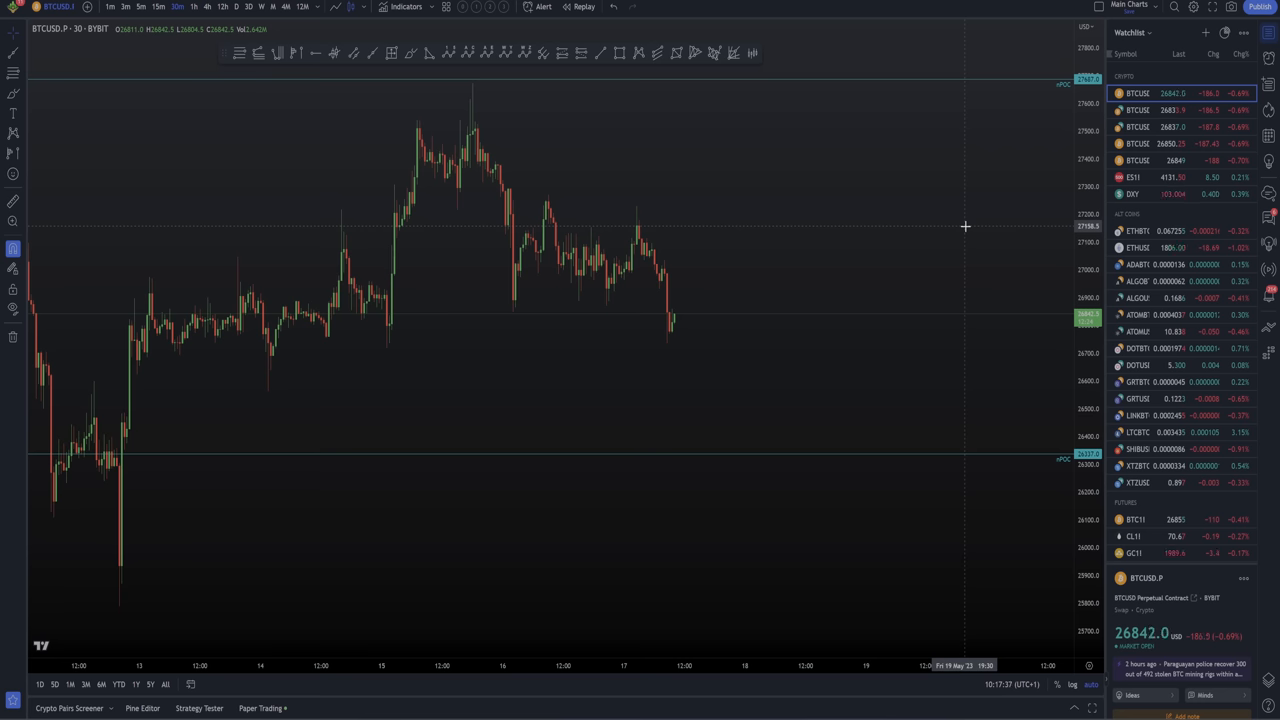
{"action": "mouse_move", "coordinate": [926, 284]}
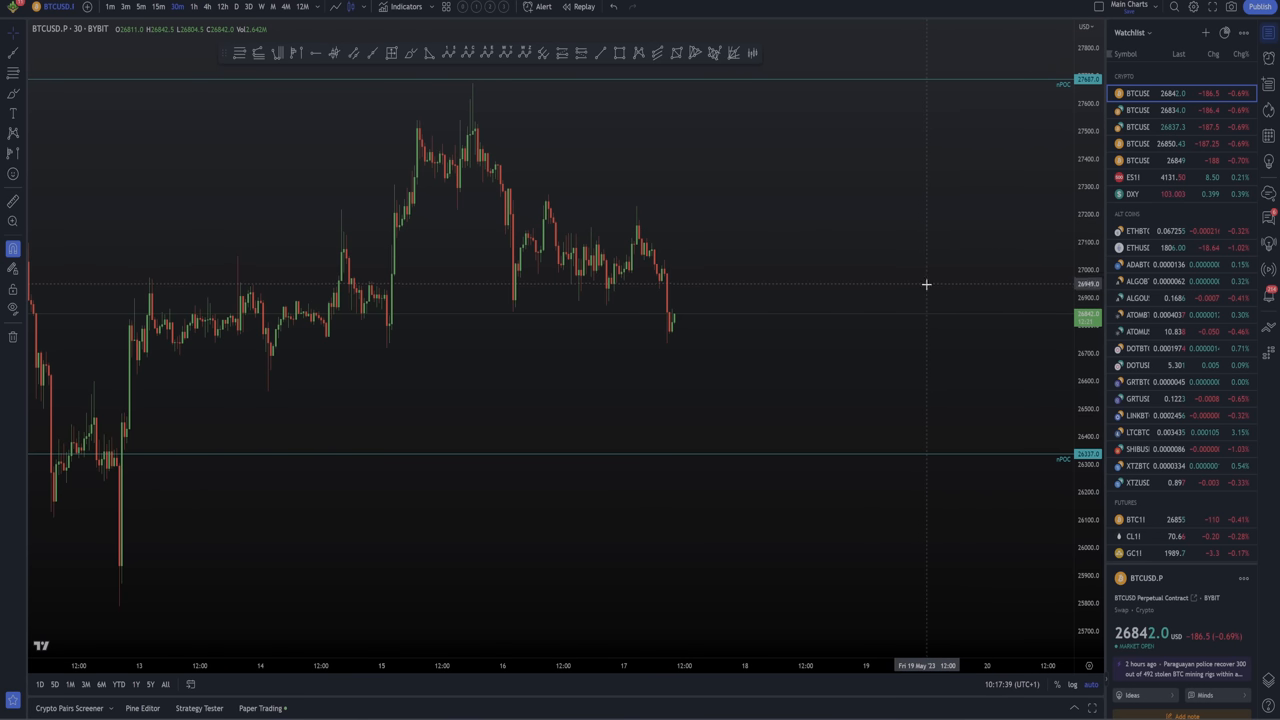
{"action": "mouse_move", "coordinate": [978, 244]}
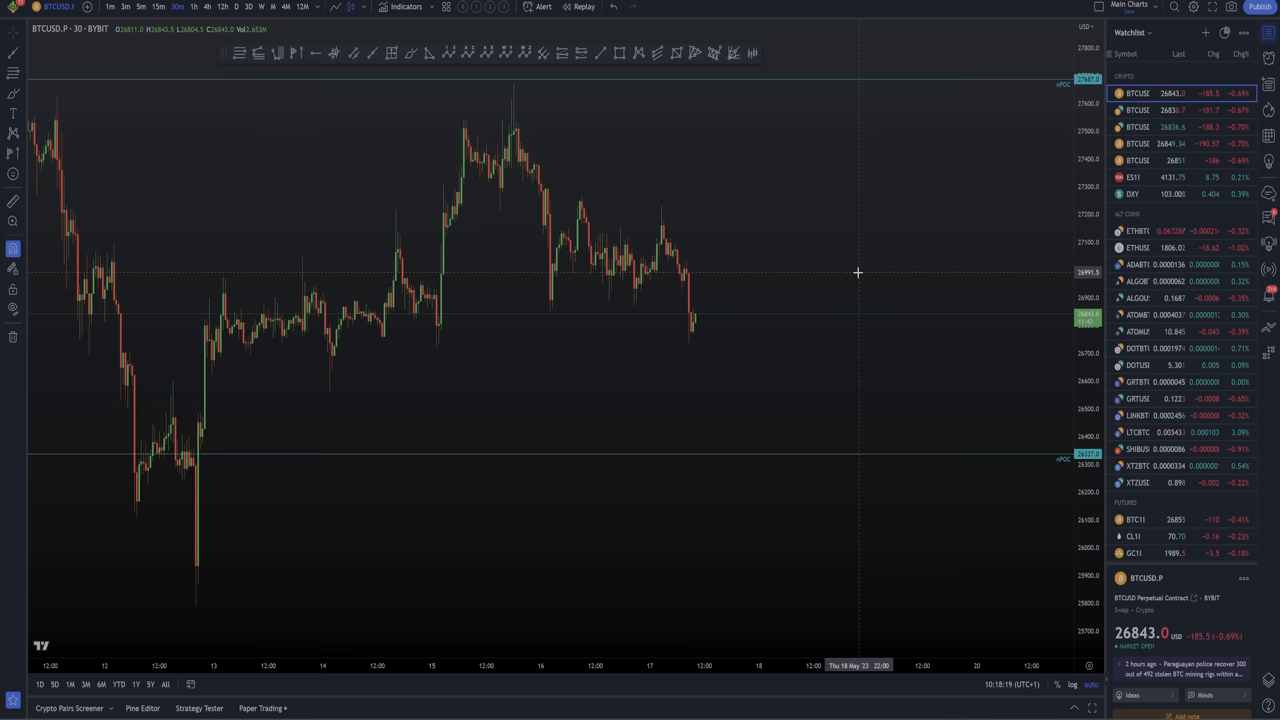
{"action": "mouse_move", "coordinate": [768, 288]}
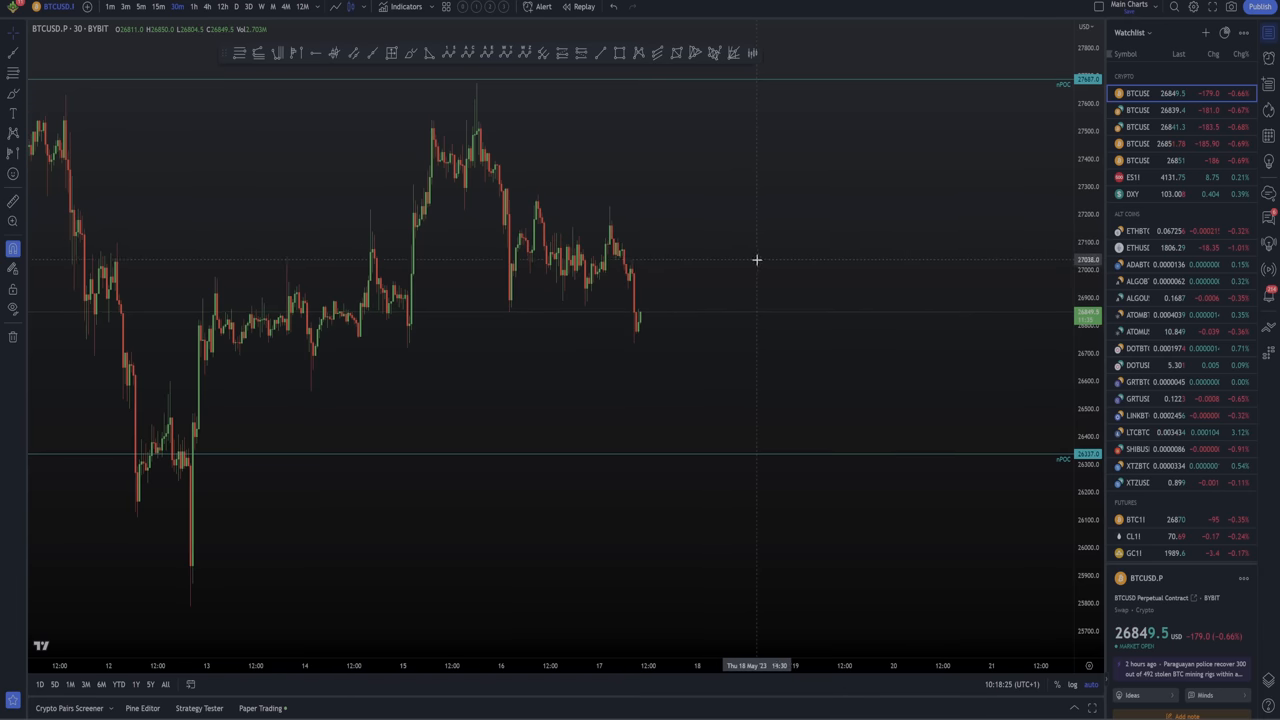
{"action": "mouse_move", "coordinate": [576, 220]}
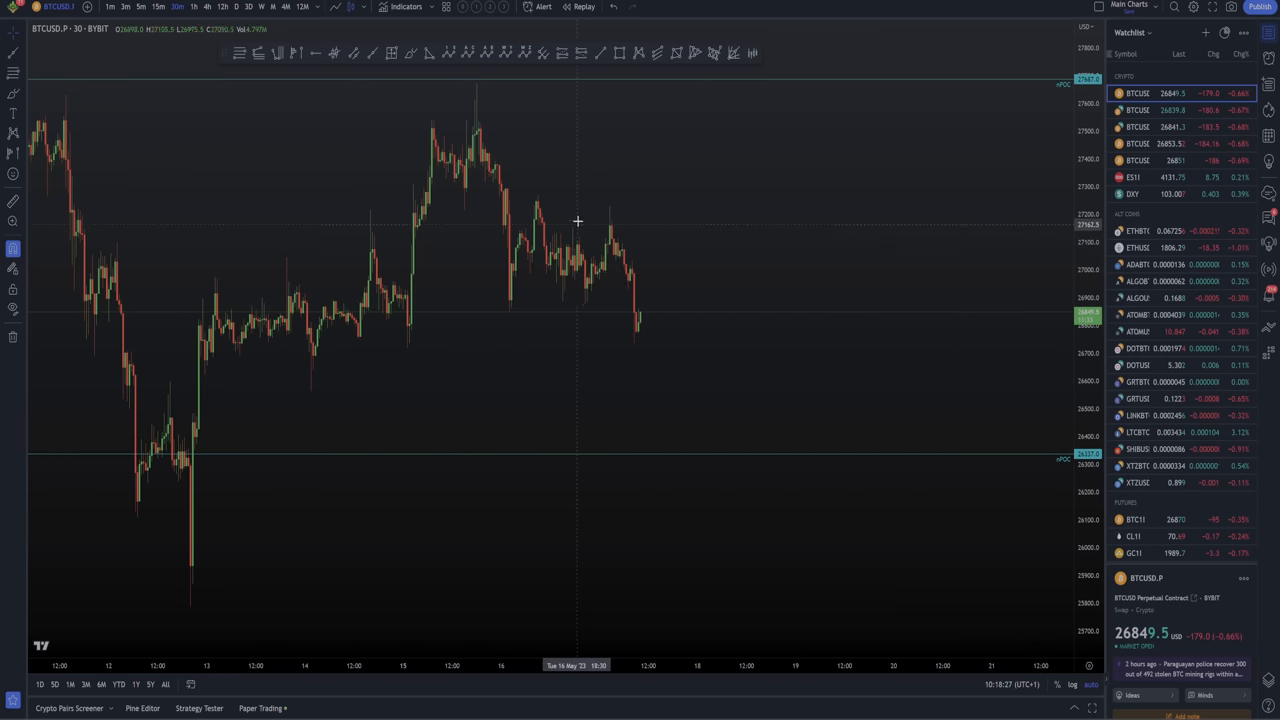
Pan the BTCUSD chart toward the latest candles with the horizontal levels in view.
{"action": "left_click_drag", "start_coordinate": [576, 220], "coordinate": [694, 270]}
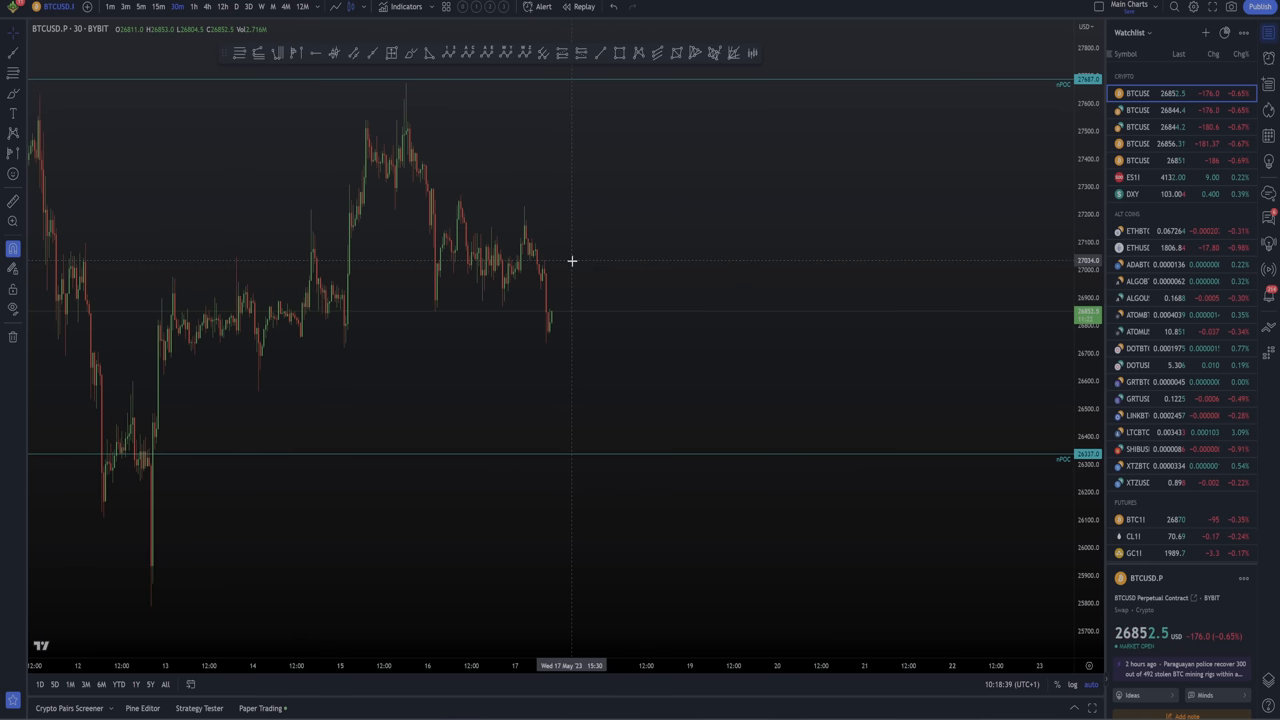
{"action": "mouse_move", "coordinate": [596, 246]}
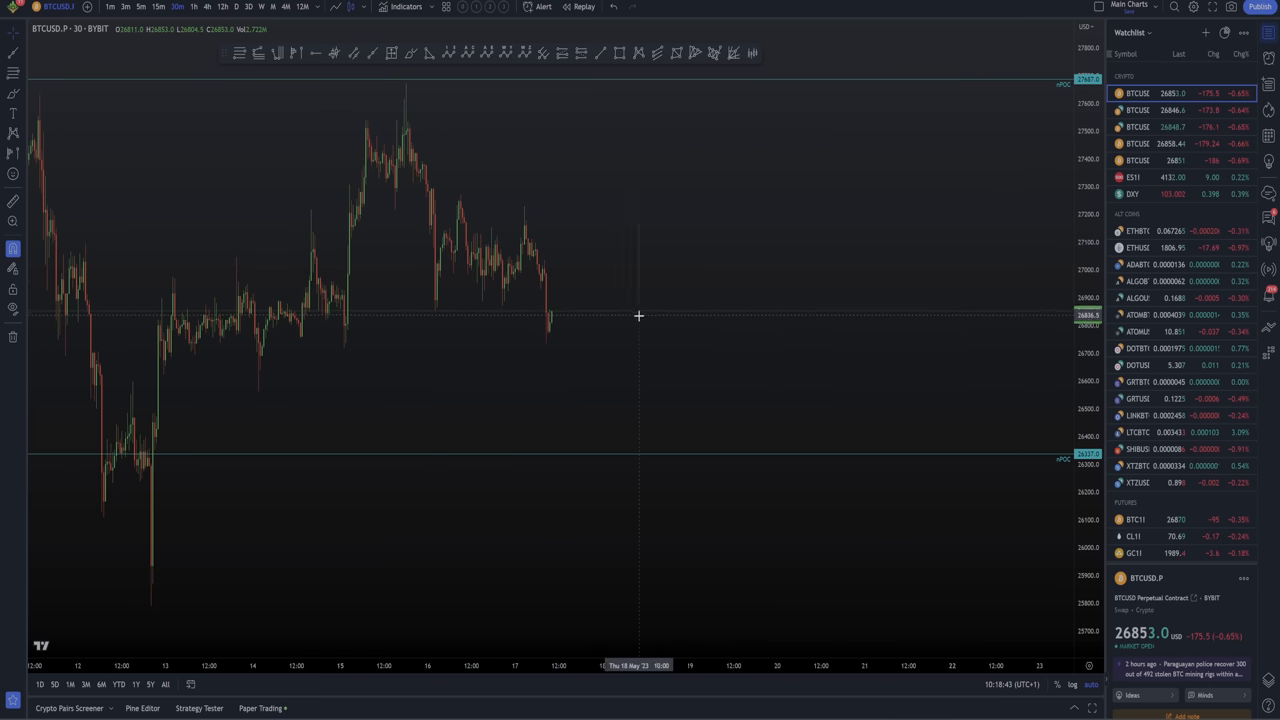
{"action": "mouse_move", "coordinate": [496, 280]}
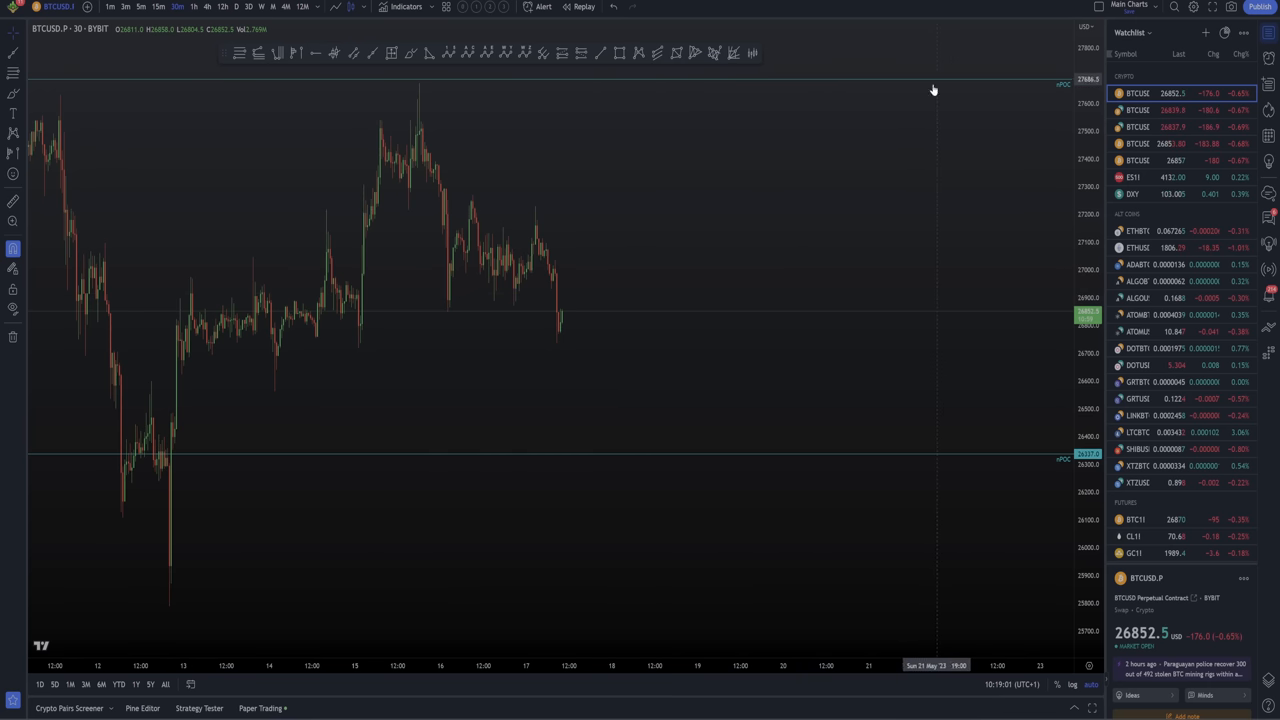
{"action": "mouse_move", "coordinate": [410, 72]}
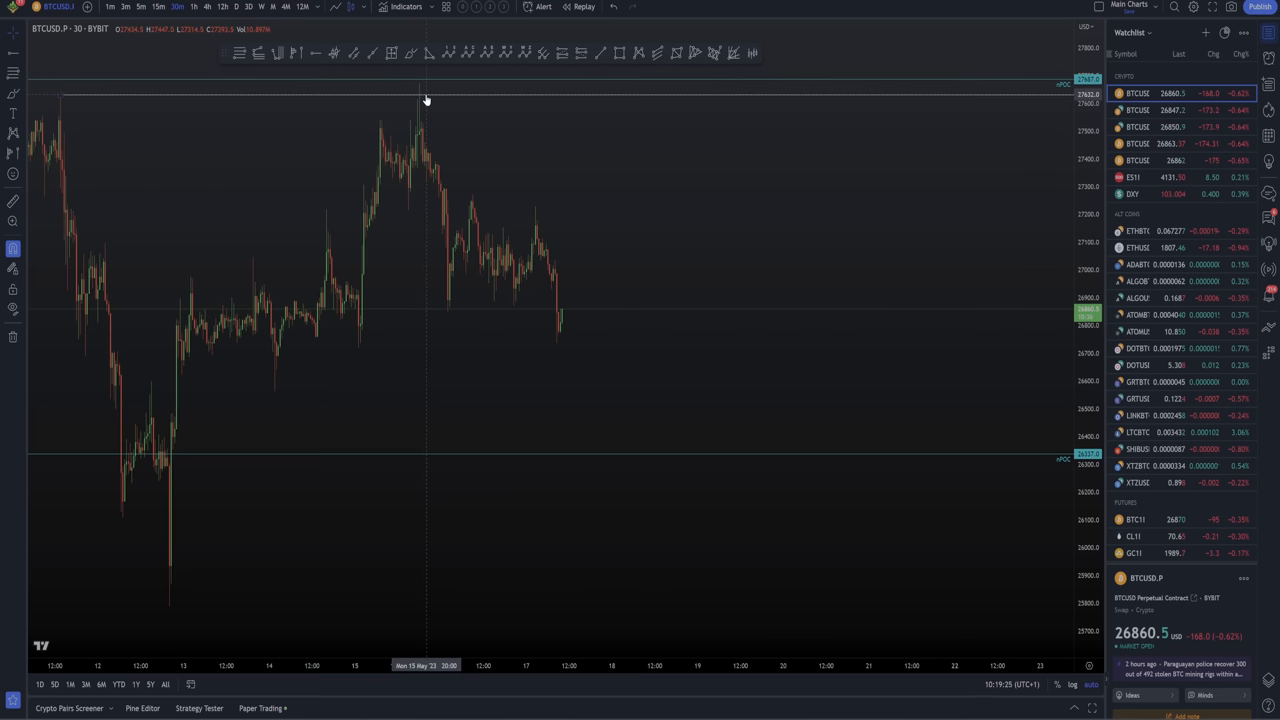
{"action": "mouse_move", "coordinate": [62, 96]}
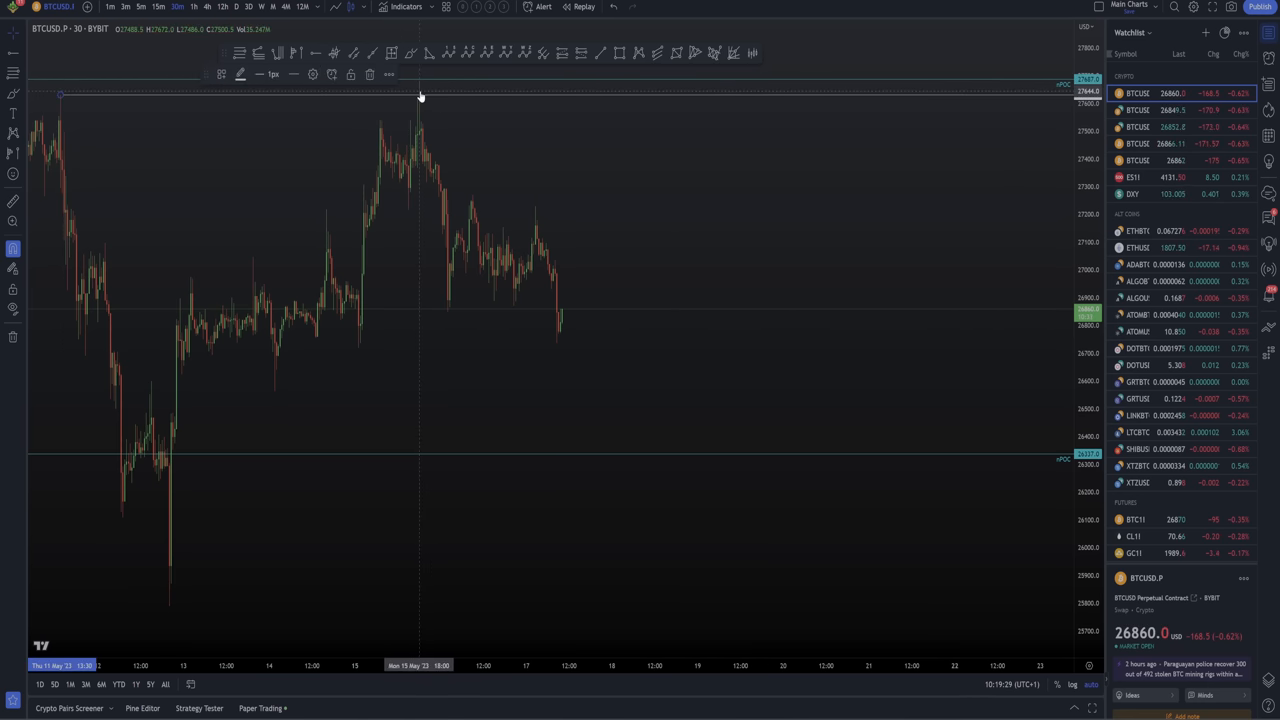
{"action": "mouse_move", "coordinate": [432, 100]}
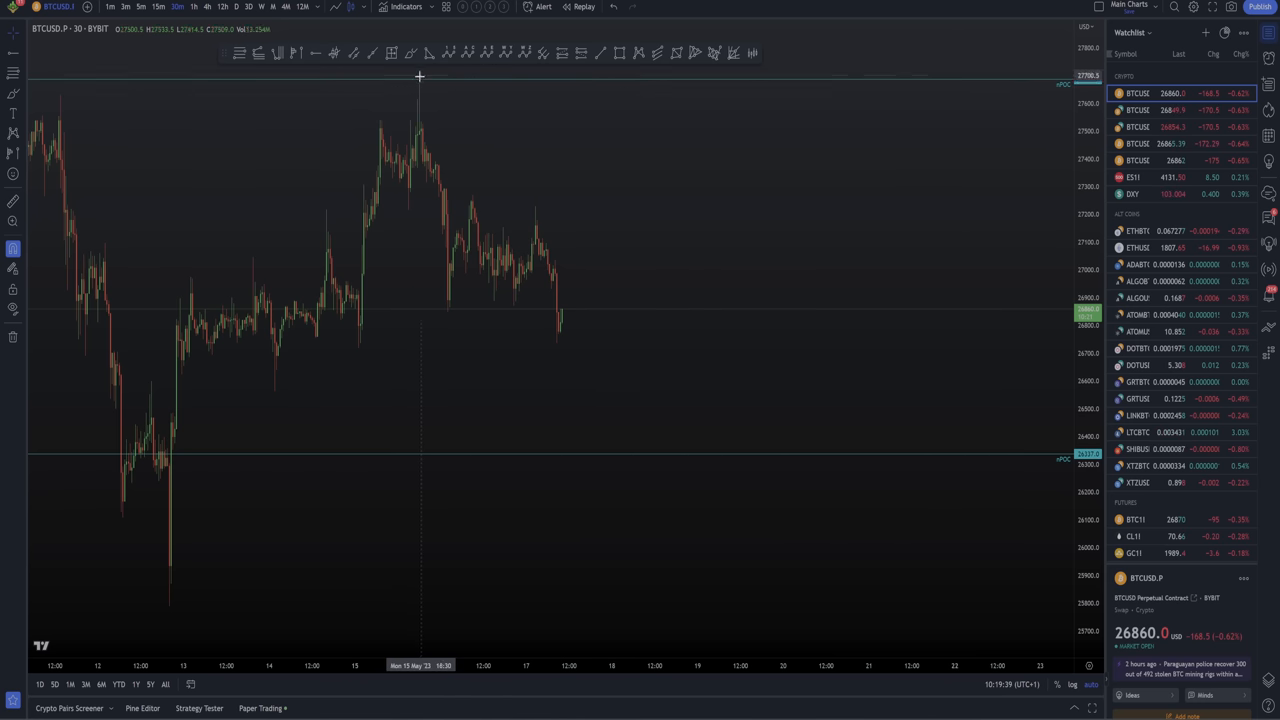
{"action": "mouse_move", "coordinate": [652, 162]}
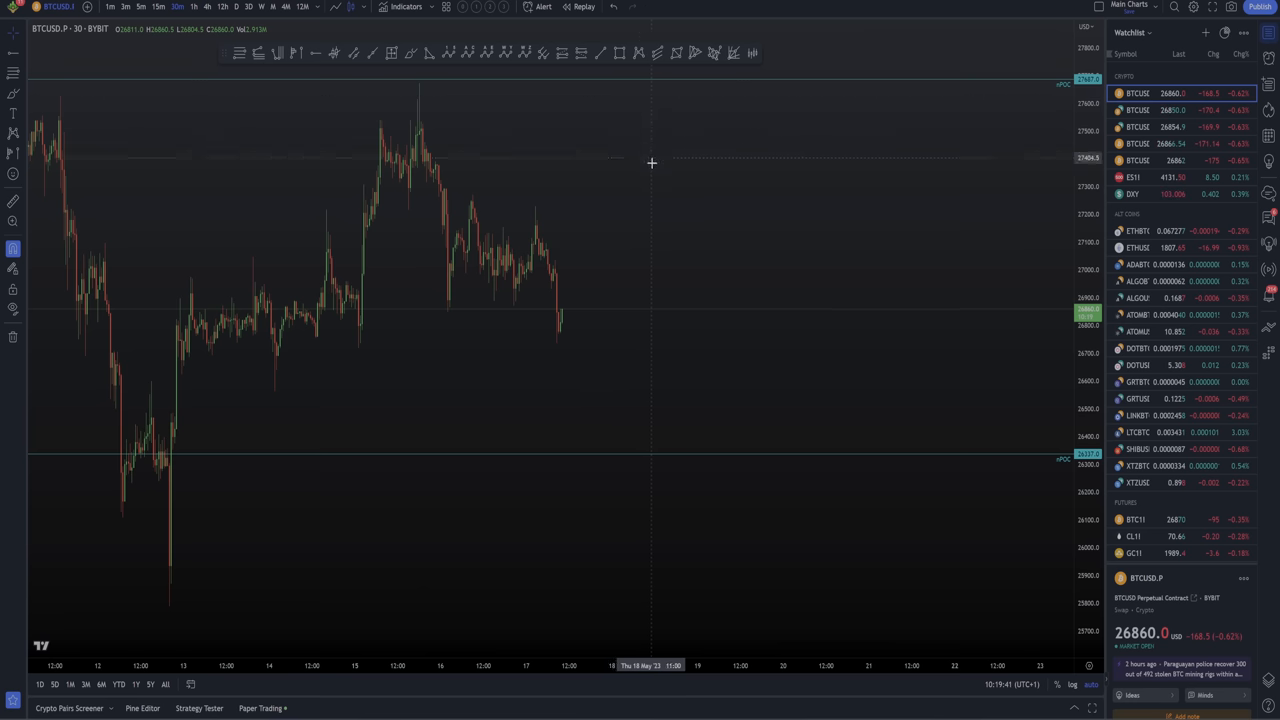
{"action": "mouse_move", "coordinate": [598, 172]}
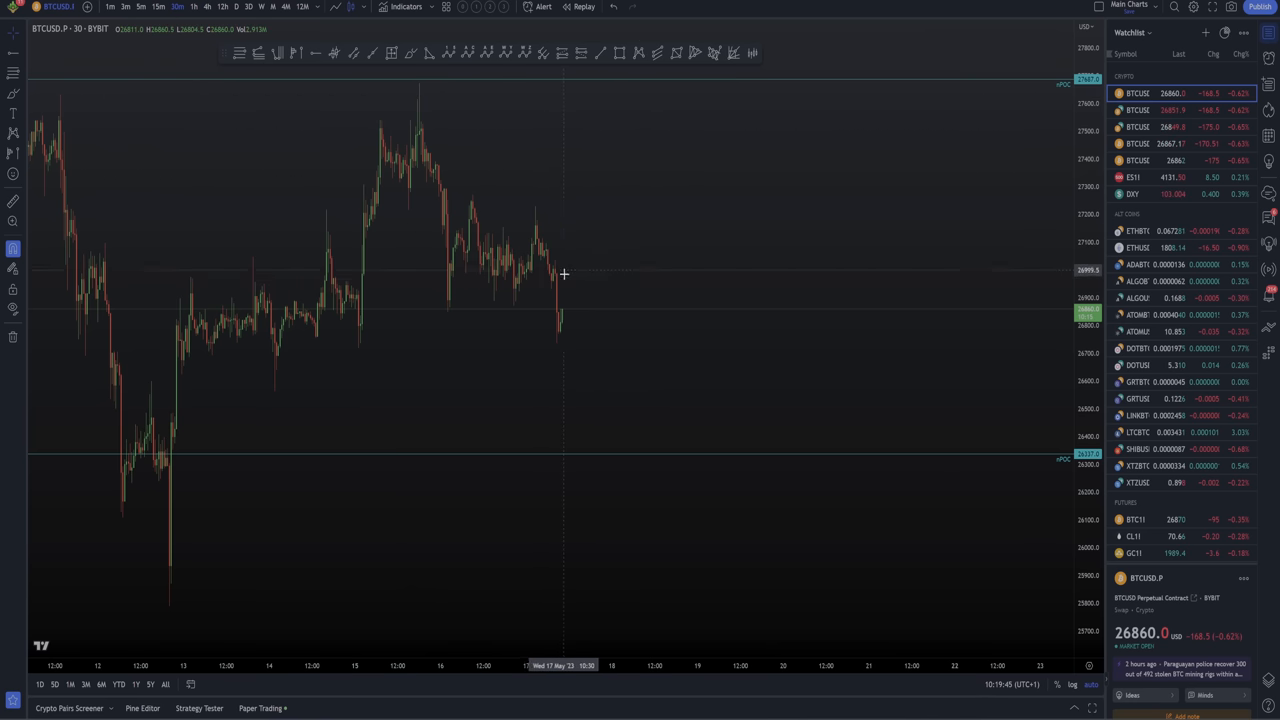
{"action": "mouse_move", "coordinate": [420, 86]}
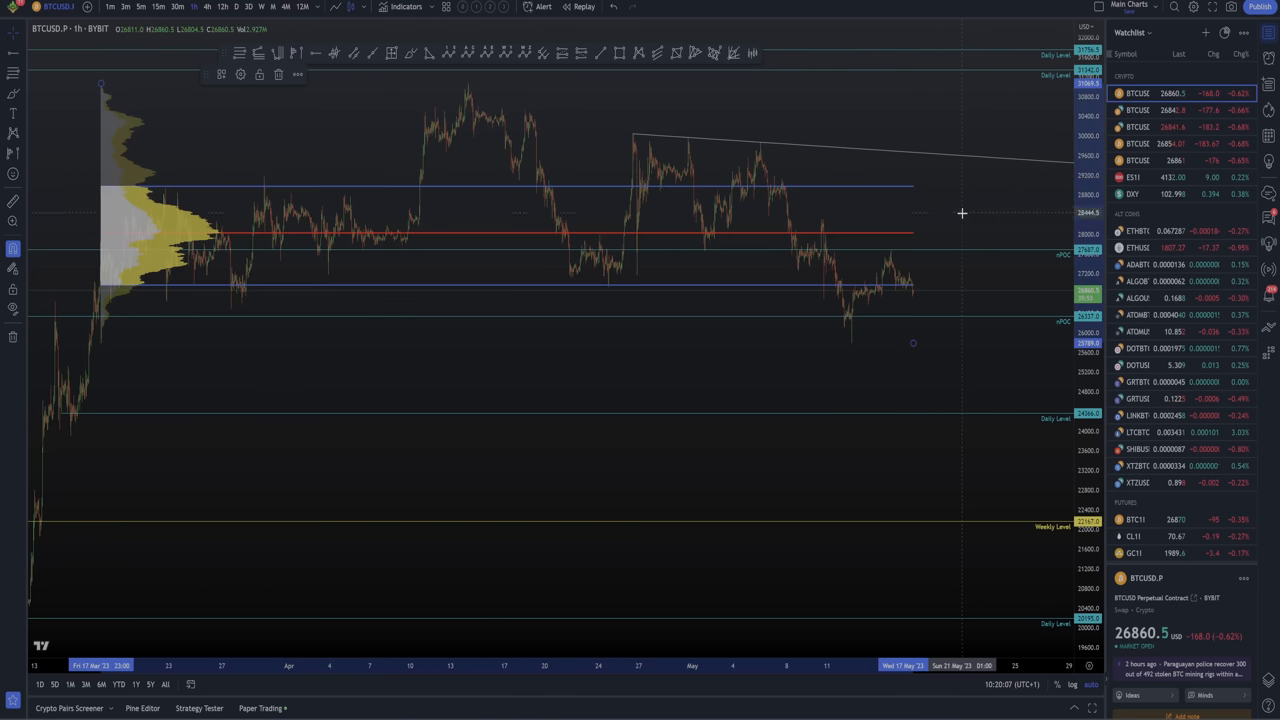
{"action": "mouse_move", "coordinate": [972, 232]}
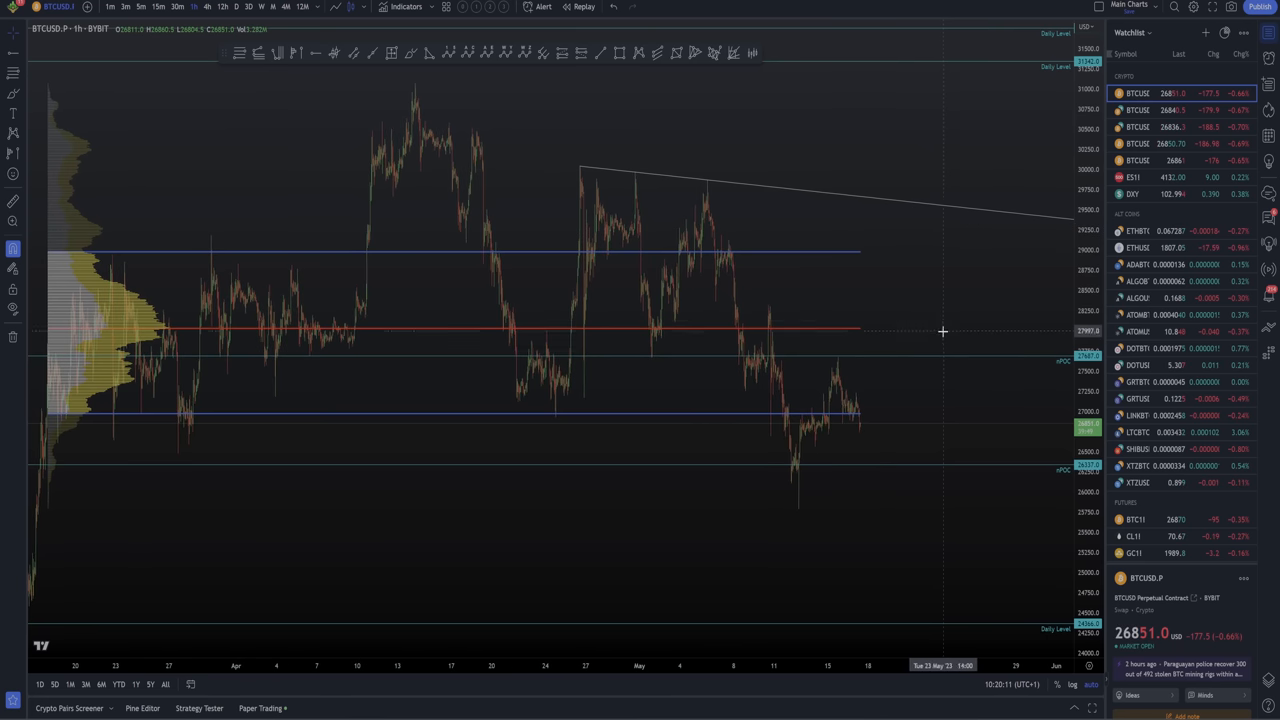
{"action": "mouse_move", "coordinate": [880, 416]}
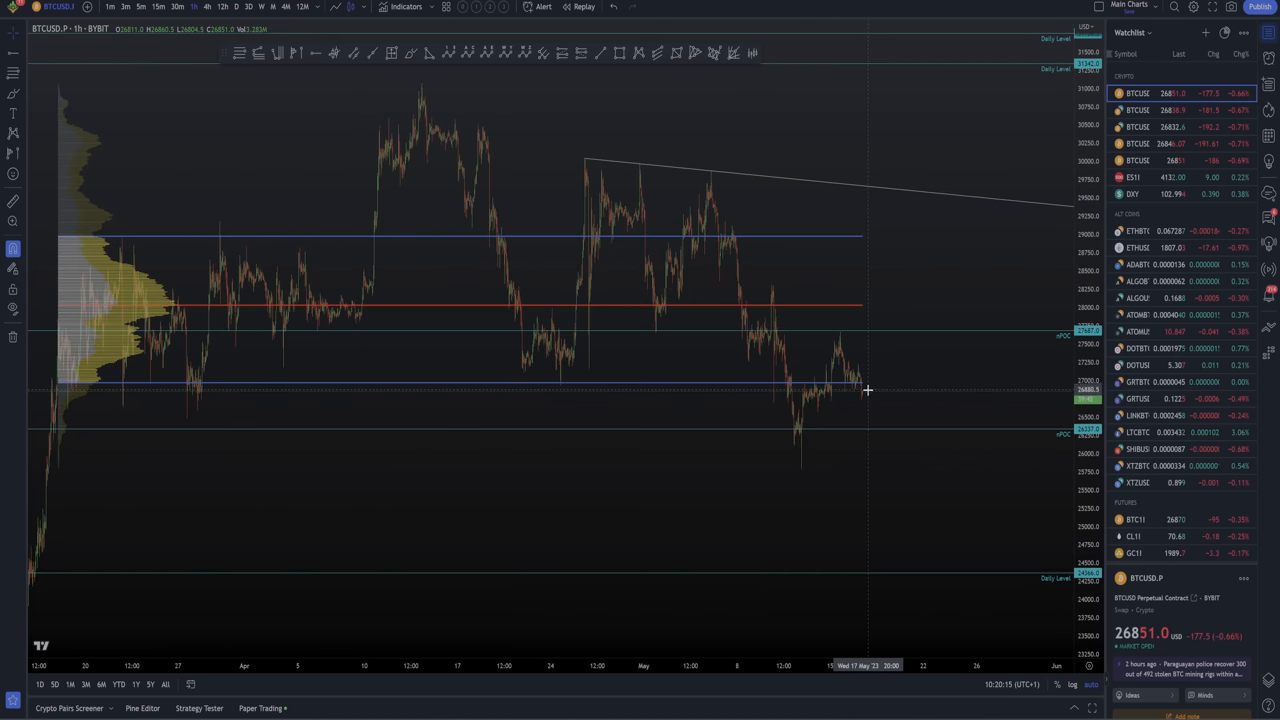
{"action": "mouse_move", "coordinate": [864, 388]}
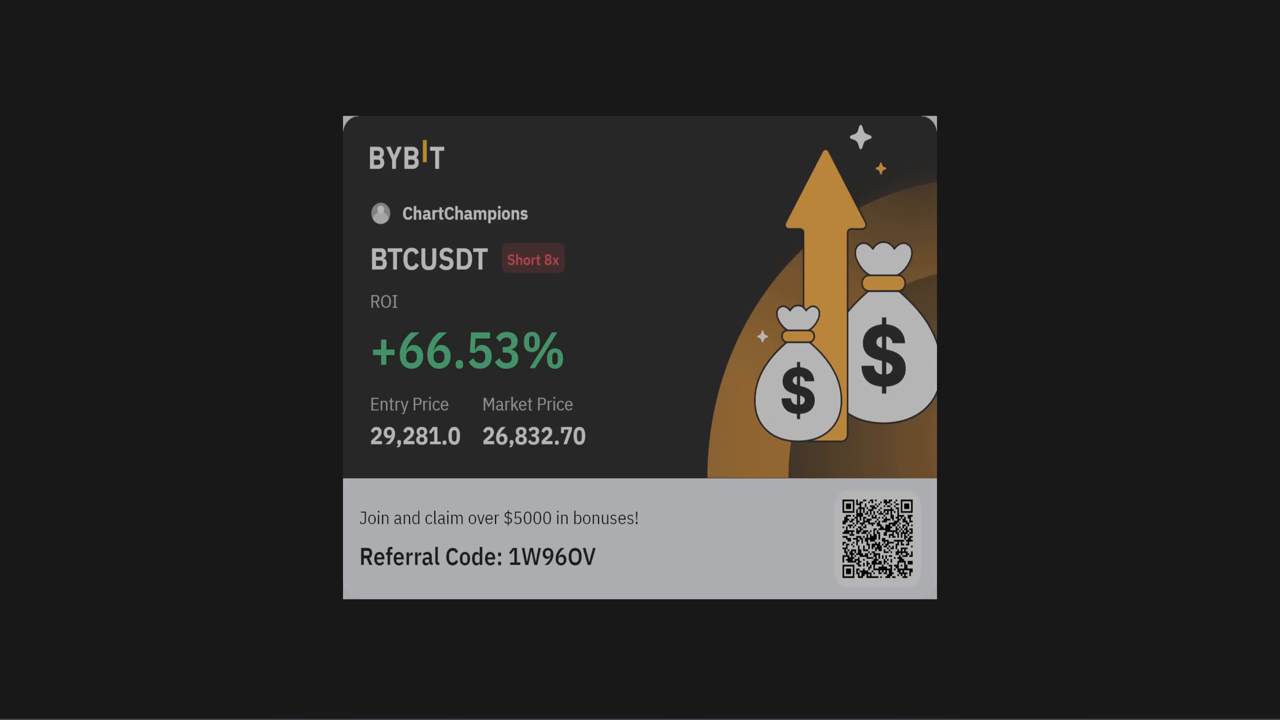
{"action": "mouse_move", "coordinate": [372, 472]}
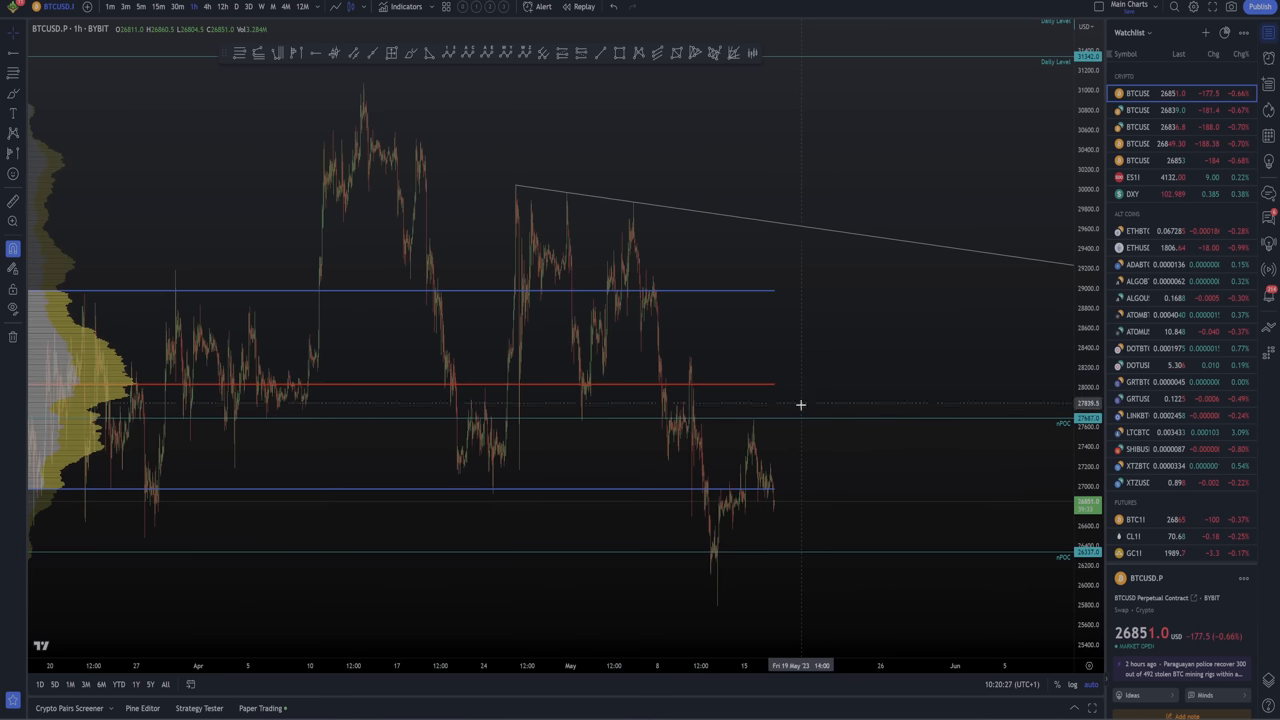
{"action": "mouse_move", "coordinate": [840, 294]}
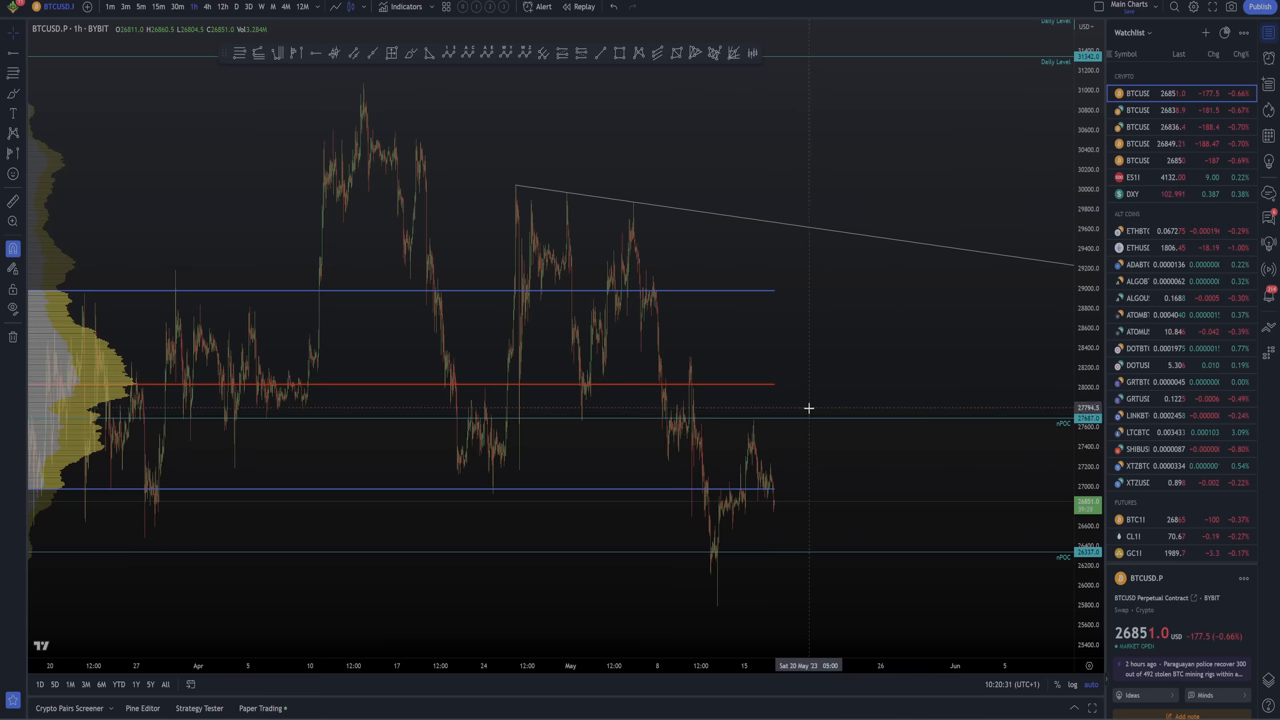
{"action": "mouse_move", "coordinate": [812, 388]}
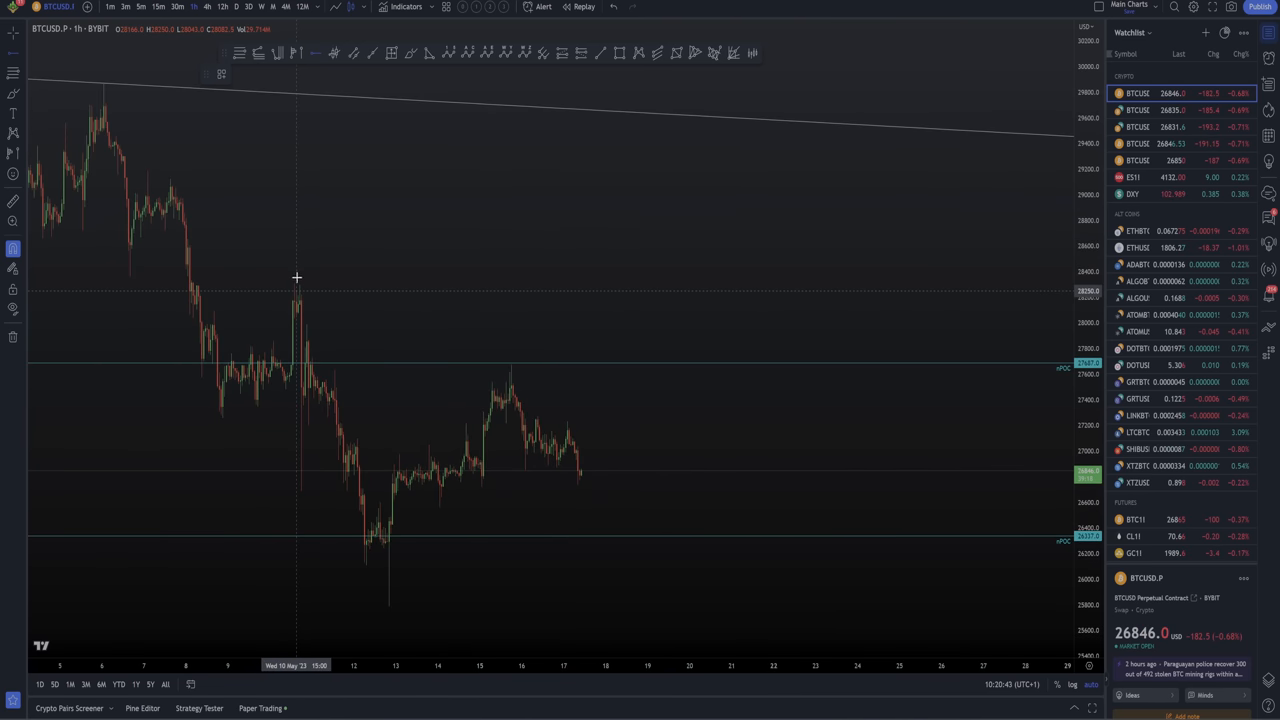
Place a horizontal key level at the local swing high above current price.
{"action": "left_click", "coordinate": [296, 284]}
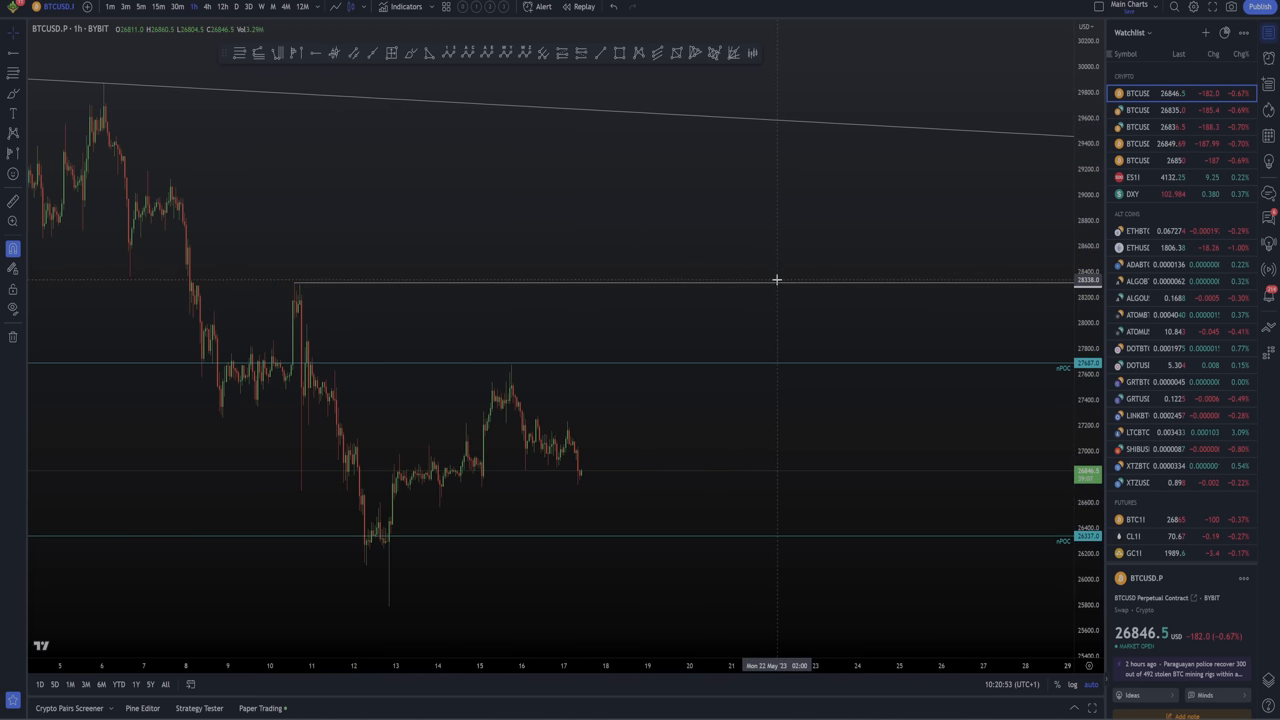
{"action": "mouse_move", "coordinate": [490, 304]}
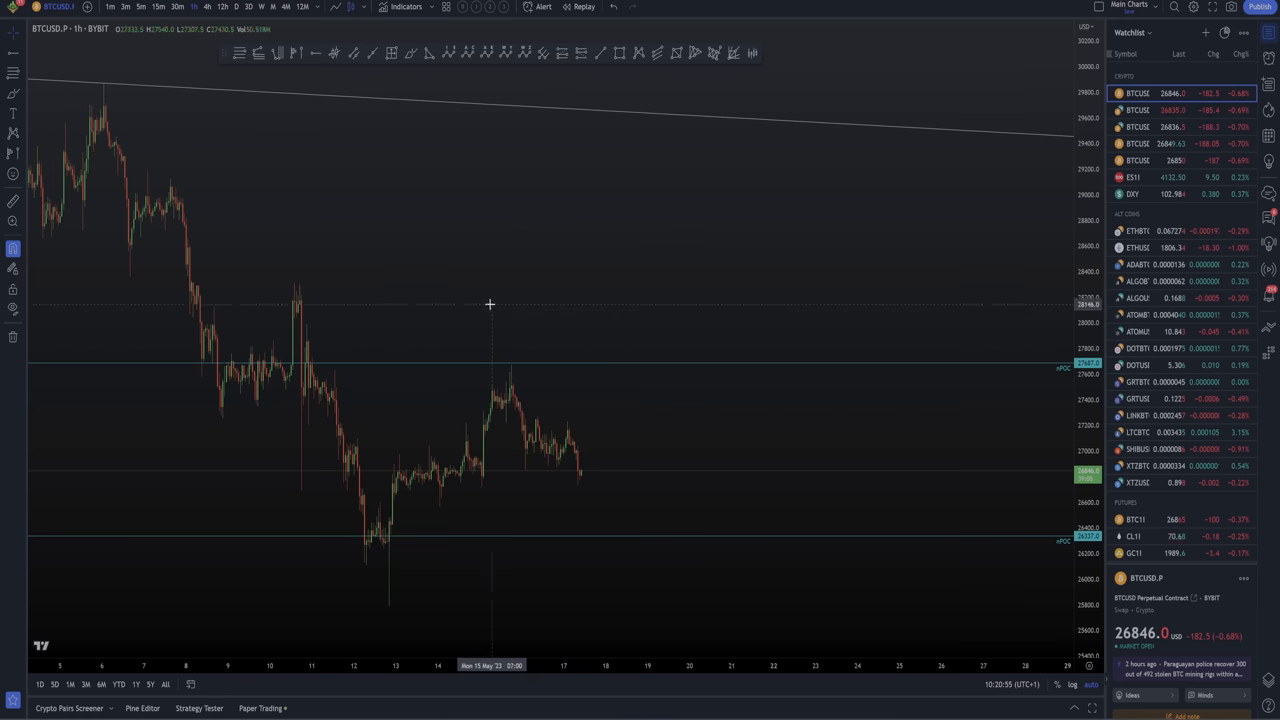
Shift the BTCUSD chart to bring the latest price action and key levels into closer view.
{"action": "left_click_drag", "start_coordinate": [490, 304], "coordinate": [744, 352]}
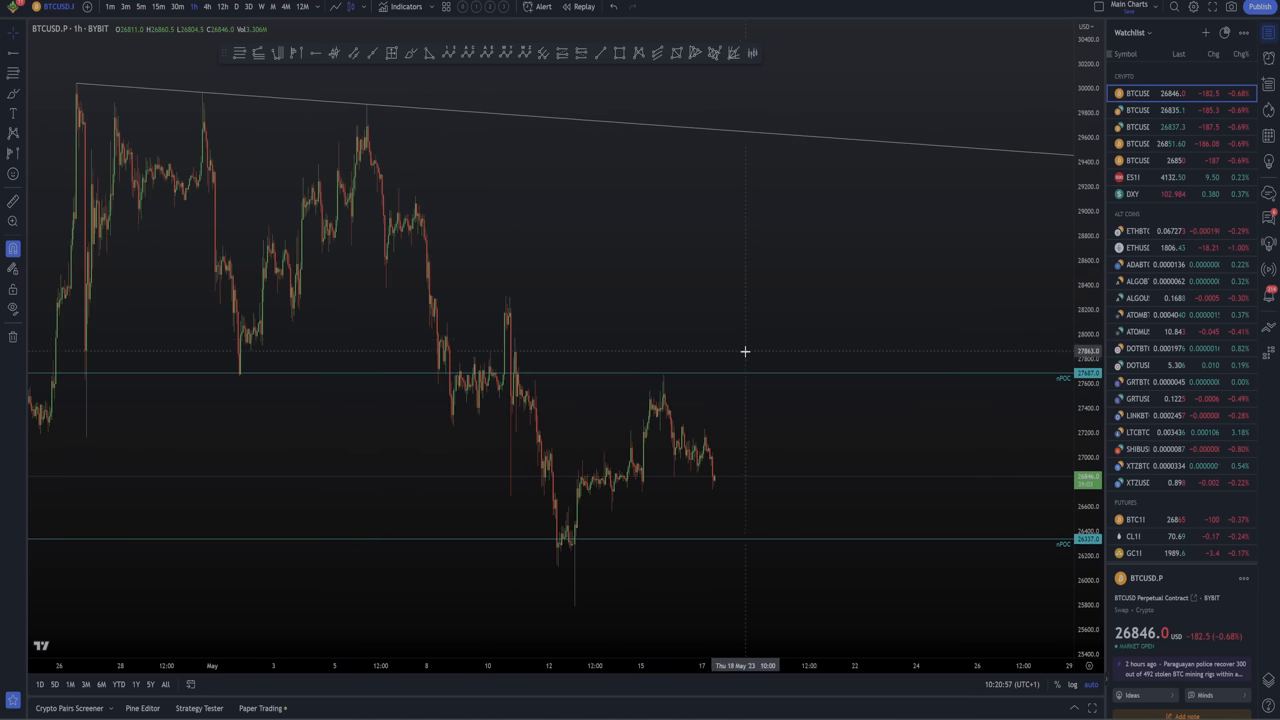
{"action": "mouse_move", "coordinate": [844, 108]}
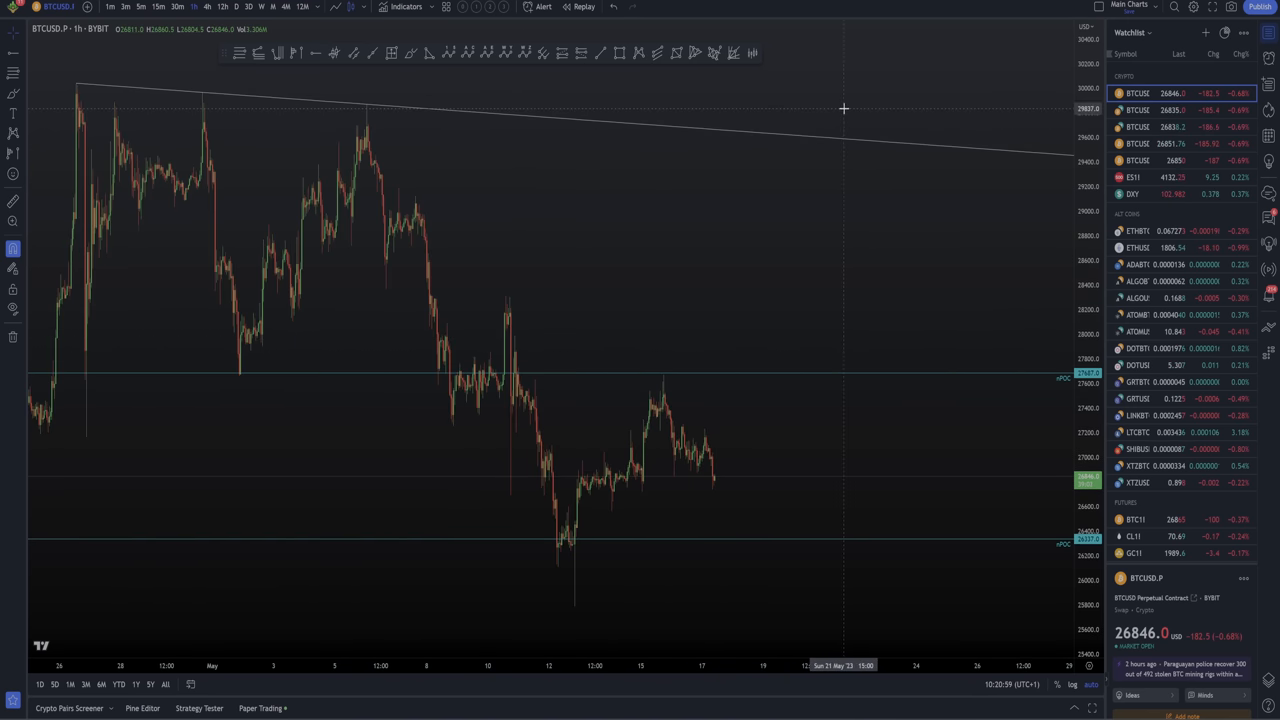
{"action": "mouse_move", "coordinate": [812, 142]}
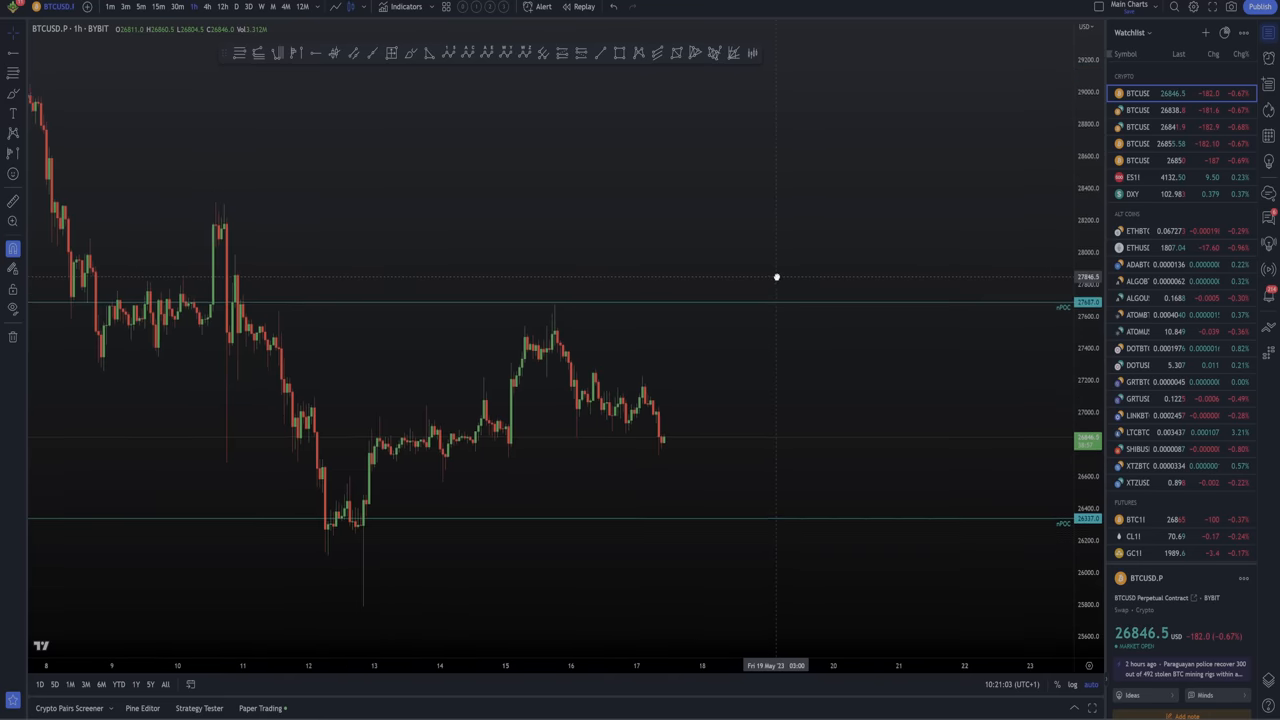
{"action": "left_click_drag", "start_coordinate": [776, 276], "coordinate": [552, 382]}
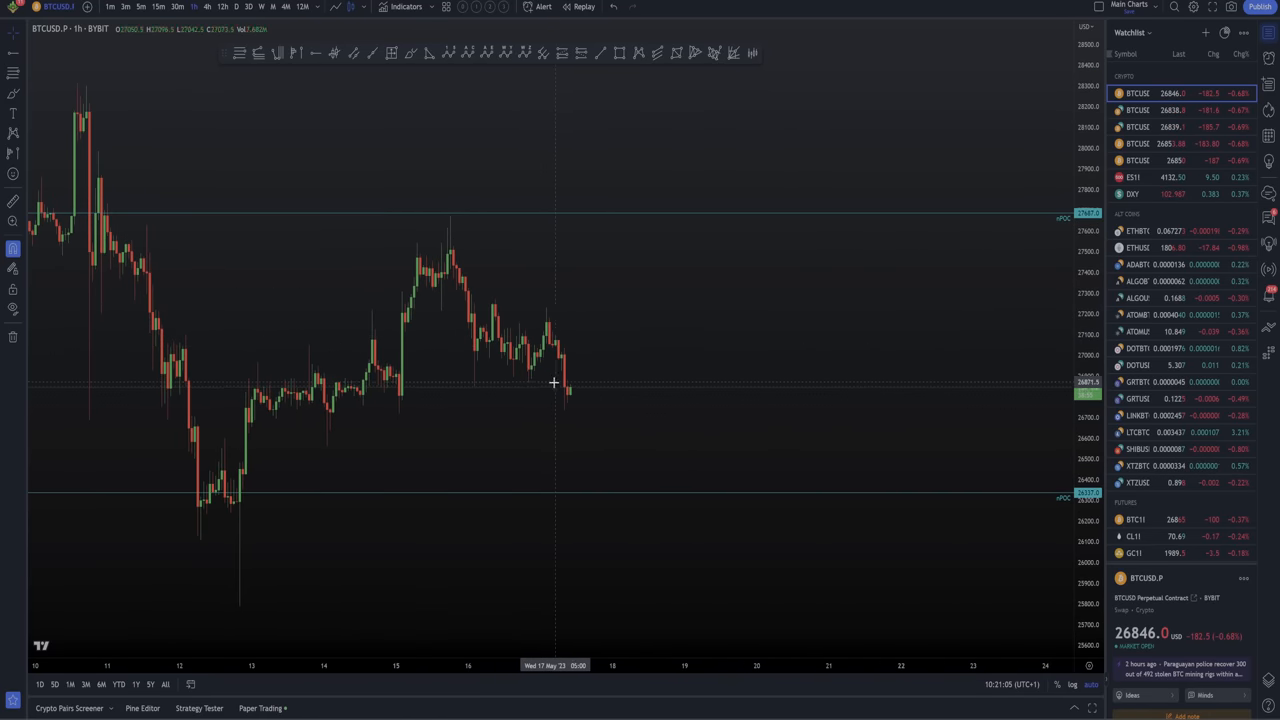
{"action": "mouse_move", "coordinate": [568, 382]}
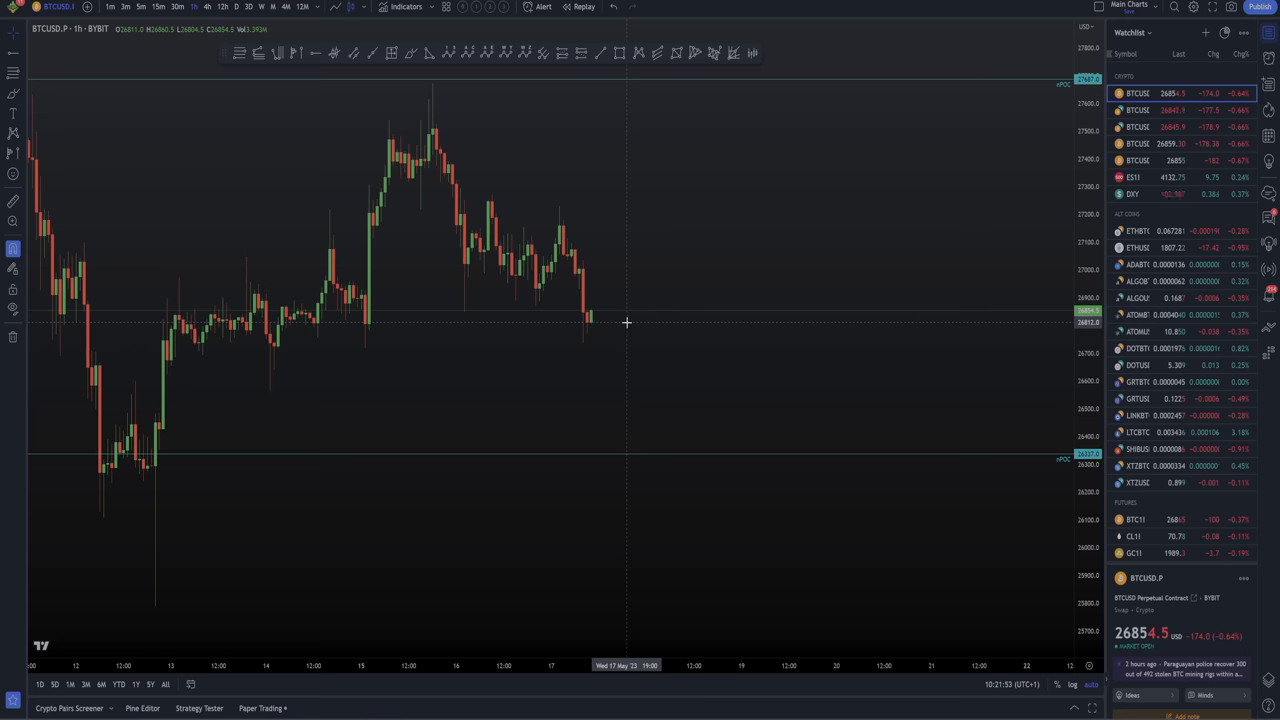
{"action": "mouse_move", "coordinate": [648, 236]}
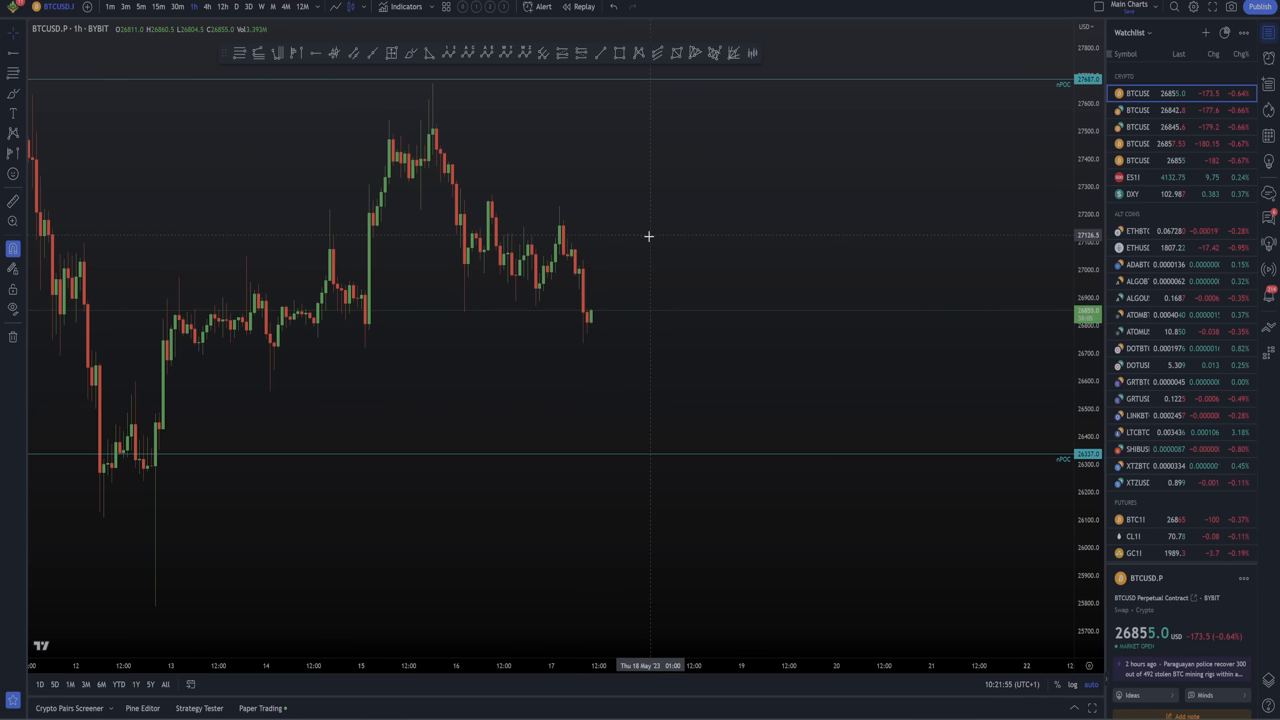
{"action": "mouse_move", "coordinate": [688, 126]}
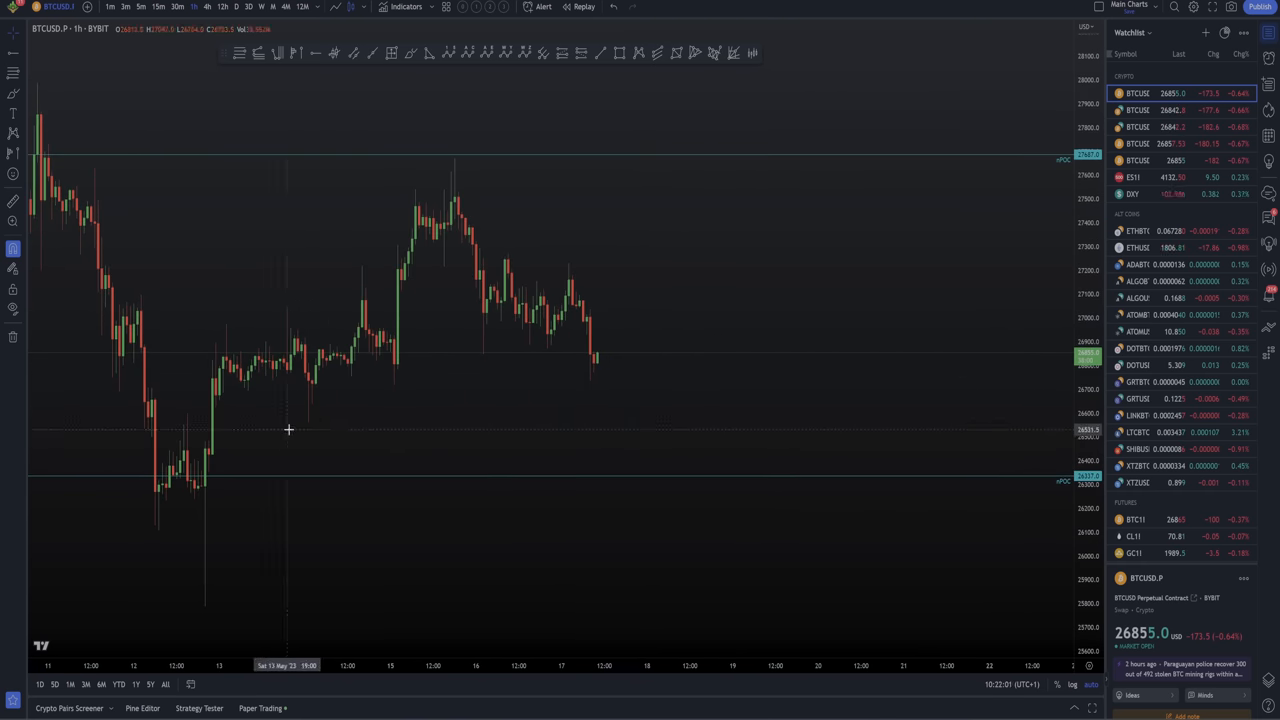
{"action": "mouse_move", "coordinate": [696, 380]}
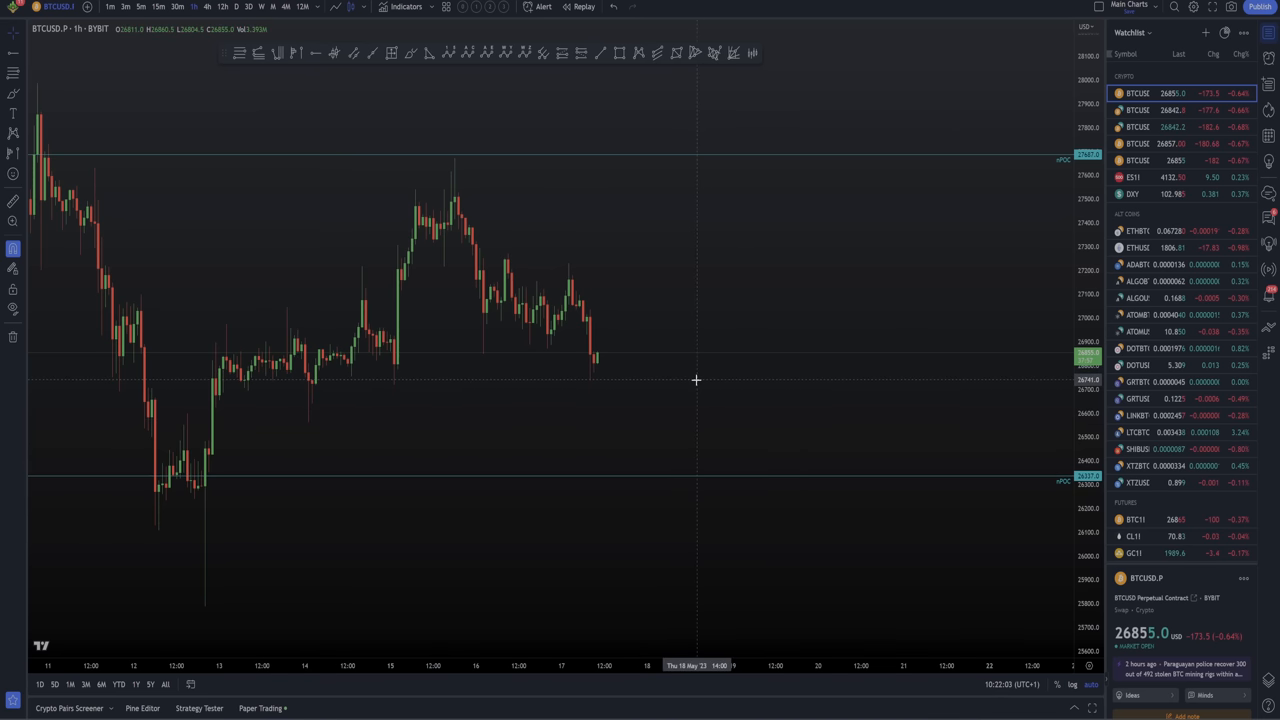
{"action": "mouse_move", "coordinate": [692, 346]}
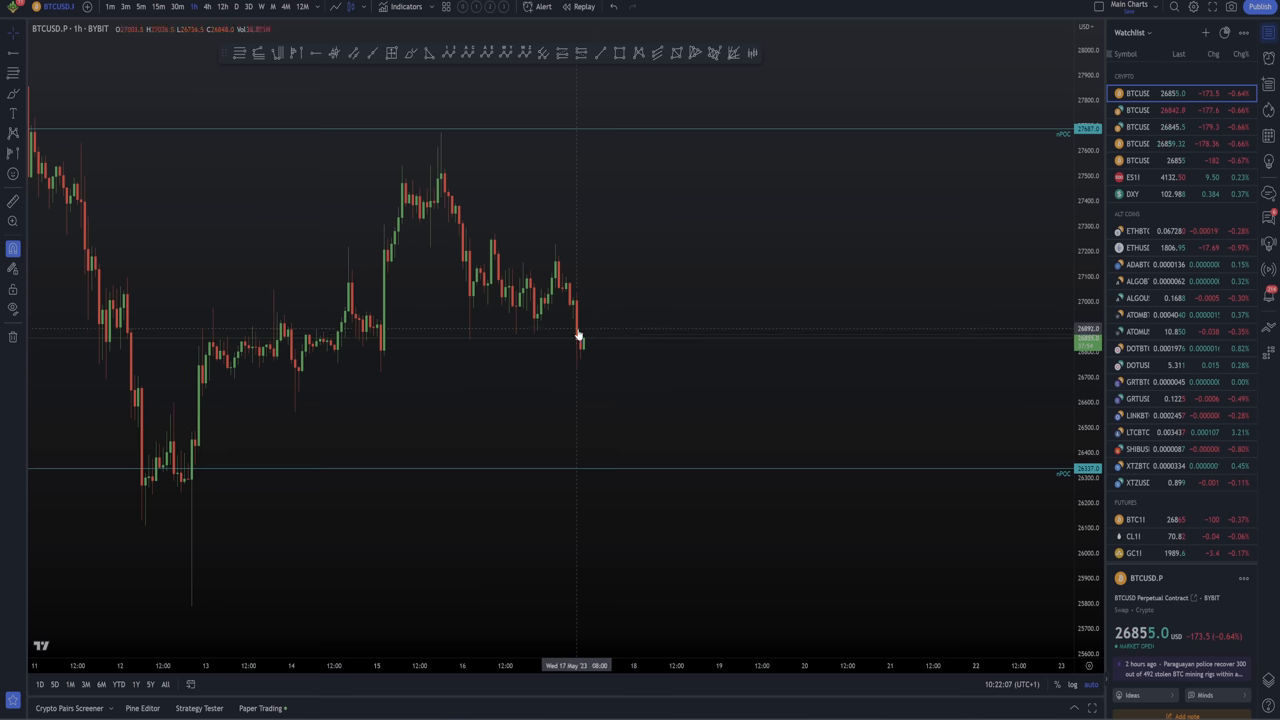
{"action": "mouse_move", "coordinate": [608, 376]}
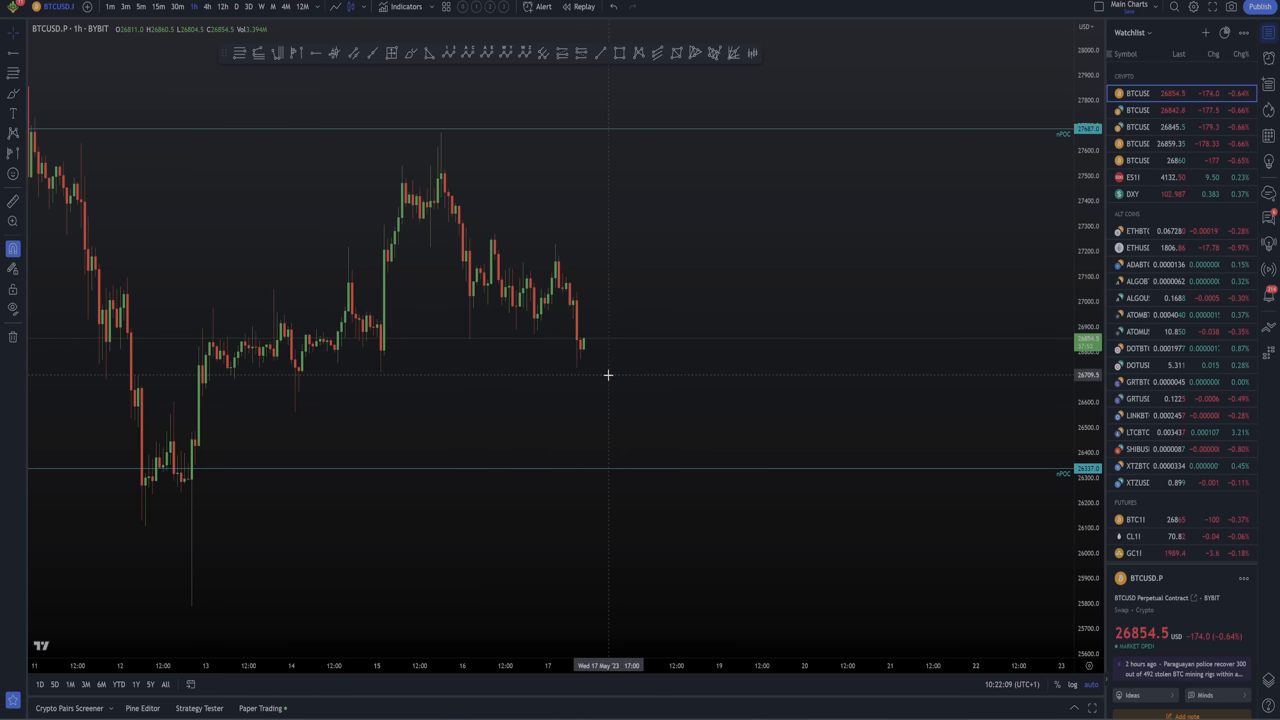
{"action": "mouse_move", "coordinate": [642, 356]}
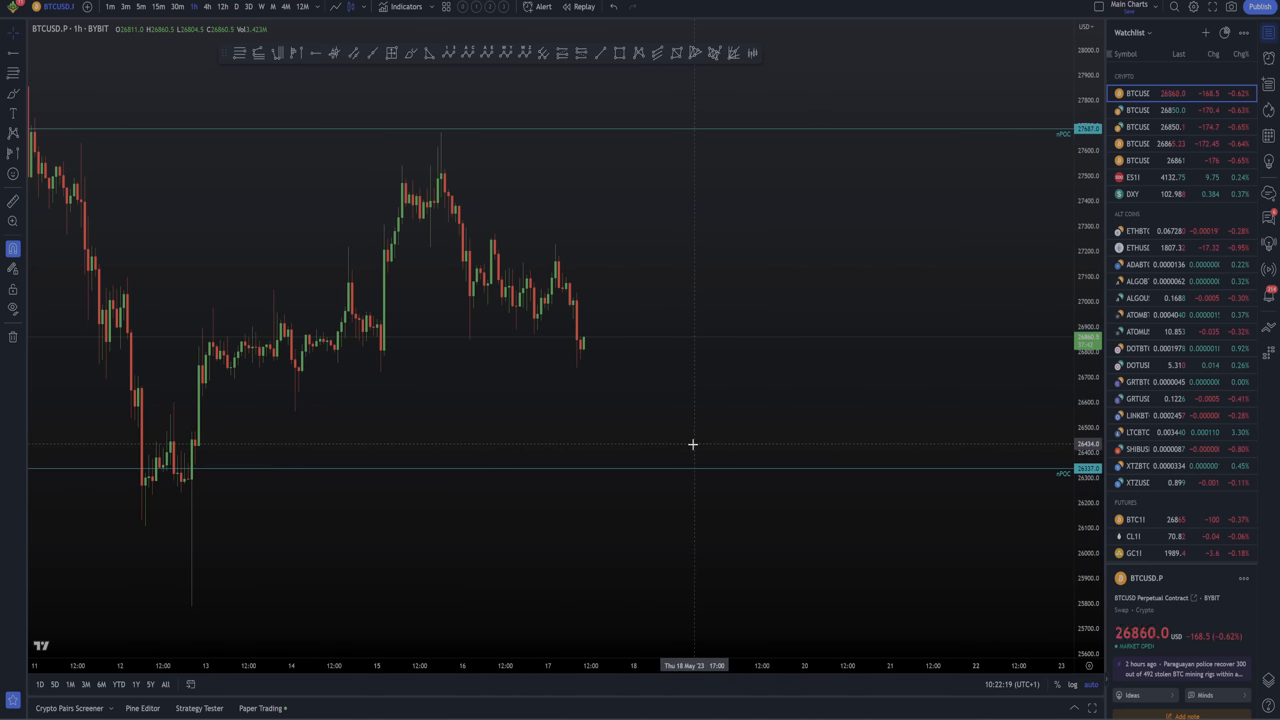
{"action": "mouse_move", "coordinate": [660, 418]}
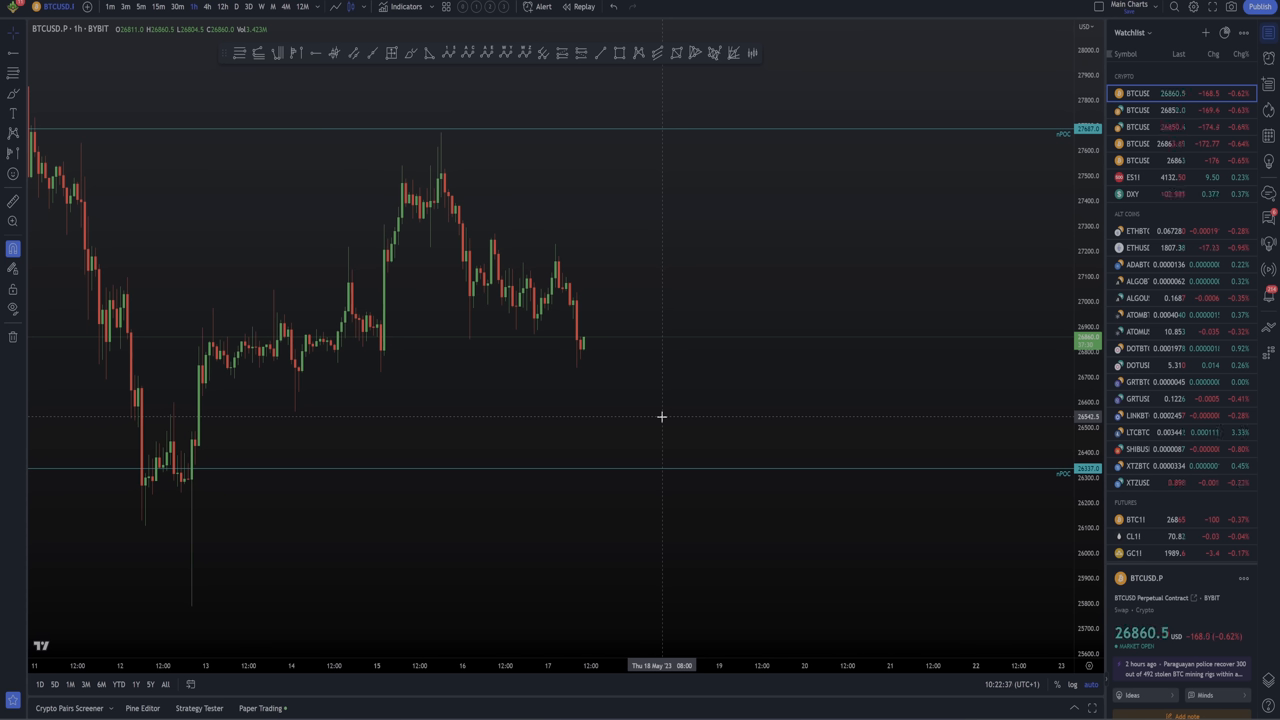
{"action": "mouse_move", "coordinate": [660, 396]}
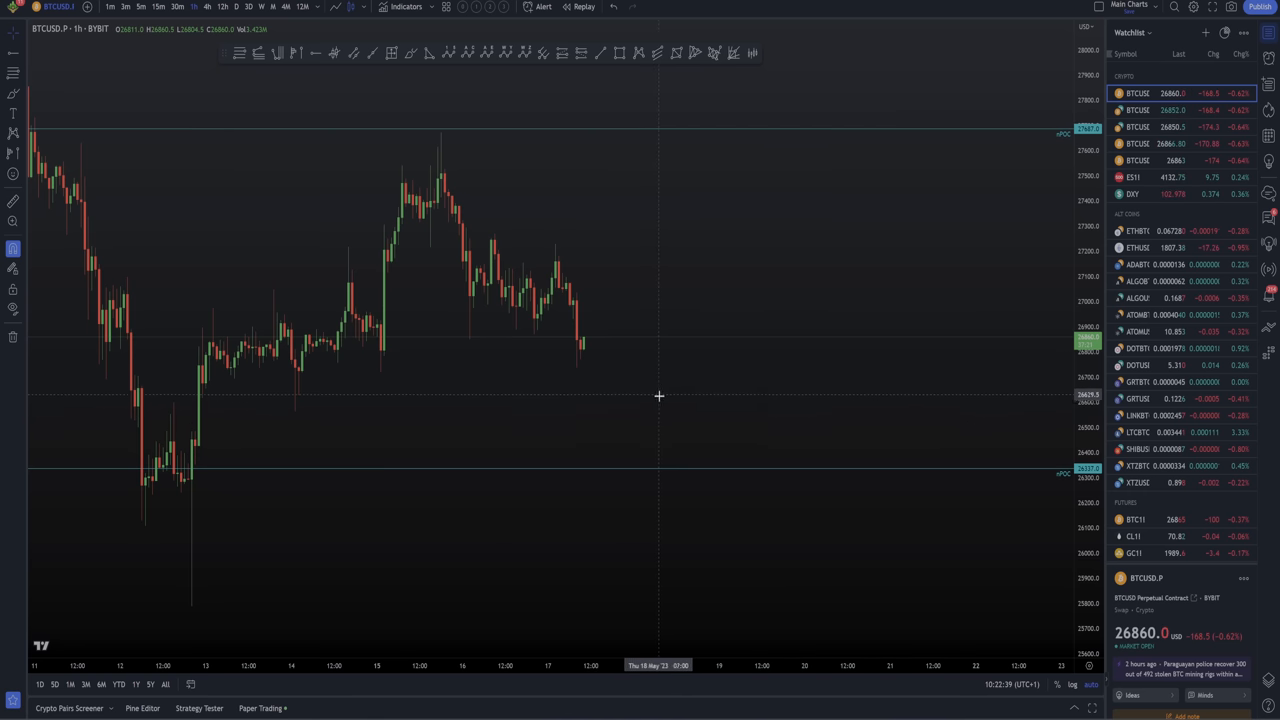
{"action": "mouse_move", "coordinate": [664, 428]}
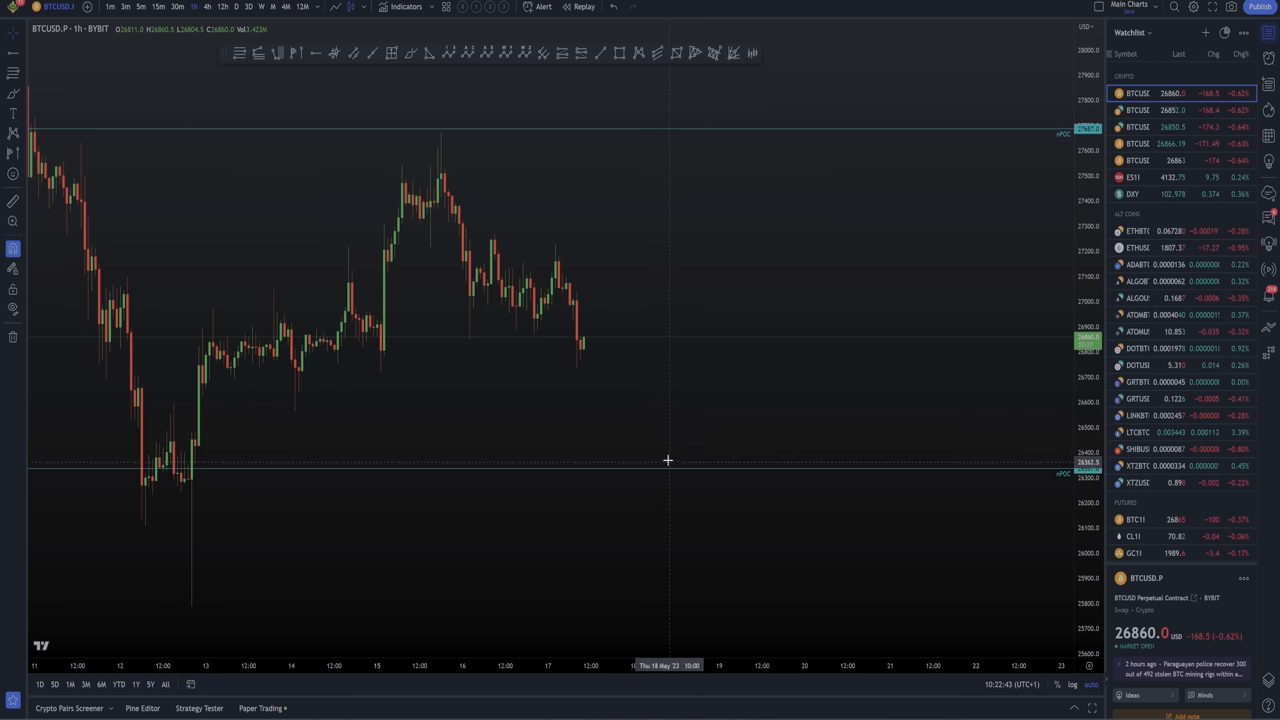
{"action": "mouse_move", "coordinate": [640, 428]}
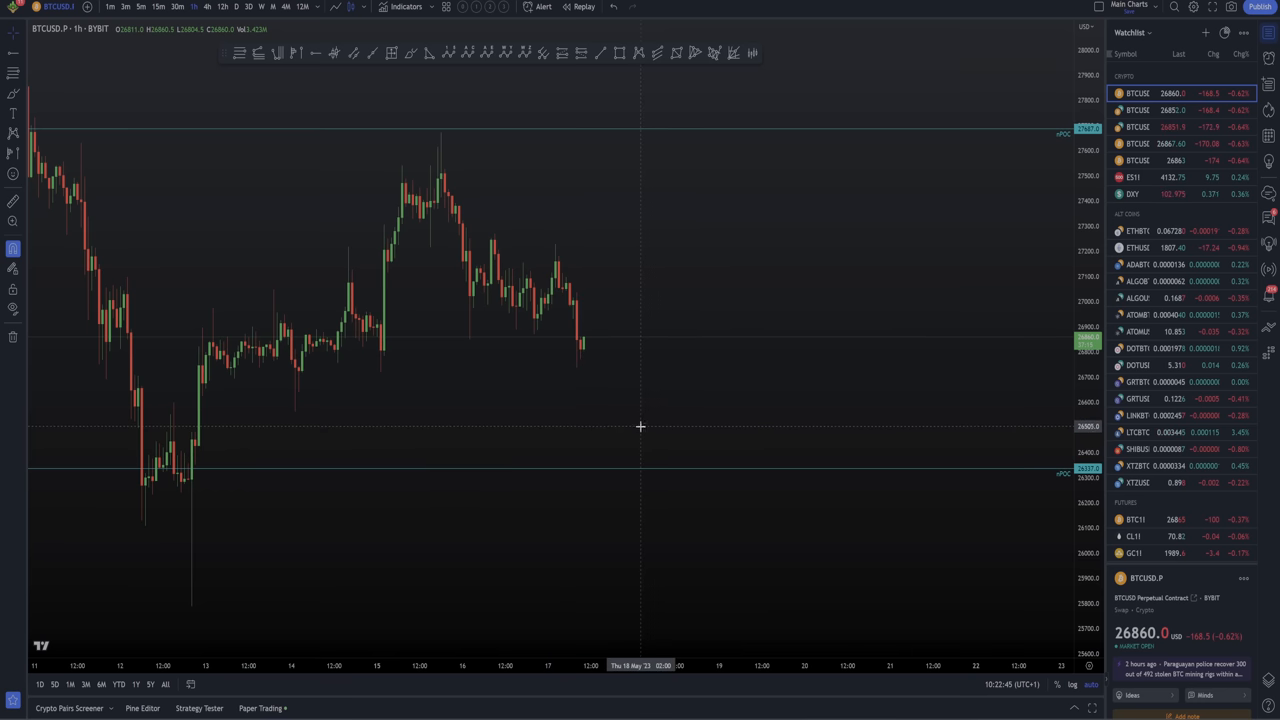
{"action": "mouse_move", "coordinate": [652, 420]}
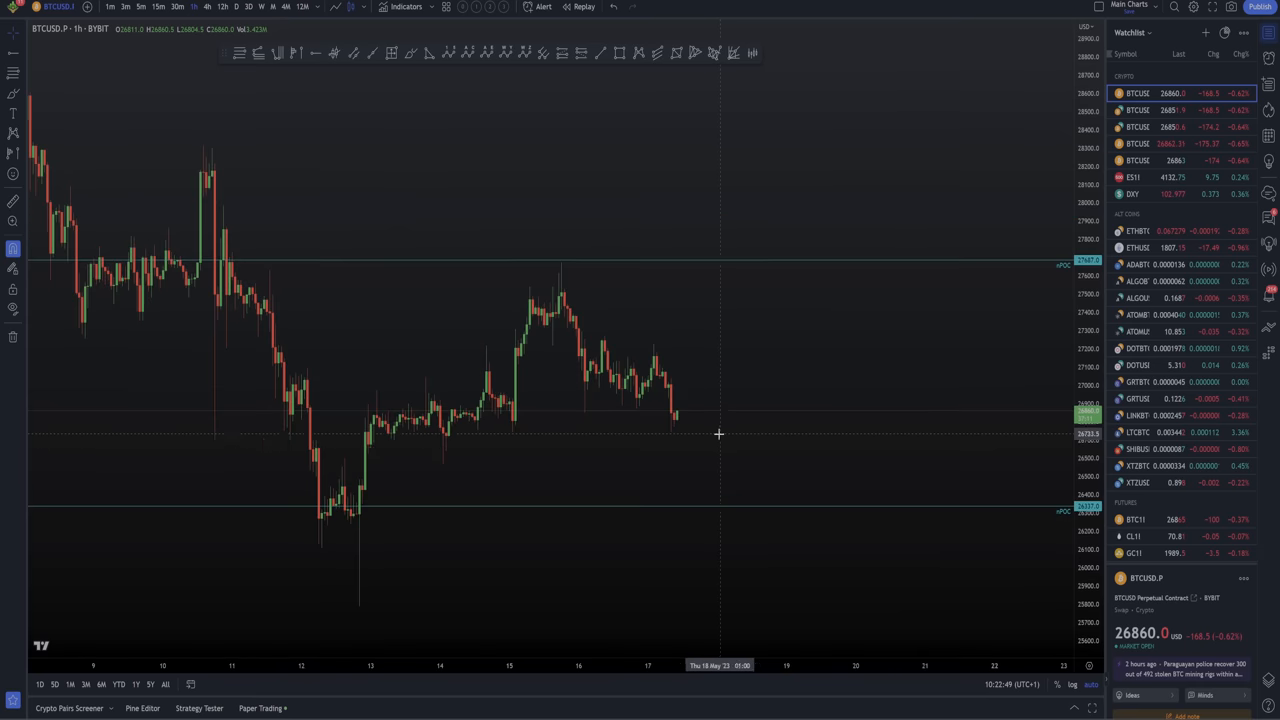
{"action": "mouse_move", "coordinate": [412, 526]}
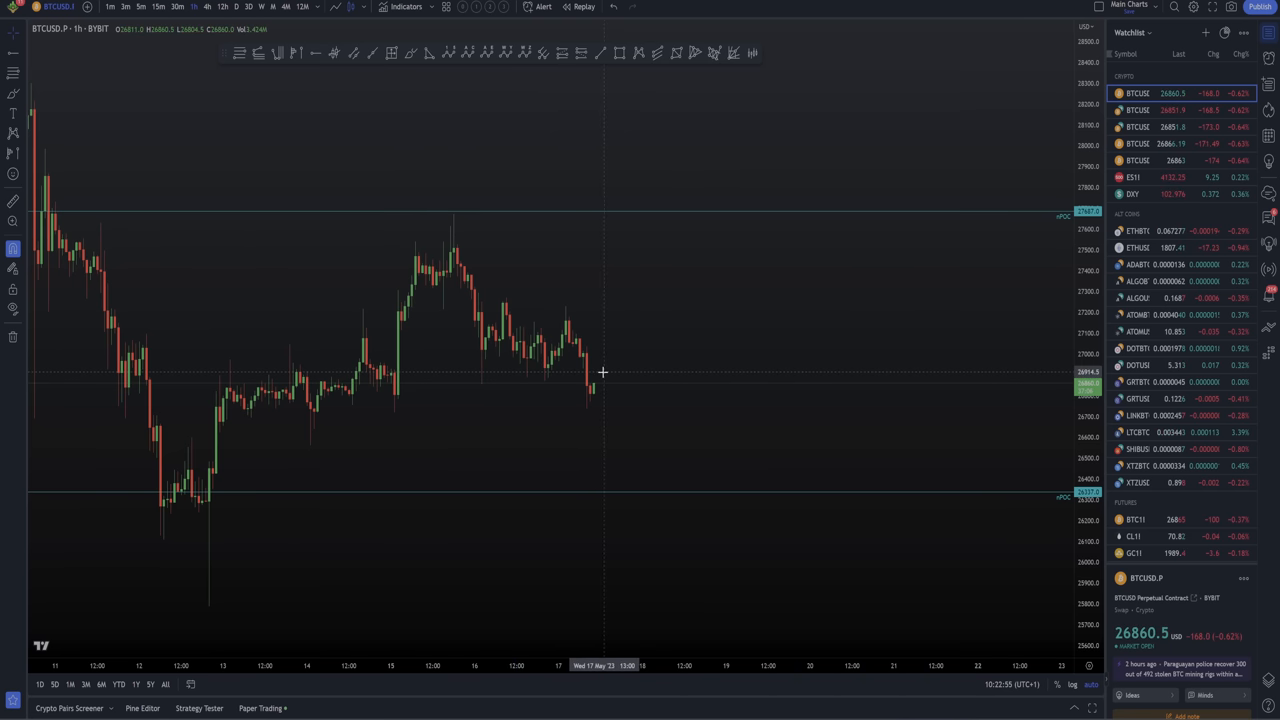
{"action": "mouse_move", "coordinate": [568, 528]}
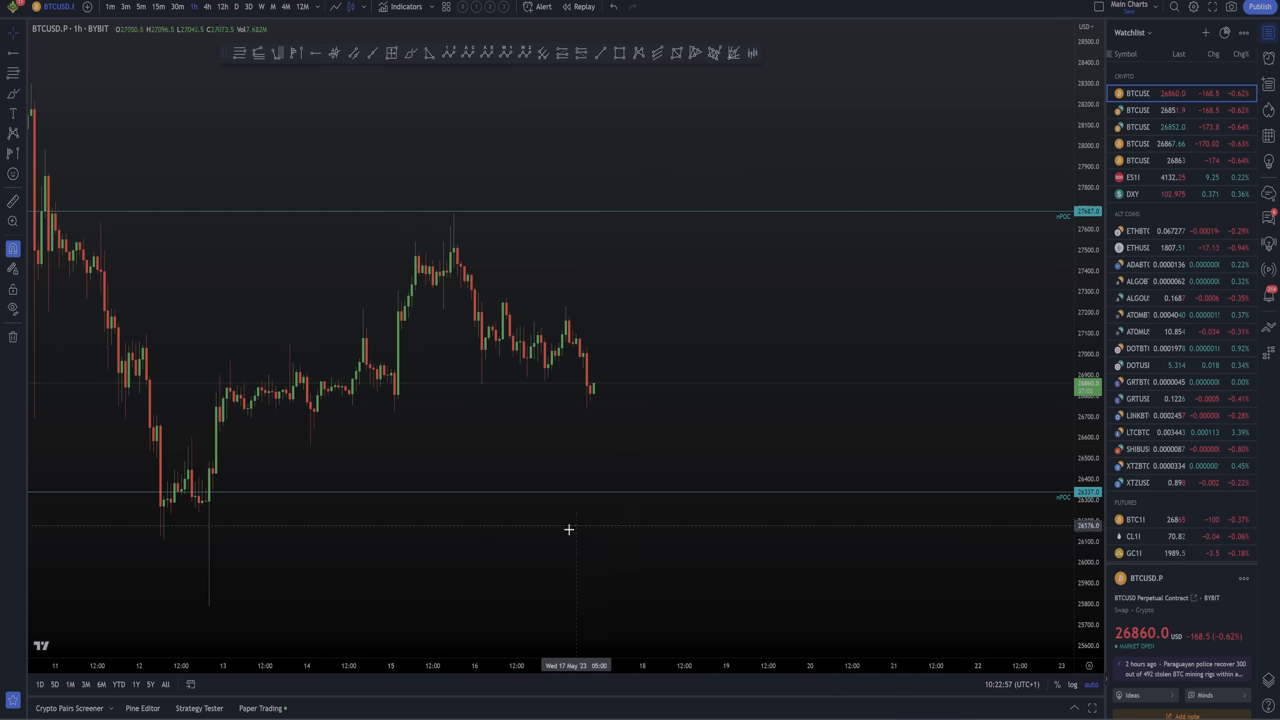
{"action": "mouse_move", "coordinate": [584, 400]}
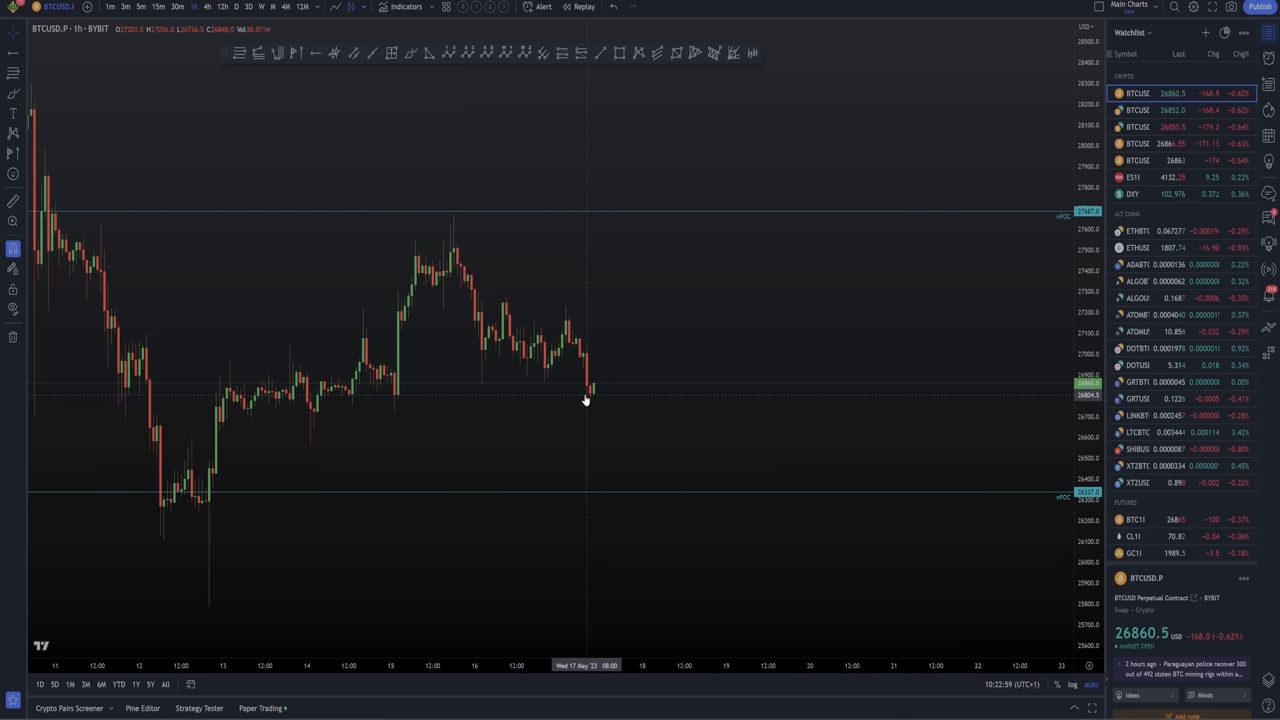
{"action": "mouse_move", "coordinate": [656, 404]}
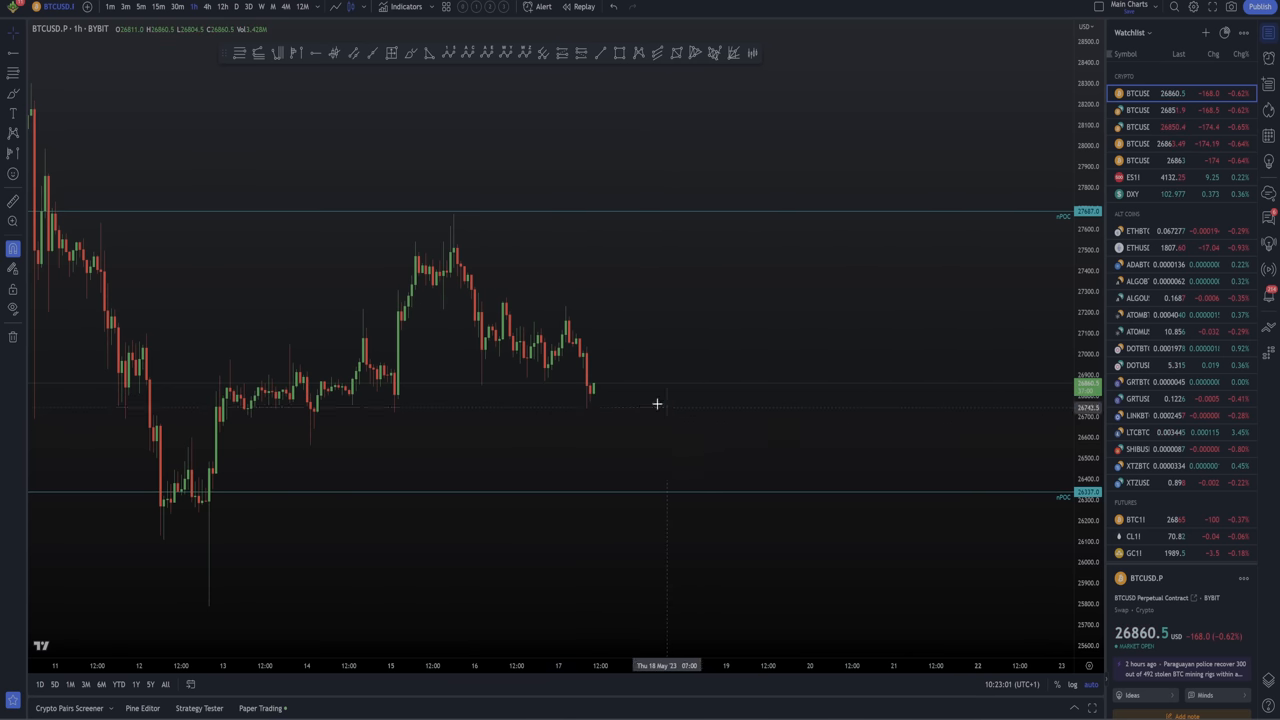
{"action": "mouse_move", "coordinate": [828, 216]}
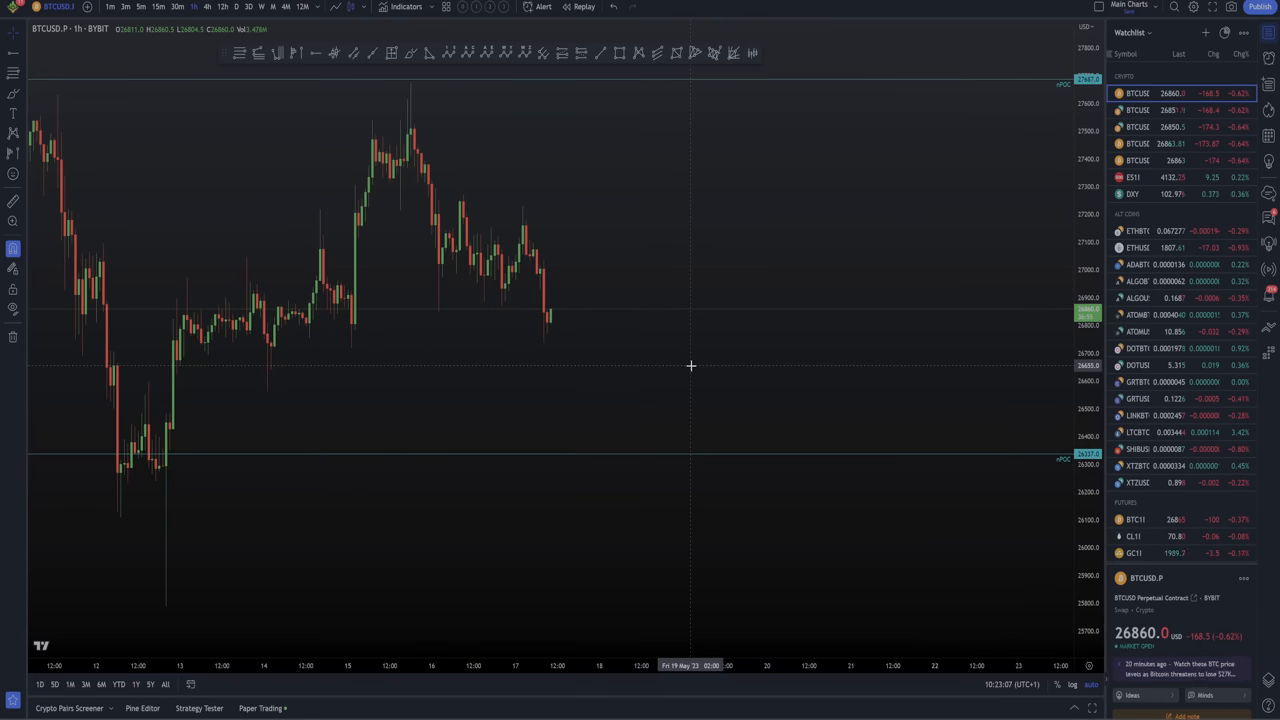
{"action": "mouse_move", "coordinate": [744, 360]}
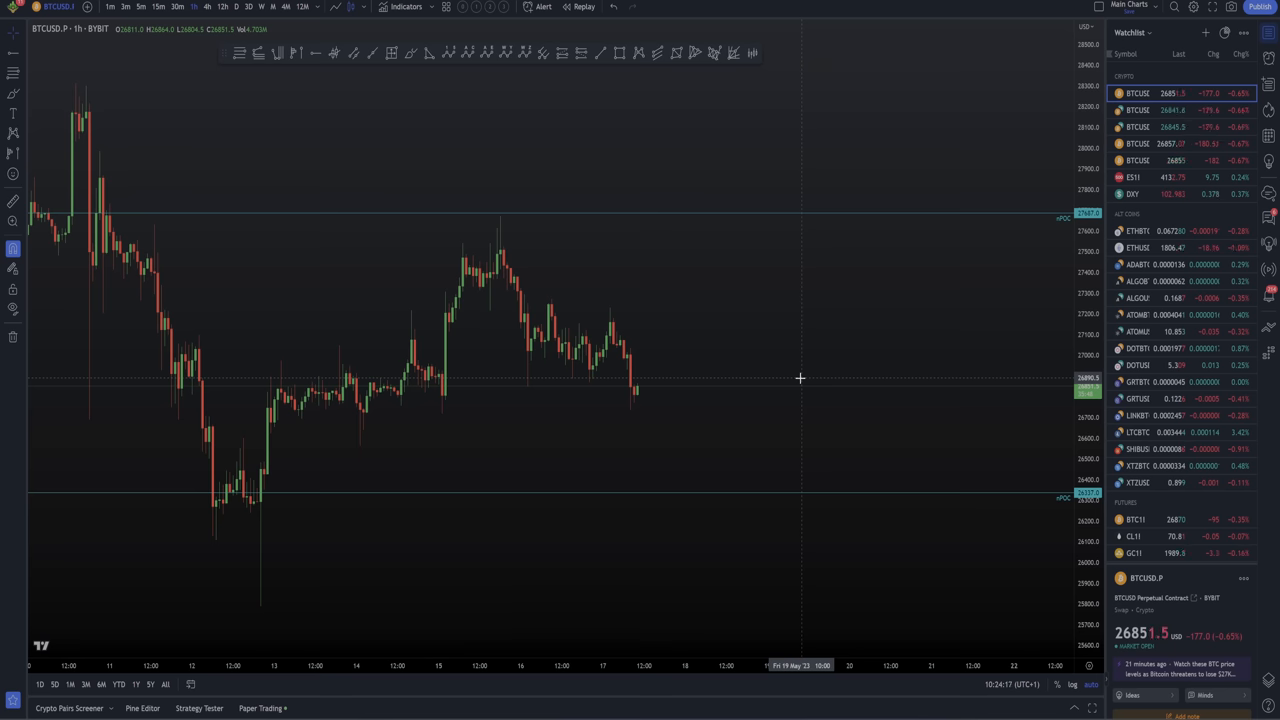
{"action": "mouse_move", "coordinate": [720, 390]}
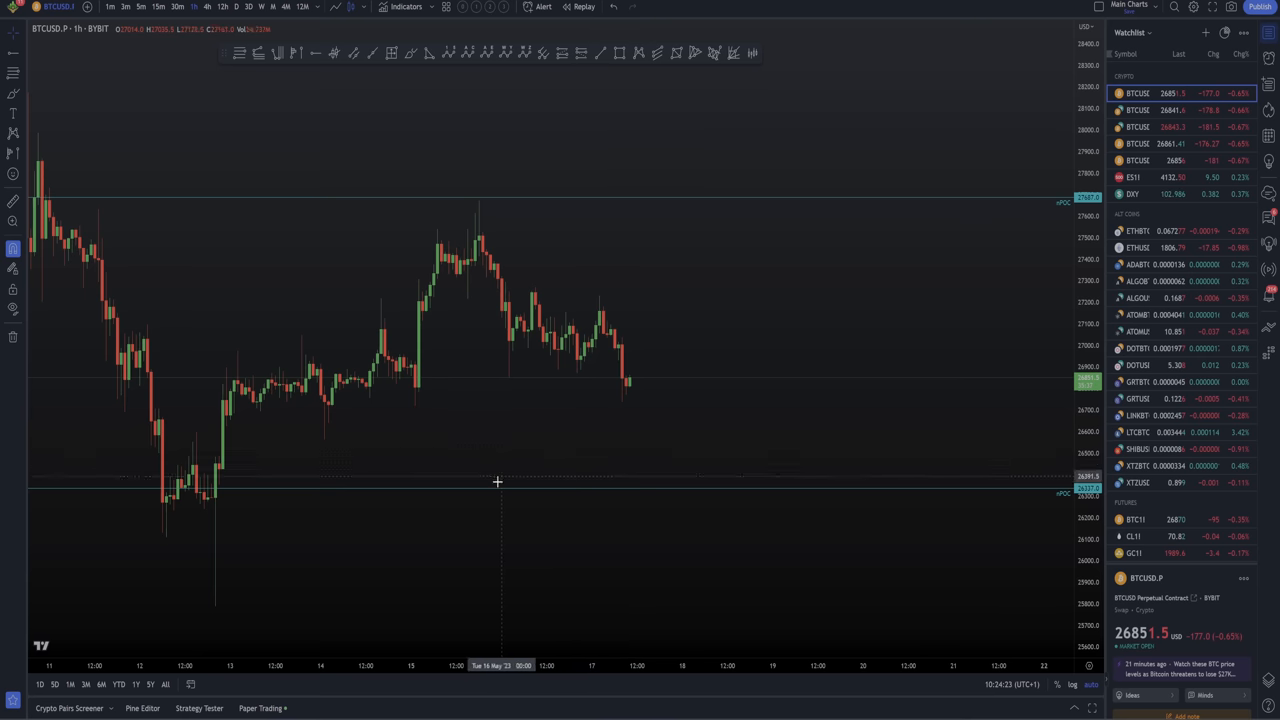
{"action": "mouse_move", "coordinate": [792, 412]}
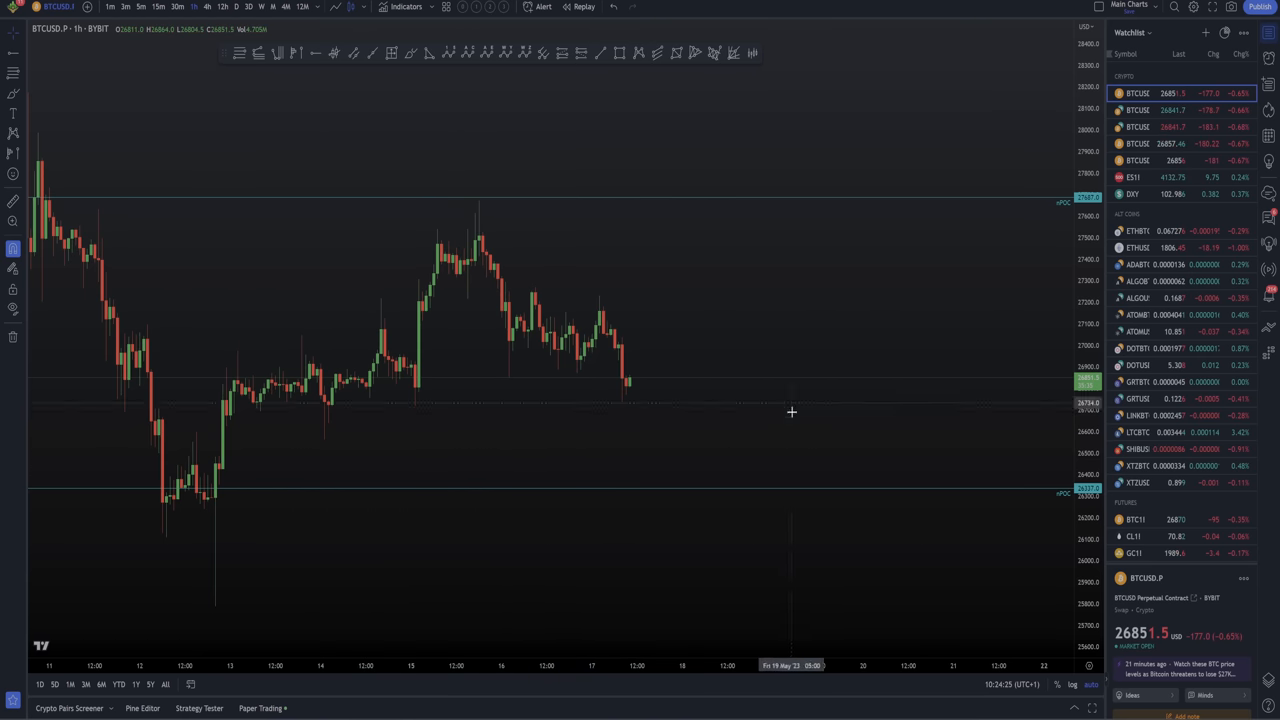
{"action": "mouse_move", "coordinate": [740, 316]}
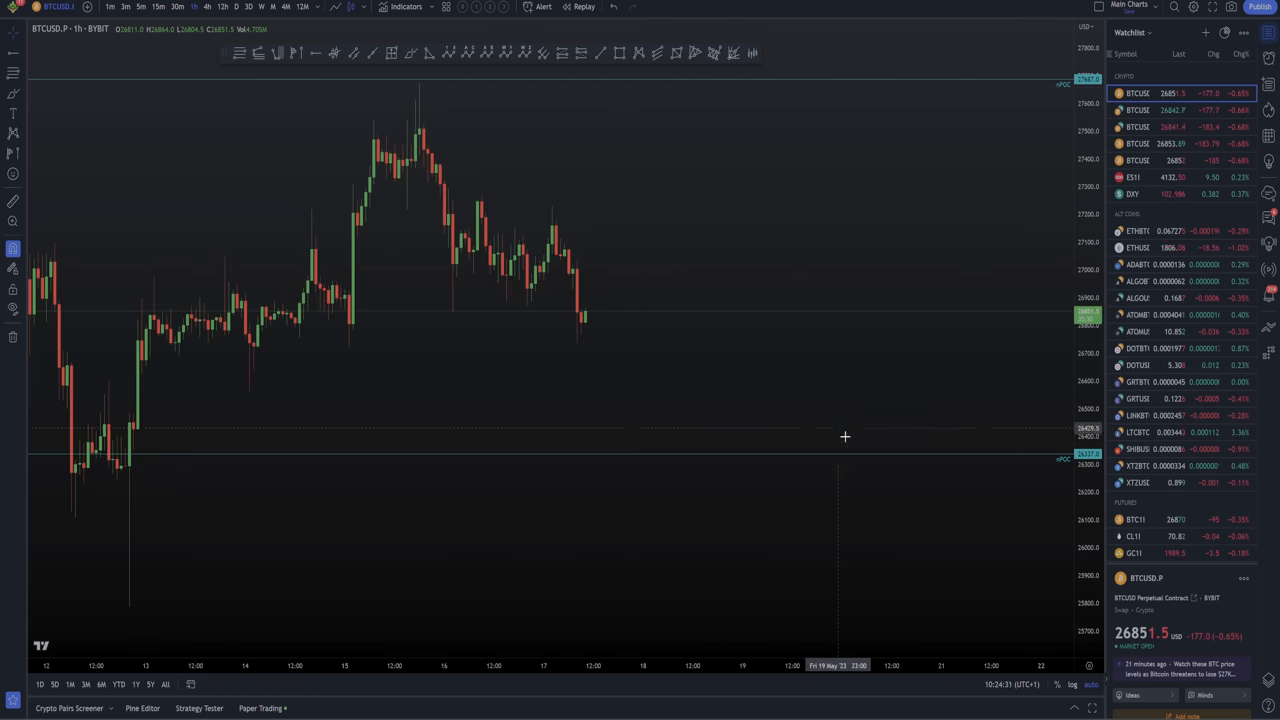
{"action": "mouse_move", "coordinate": [828, 524]}
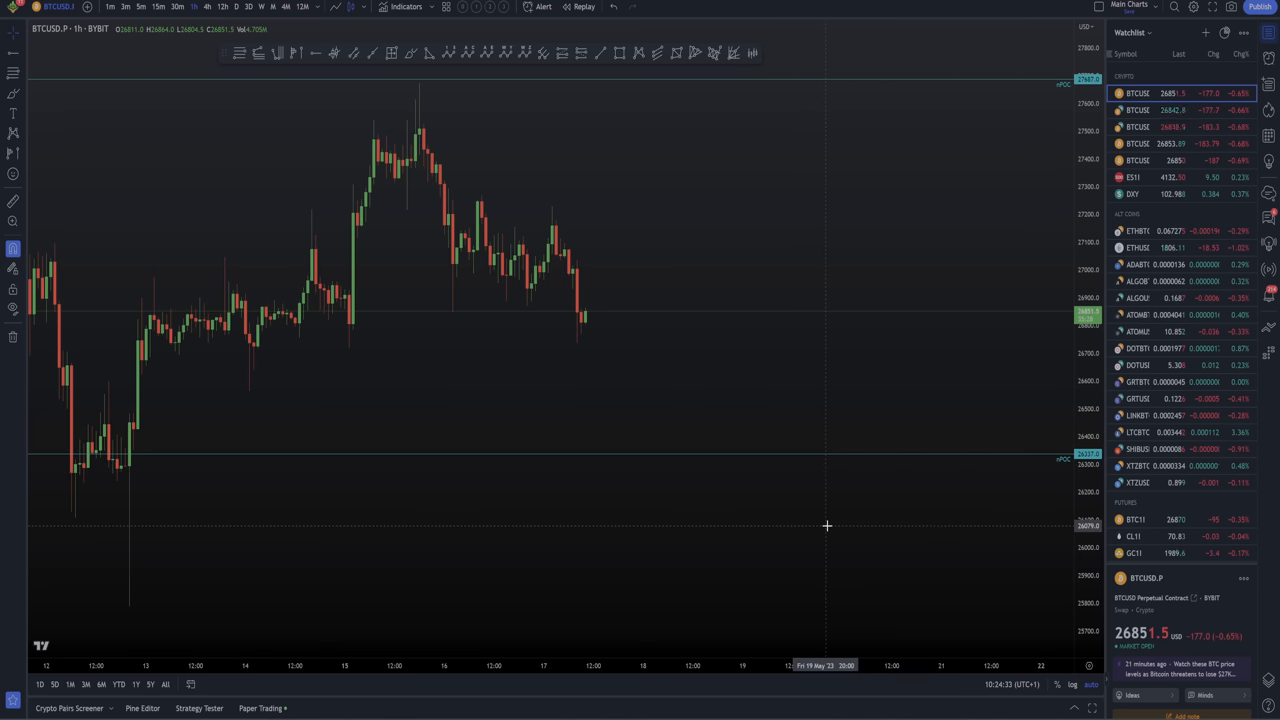
{"action": "mouse_move", "coordinate": [478, 386]}
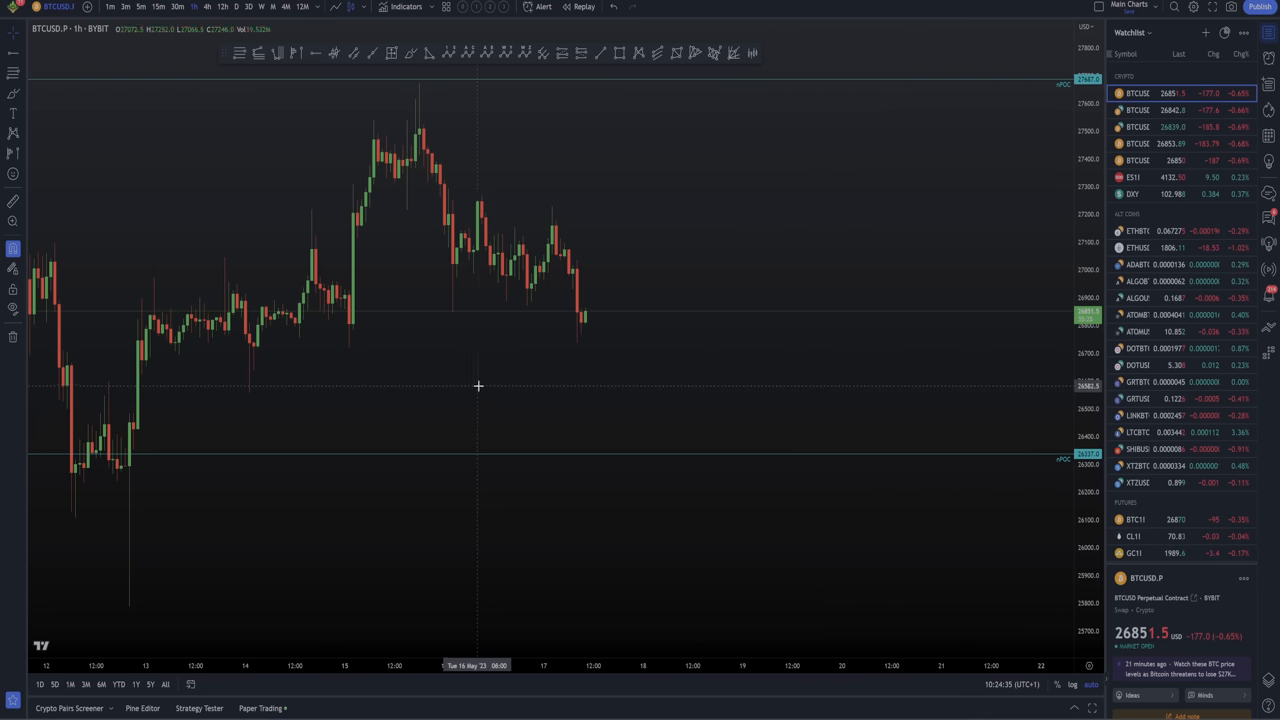
{"action": "mouse_move", "coordinate": [670, 400]}
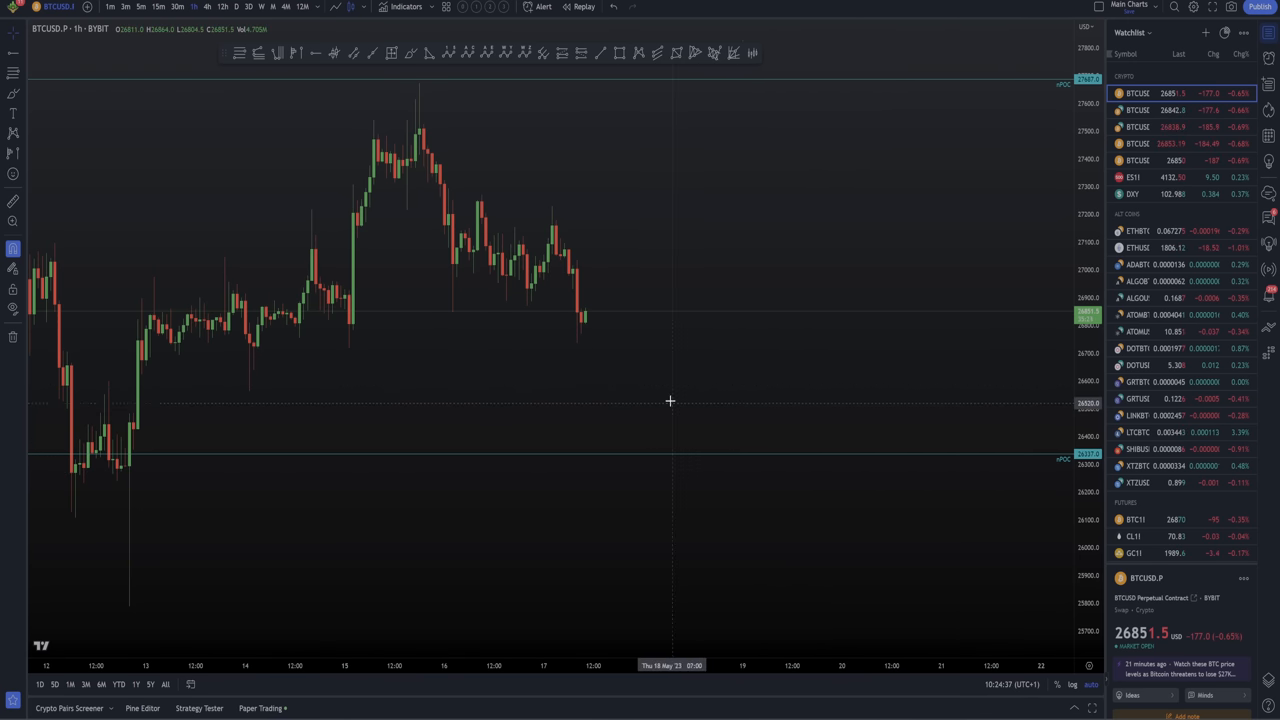
{"action": "mouse_move", "coordinate": [656, 418]}
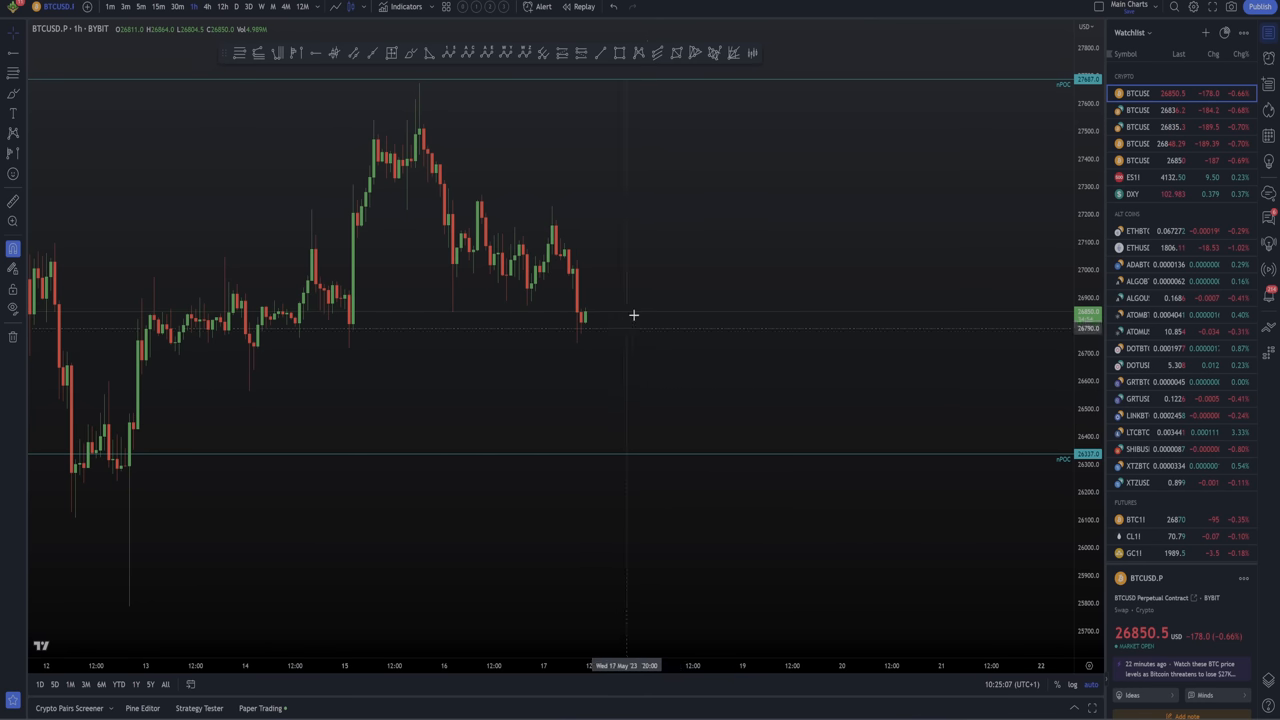
{"action": "mouse_move", "coordinate": [644, 290]}
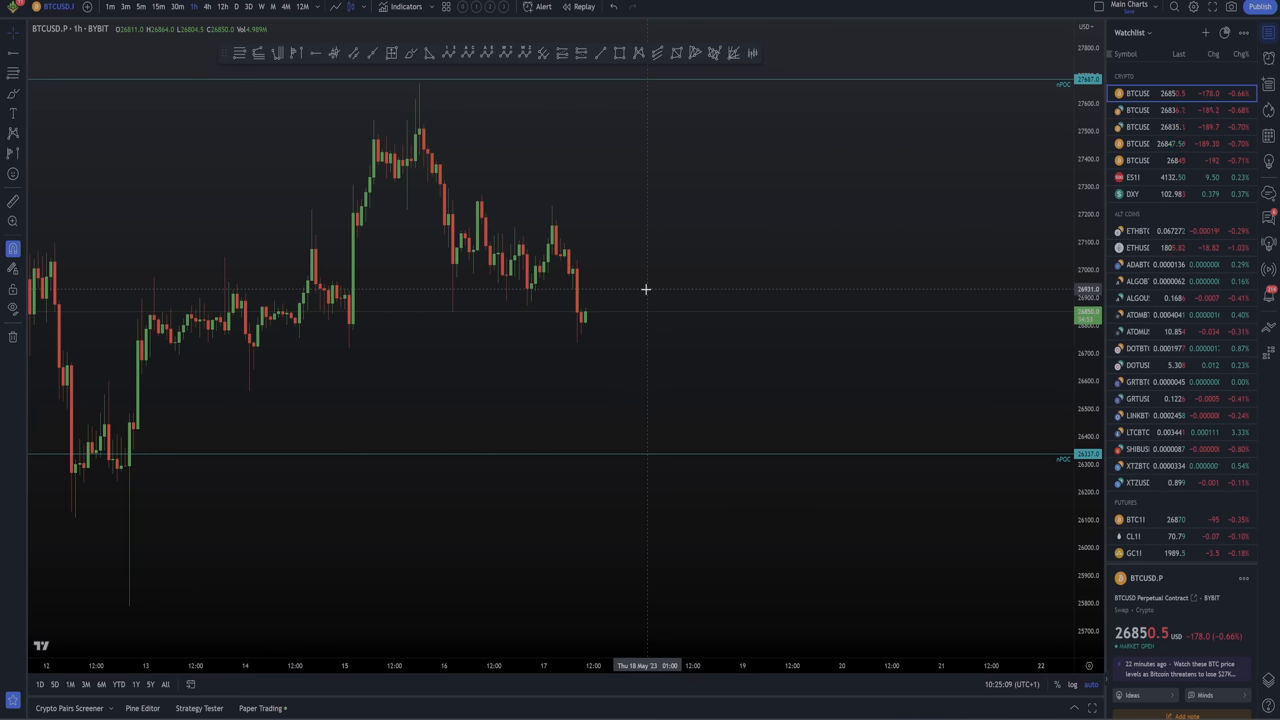
{"action": "mouse_move", "coordinate": [658, 268]}
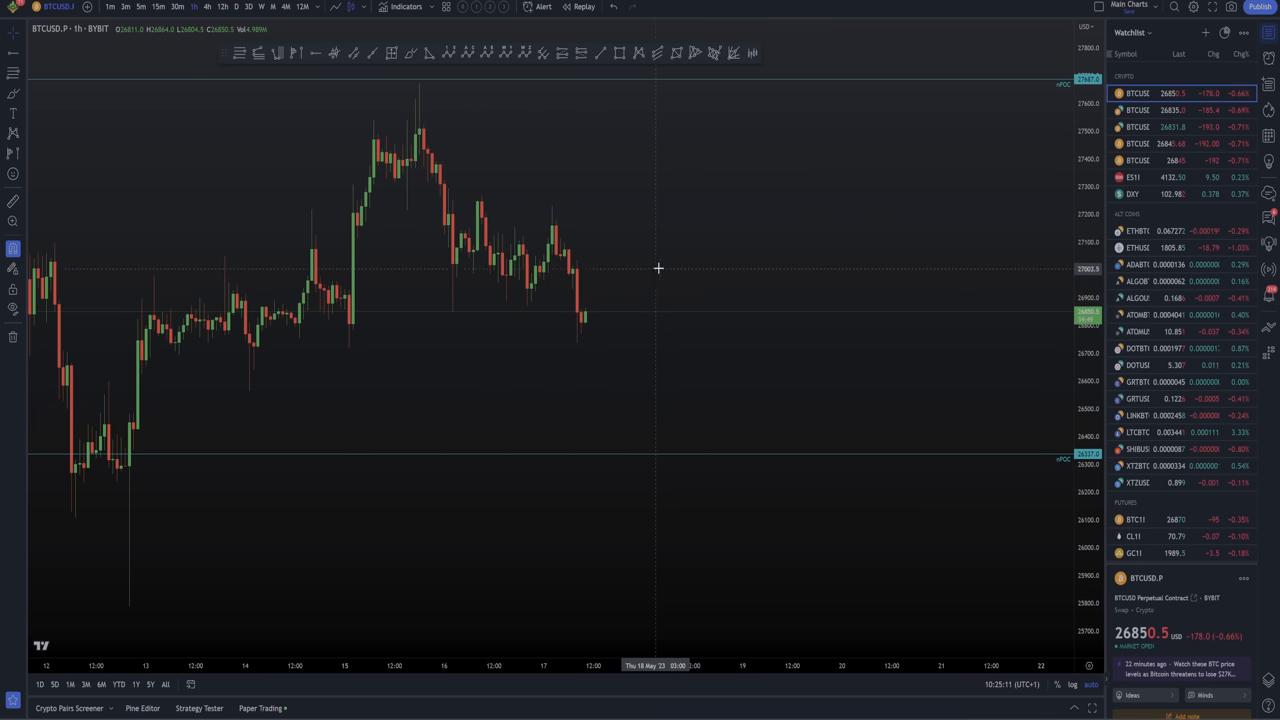
{"action": "mouse_move", "coordinate": [804, 332]}
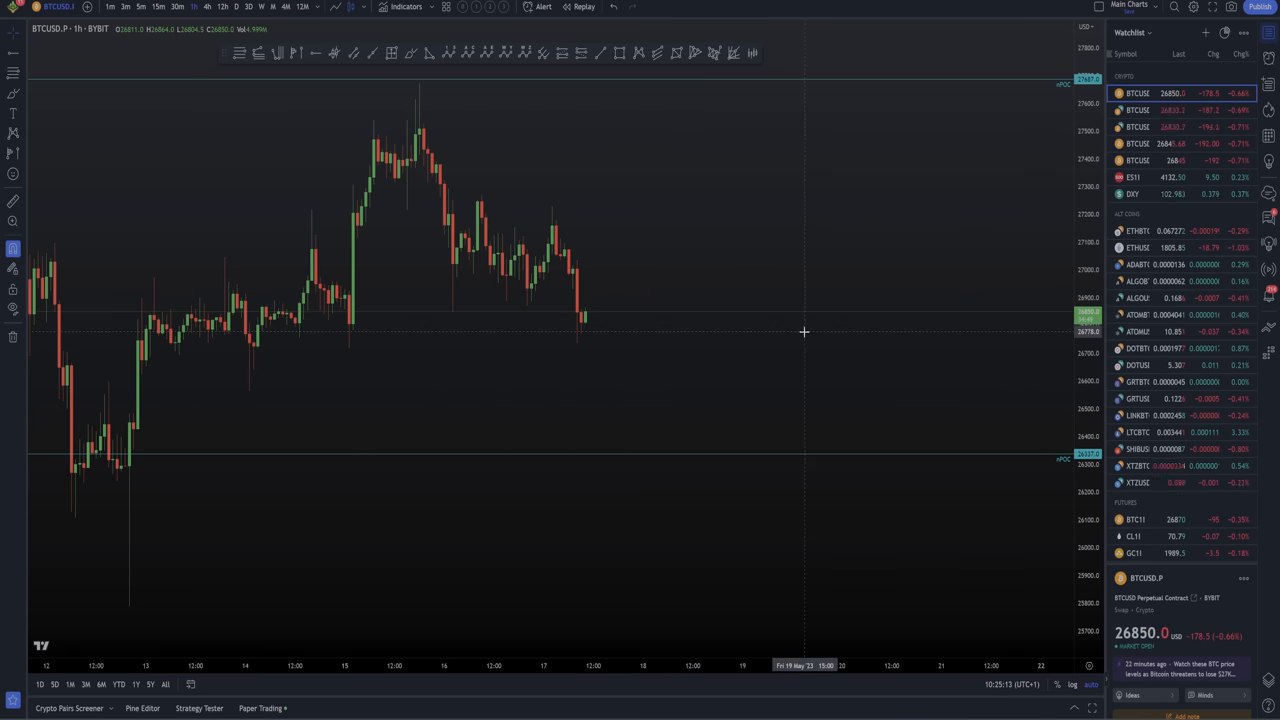
{"action": "mouse_move", "coordinate": [674, 292]}
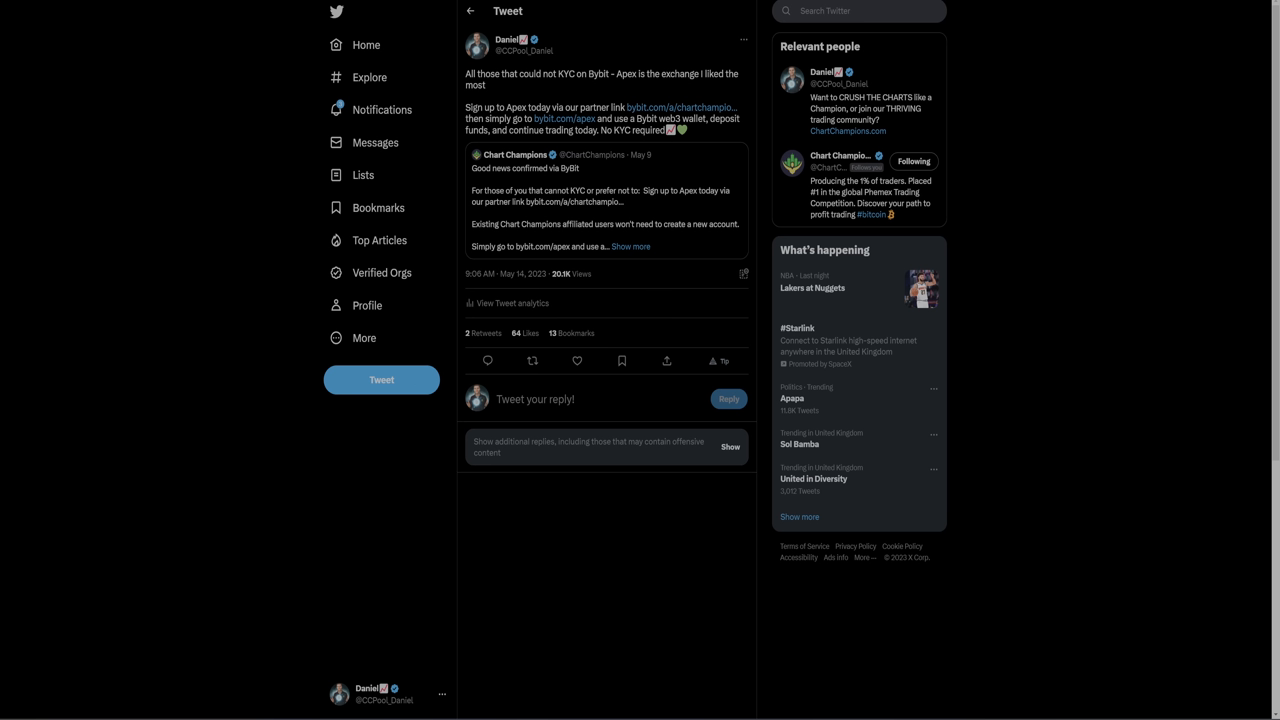
{"action": "mouse_move", "coordinate": [568, 142]}
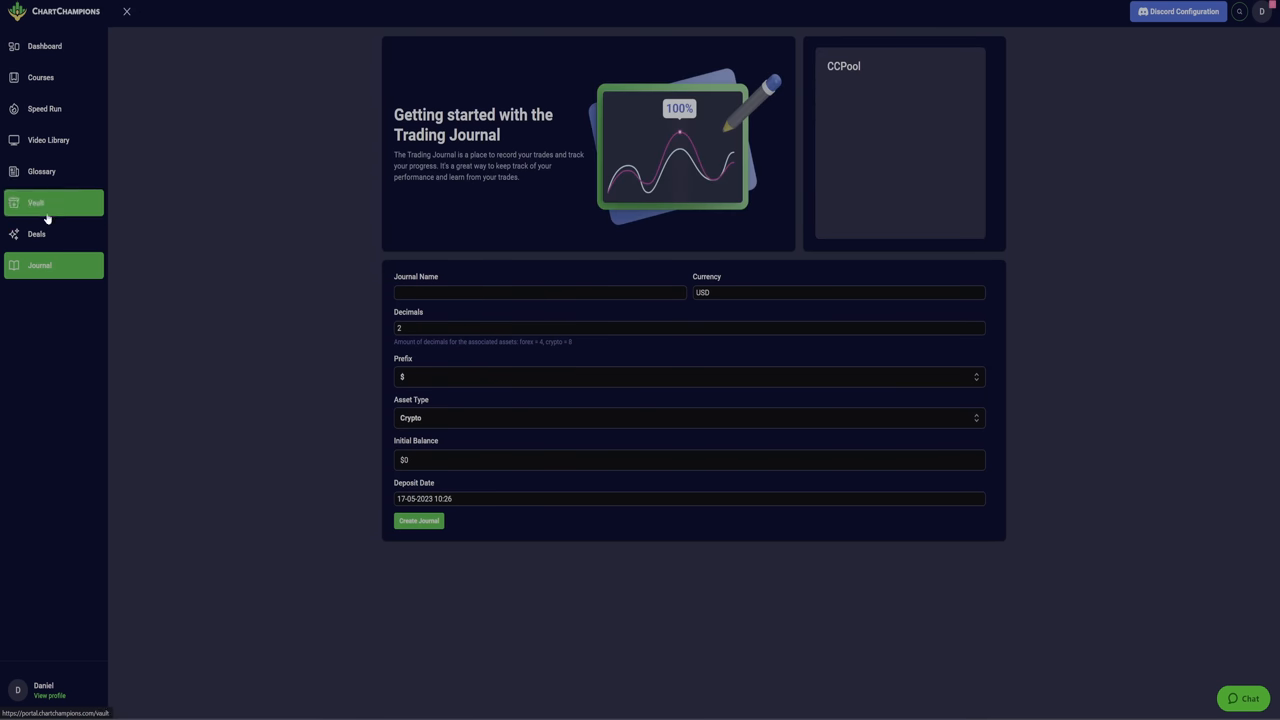
Browse the Vault, the courses list and the Advanced Strategies lessons, then return to the member dashboard.
{"action": "left_click", "coordinate": [36, 202]}
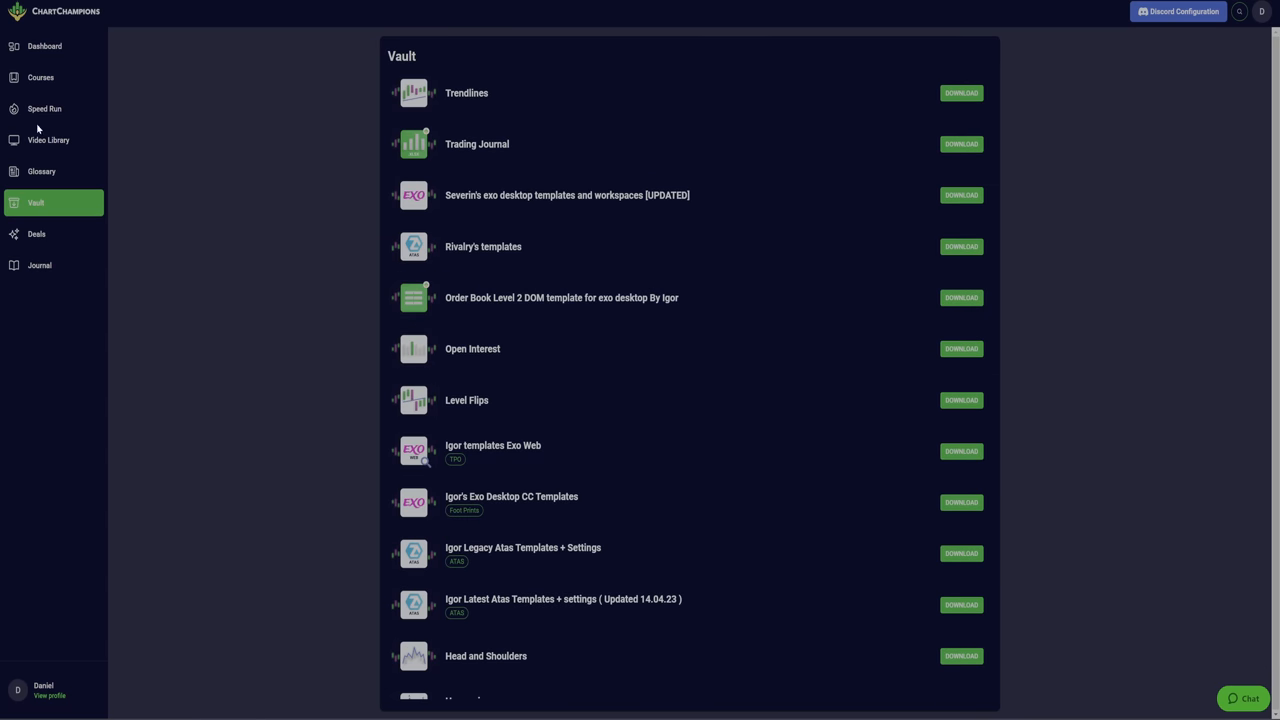
{"action": "left_click", "coordinate": [40, 76]}
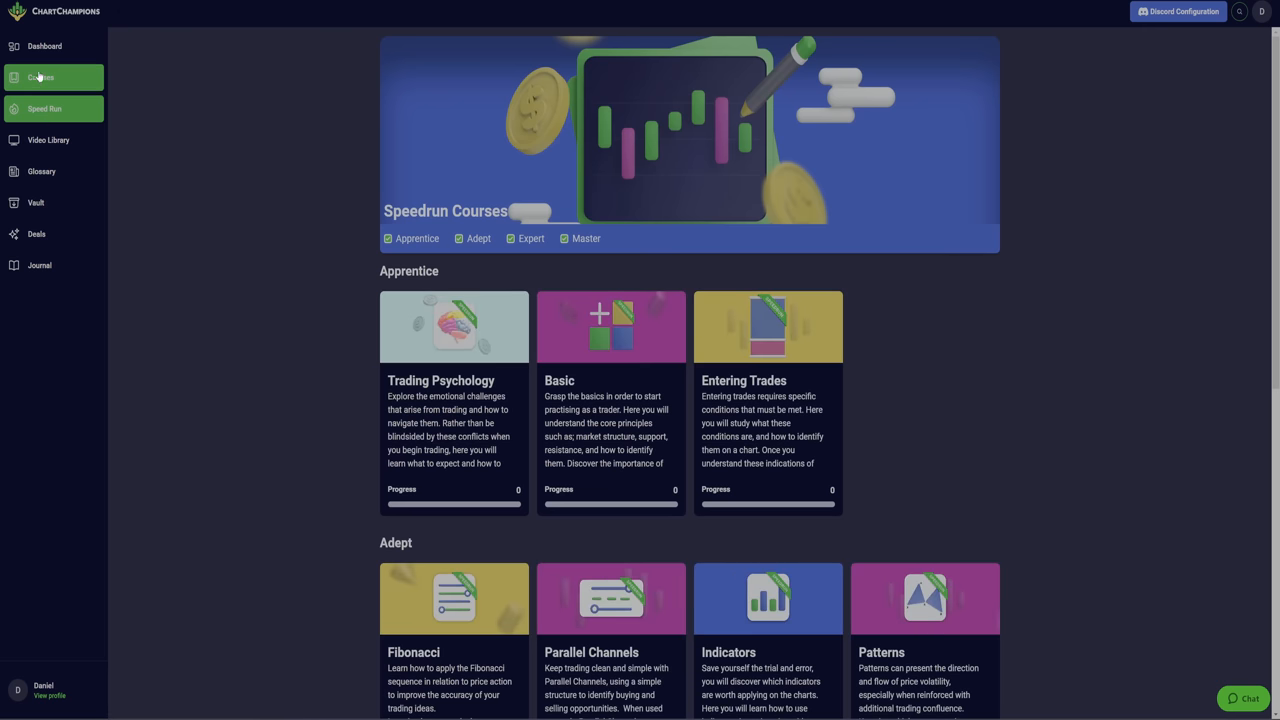
{"action": "scroll", "scroll_direction": "down", "scroll_amount": 3}
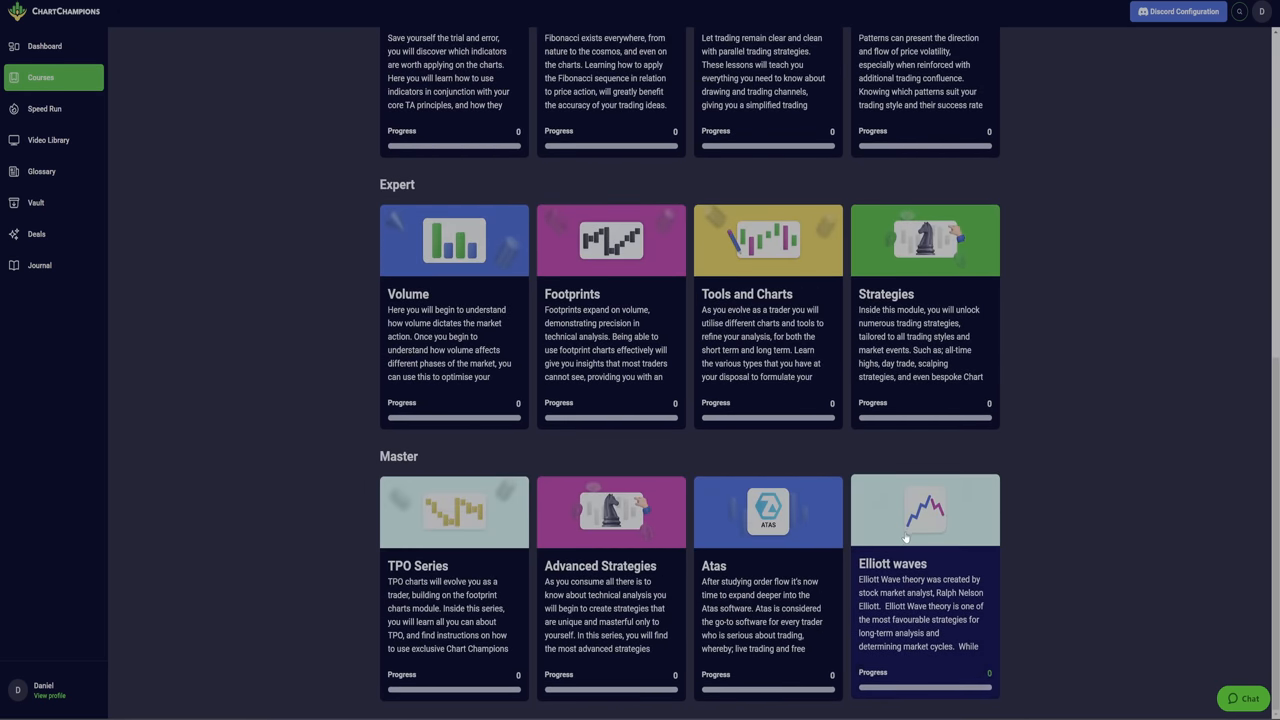
{"action": "mouse_move", "coordinate": [692, 516]}
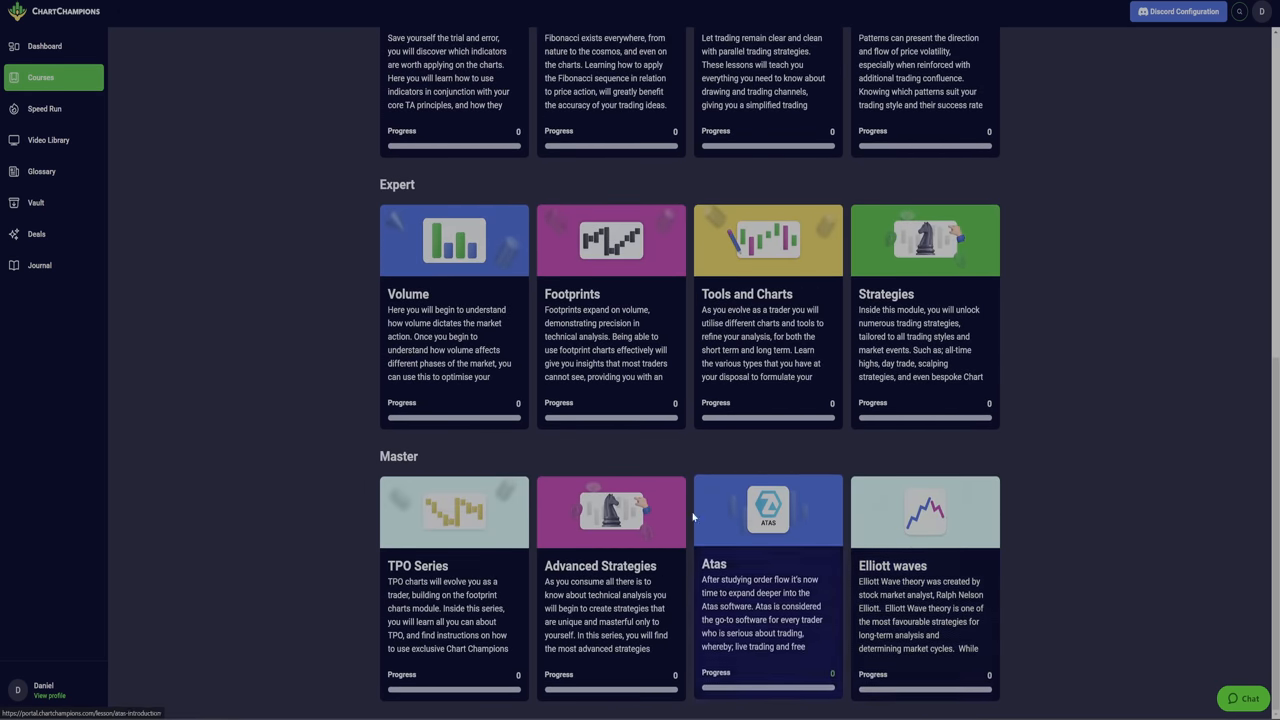
{"action": "left_click", "coordinate": [612, 512]}
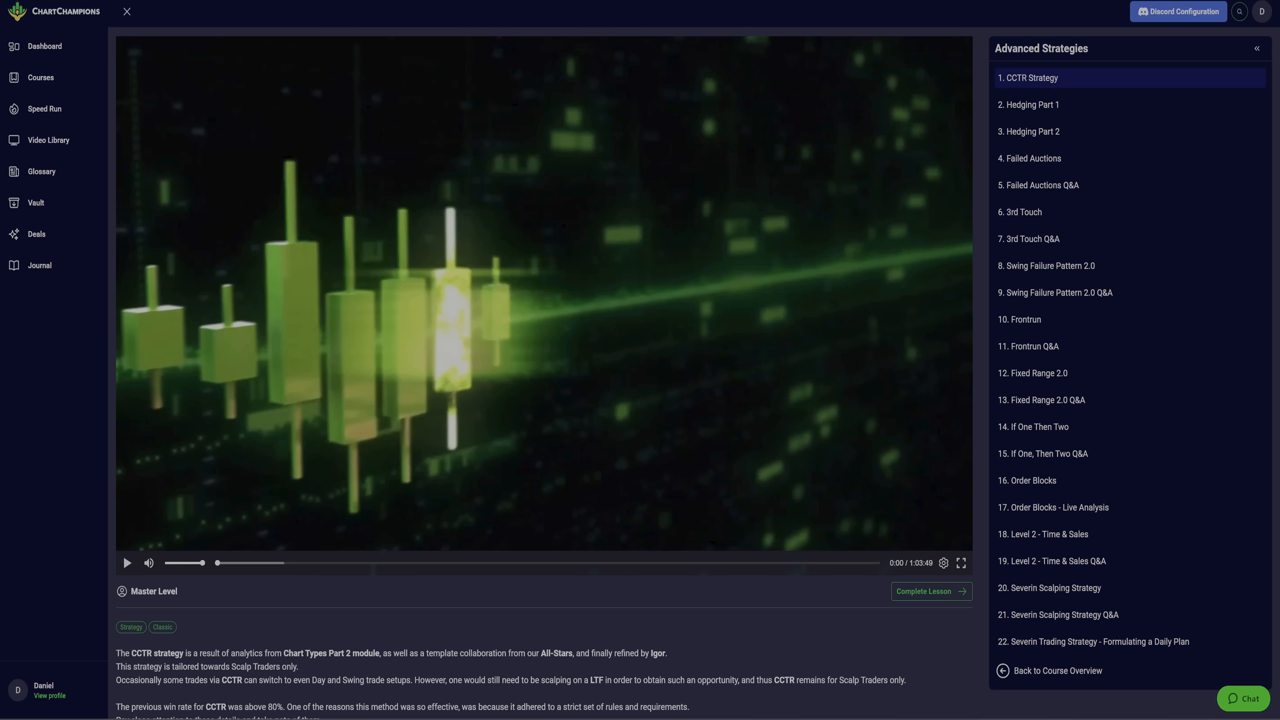
{"action": "mouse_move", "coordinate": [44, 46]}
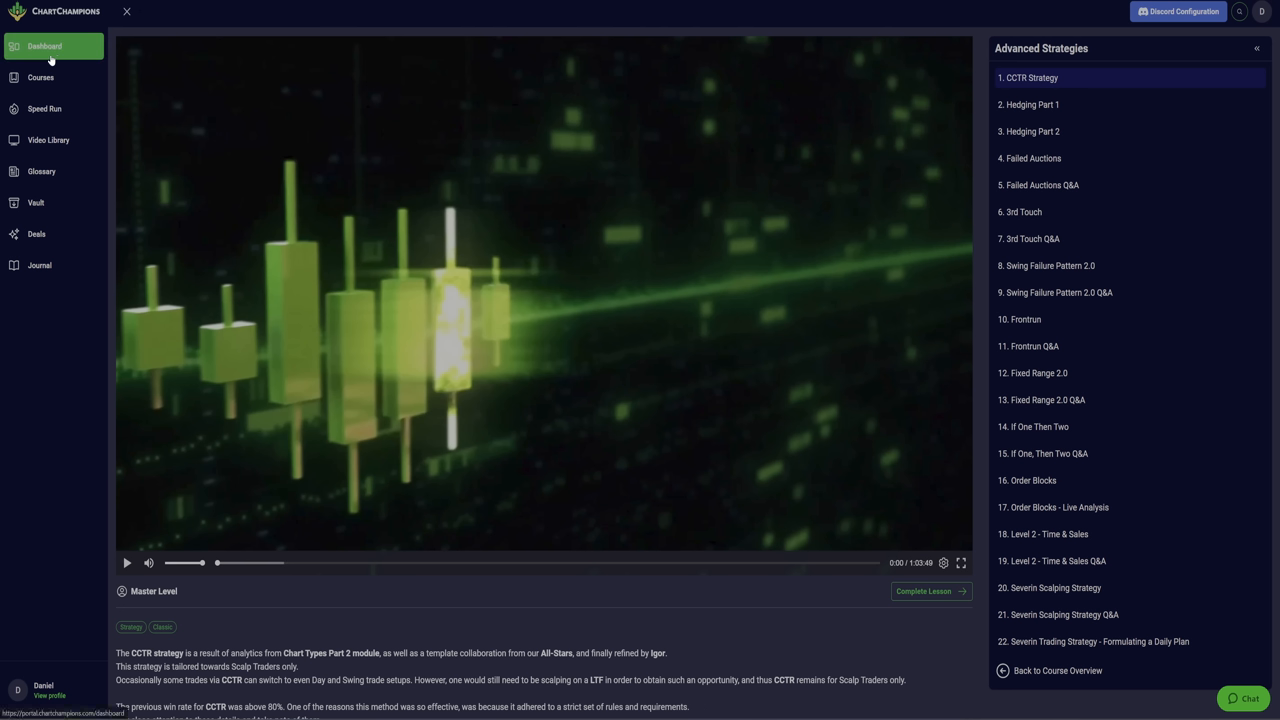
{"action": "left_click", "coordinate": [44, 46]}
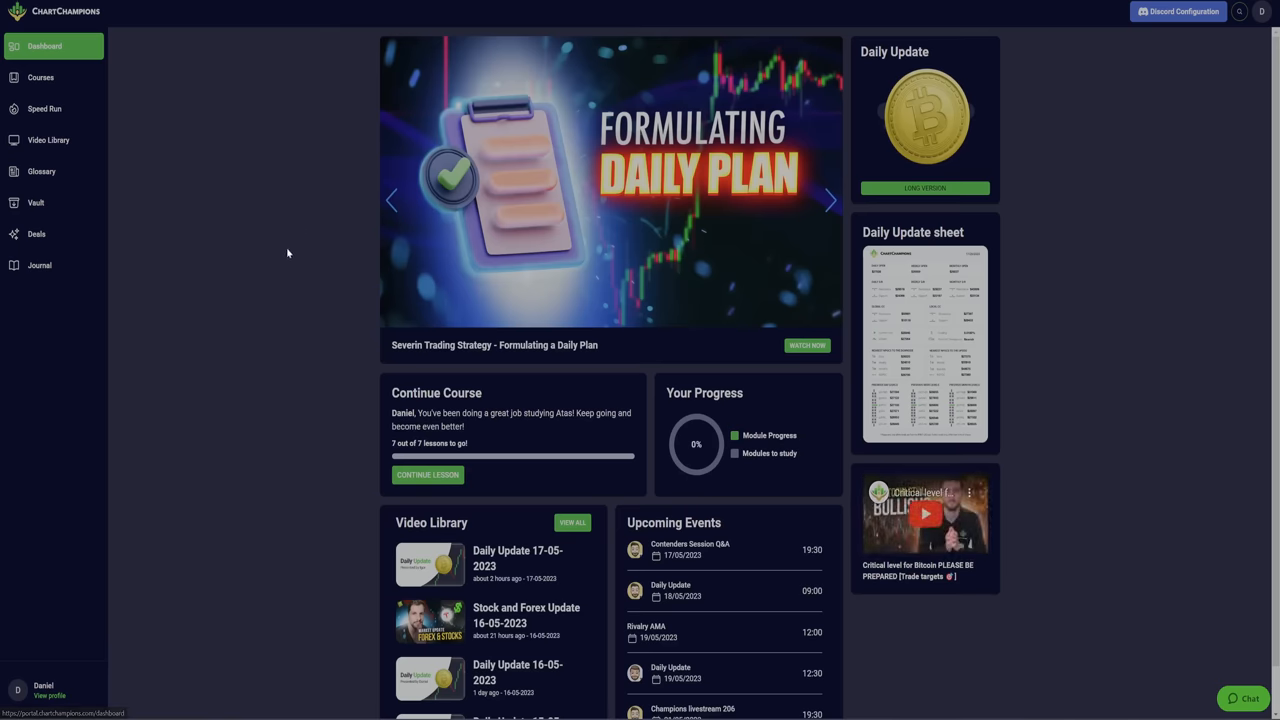
{"action": "mouse_move", "coordinate": [164, 304]}
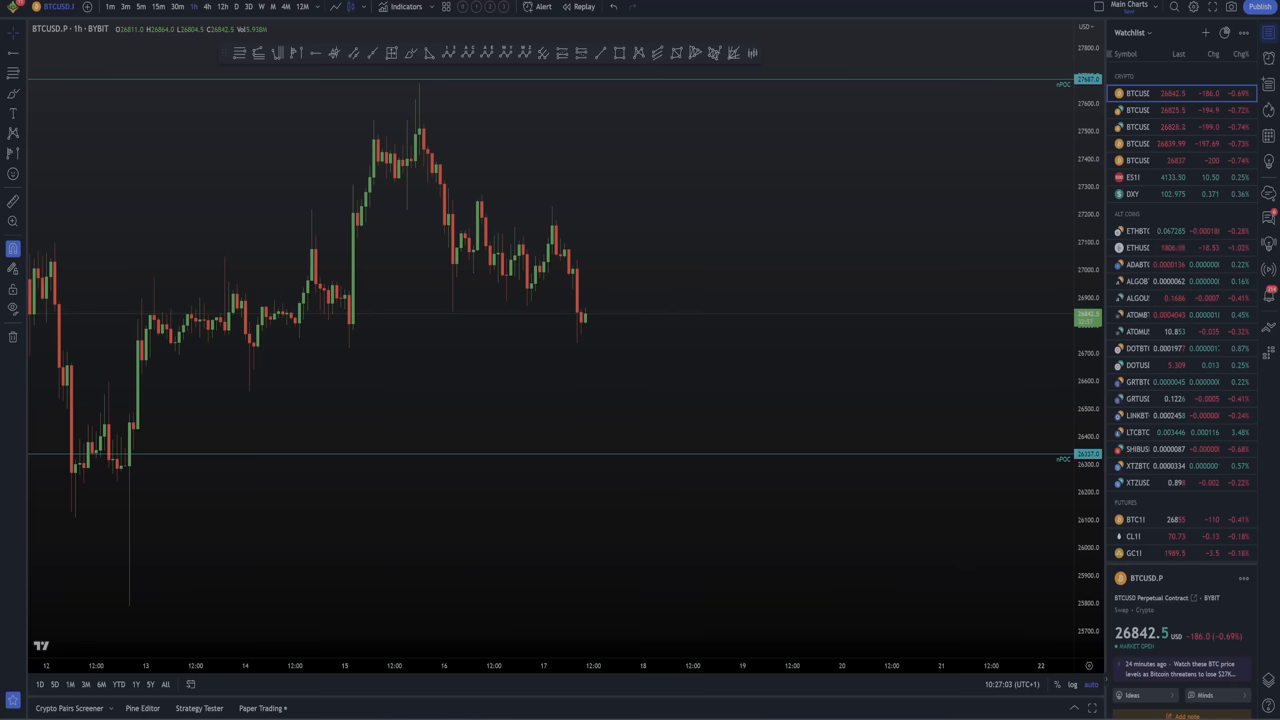
{"action": "mouse_move", "coordinate": [408, 670]}
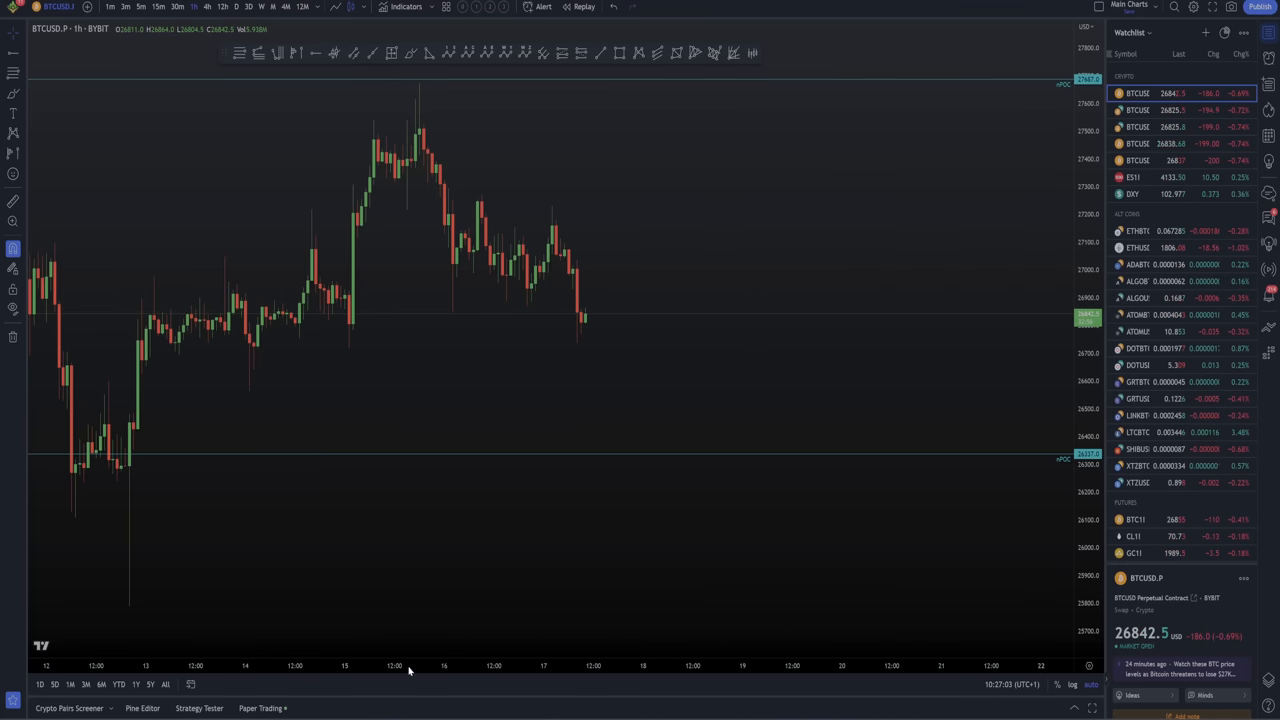
{"action": "mouse_move", "coordinate": [294, 682]}
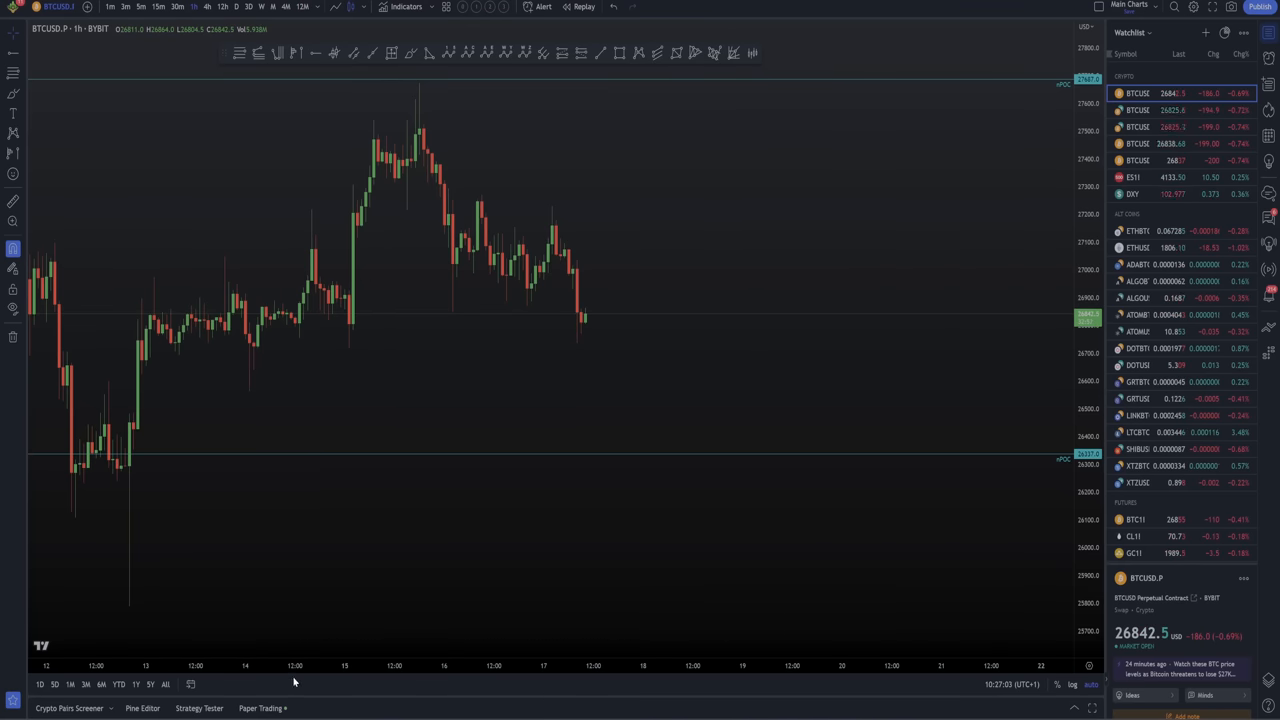